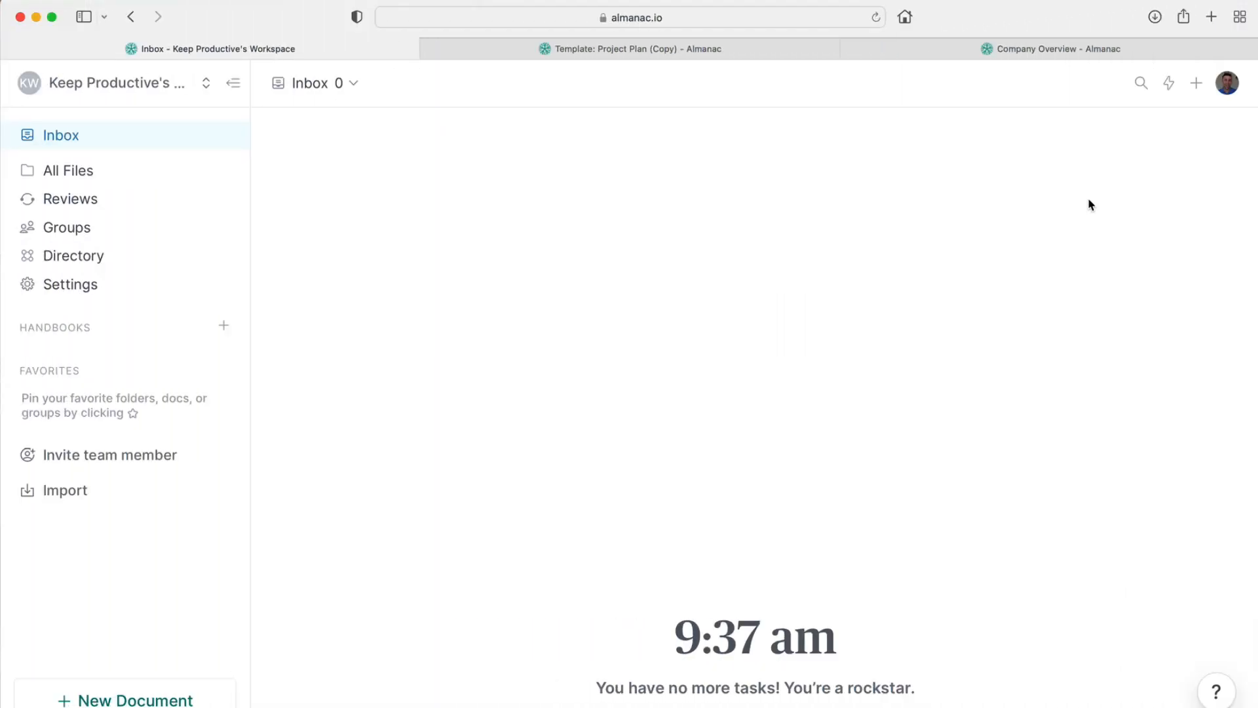
# Step: Write 'The most powerful doc editor for thi… builder' and try the /em element shortcut in the intro document
pyautogui.write('The most powerful doc editor for thi')
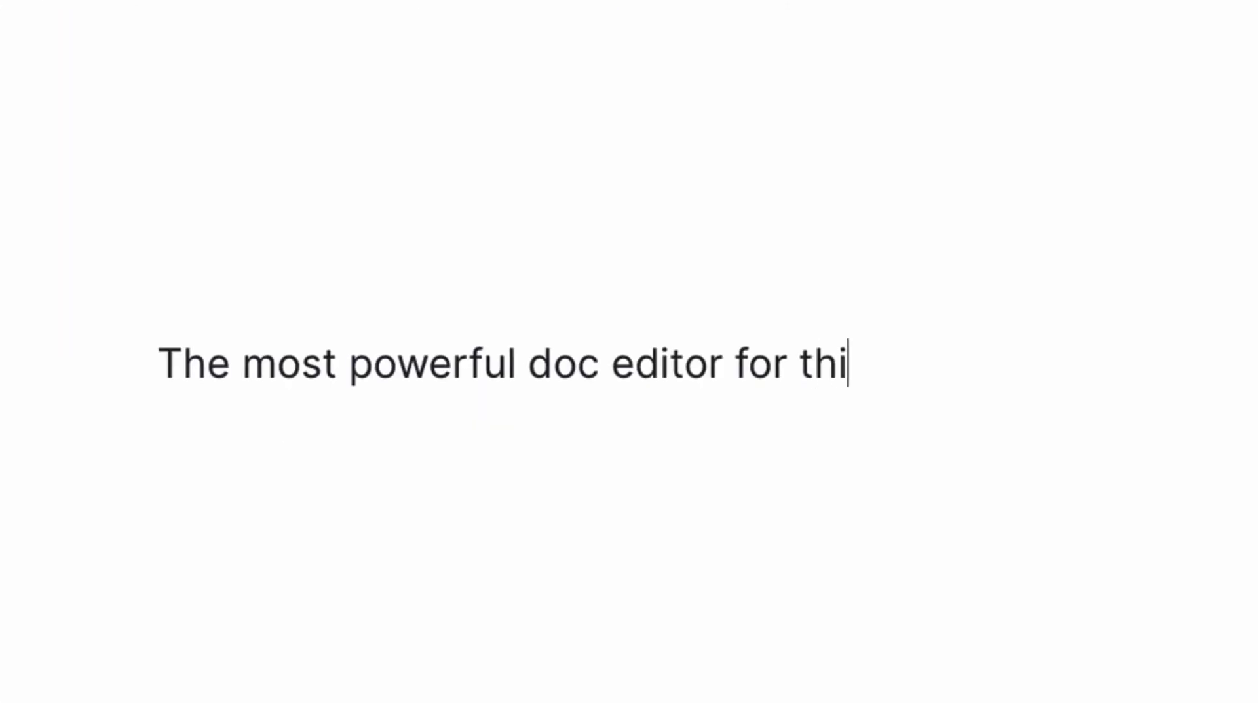
pyautogui.write('builder')
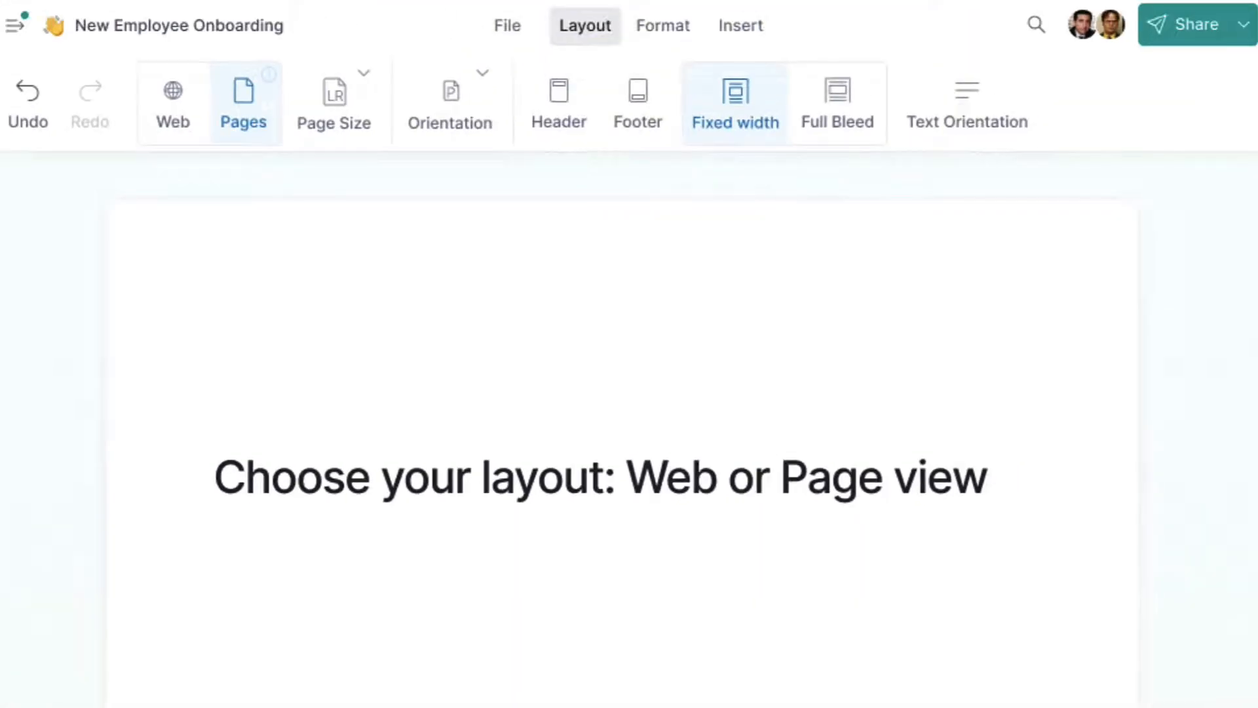
pyautogui.write('/em')
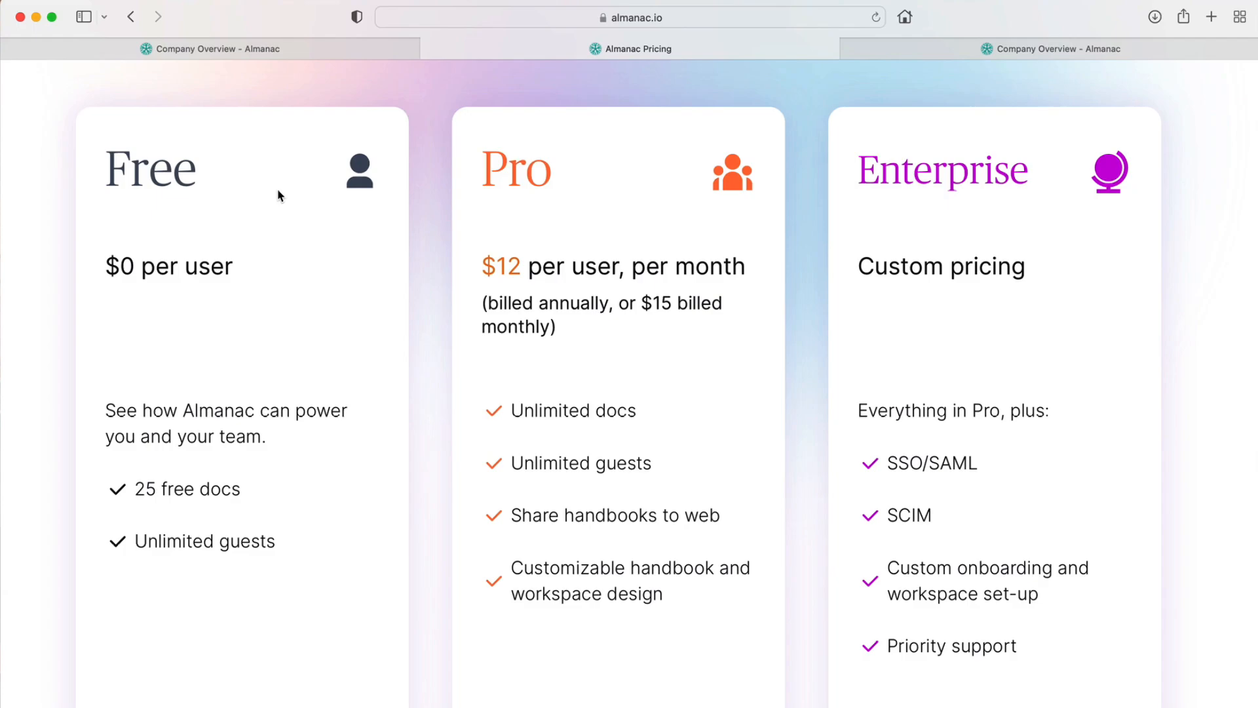
pyautogui.scroll(-3)
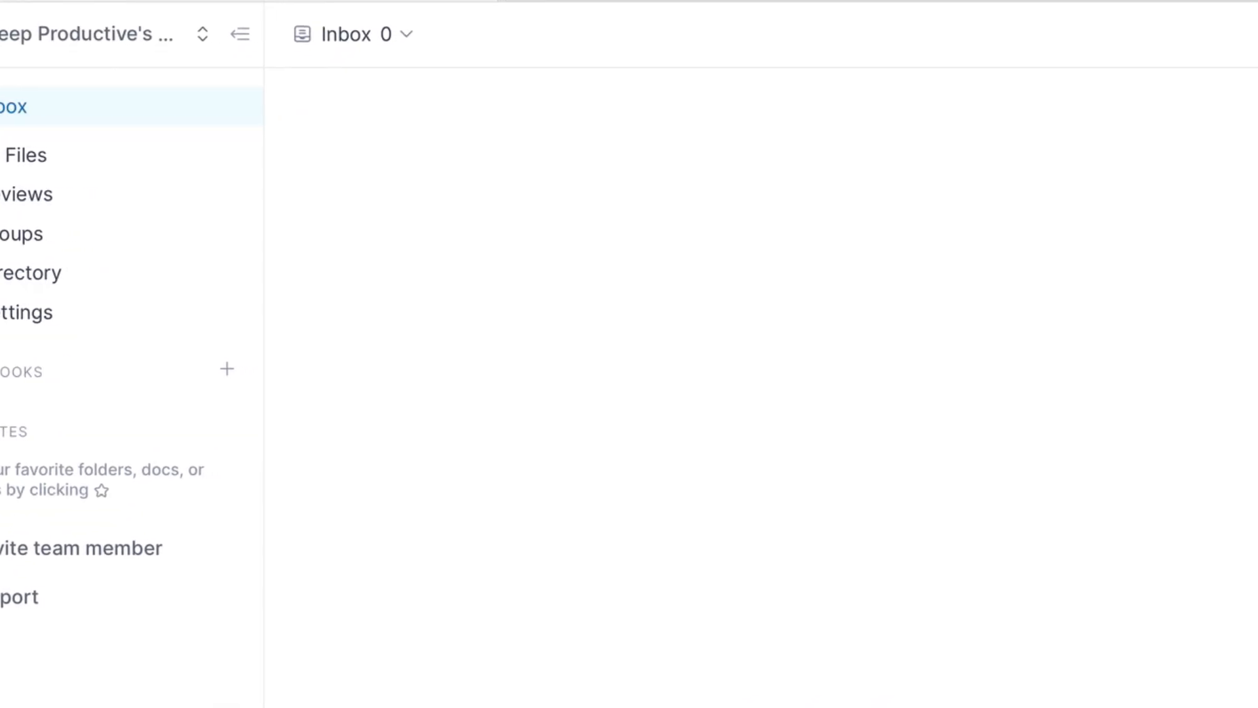
pyautogui.click(239, 34)
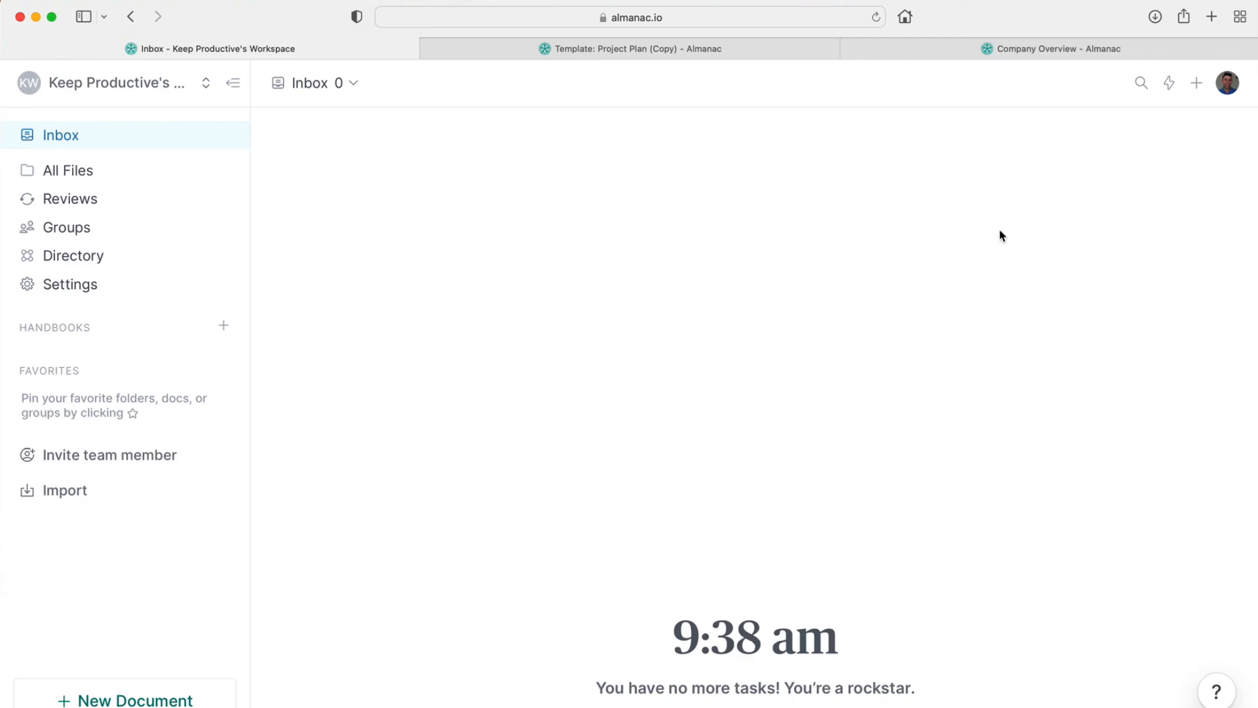
pyautogui.moveTo(955, 256)
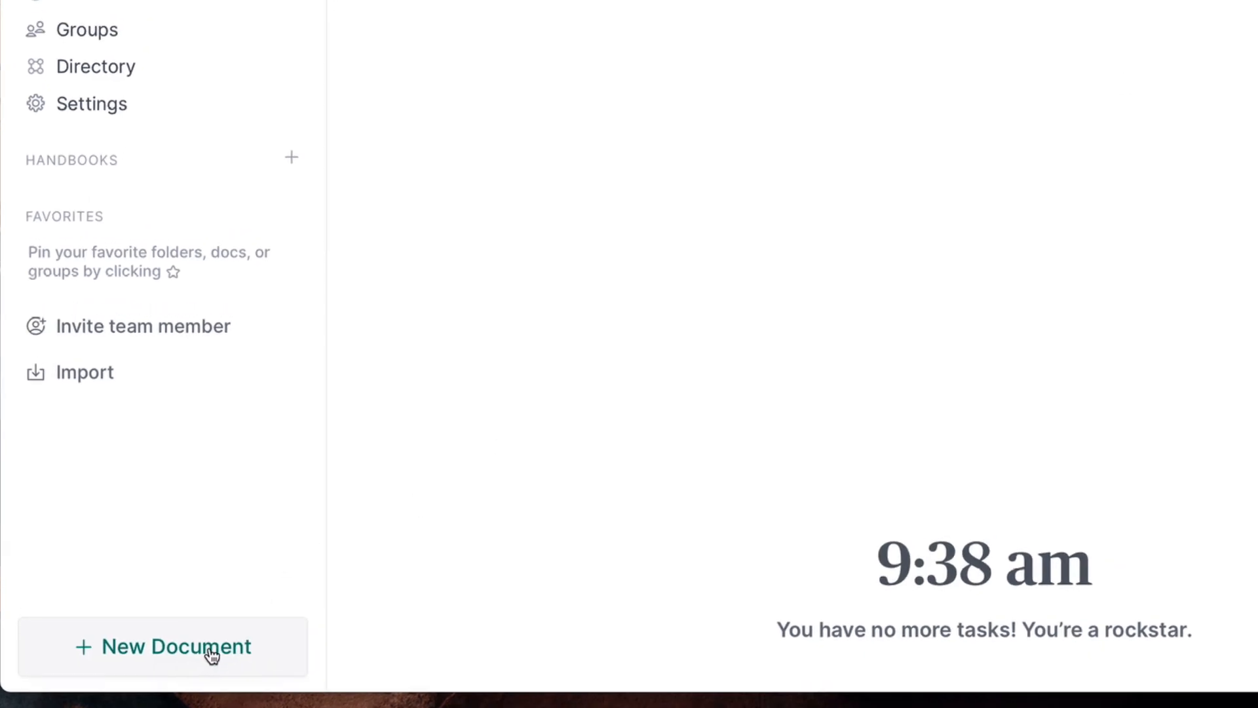
# Step: Create a new document from the sidebar with 'Company Overview' as its first line
pyautogui.click(163, 646)
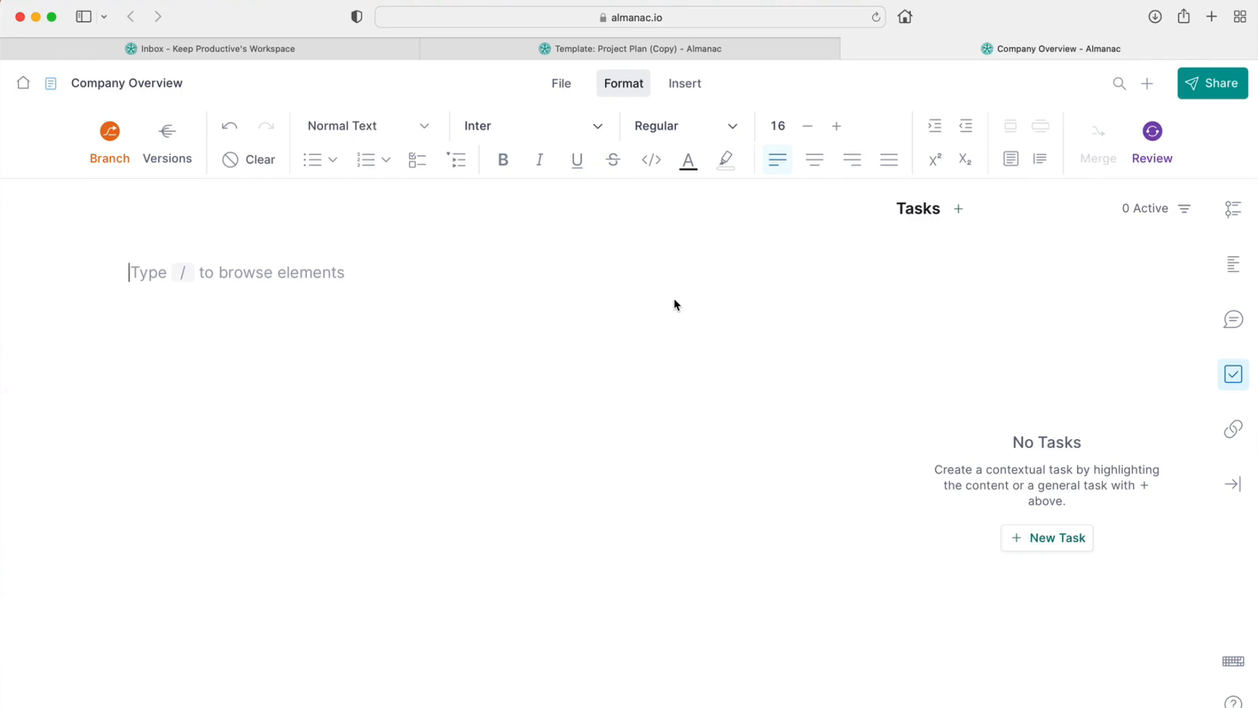
pyautogui.write('Company O')
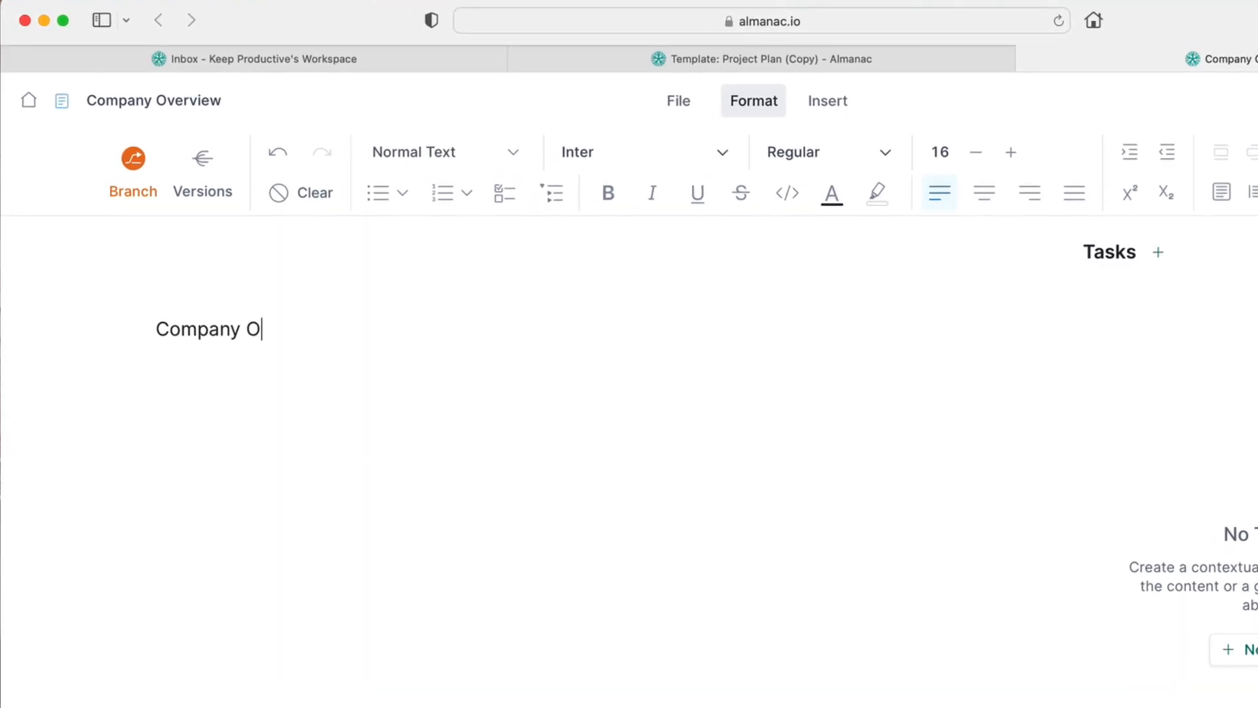
pyautogui.write('verview')
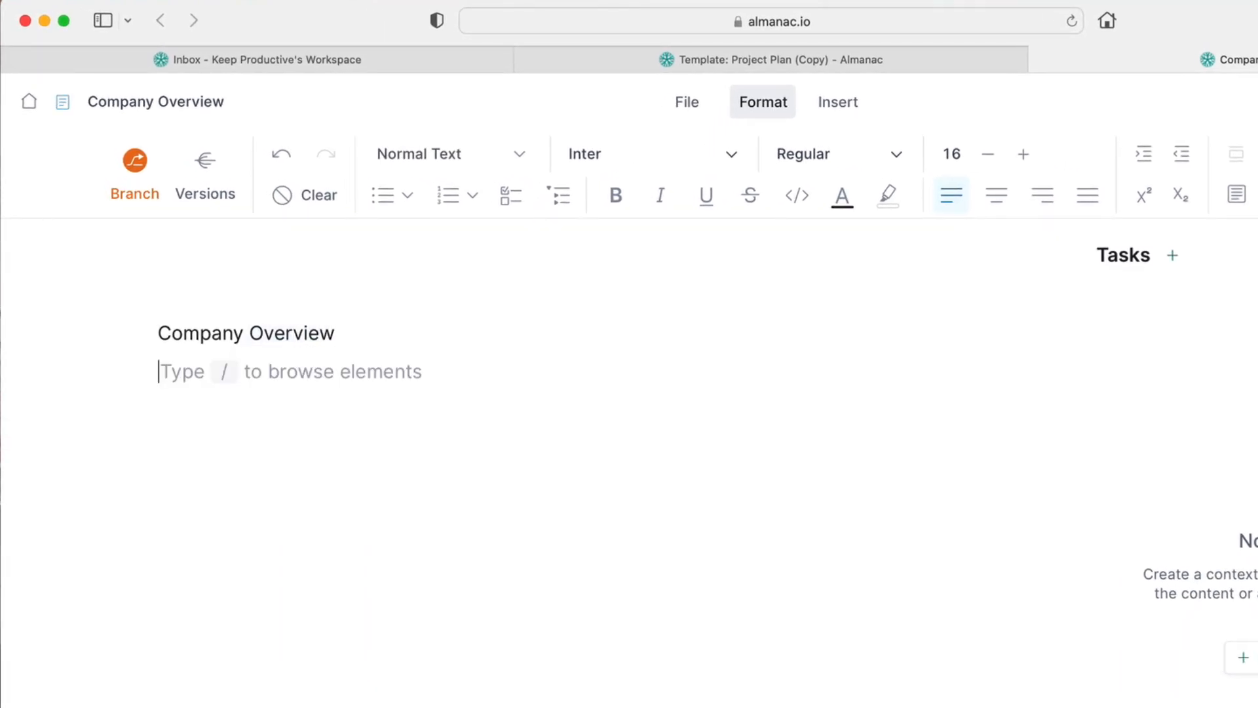
# Step: Enlarge the selected Company Overview heading to bold size 24 and bring up the / element menu on the next line
pyautogui.tripleClick(245, 333)
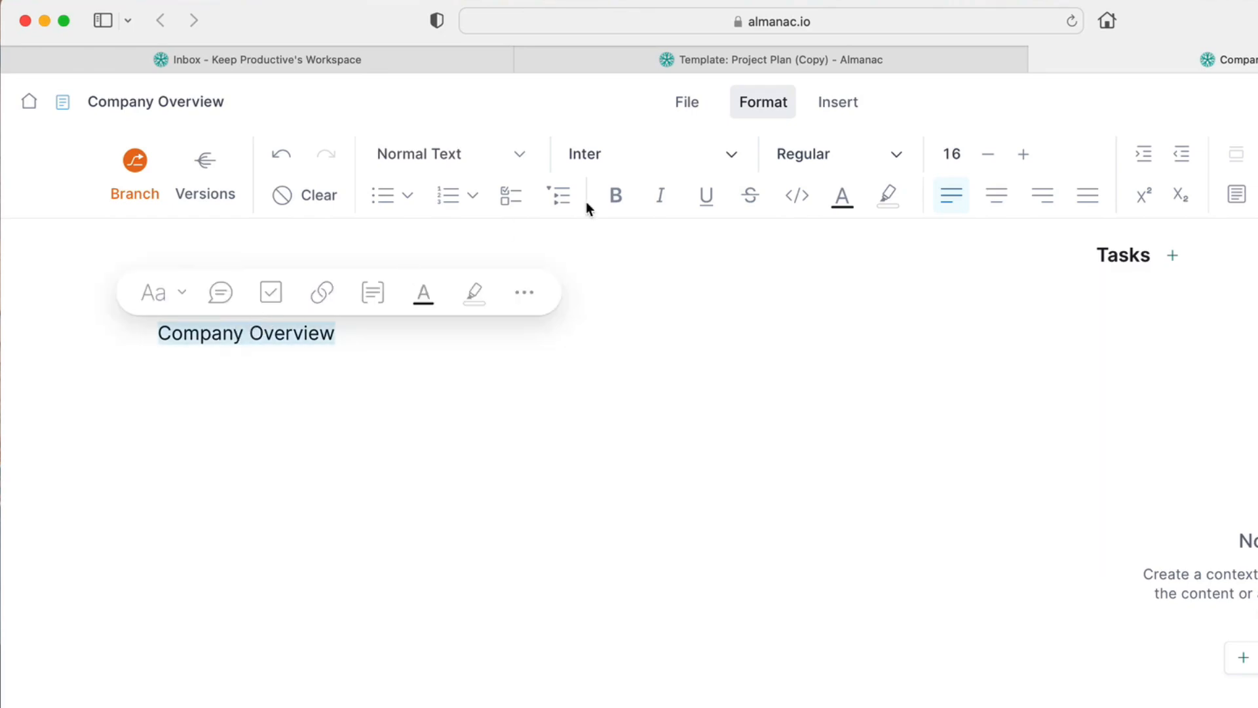
pyautogui.moveTo(654, 134)
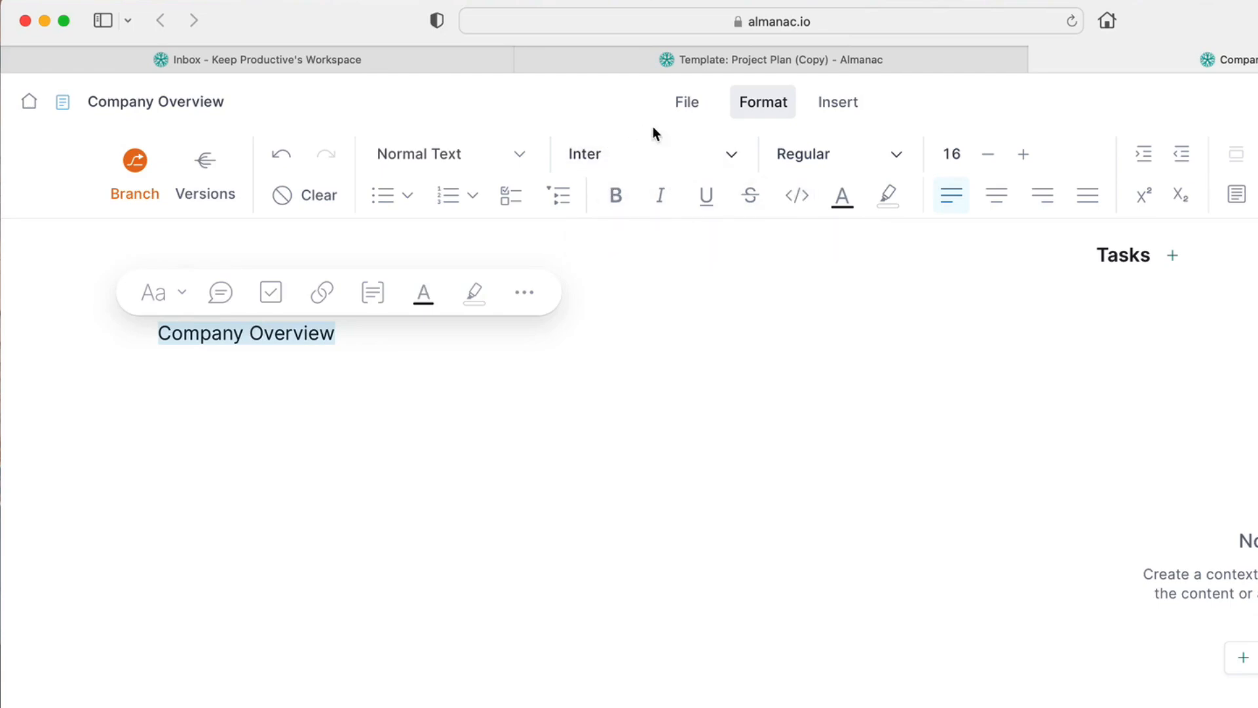
pyautogui.moveTo(980, 196)
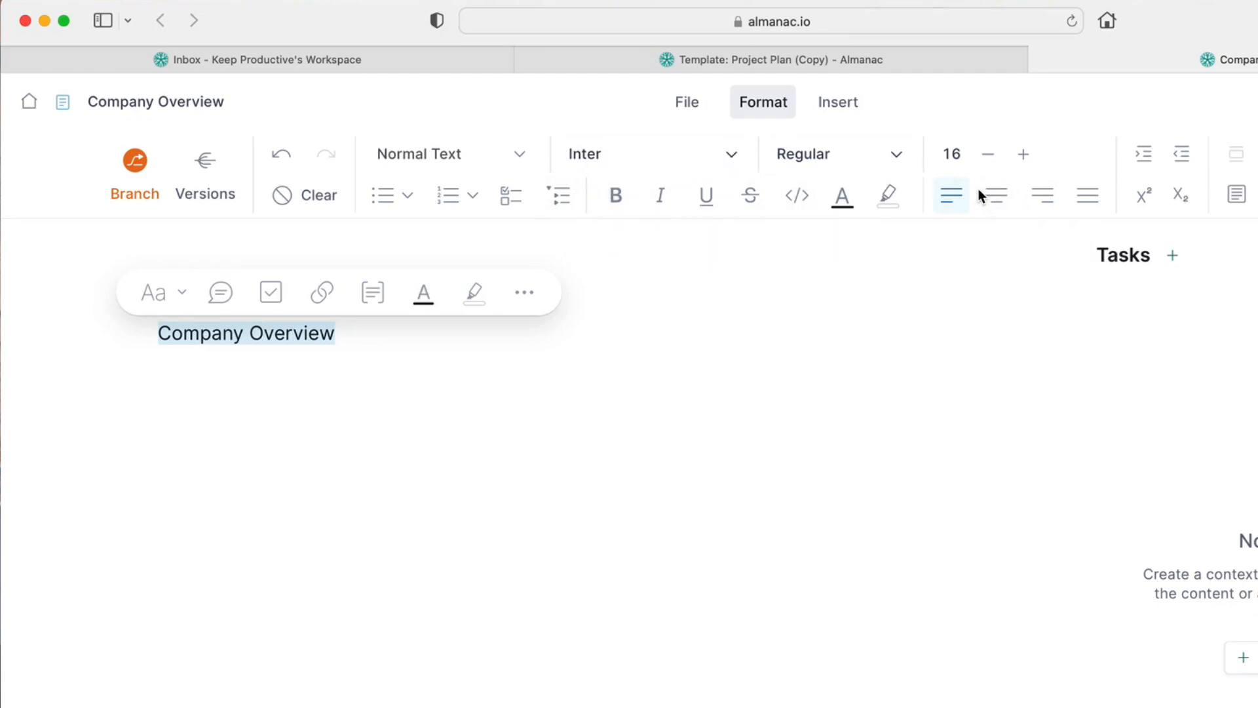
pyautogui.moveTo(988, 153)
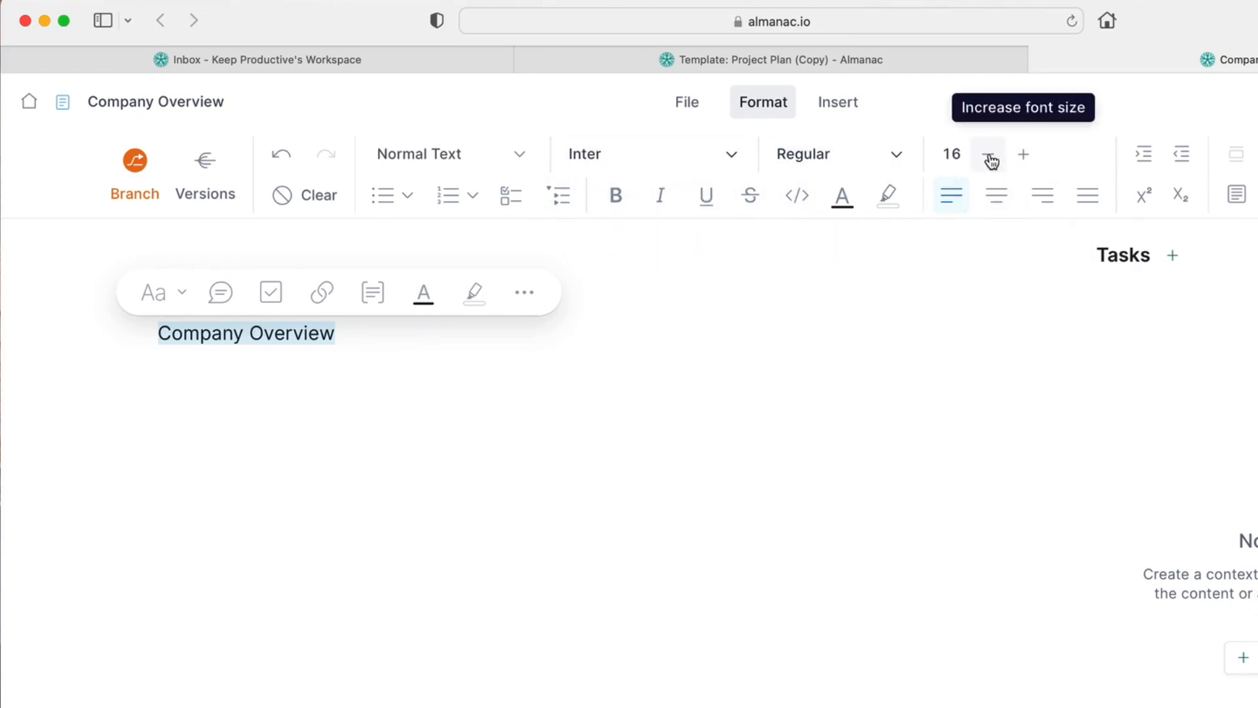
pyautogui.click(988, 154)
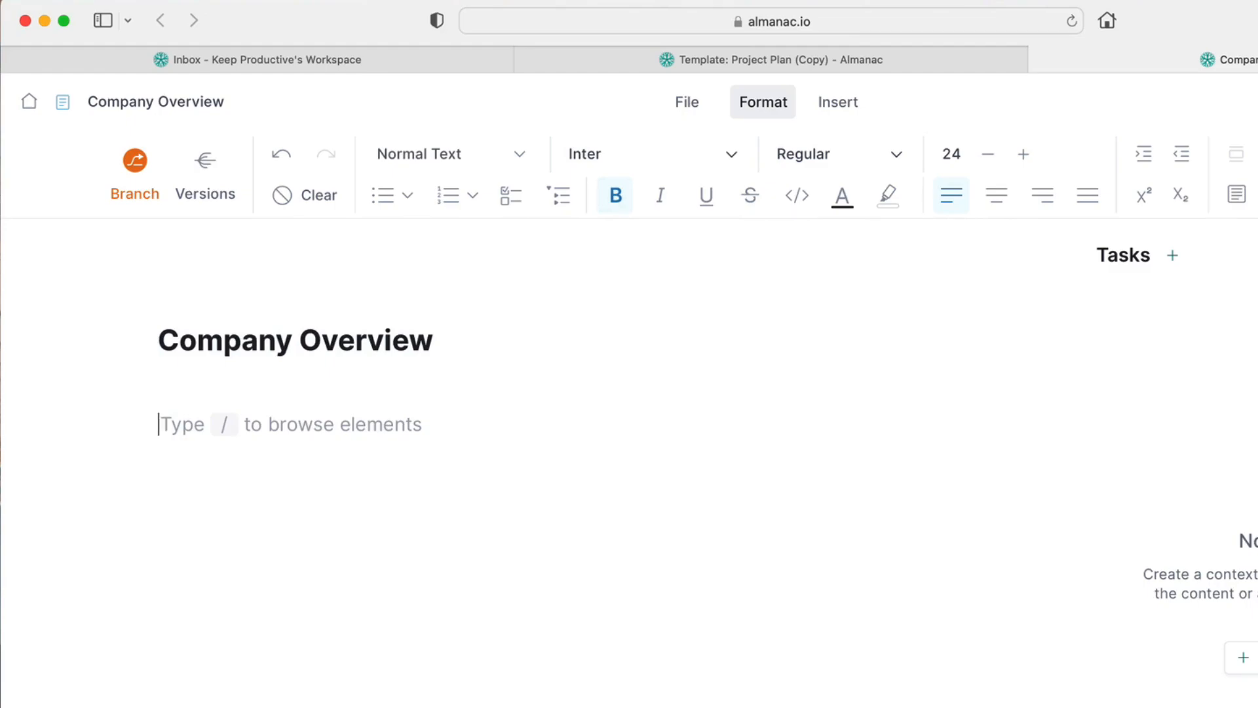
pyautogui.write('/')
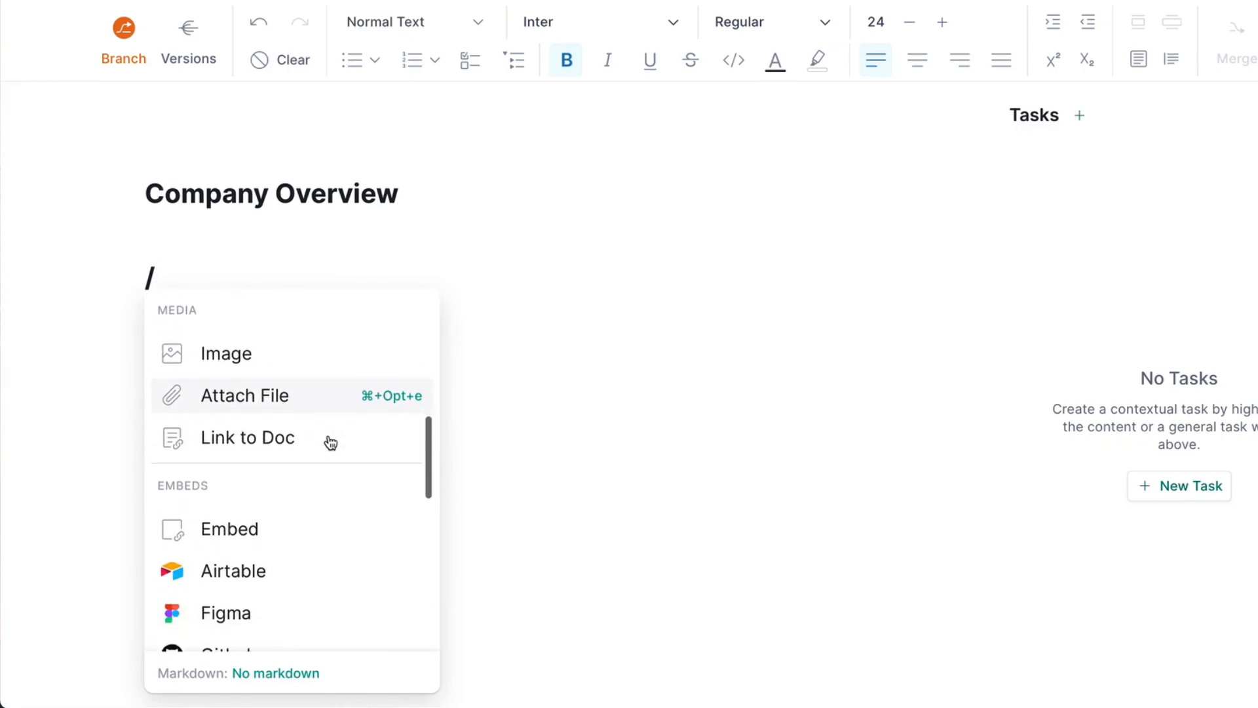
pyautogui.scroll(-3)
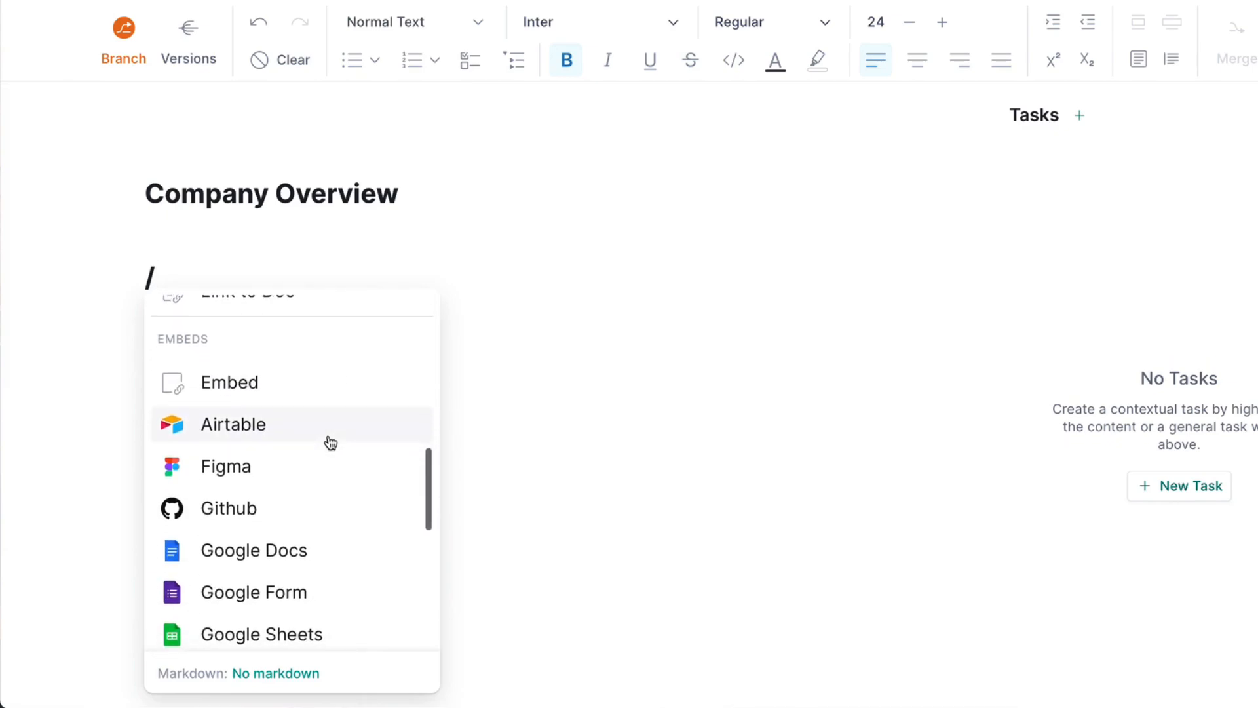
pyautogui.scroll(-3)
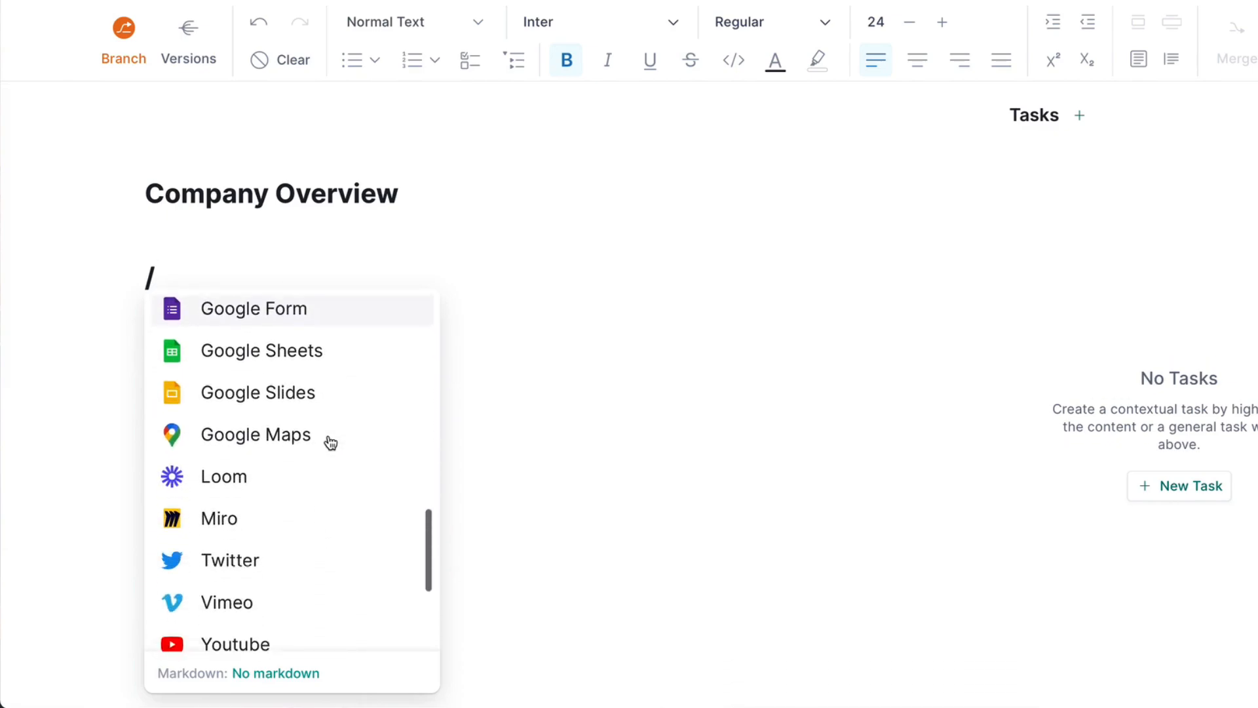
pyautogui.scroll(-3)
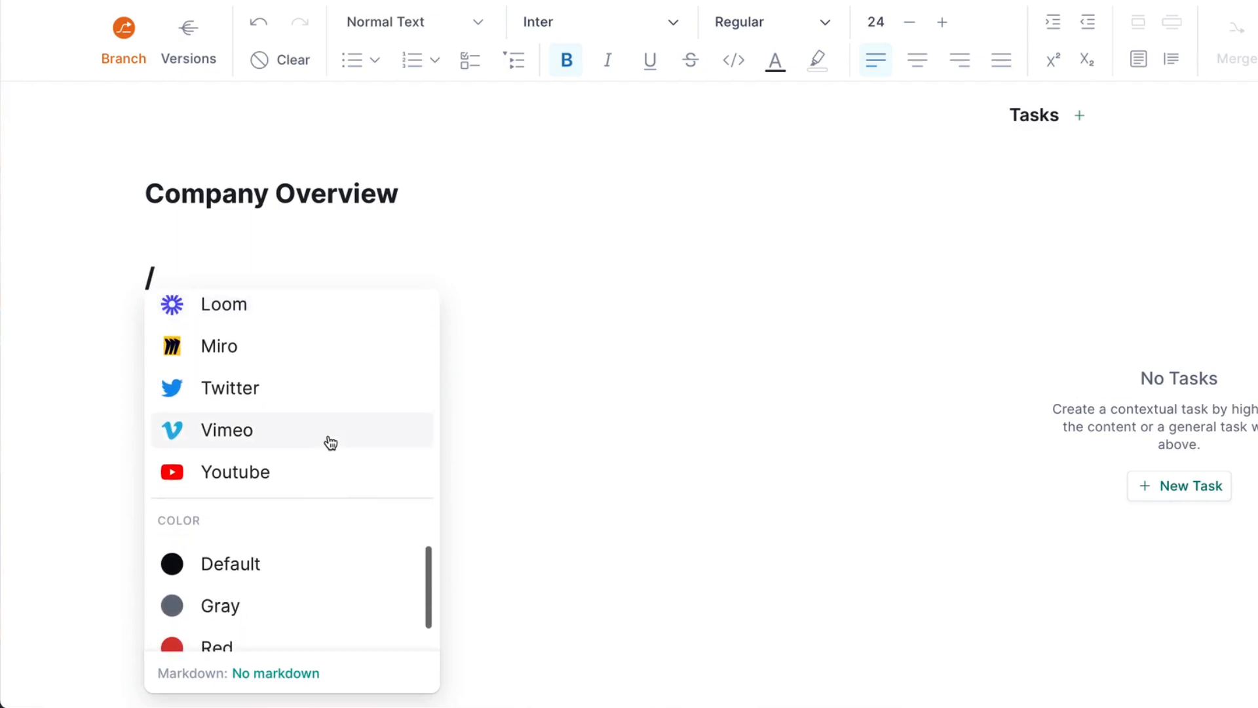
pyautogui.scroll(-3)
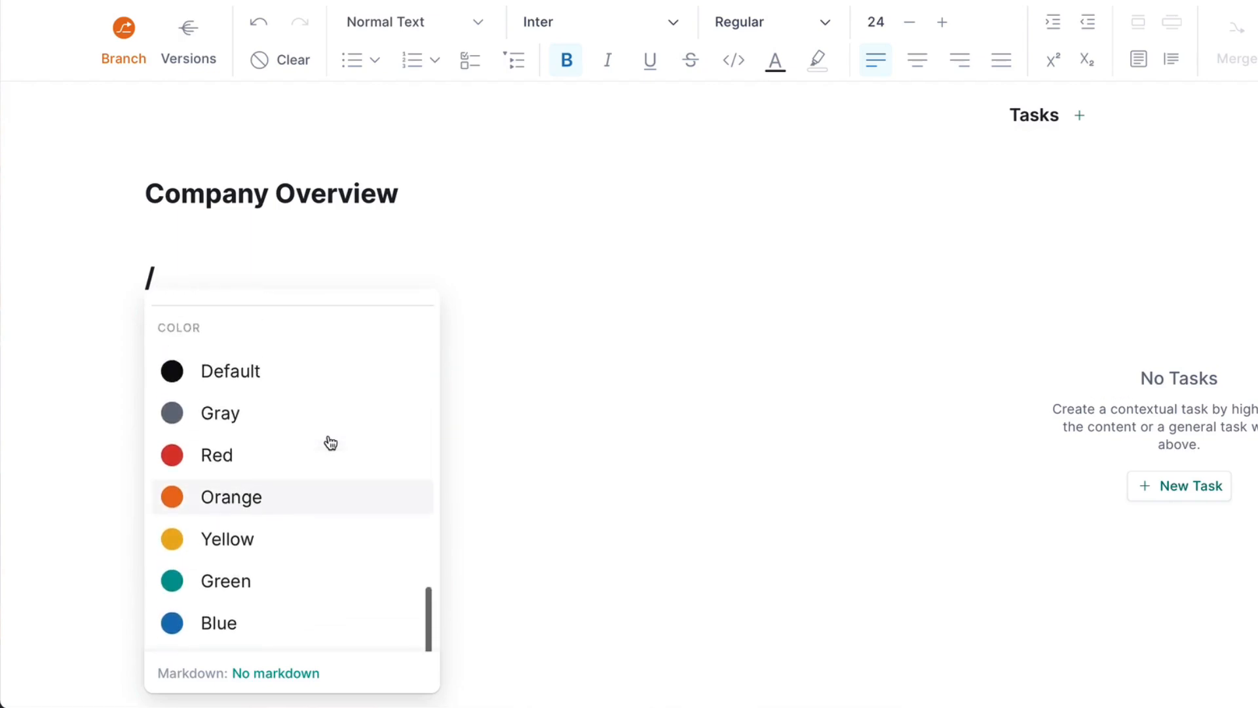
pyautogui.scroll(-3)
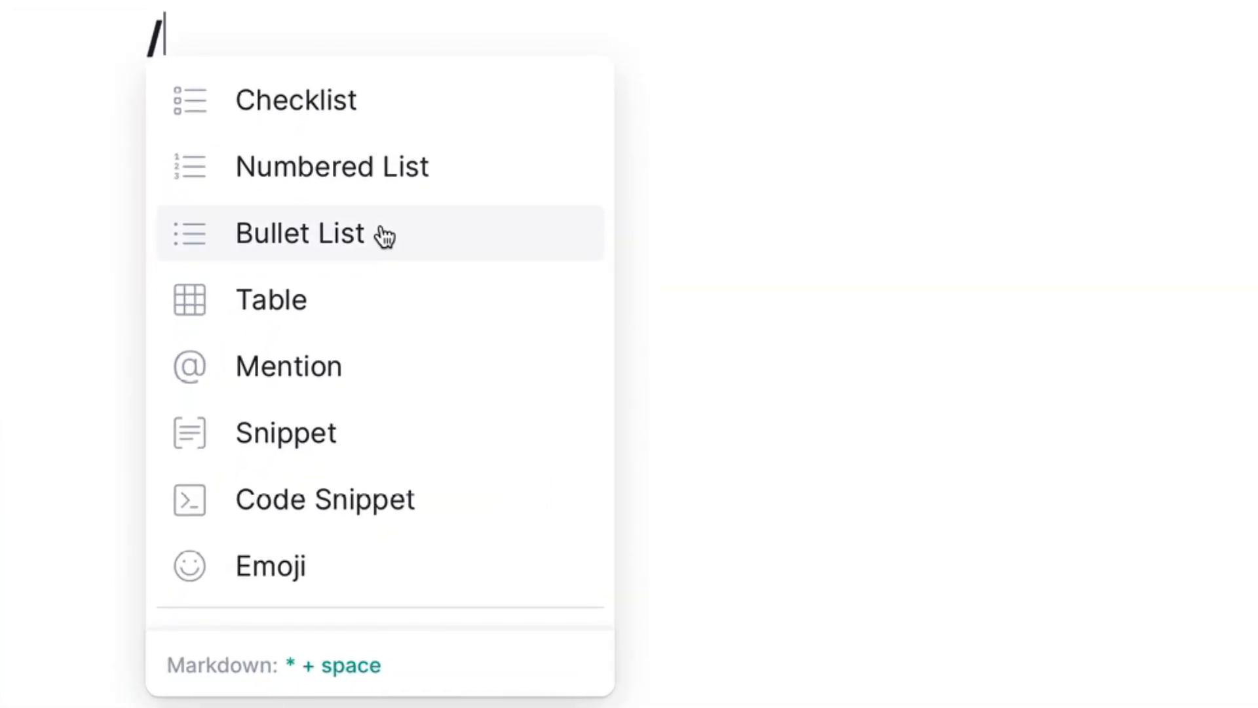
pyautogui.moveTo(357, 401)
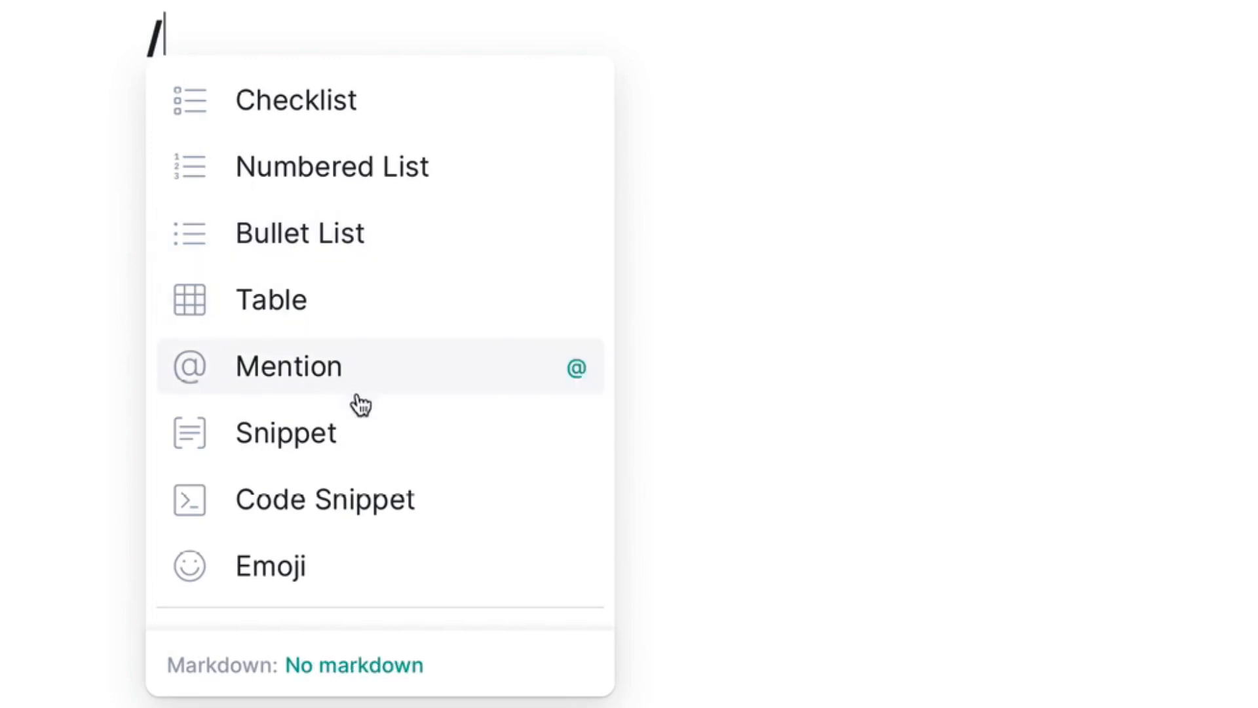
pyautogui.moveTo(363, 447)
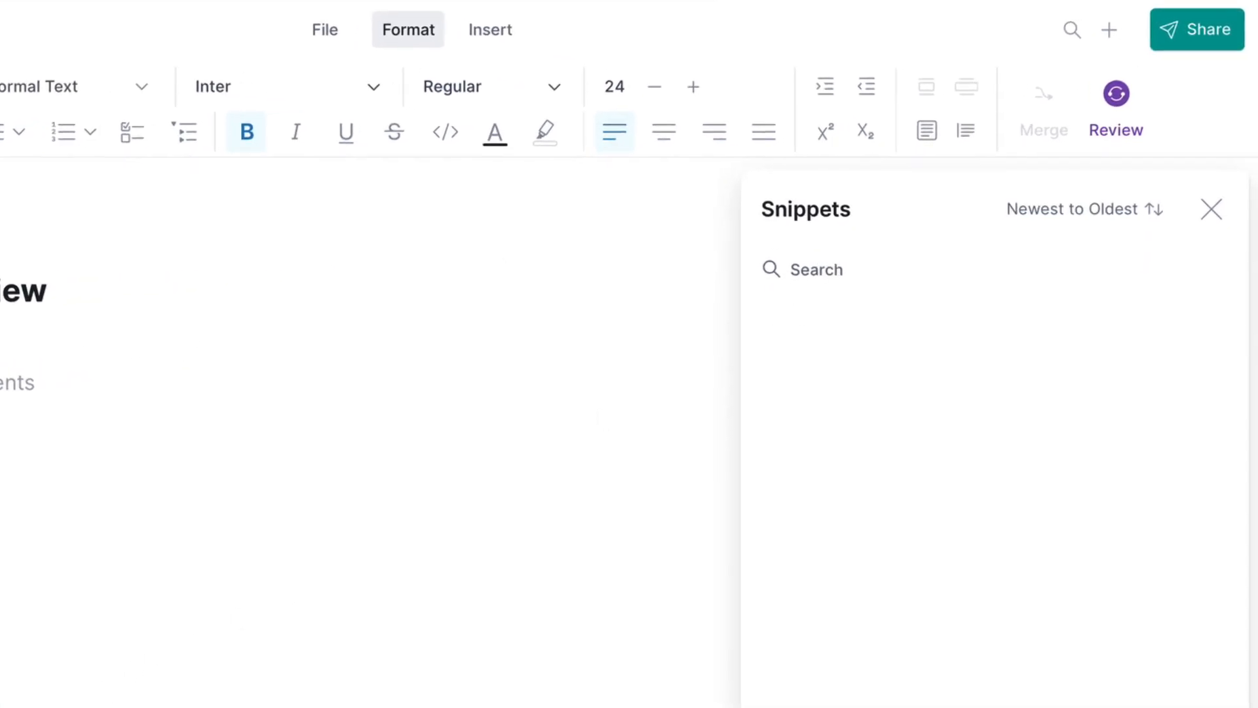
pyautogui.moveTo(1131, 311)
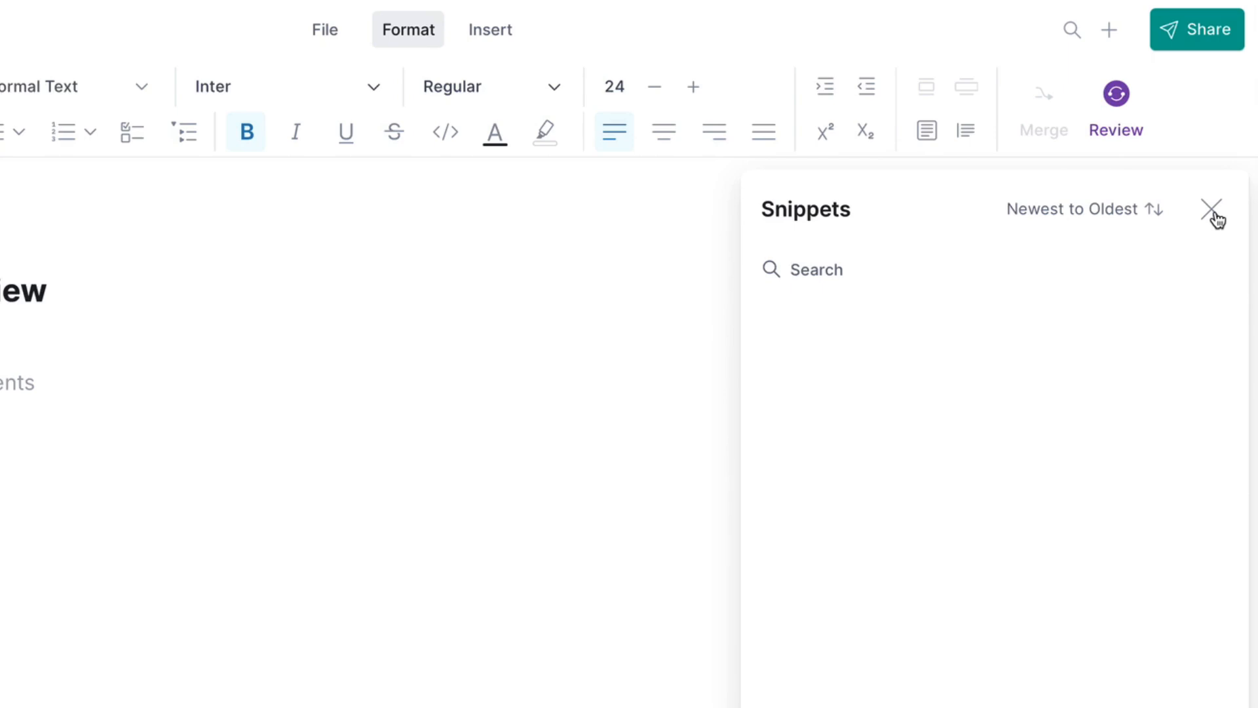
# Step: Close the snippets panel so Company Overview shows its title with the Activity panel beside it
pyautogui.click(1224, 197)
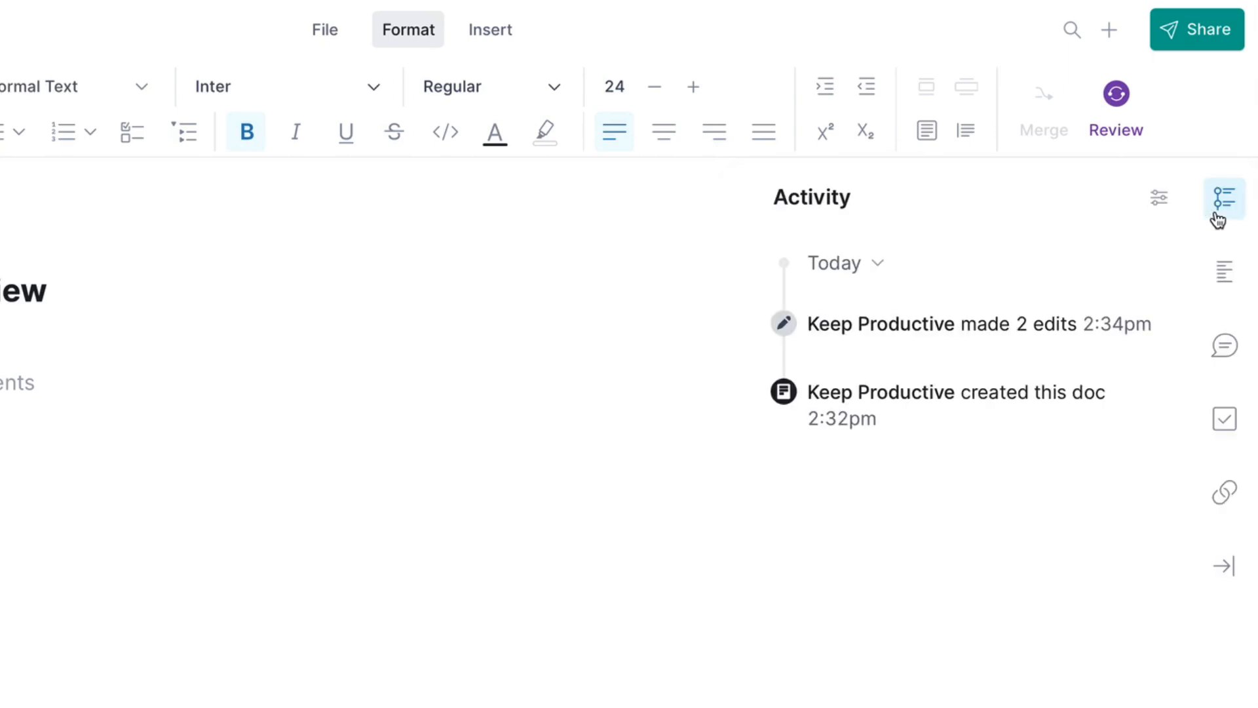
pyautogui.moveTo(1139, 299)
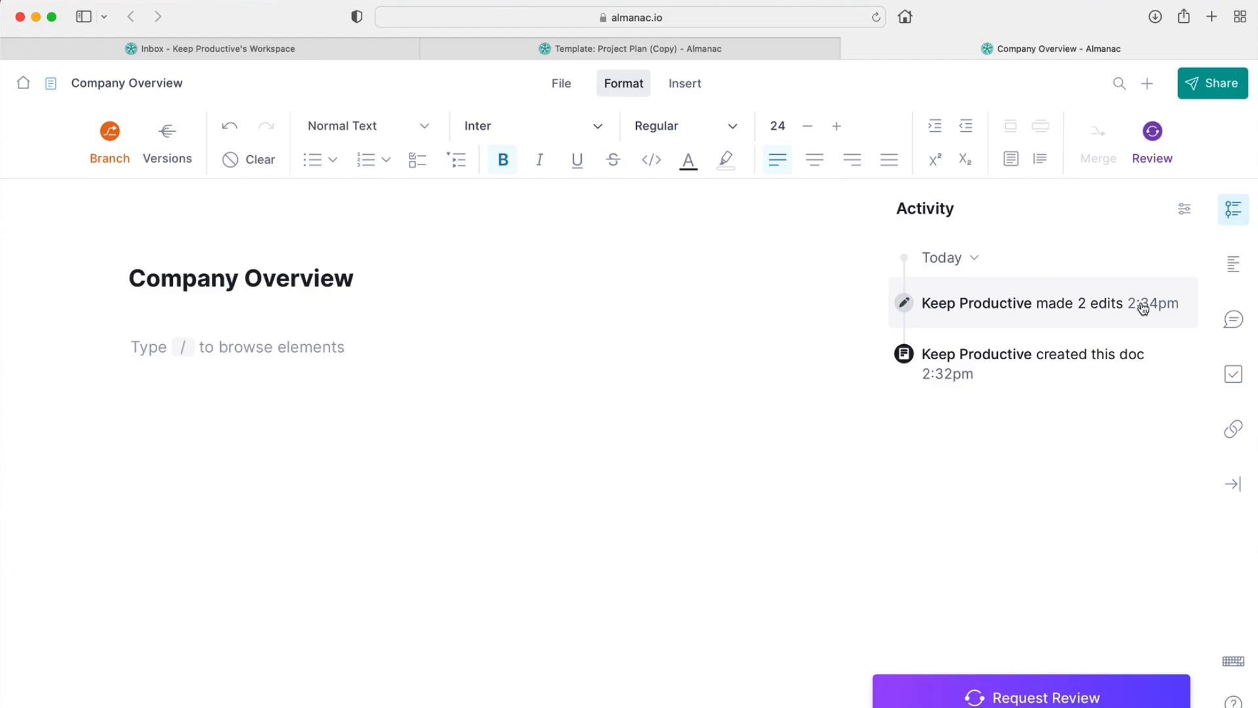
pyautogui.moveTo(1082, 315)
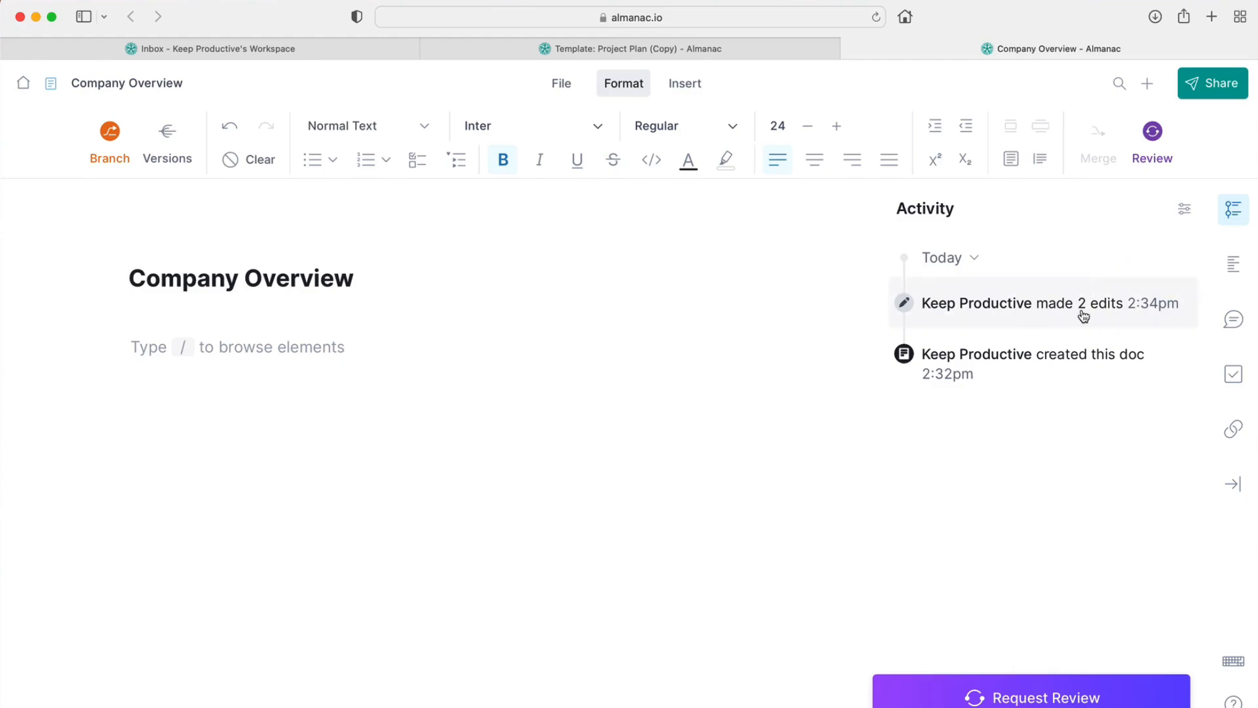
pyautogui.moveTo(166, 140)
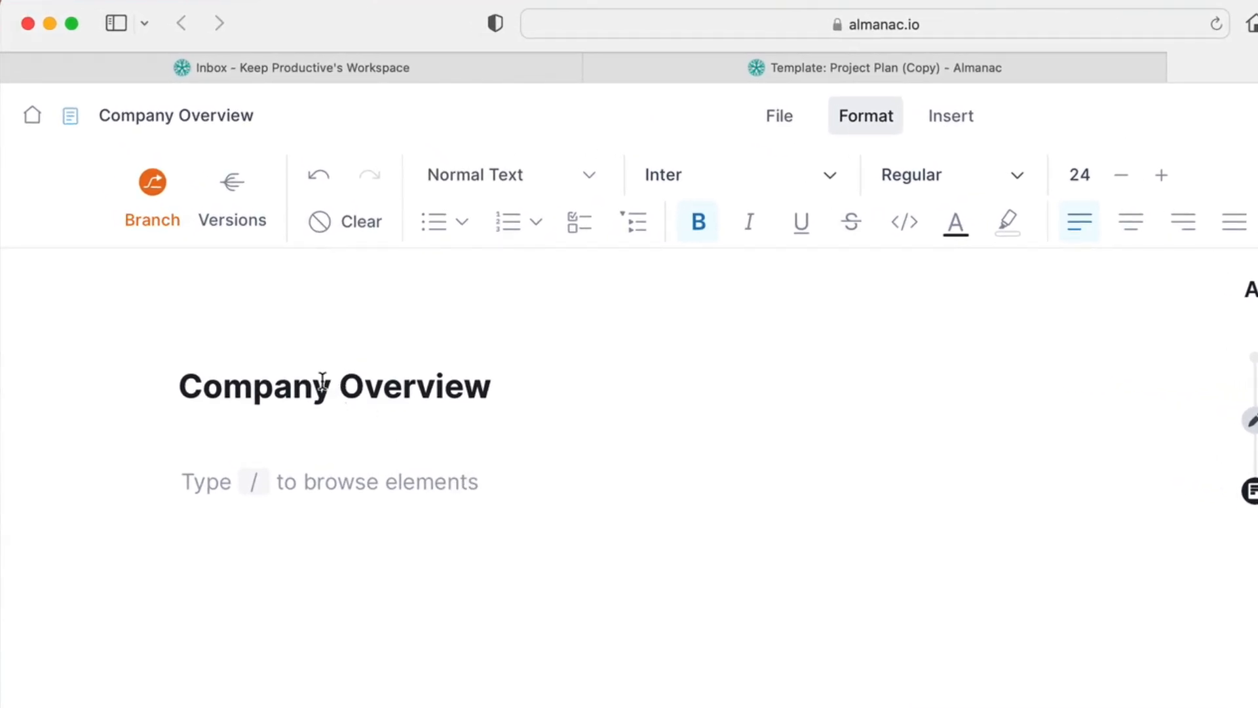
# Step: Start a private linked version of Company Overview via Branch, bringing up the New Version dialog
pyautogui.click(152, 181)
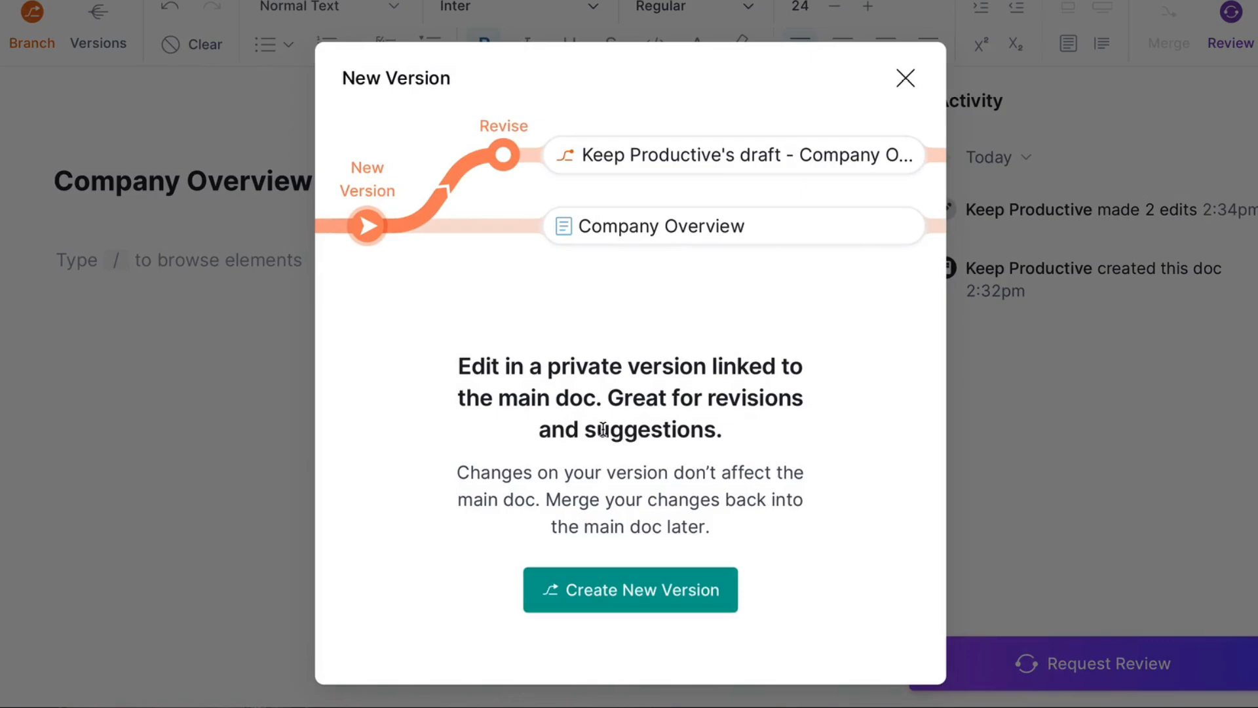
pyautogui.moveTo(530, 464)
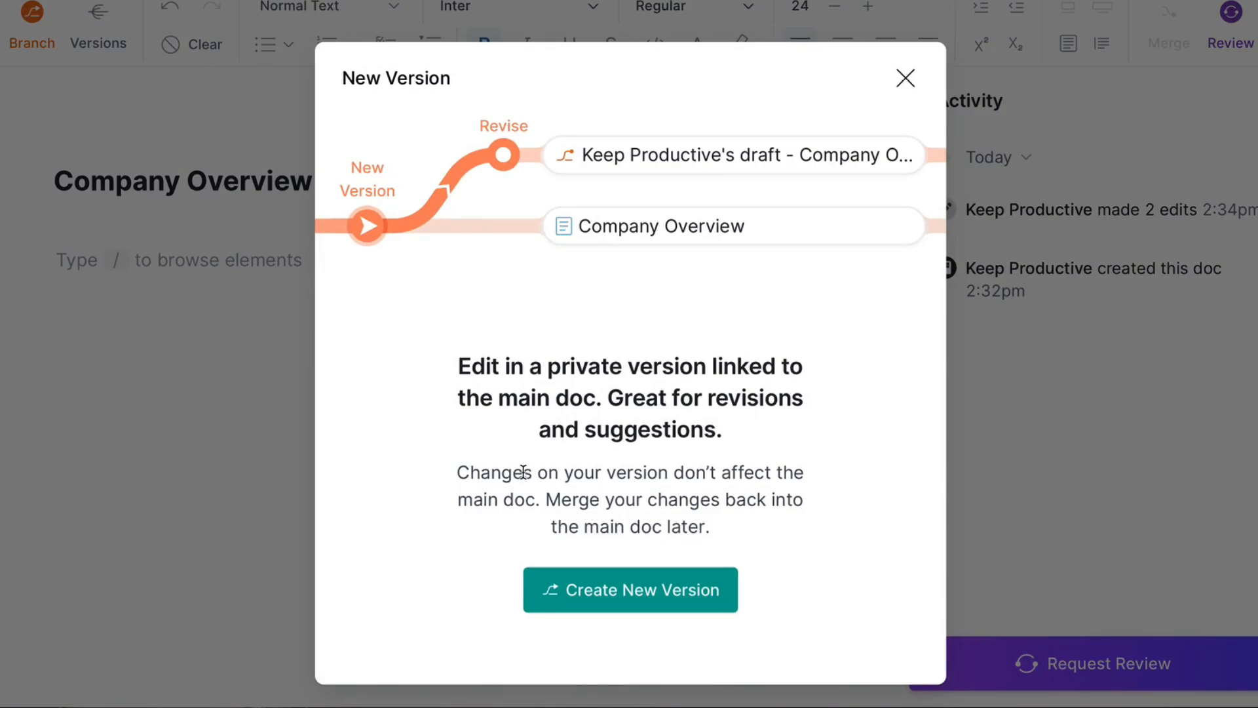
pyautogui.moveTo(570, 481)
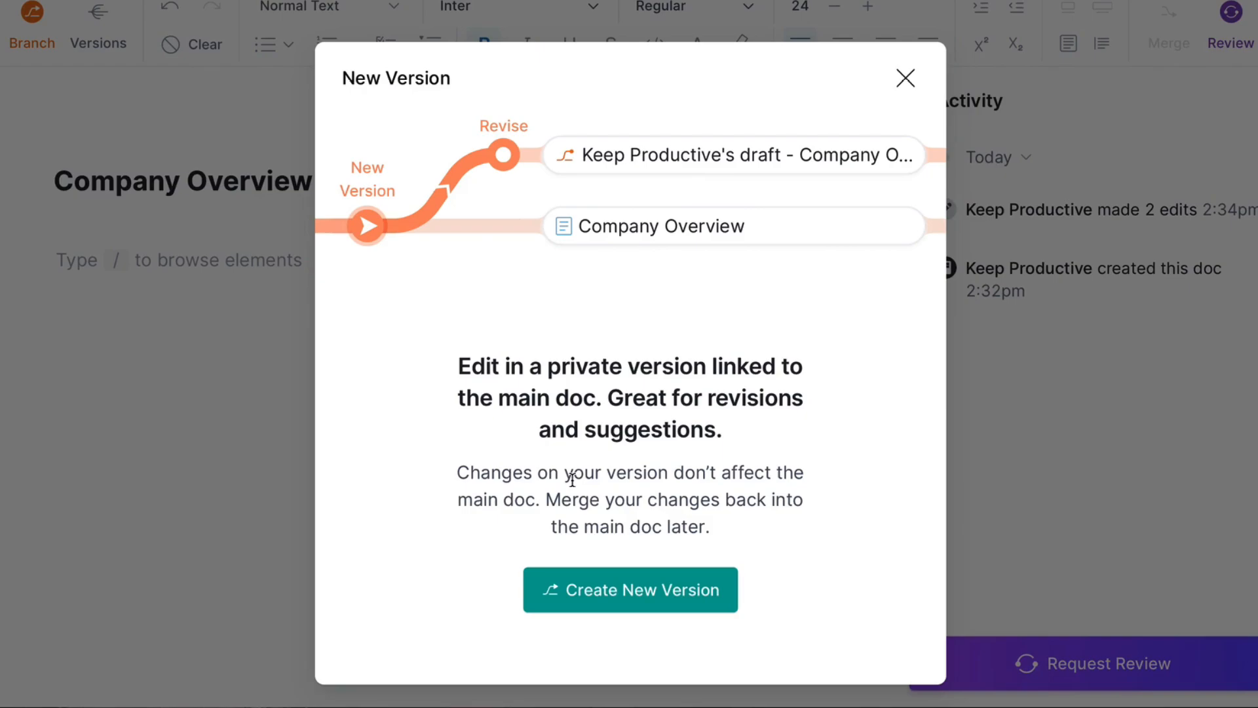
pyautogui.moveTo(821, 513)
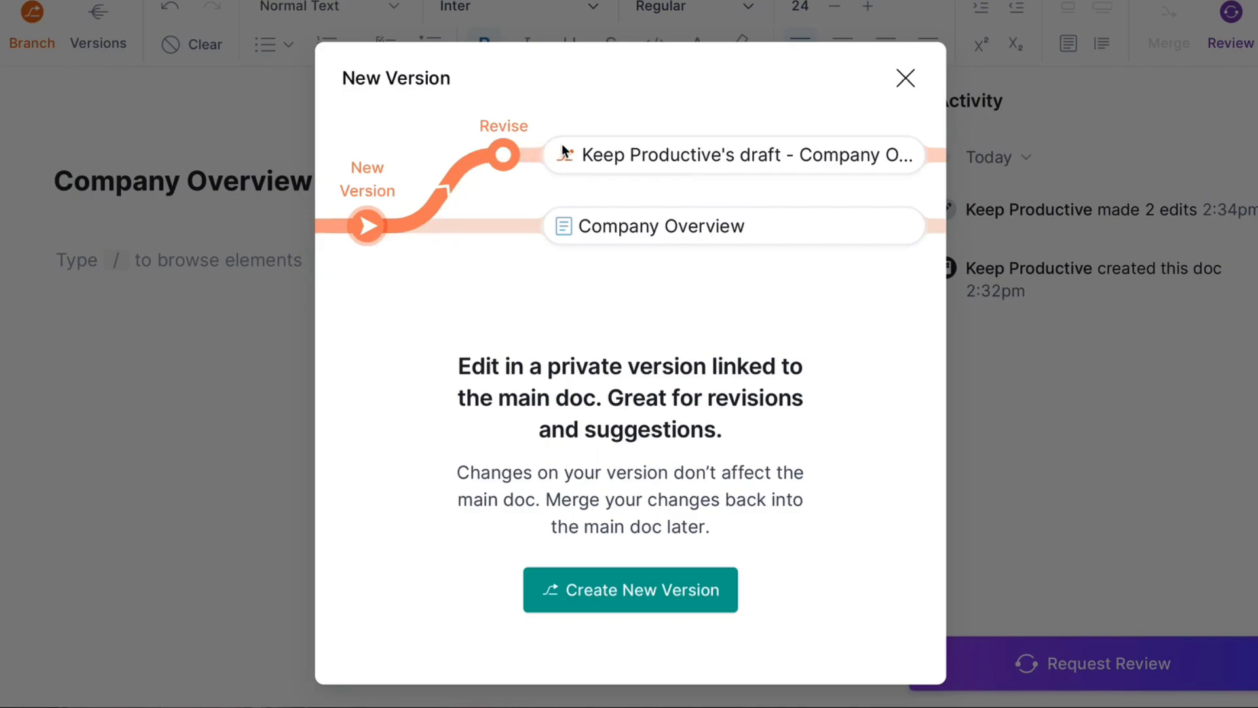
pyautogui.moveTo(606, 160)
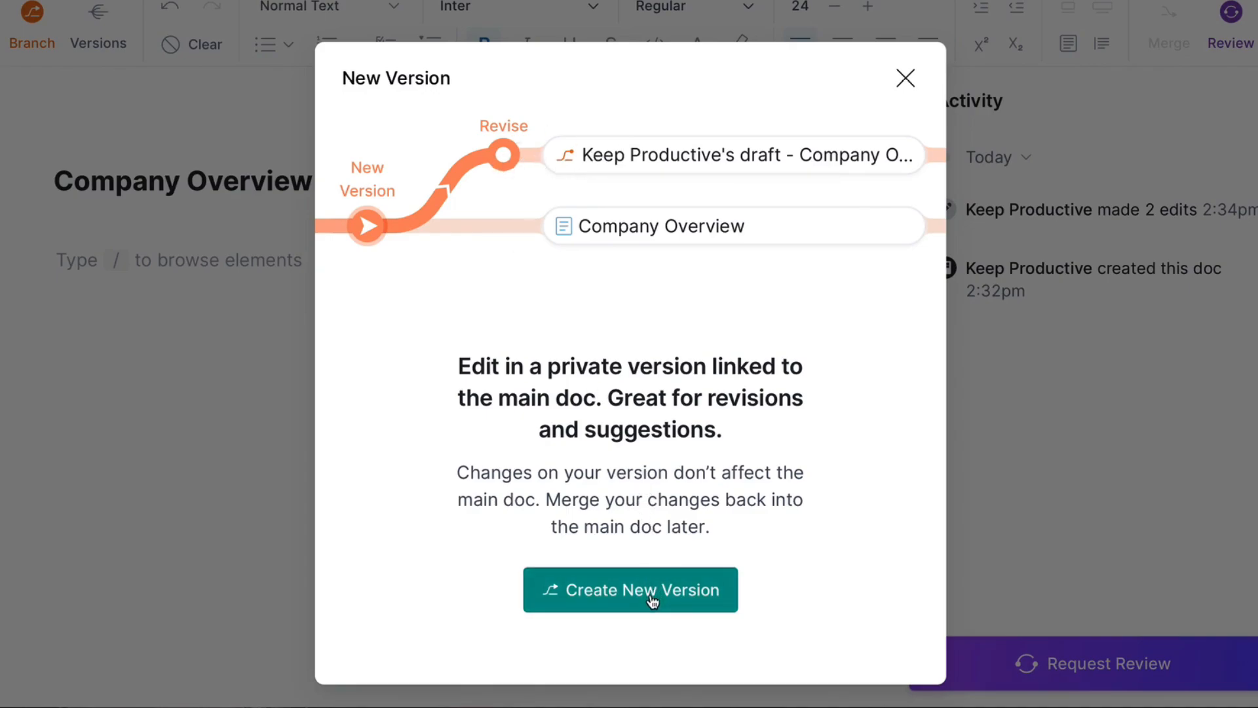
# Step: Create the private draft version and add a Checklist element to its body via the / menu
pyautogui.click(631, 590)
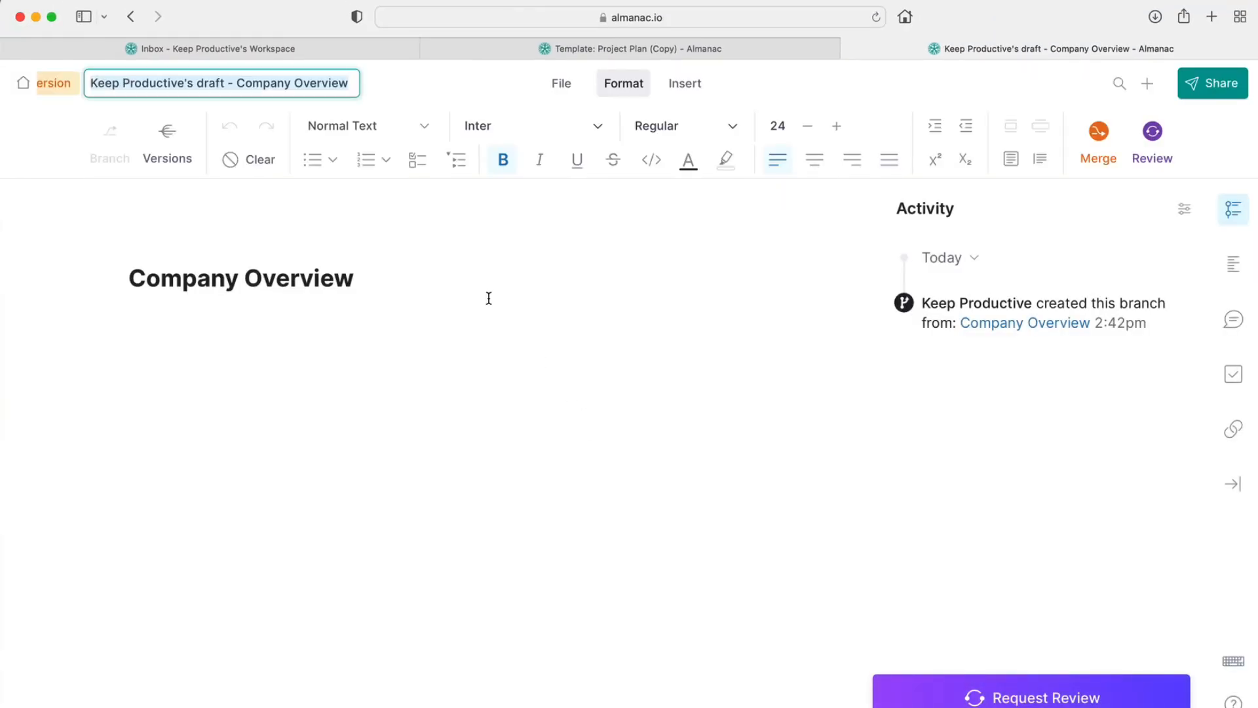
pyautogui.click(241, 346)
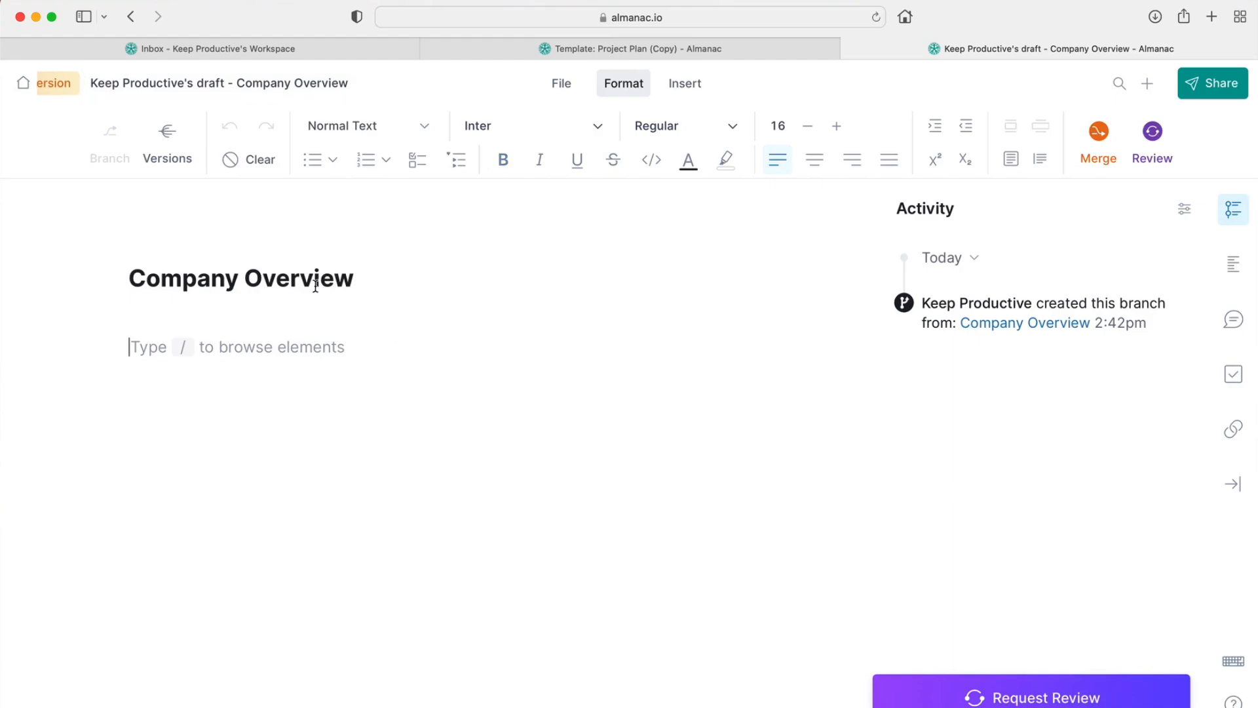
pyautogui.moveTo(506, 294)
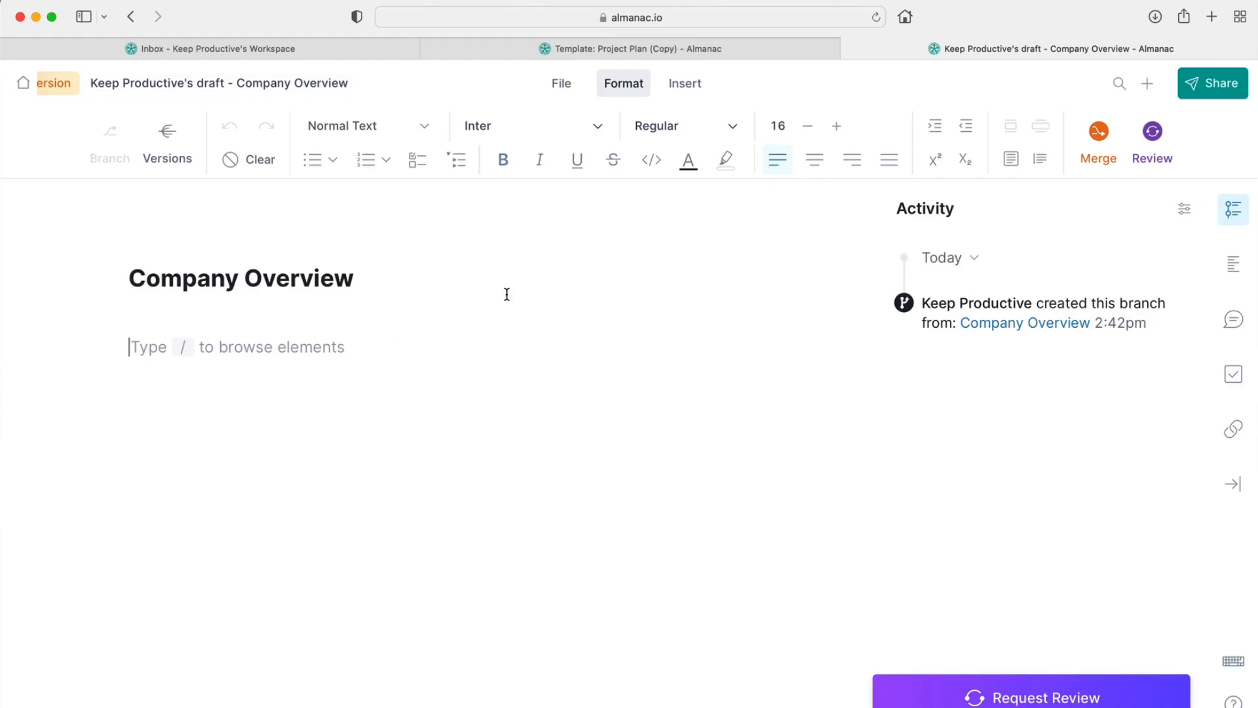
pyautogui.write('/')
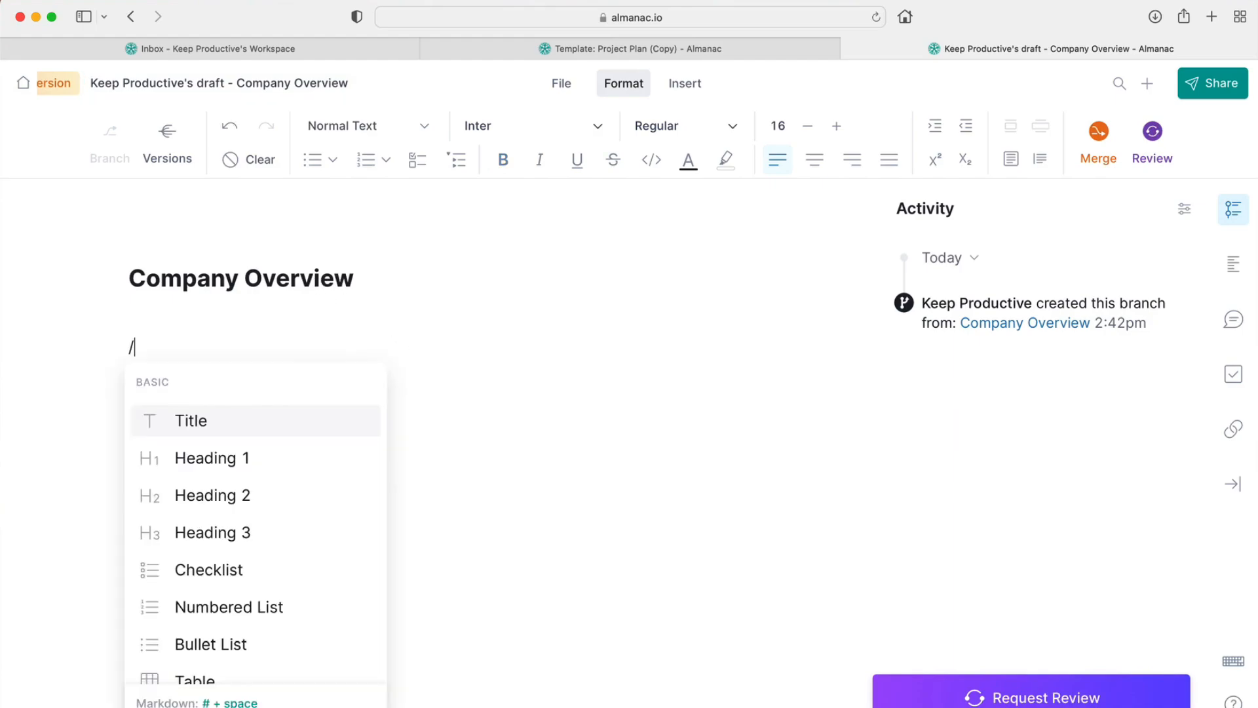
pyautogui.click(208, 570)
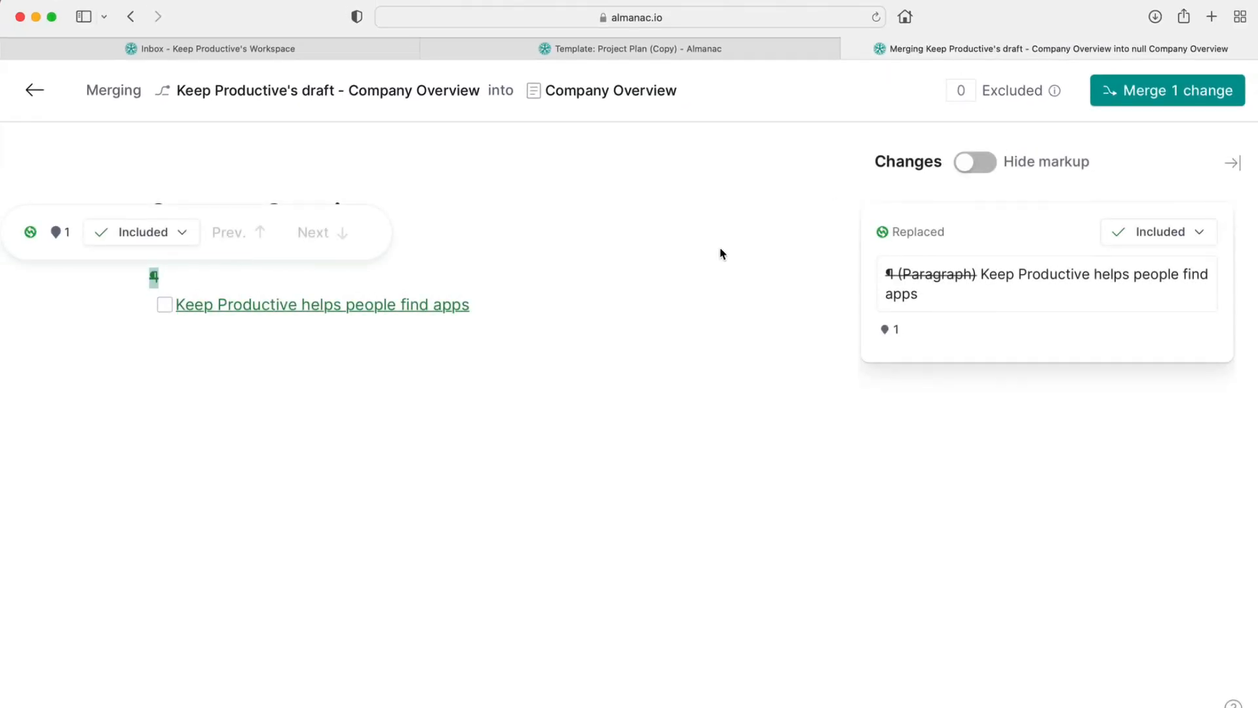
pyautogui.moveTo(573, 338)
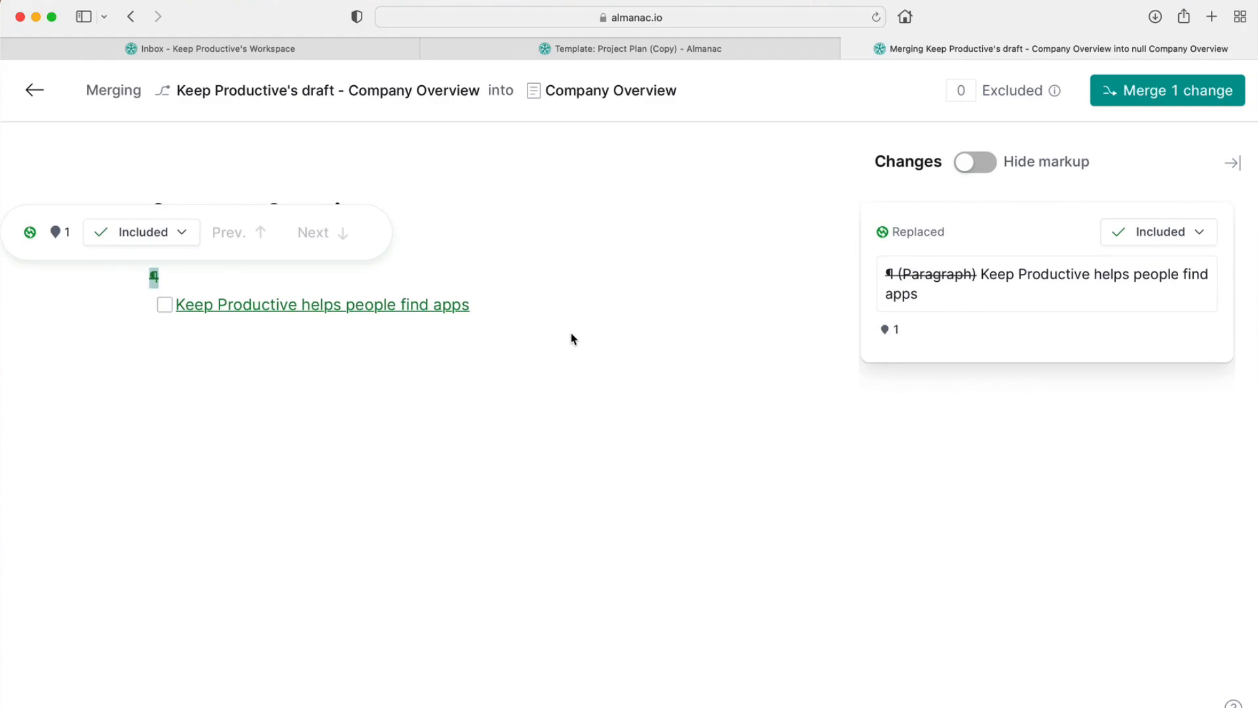
pyautogui.moveTo(633, 361)
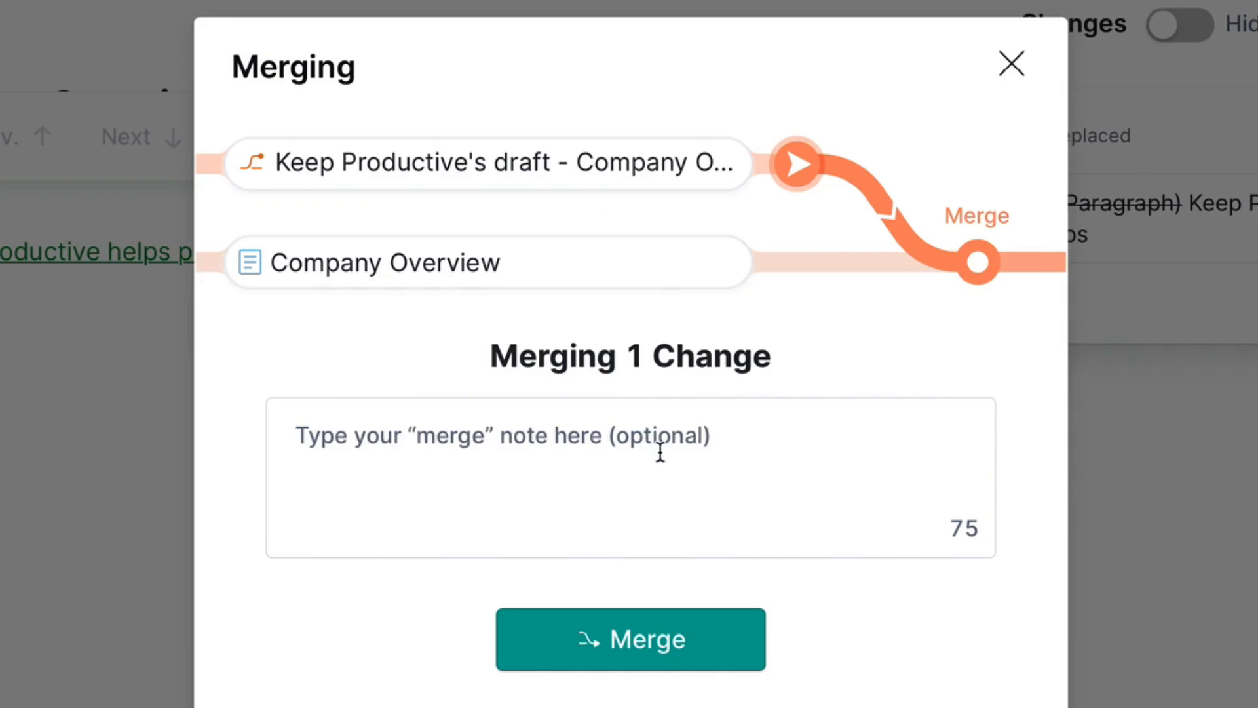
# Step: Merge the draft into Company Overview and continue back to the main document
pyautogui.click(631, 638)
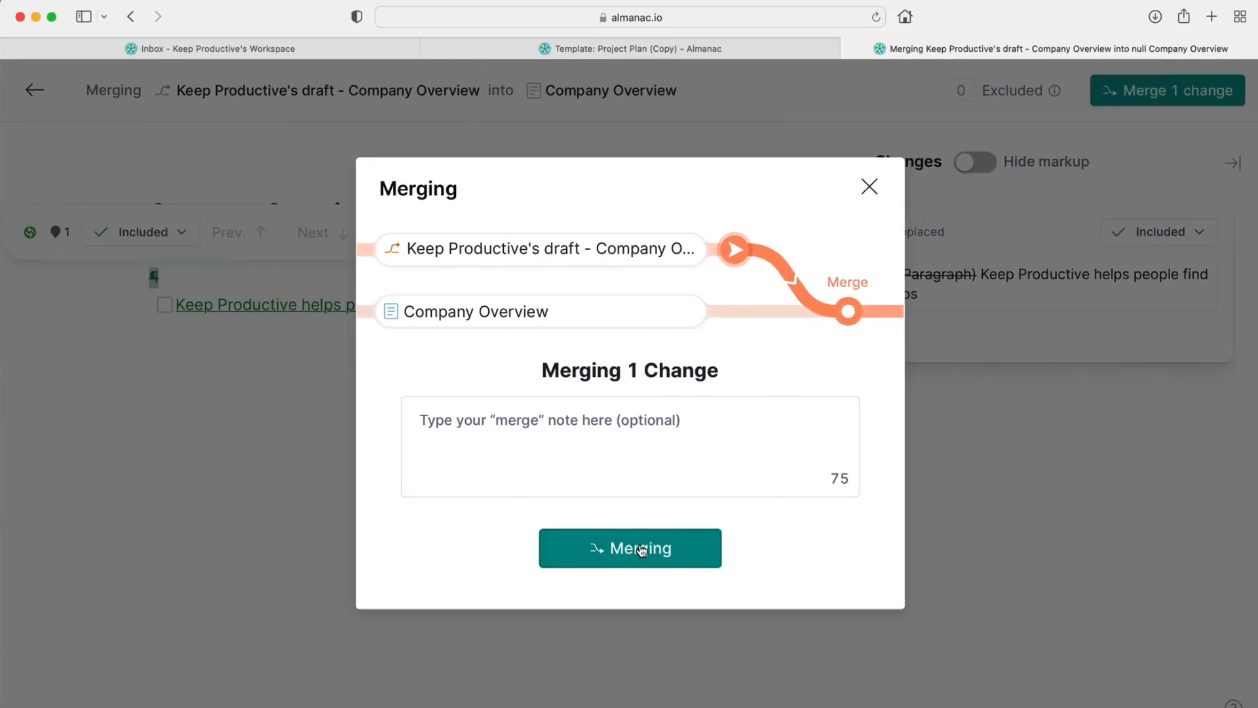
pyautogui.click(629, 547)
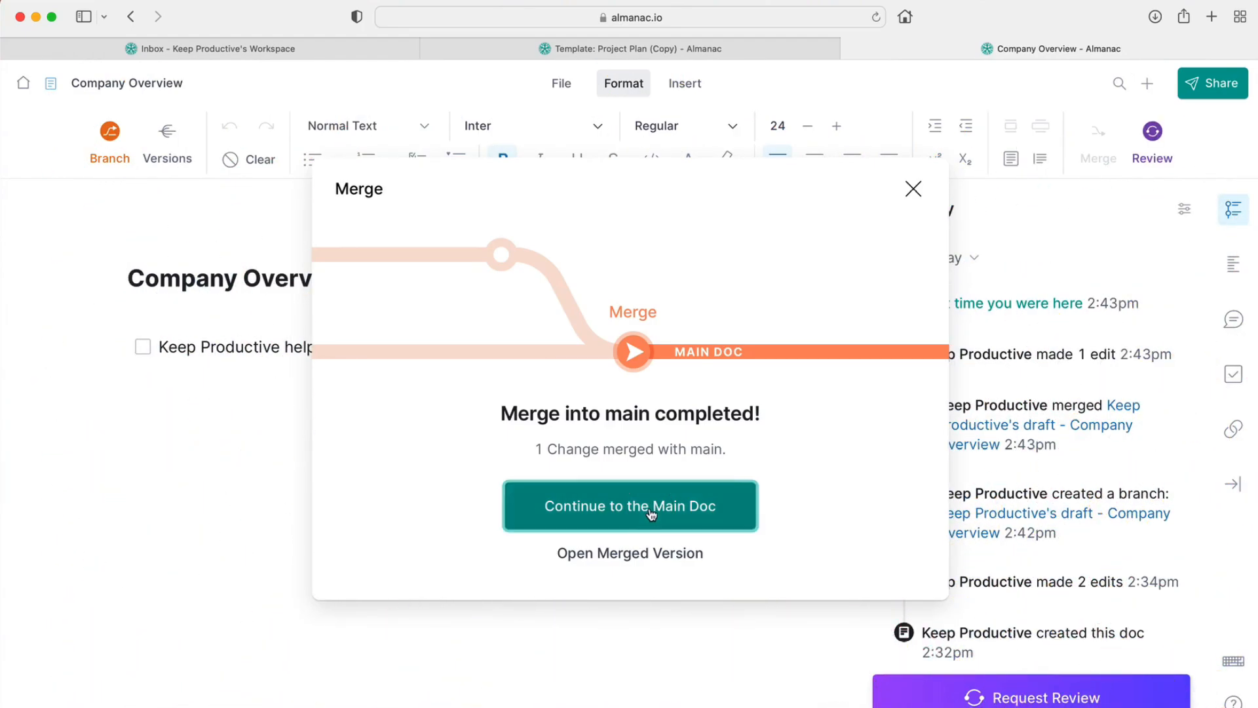
pyautogui.click(630, 506)
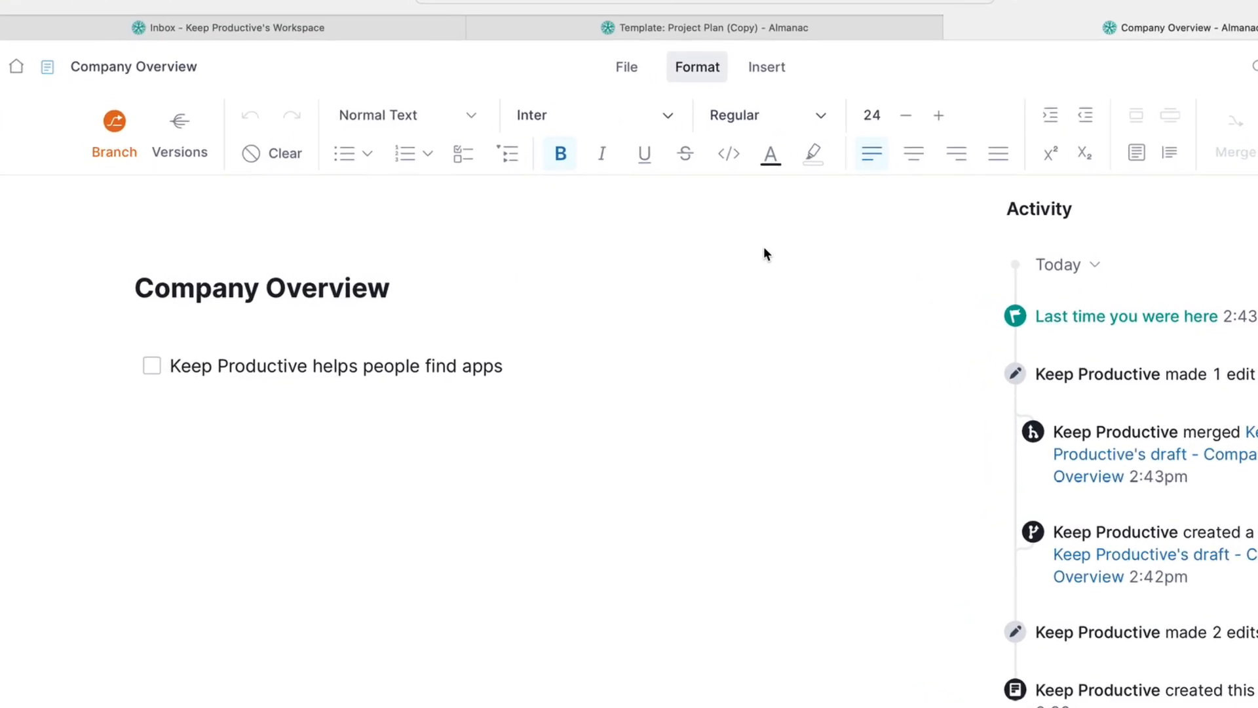
pyautogui.click(180, 132)
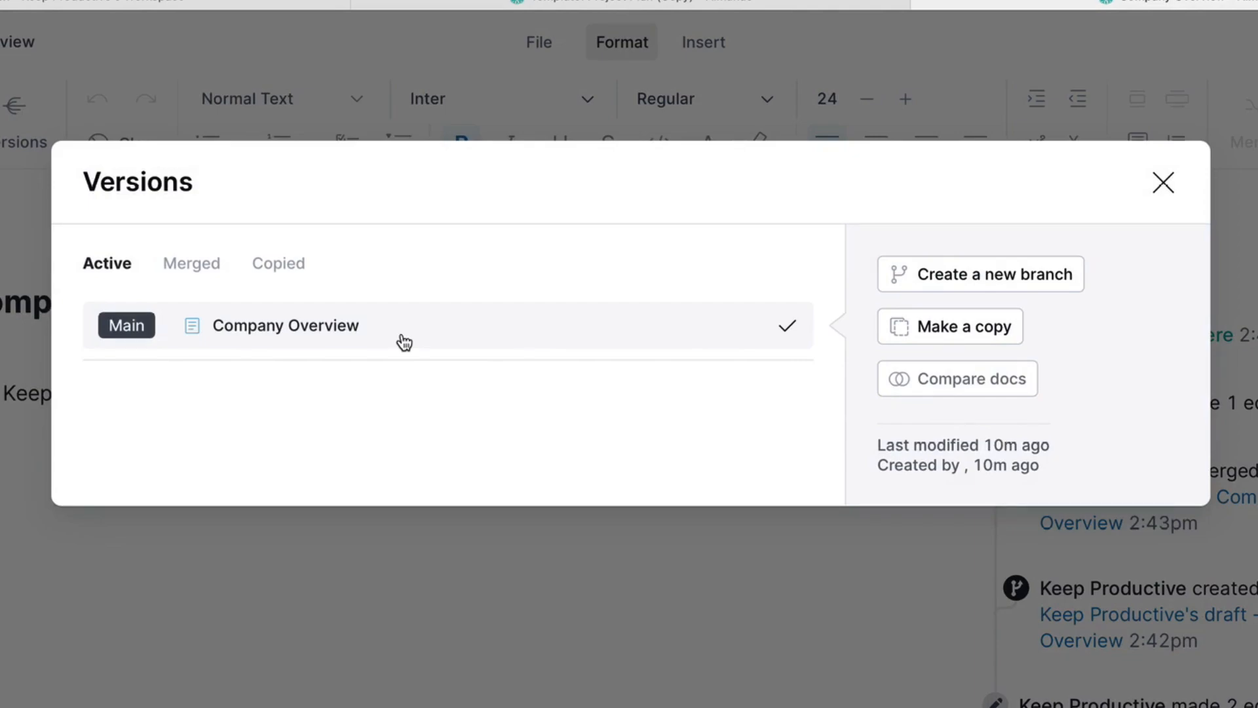
pyautogui.click(190, 262)
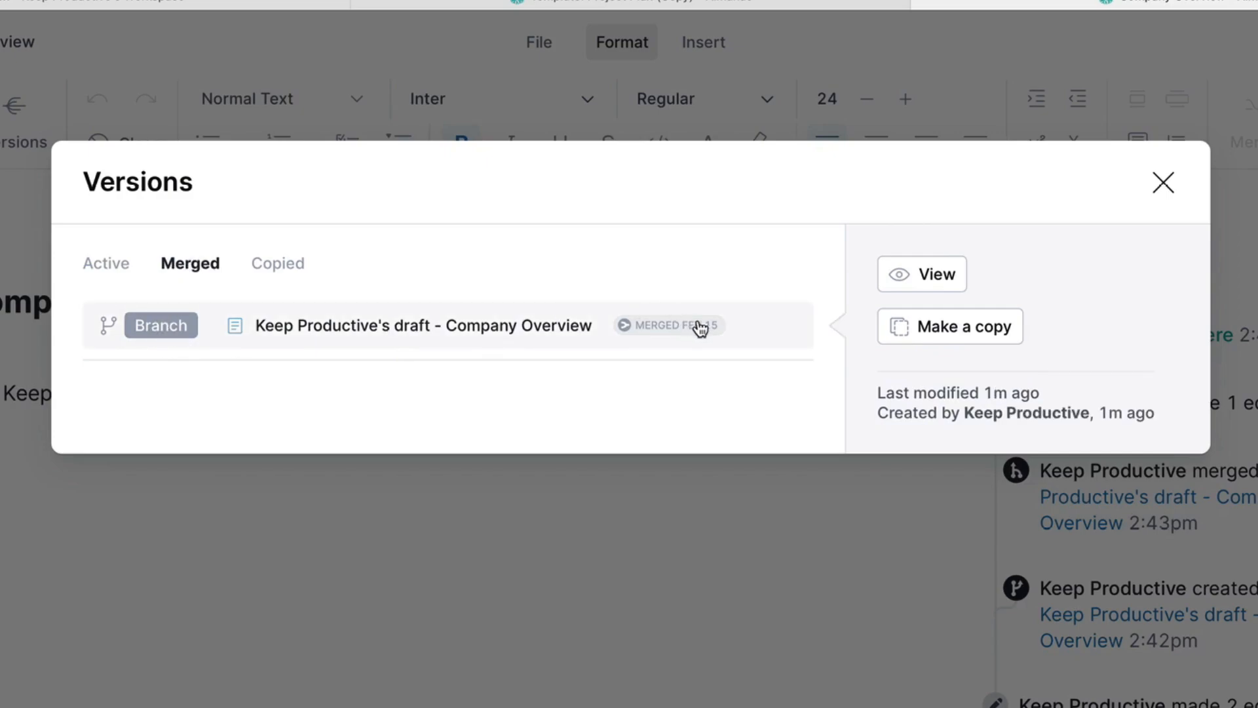
pyautogui.moveTo(251, 264)
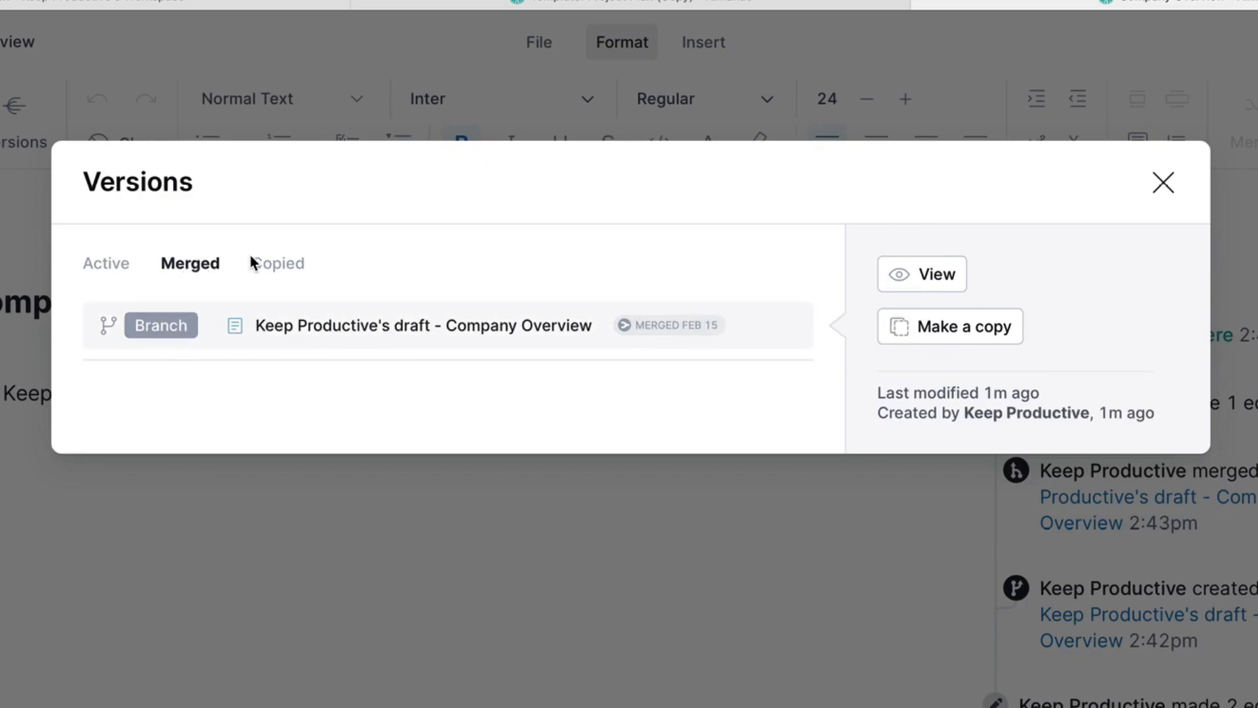
pyautogui.click(278, 262)
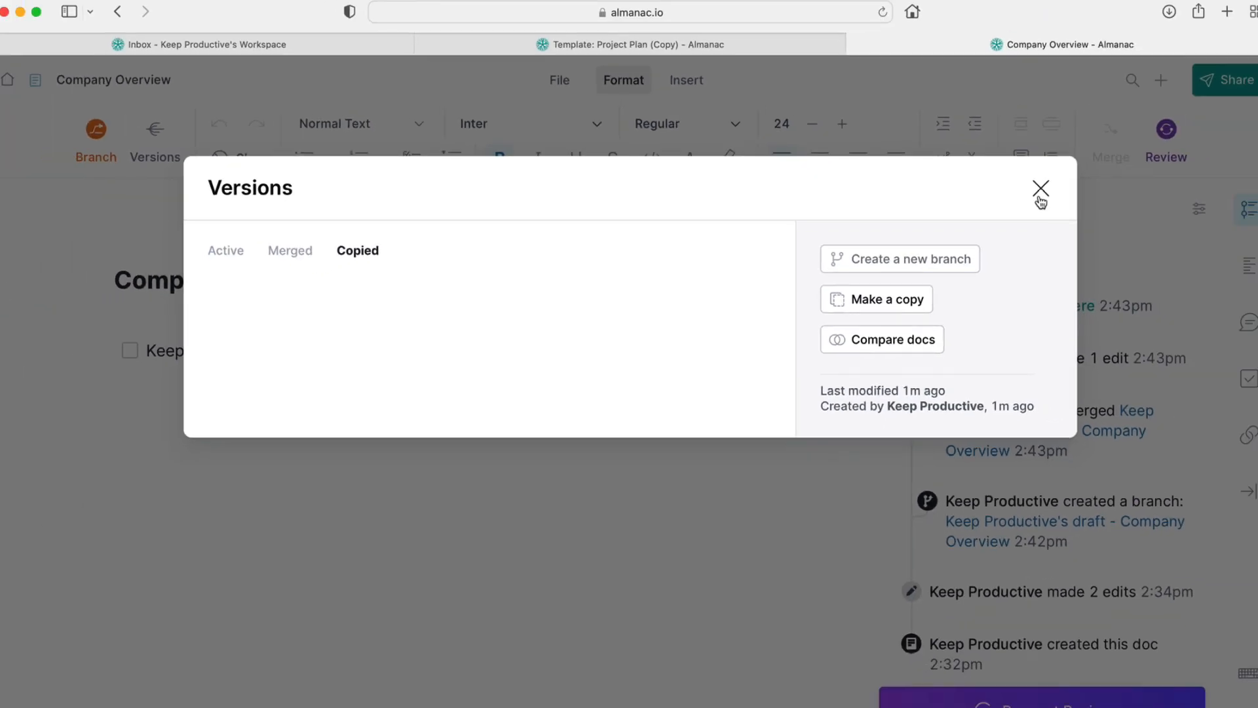
pyautogui.click(1041, 190)
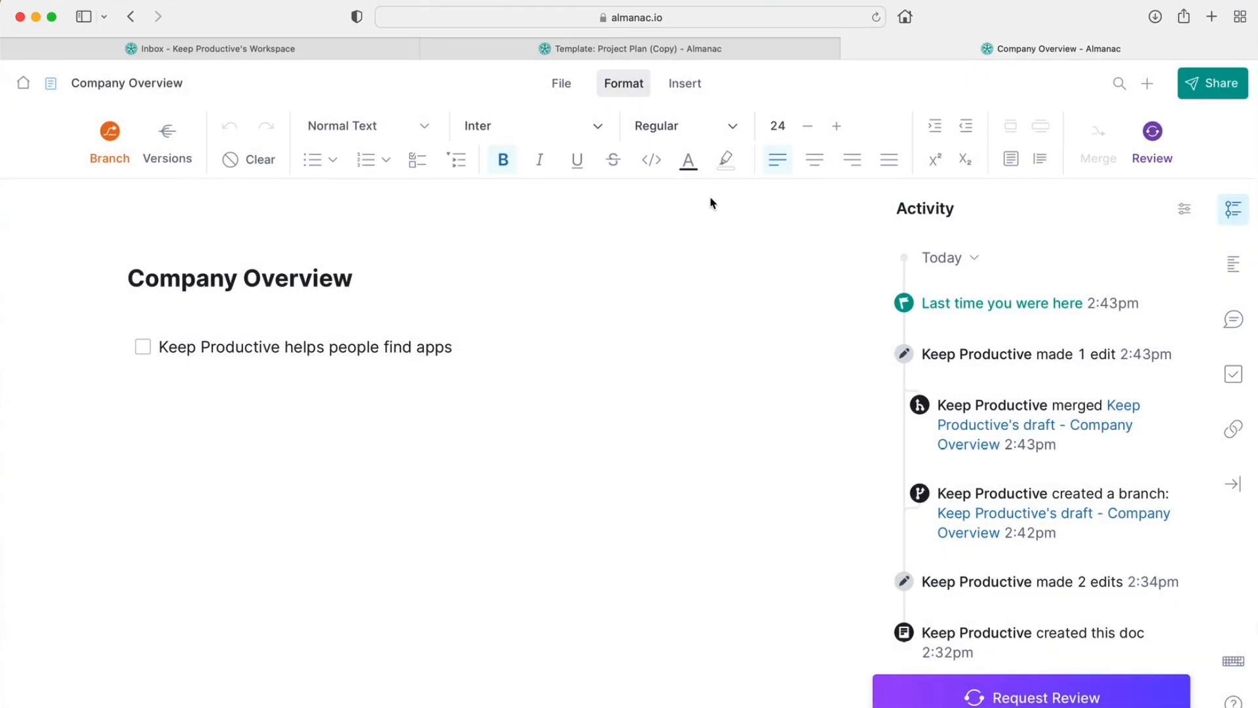
pyautogui.moveTo(959, 303)
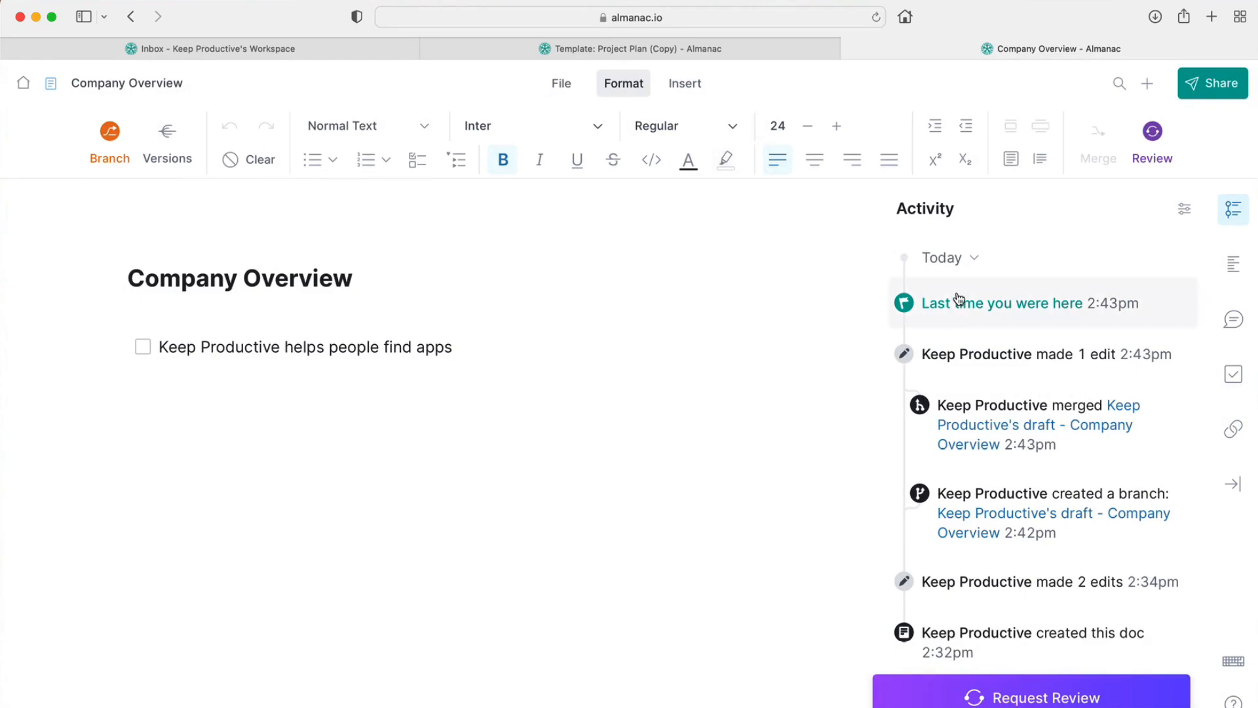
pyautogui.moveTo(1216, 292)
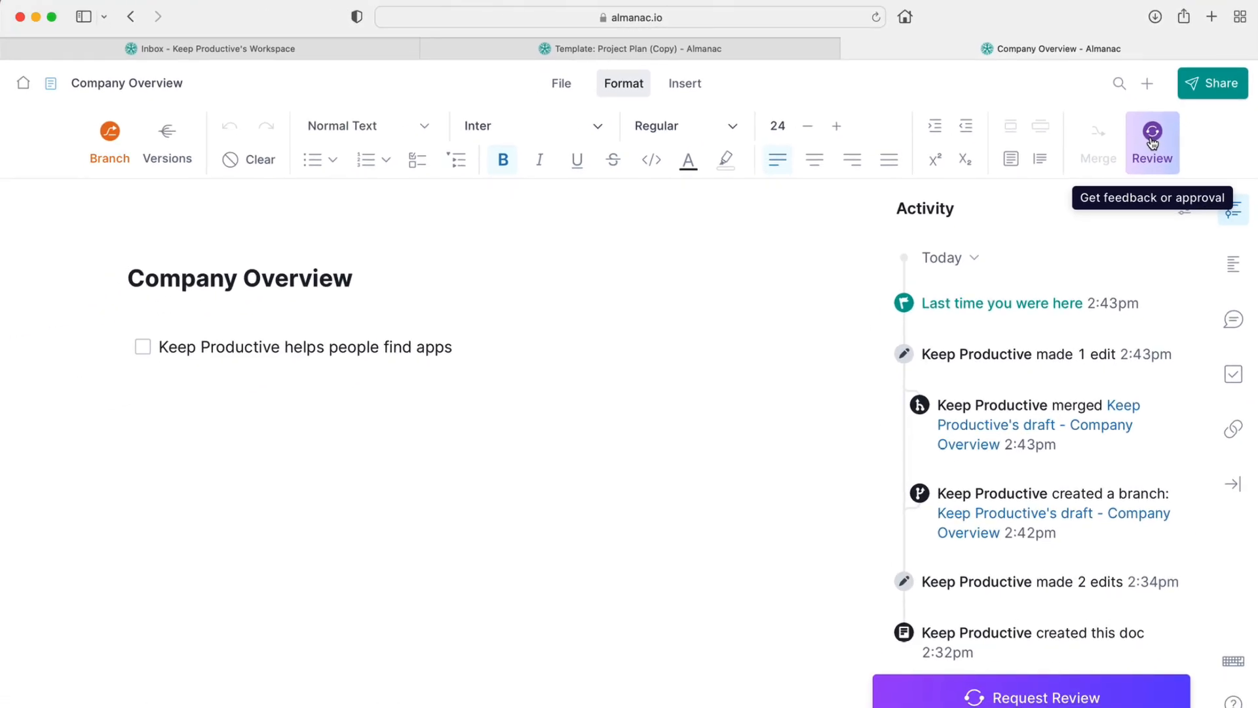
# Step: Send a review request for Company Overview to 'fr…' with review on a separate branch ticked
pyautogui.click(1152, 143)
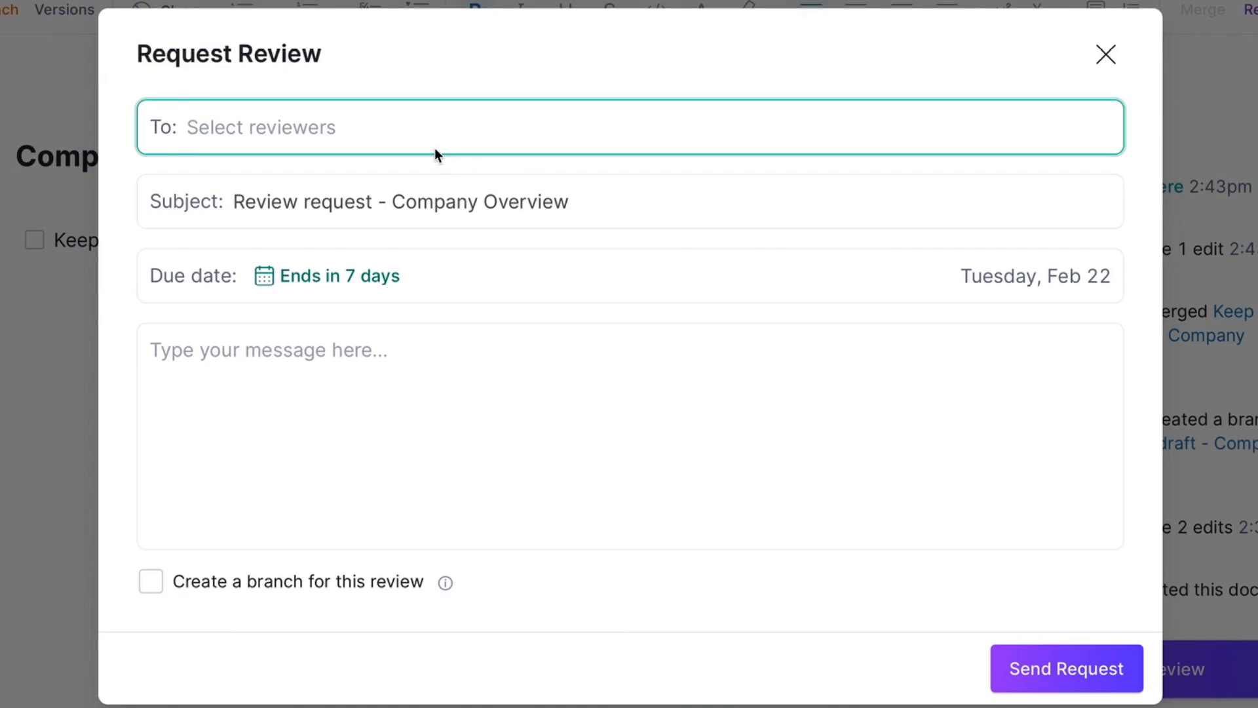
pyautogui.write('fr')
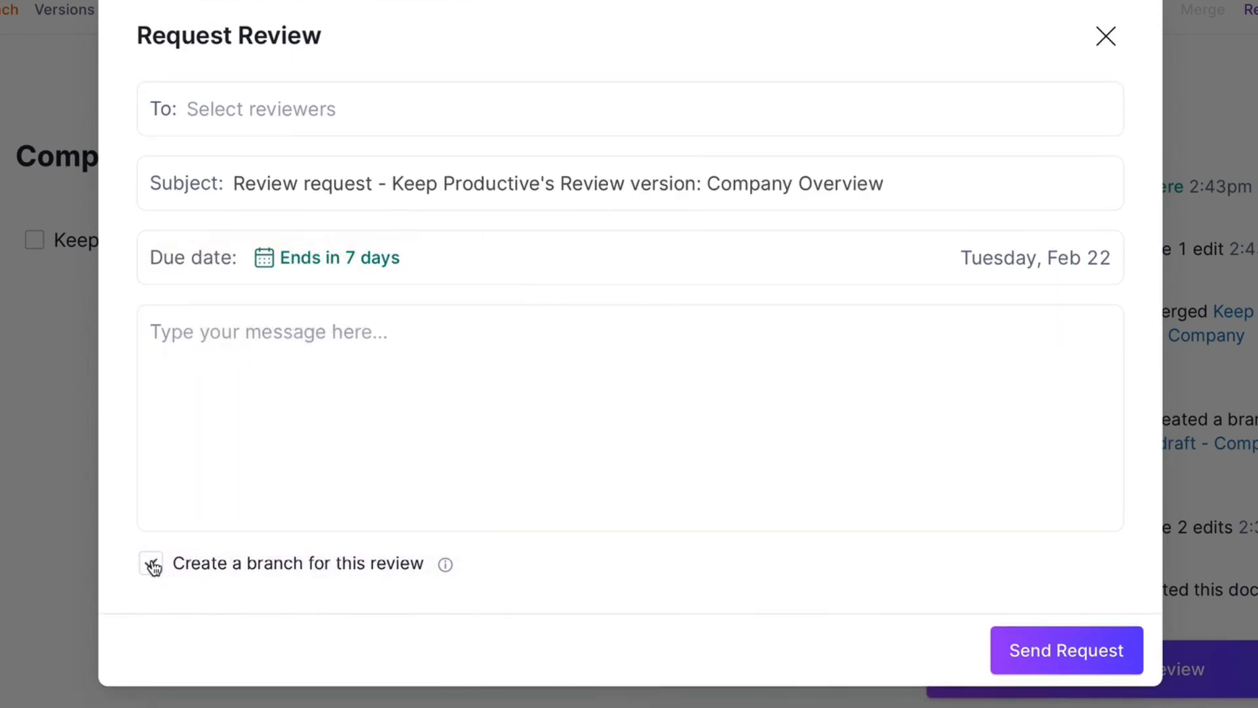
pyautogui.click(149, 562)
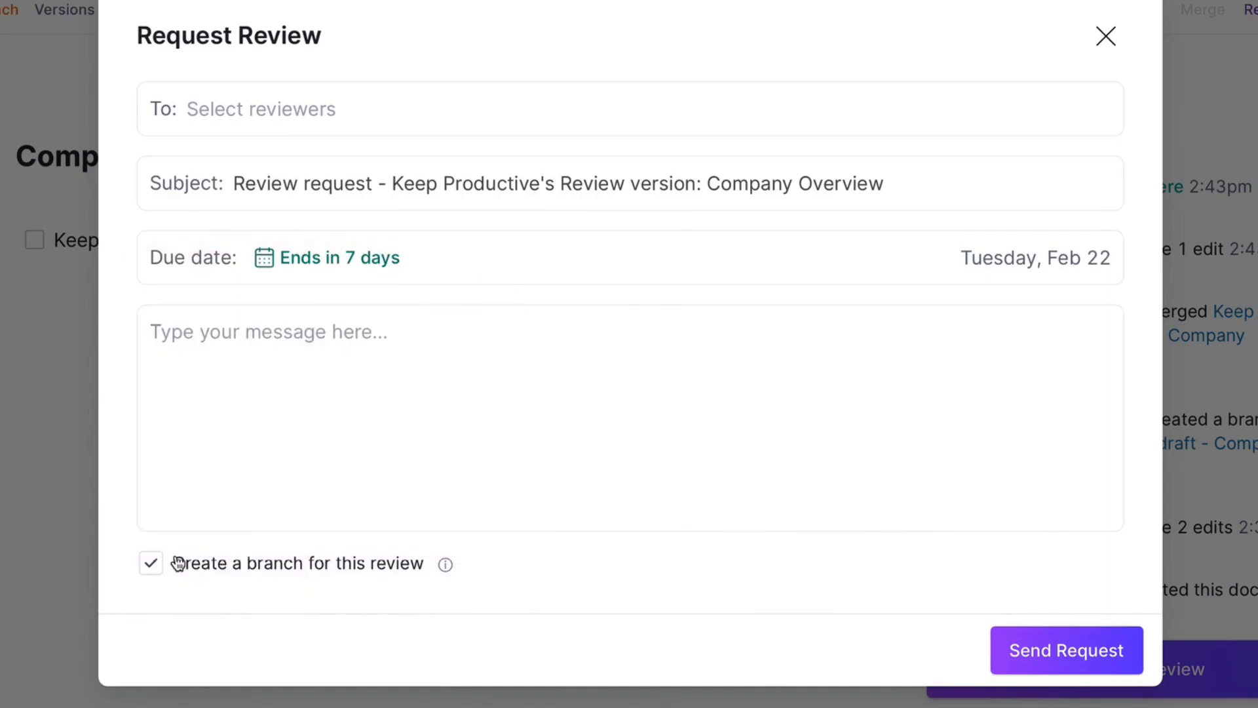
pyautogui.moveTo(444, 563)
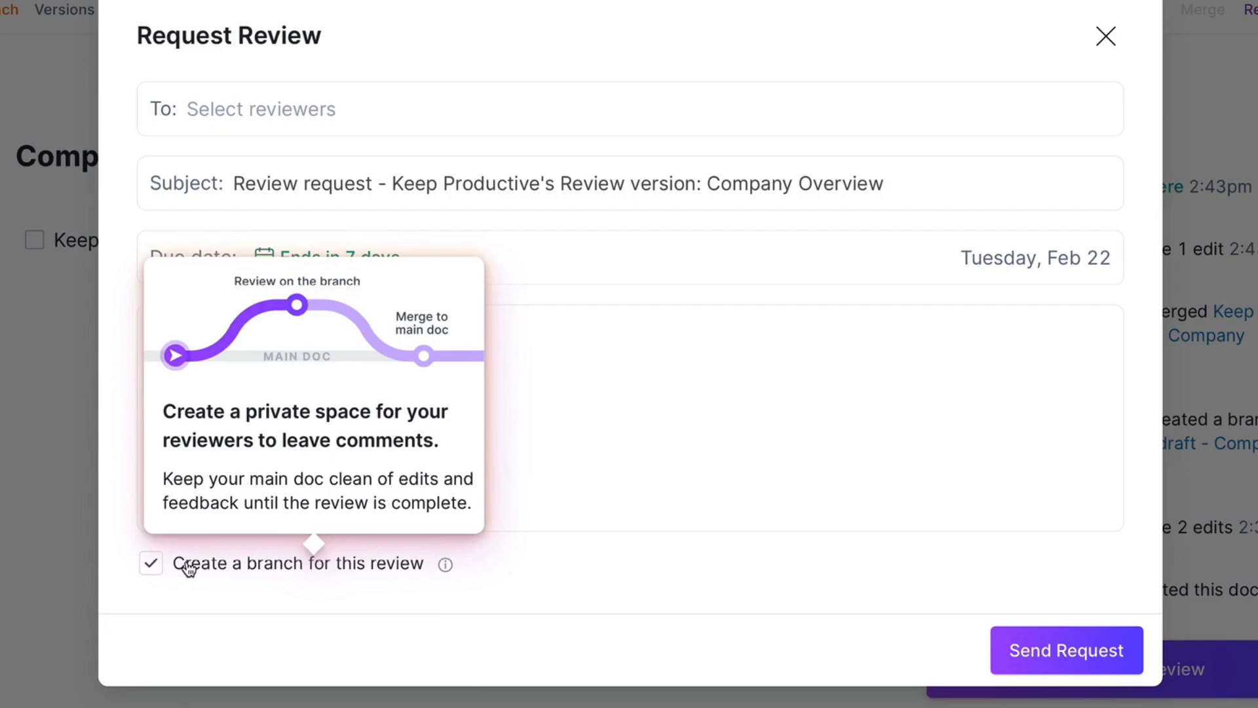
pyautogui.moveTo(1064, 650)
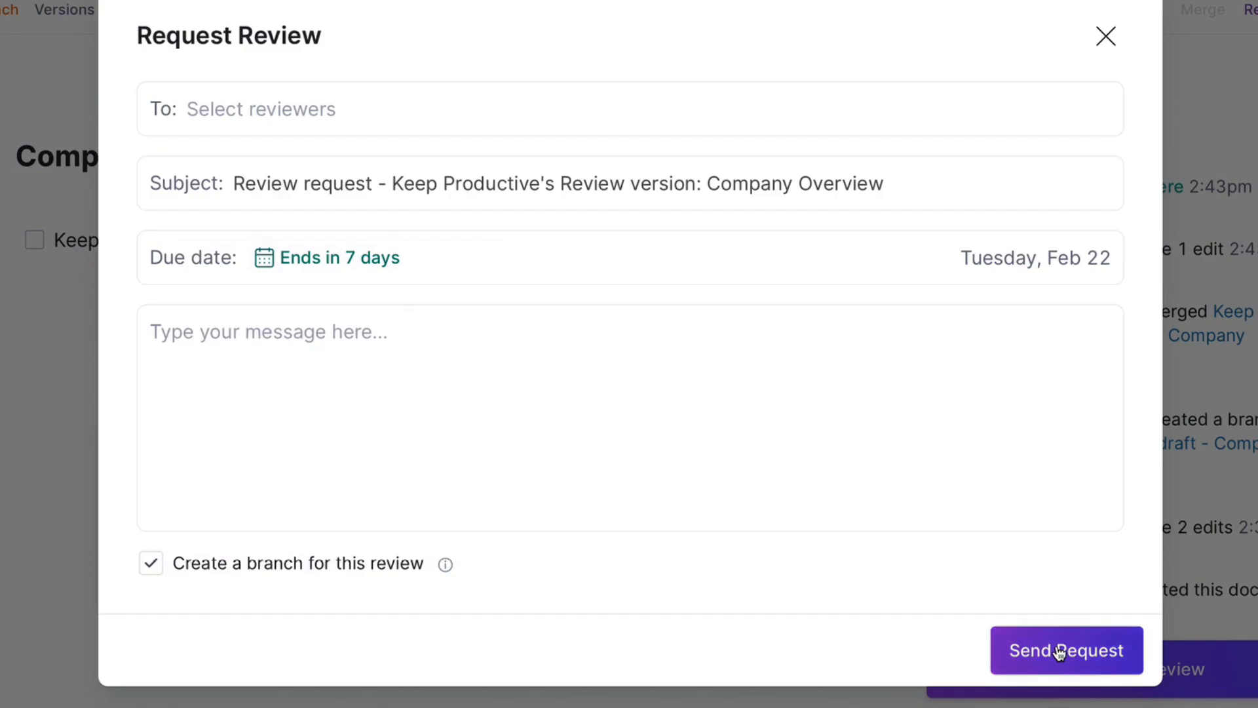
pyautogui.click(1067, 650)
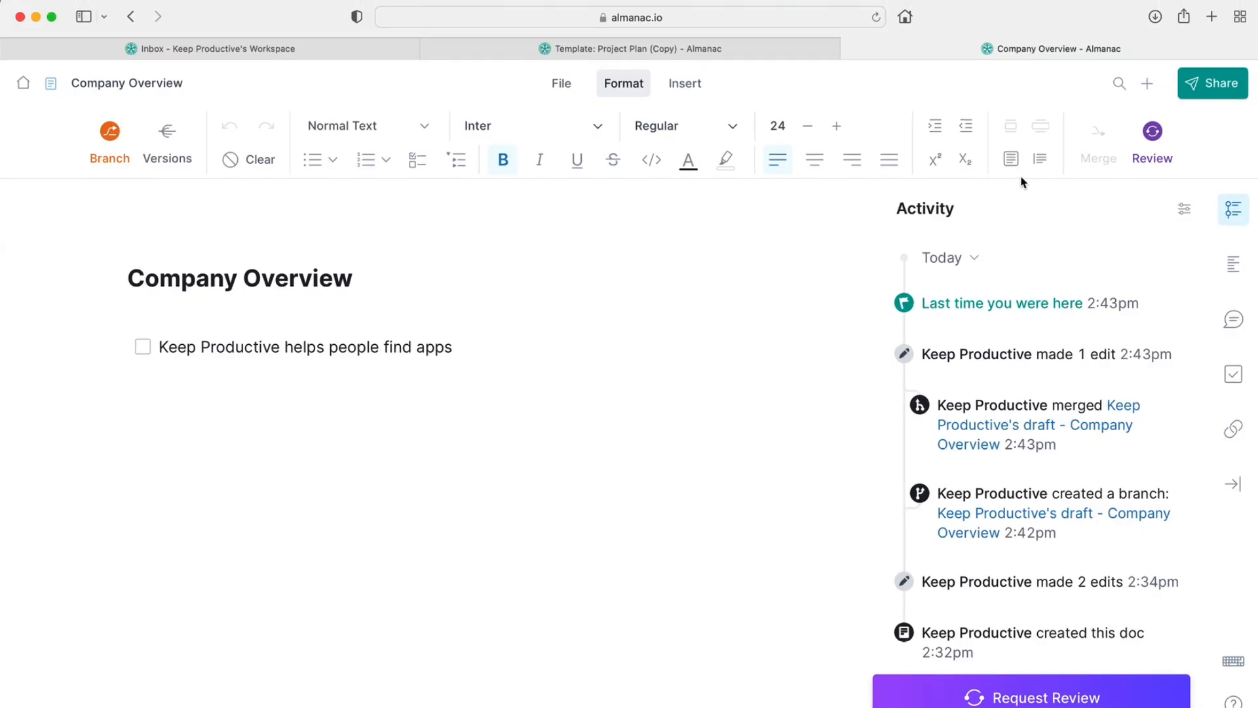
pyautogui.moveTo(1050, 452)
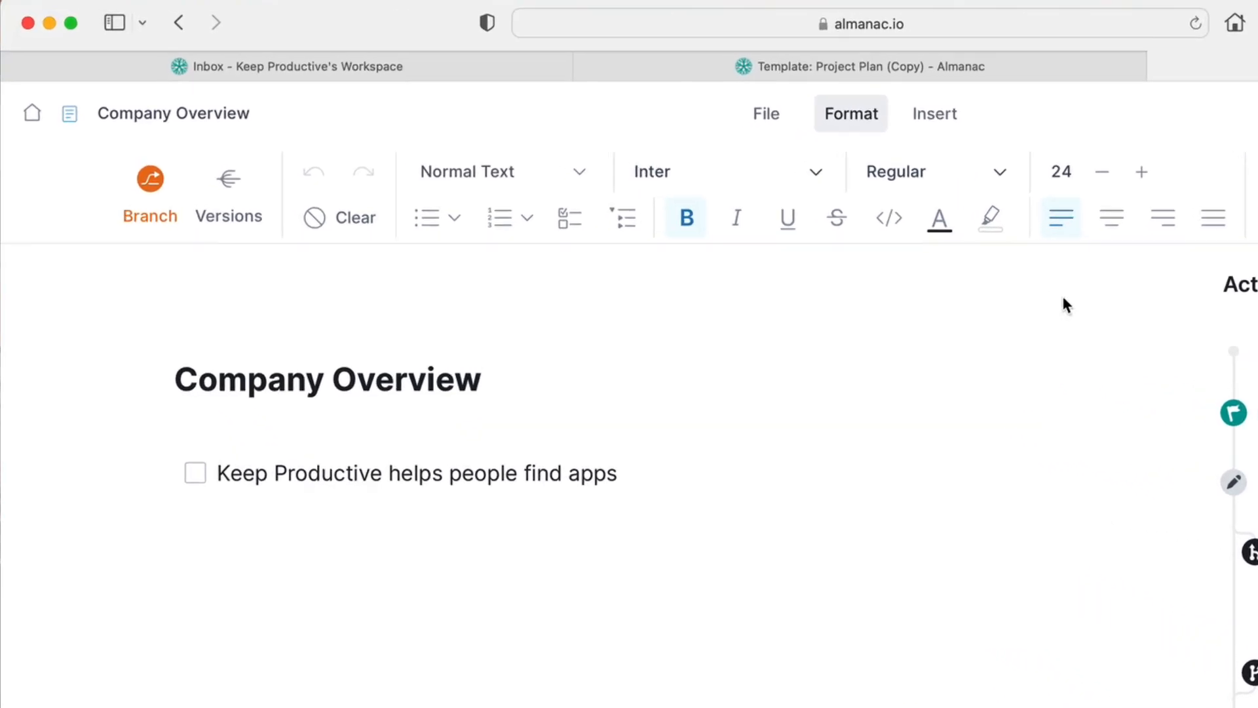
# Step: Check the empty workspace Inbox, then return to the Company Overview document
pyautogui.click(287, 65)
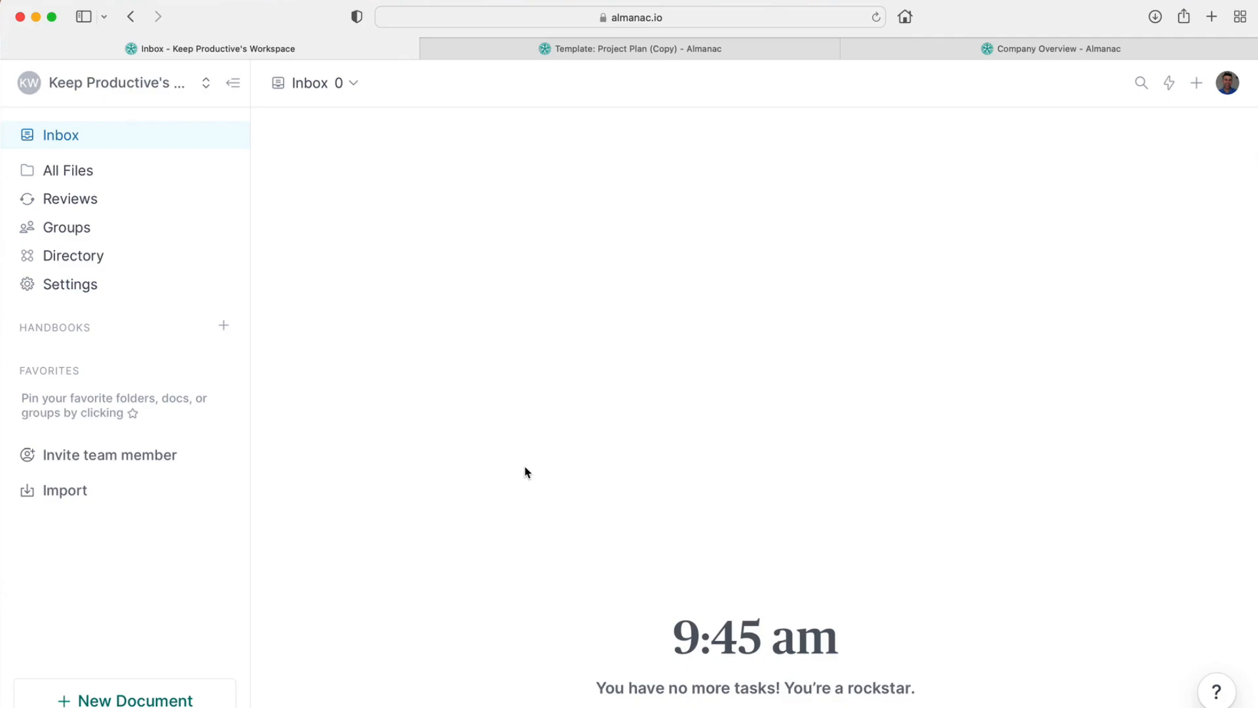
pyautogui.click(1052, 49)
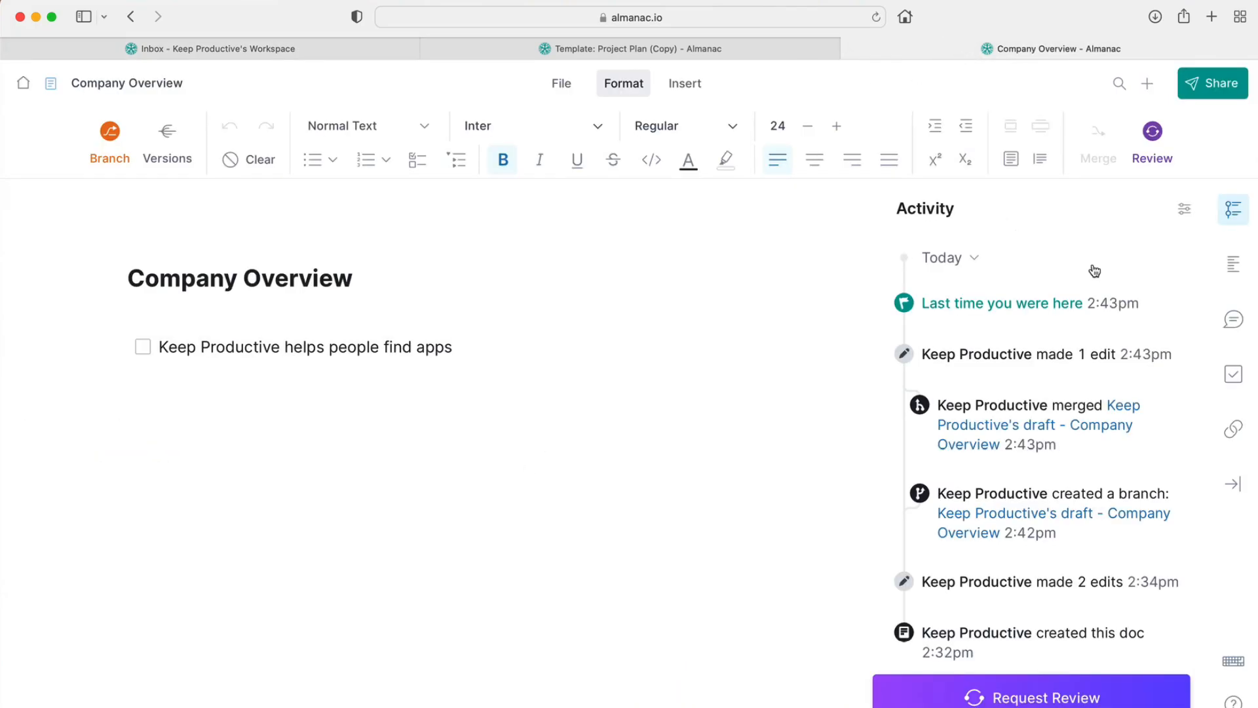
pyautogui.moveTo(1043, 302)
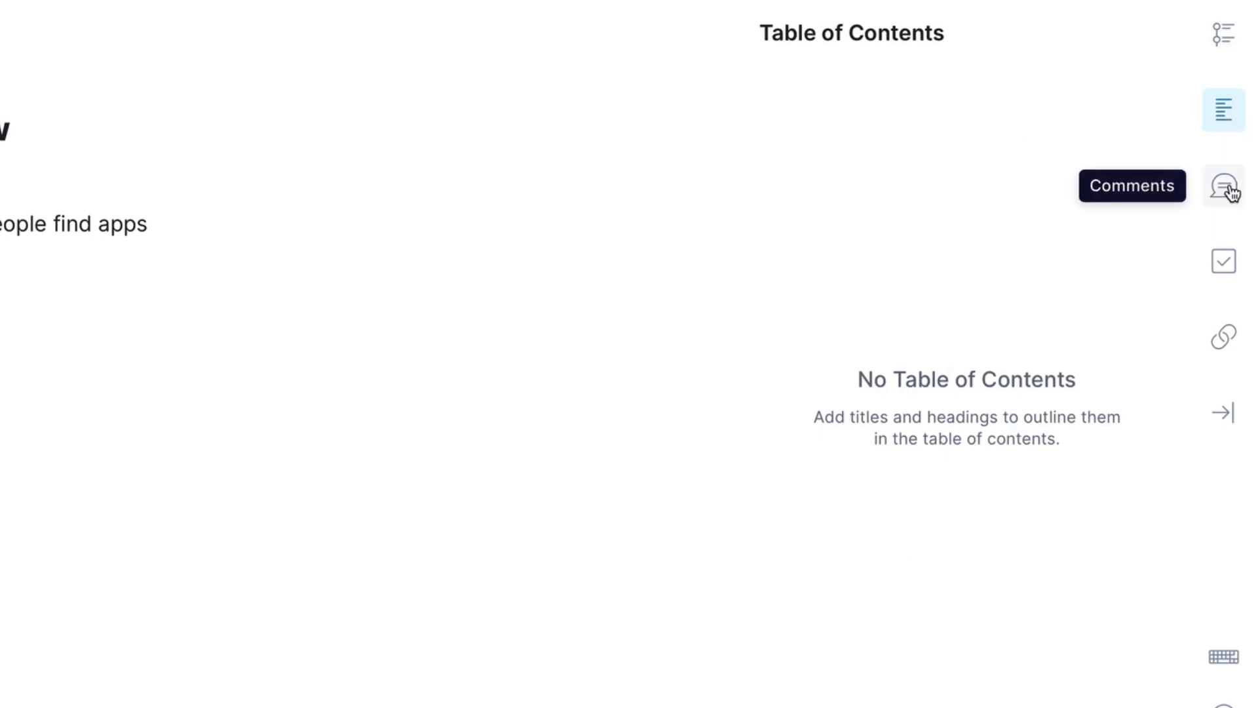
# Step: View the empty Comments and Tasks panels, start a New Task and cancel it
pyautogui.click(1222, 185)
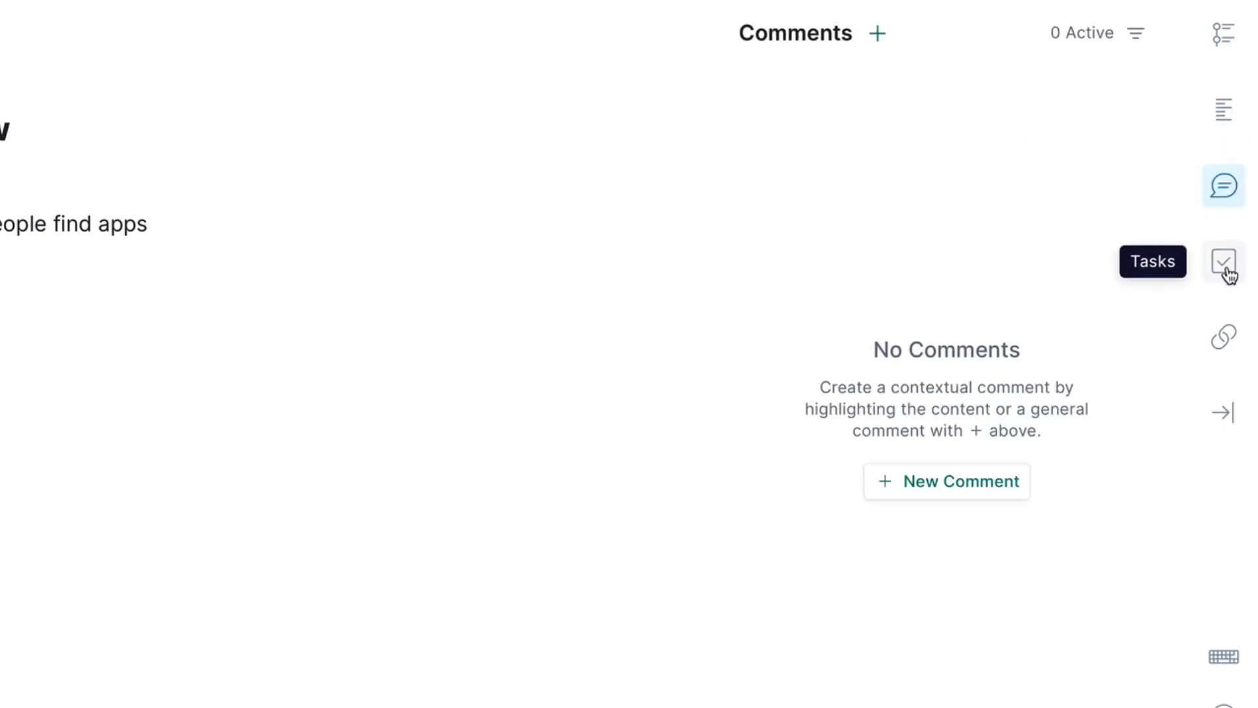
pyautogui.click(1223, 262)
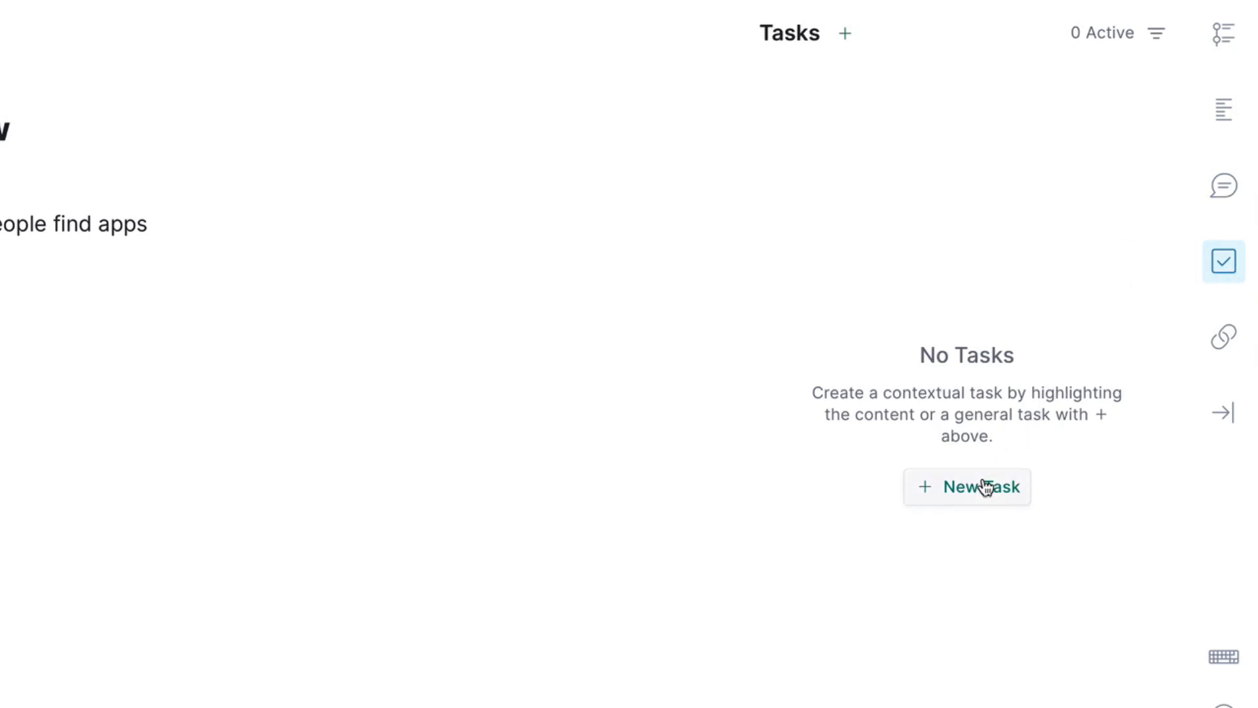
pyautogui.click(967, 487)
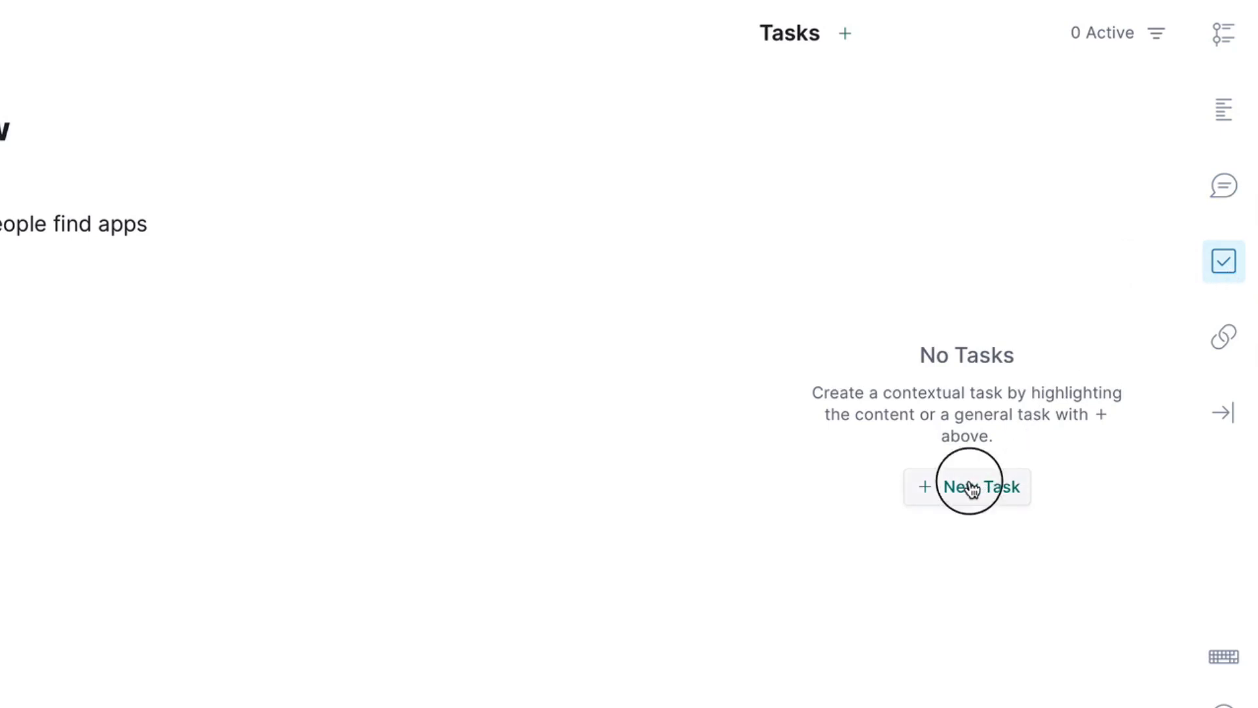
pyautogui.click(967, 487)
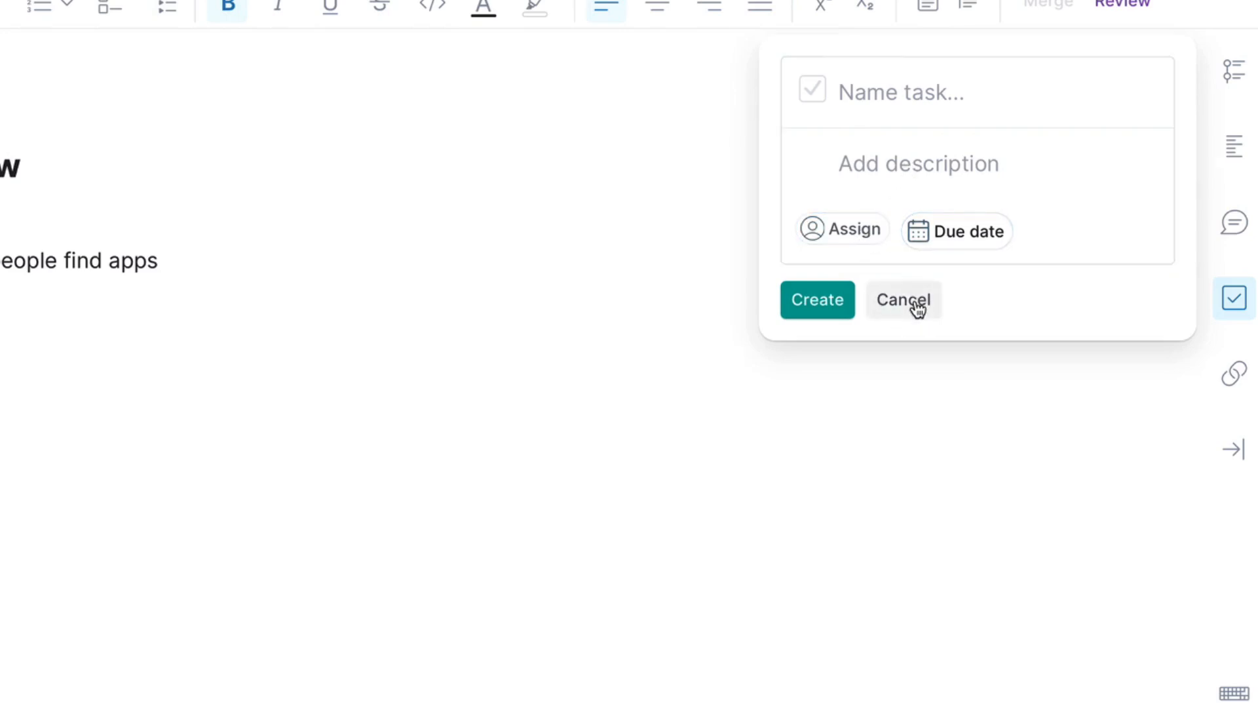
pyautogui.click(903, 298)
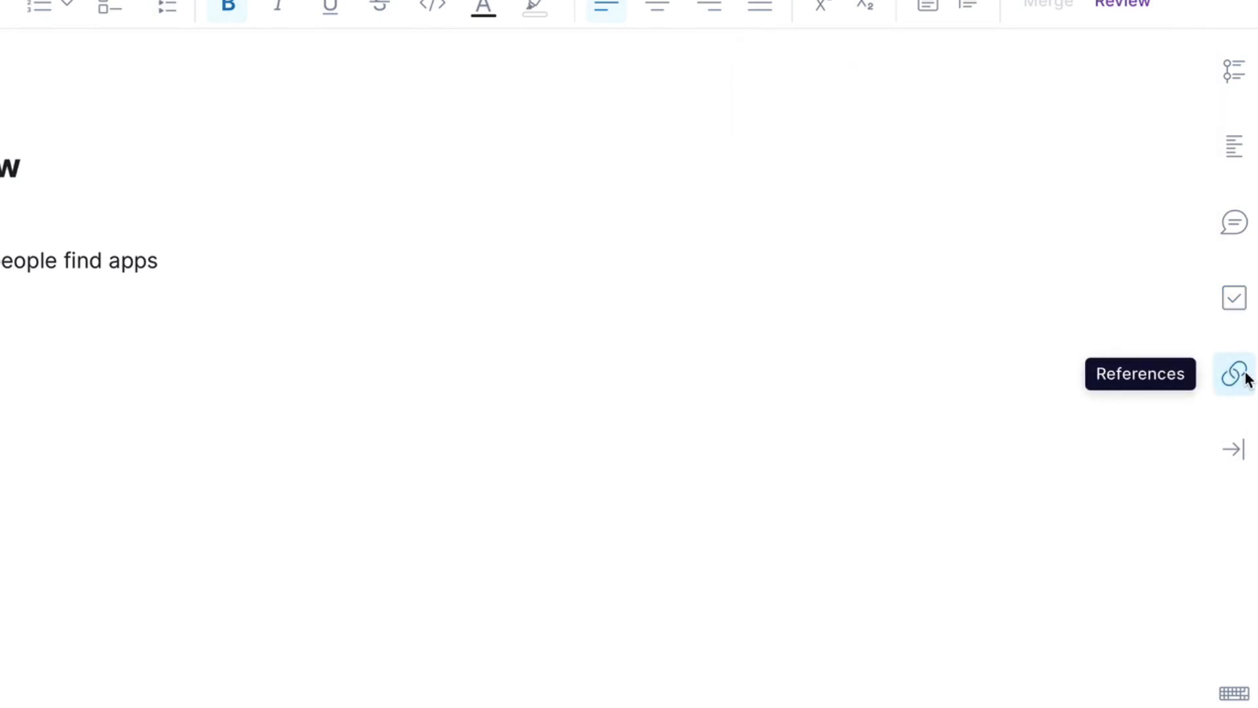
# Step: Show the References panel's properties, peek at the Add Property types, and scroll its reference lists
pyautogui.click(1234, 372)
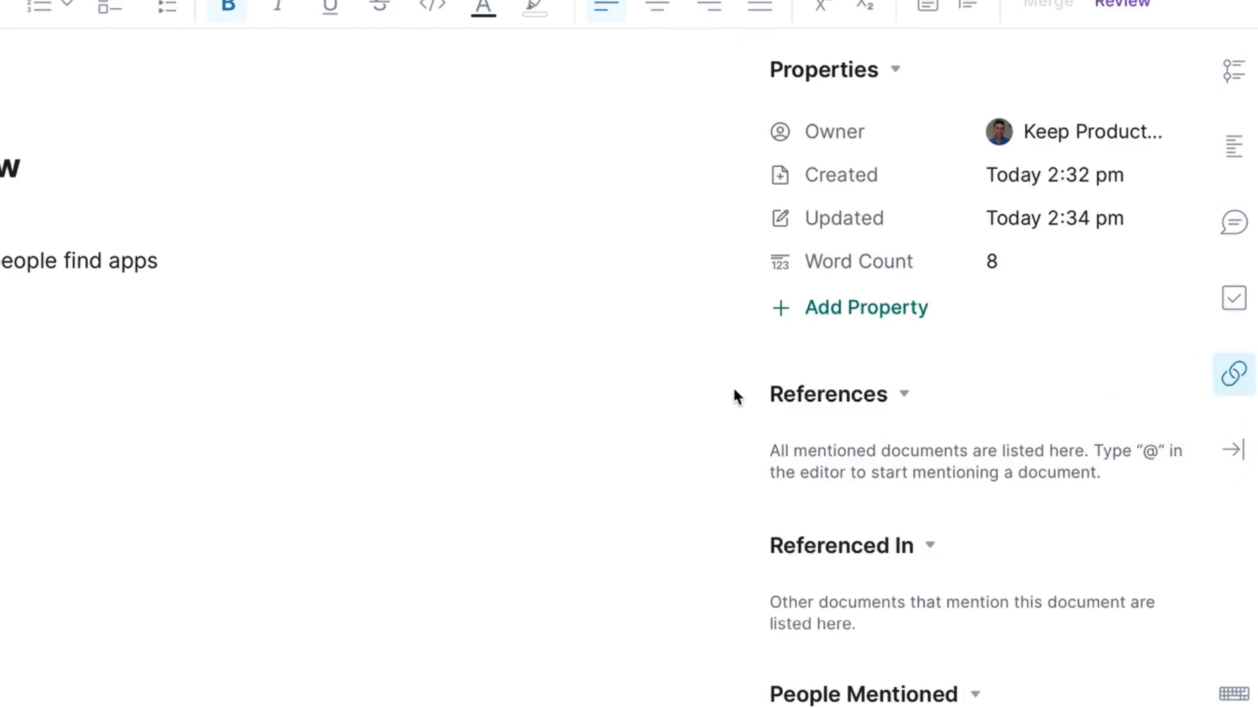
pyautogui.moveTo(677, 390)
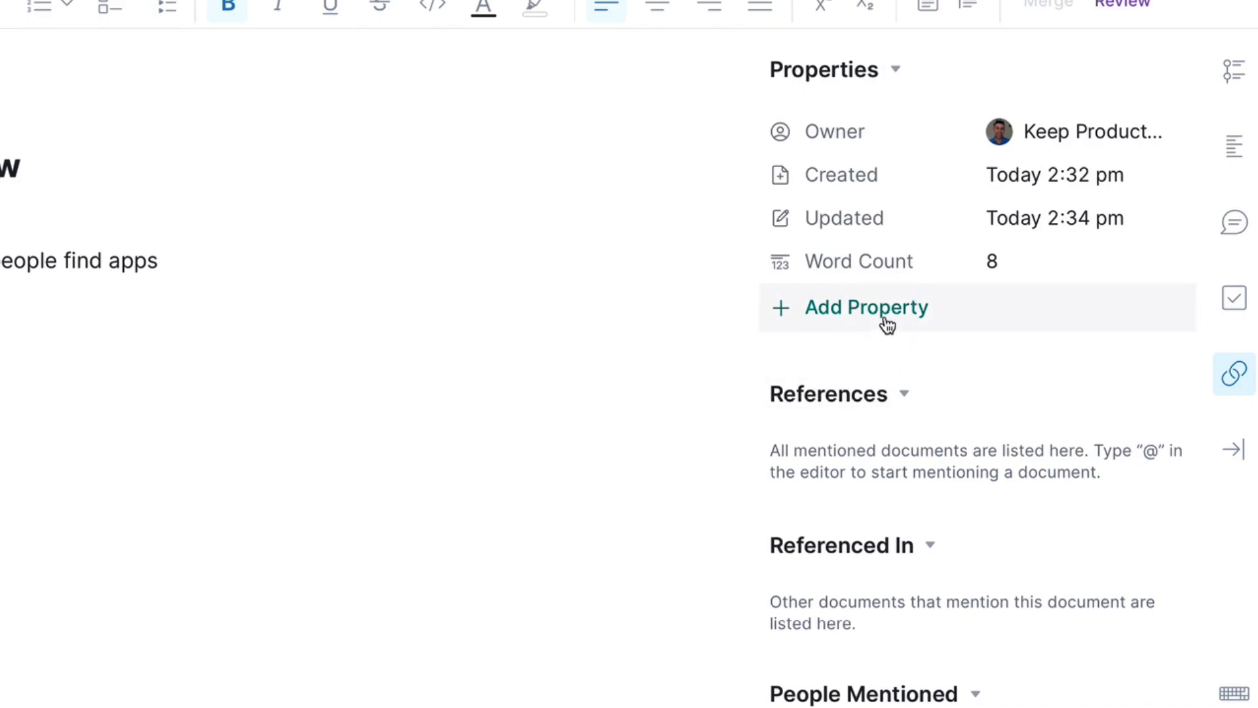
pyautogui.click(866, 307)
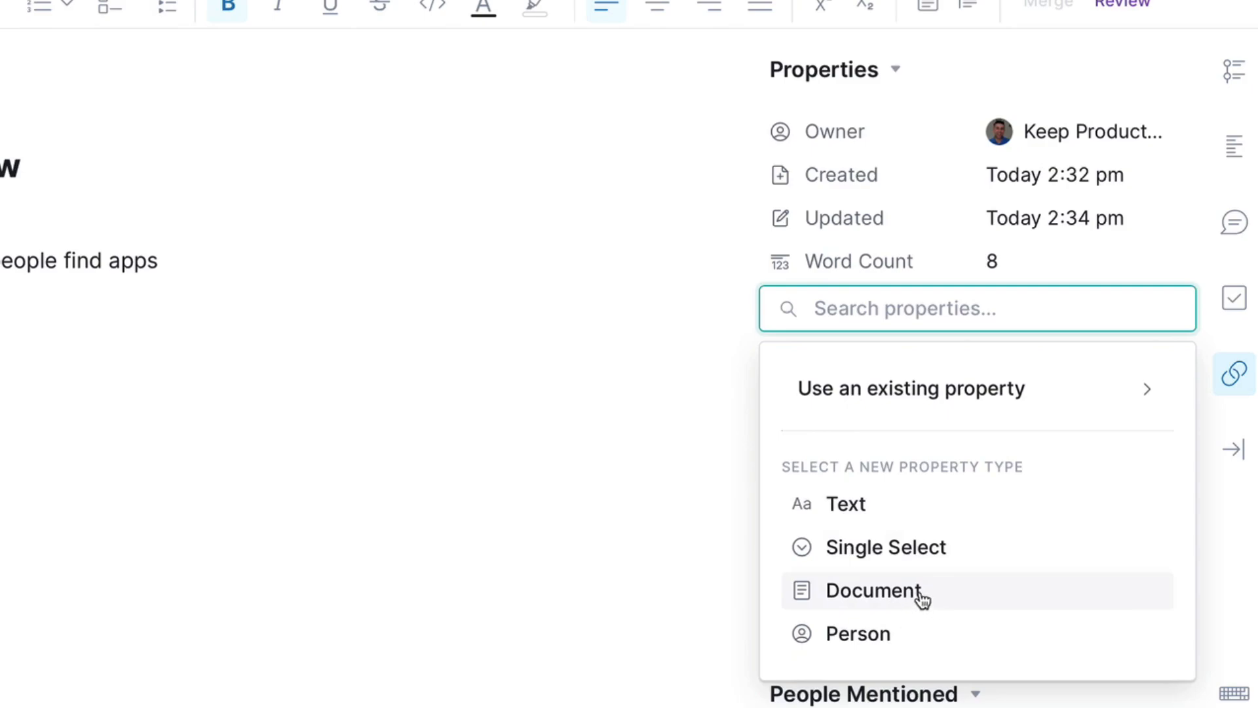
pyautogui.moveTo(884, 630)
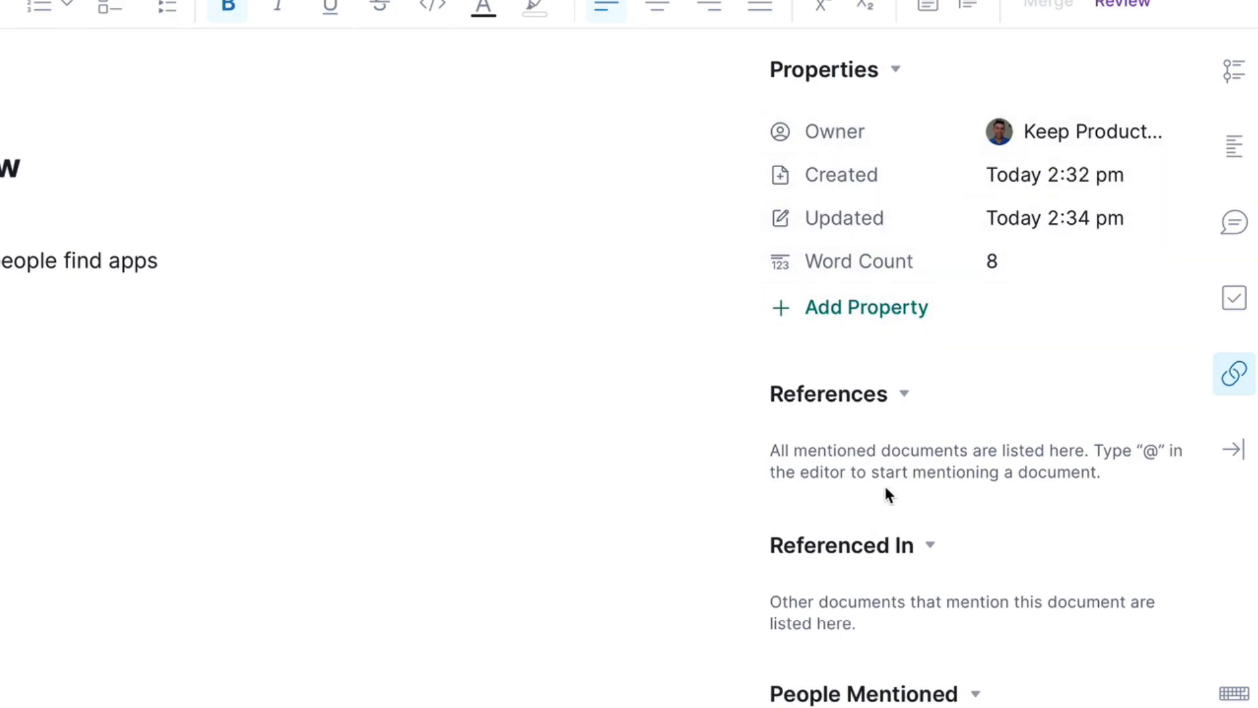
pyautogui.scroll(-3)
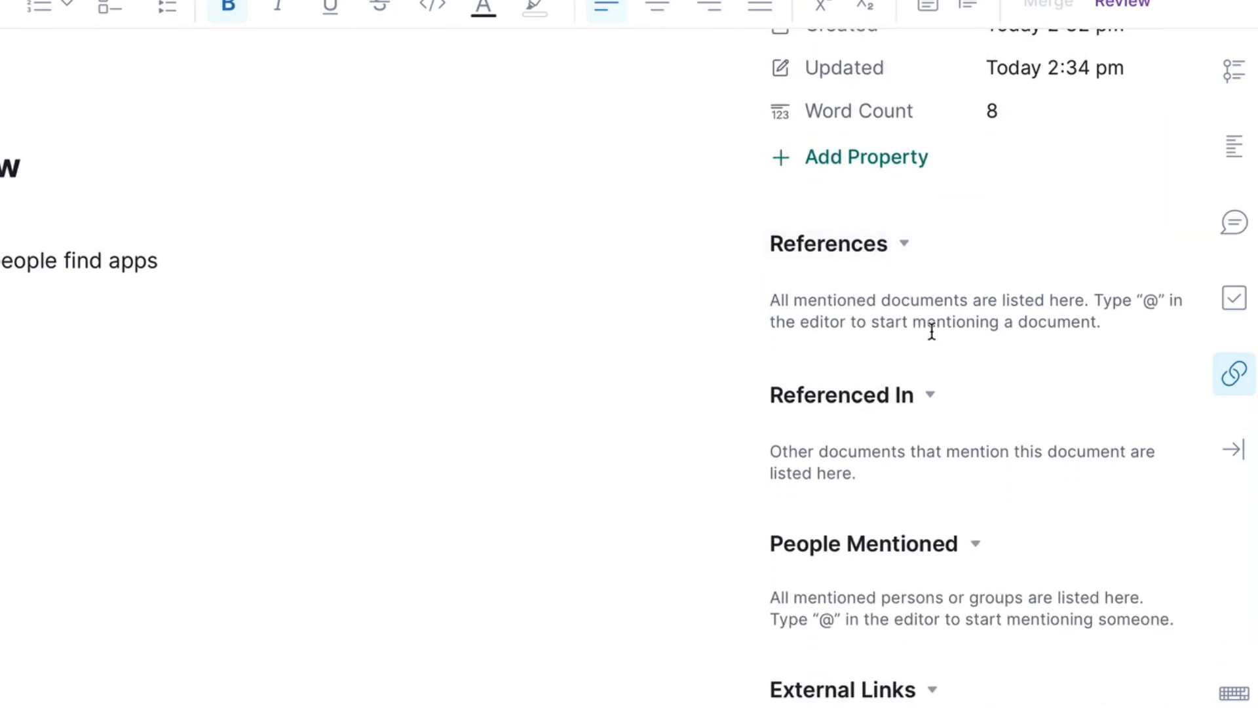
pyautogui.moveTo(903, 457)
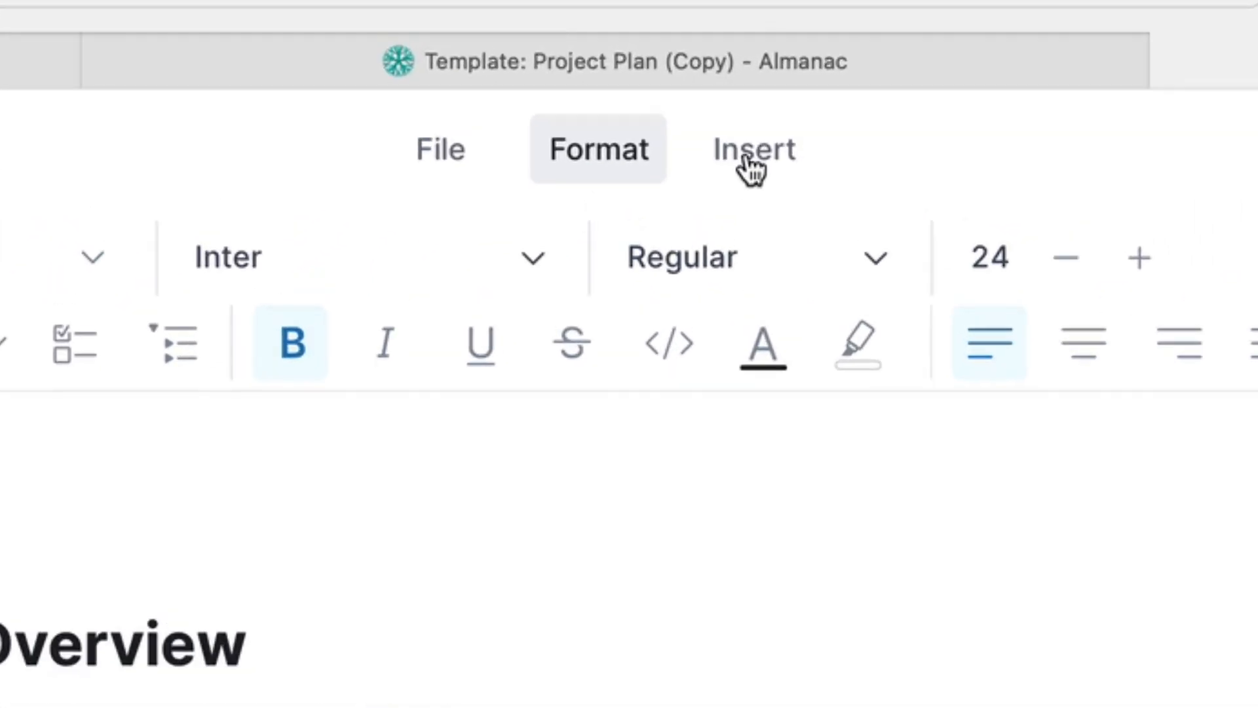
pyautogui.click(753, 149)
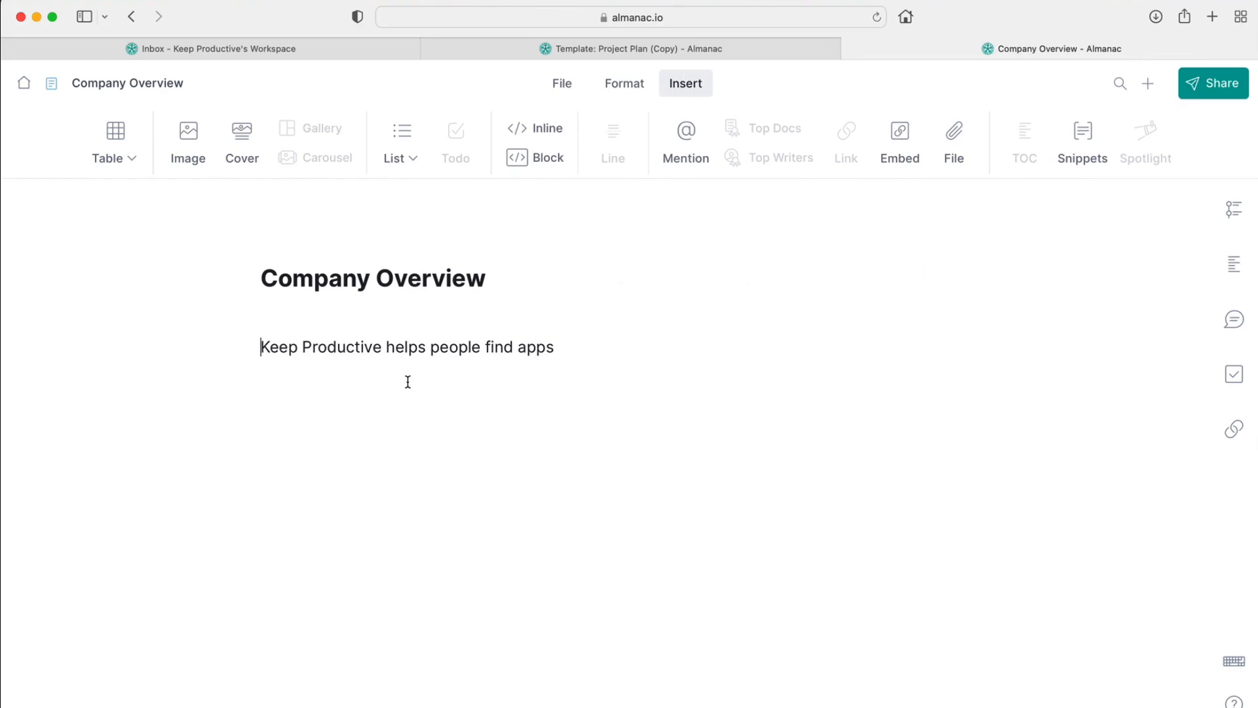
pyautogui.click(624, 82)
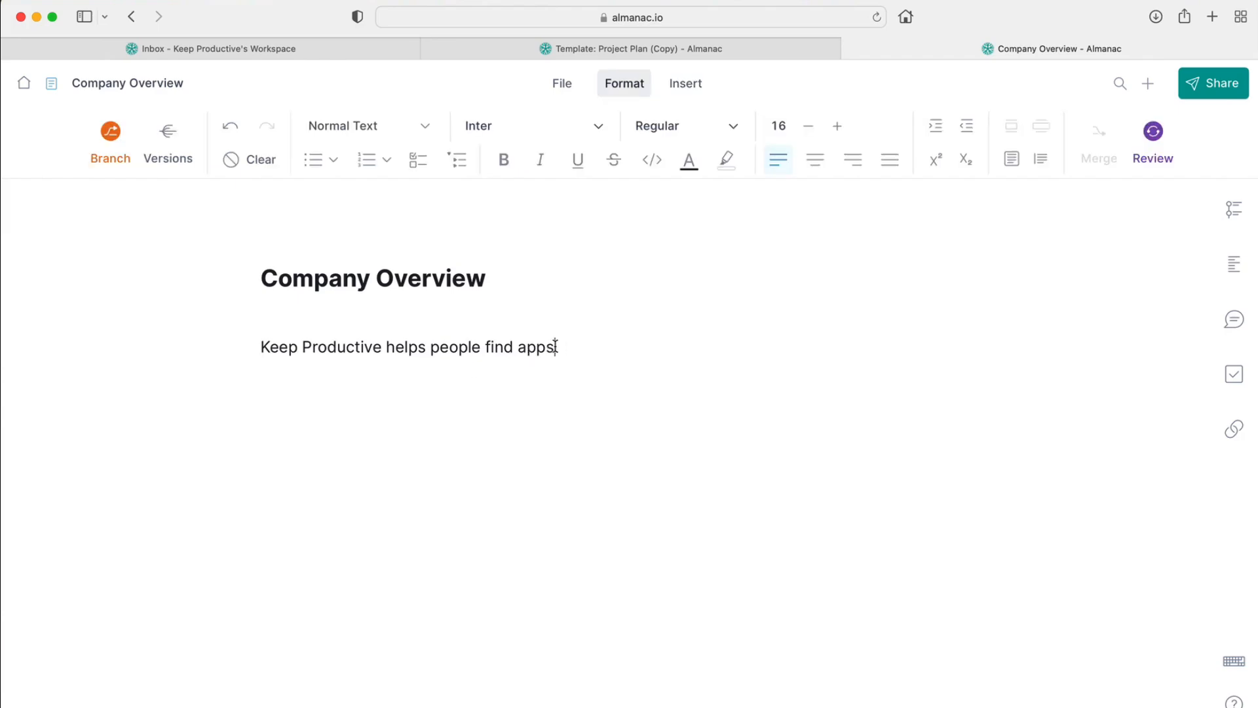
pyautogui.tripleClick(408, 346)
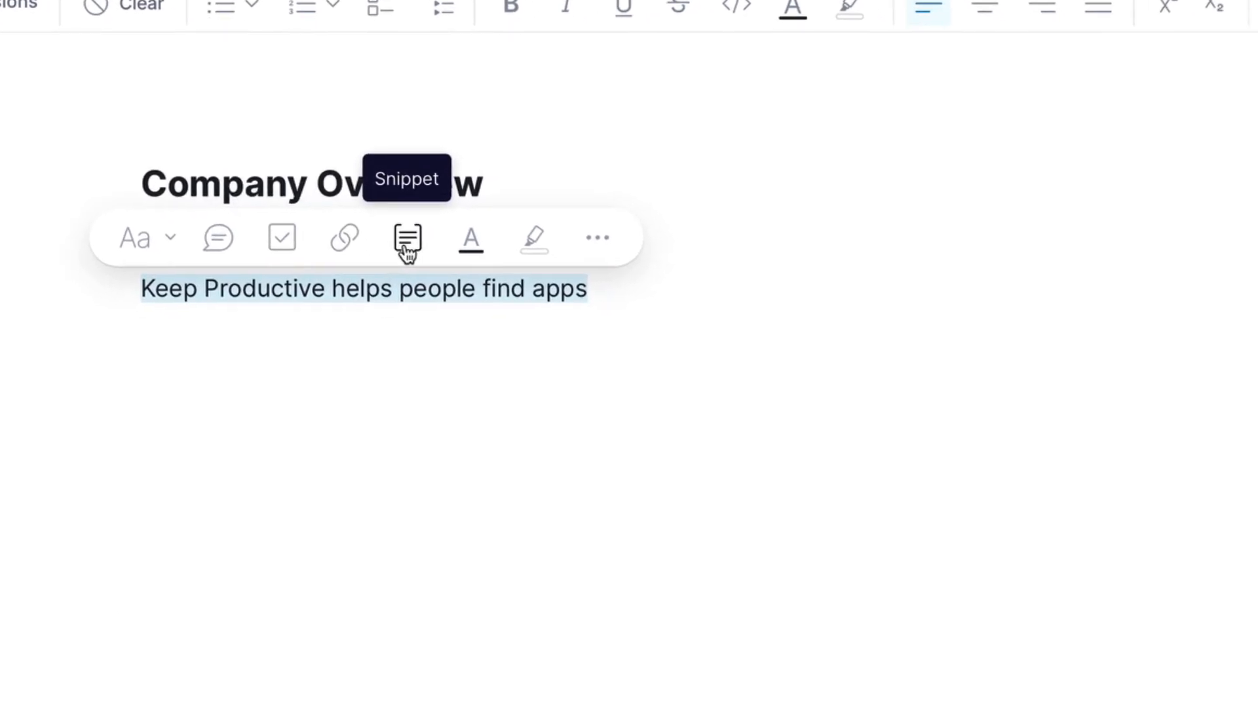
# Step: Save the selected find-apps sentence as a reusable snippet named 'Mission'
pyautogui.click(407, 237)
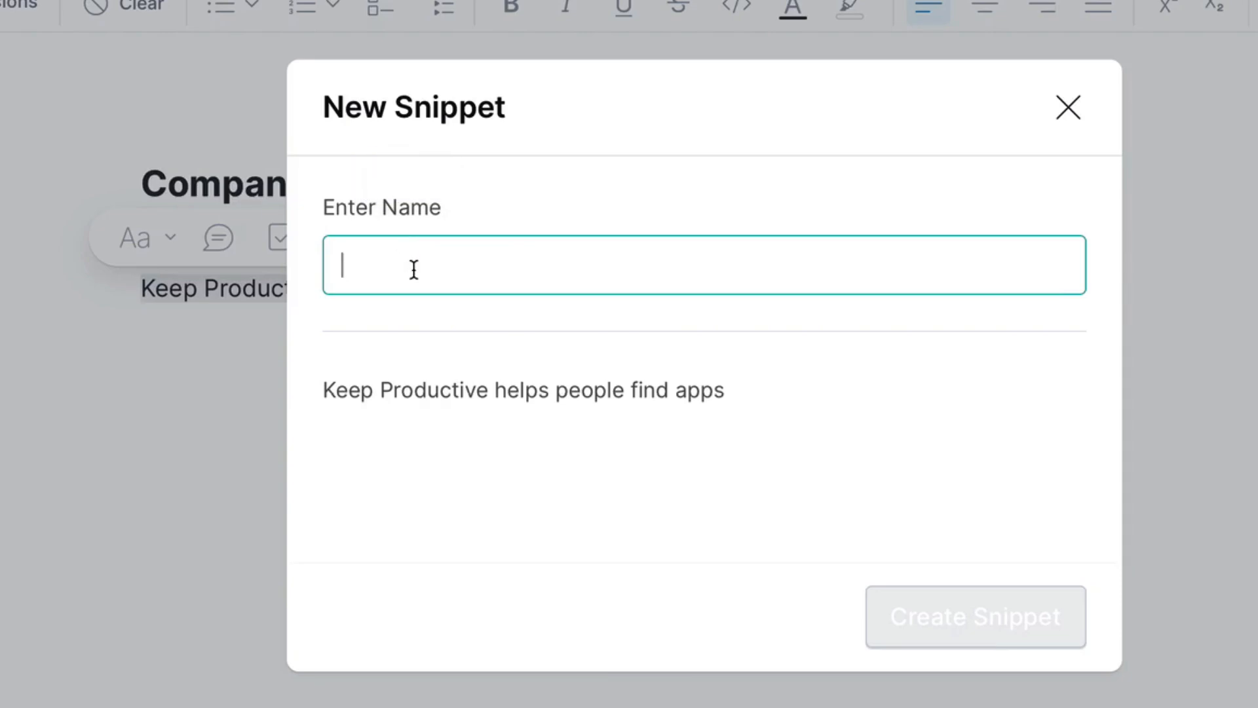
pyautogui.write('Snipper')
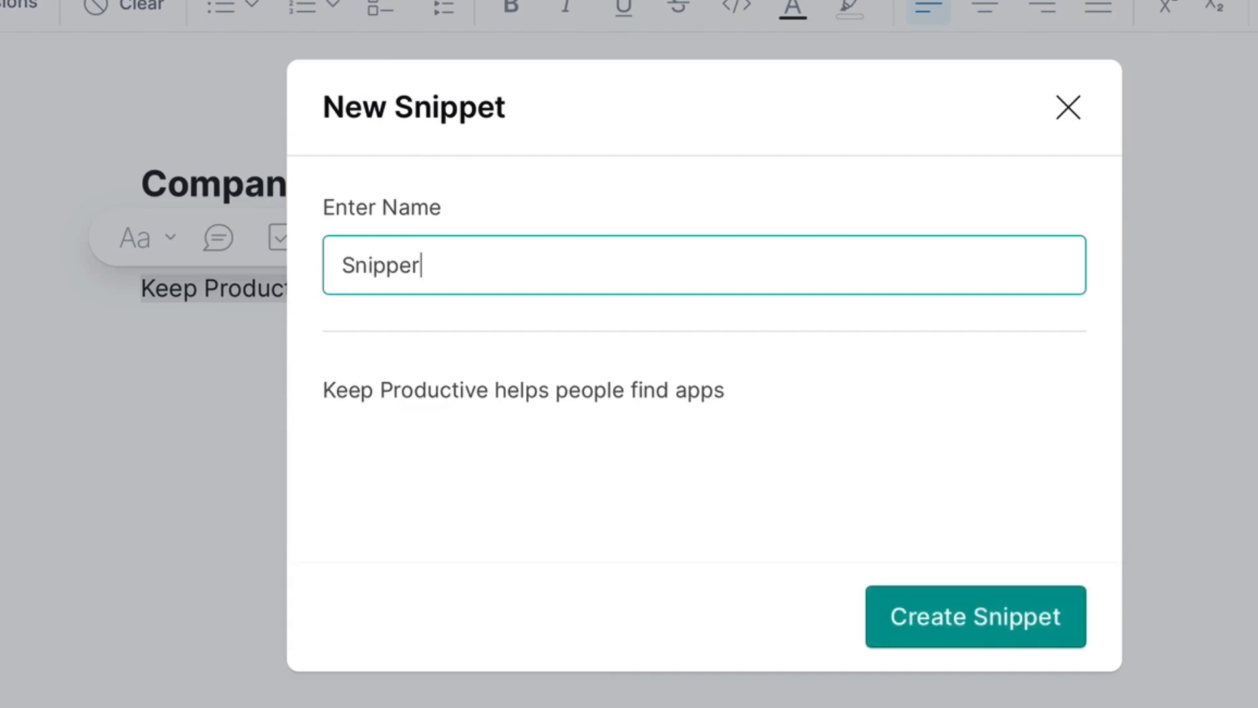
pyautogui.write('C')
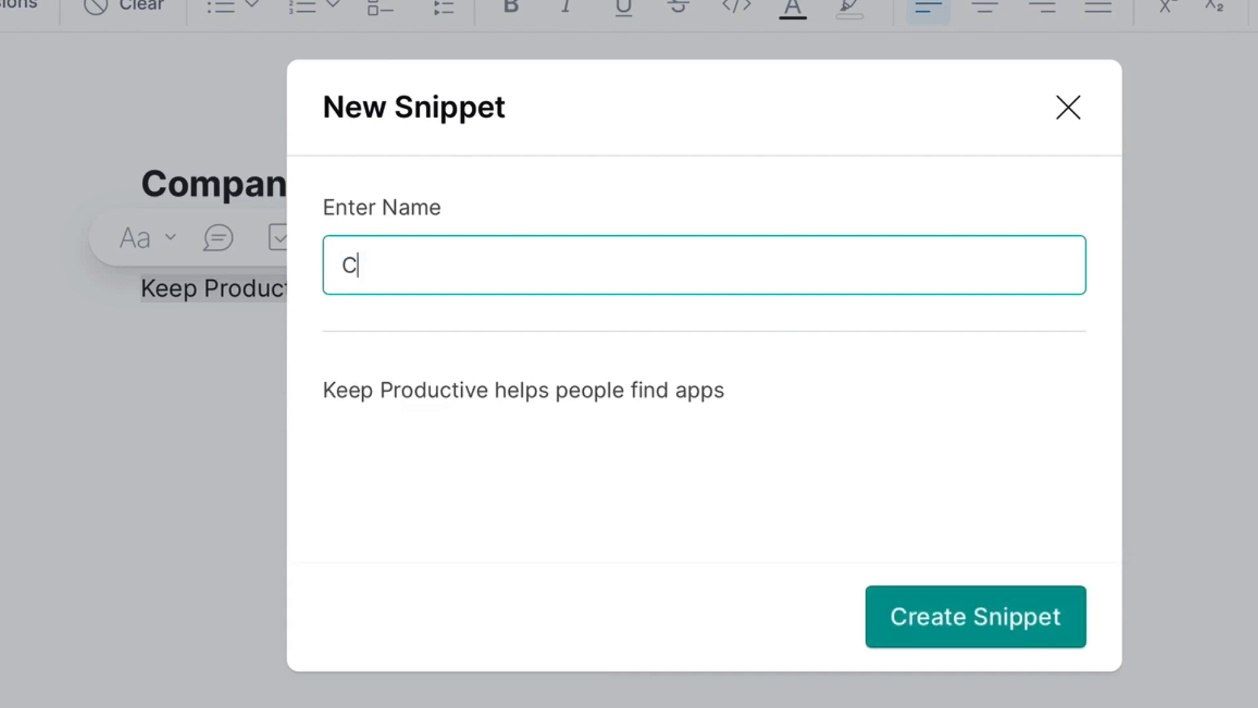
pyautogui.write('Mission')
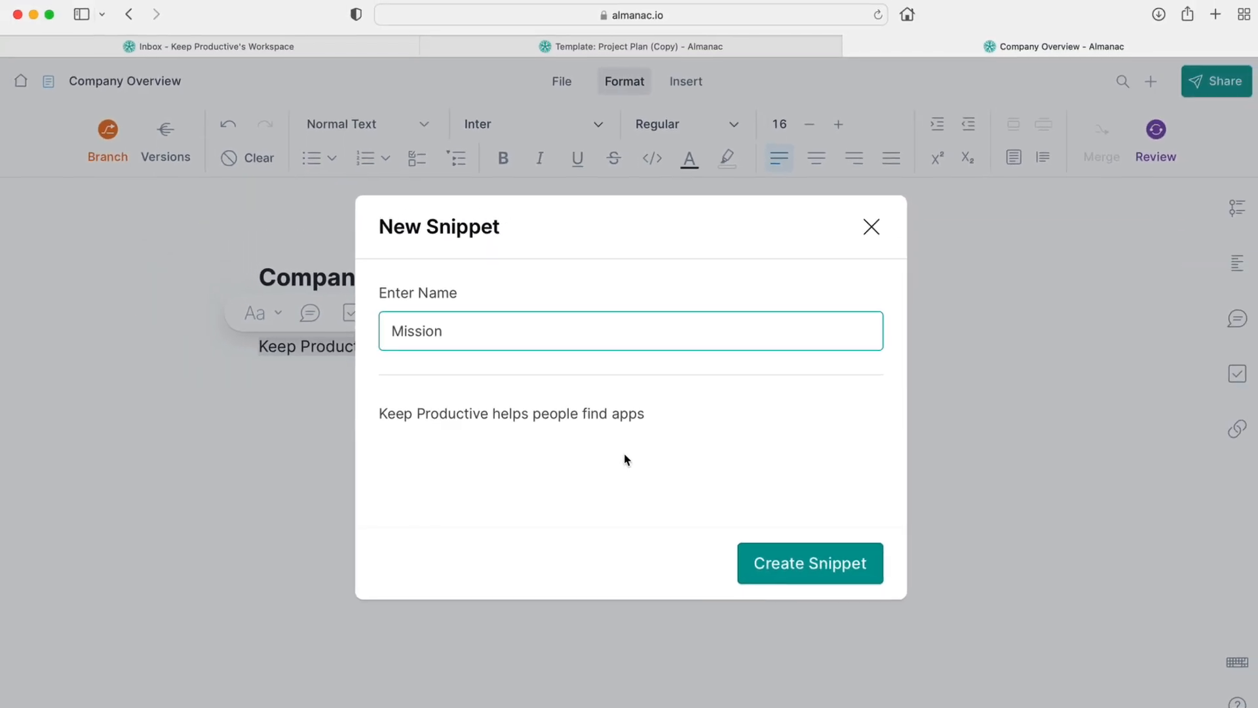
pyautogui.click(810, 562)
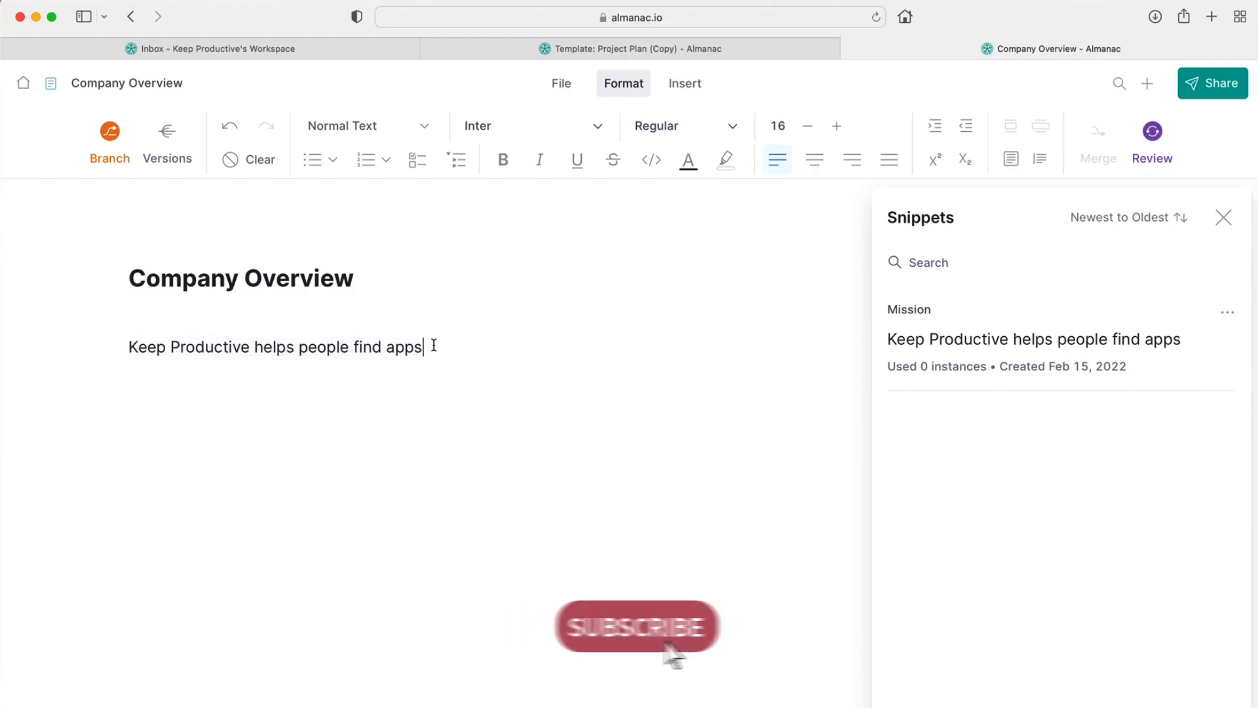
# Step: Insert the Mission snippet again below in the Company Overview document via /sn
pyautogui.write('/sn')
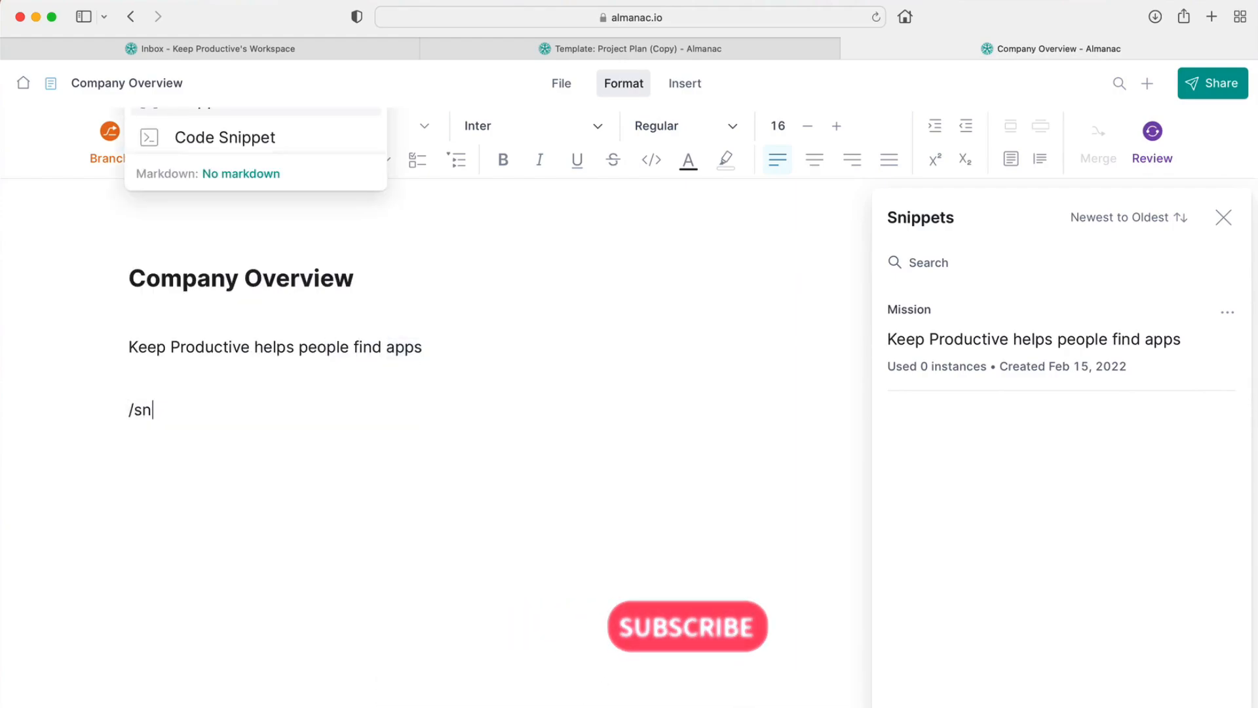
pyautogui.press('Backspace')
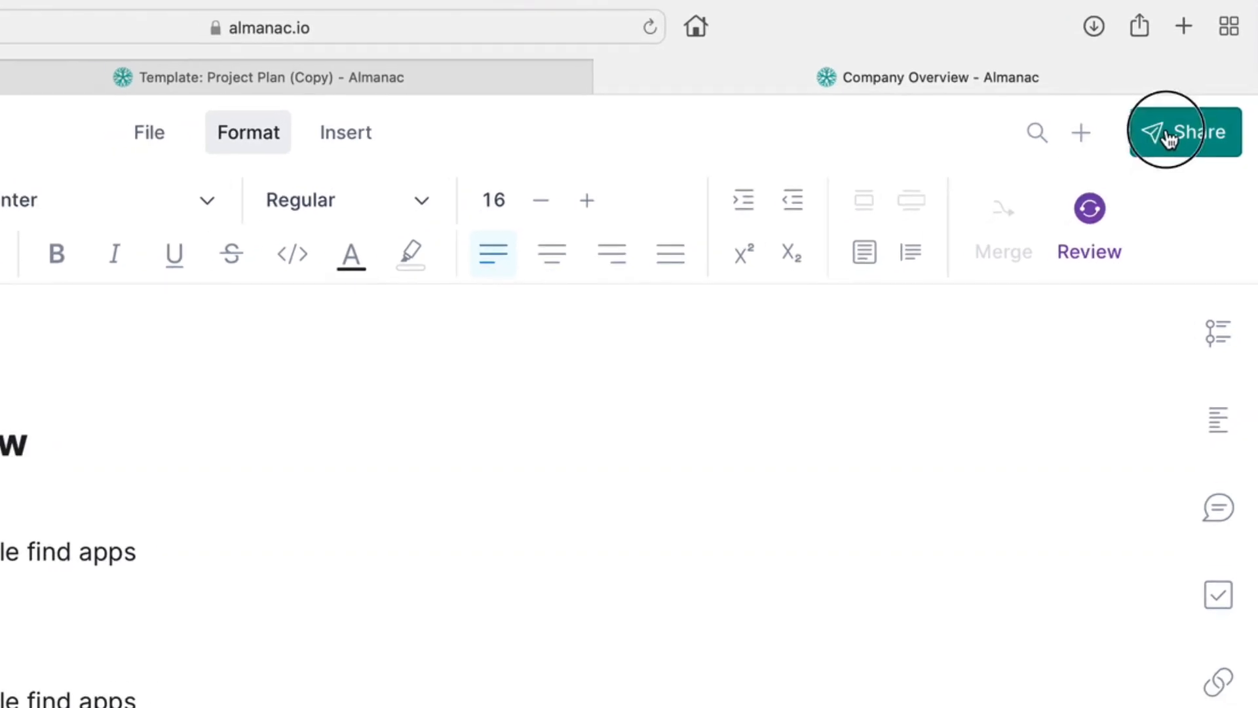
pyautogui.click(1182, 131)
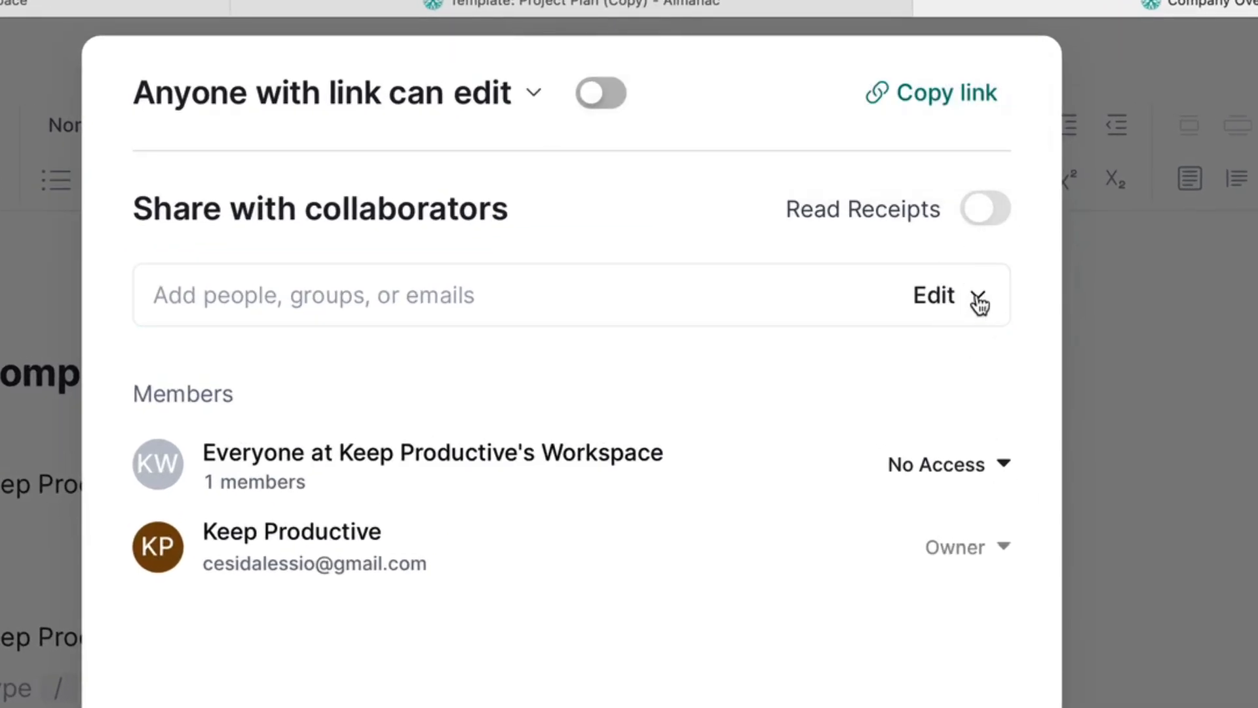
pyautogui.click(951, 295)
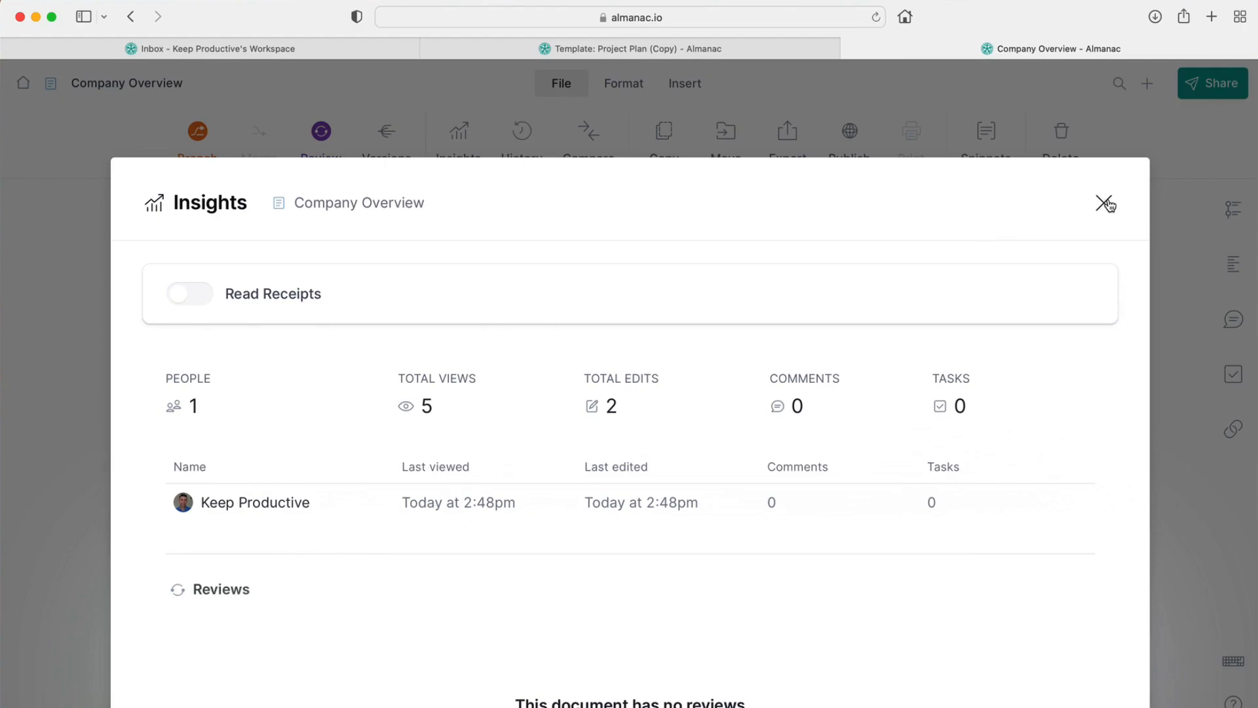
# Step: Dismiss the Insights dialog and show the Compare screen listing today's activity versions
pyautogui.click(1106, 202)
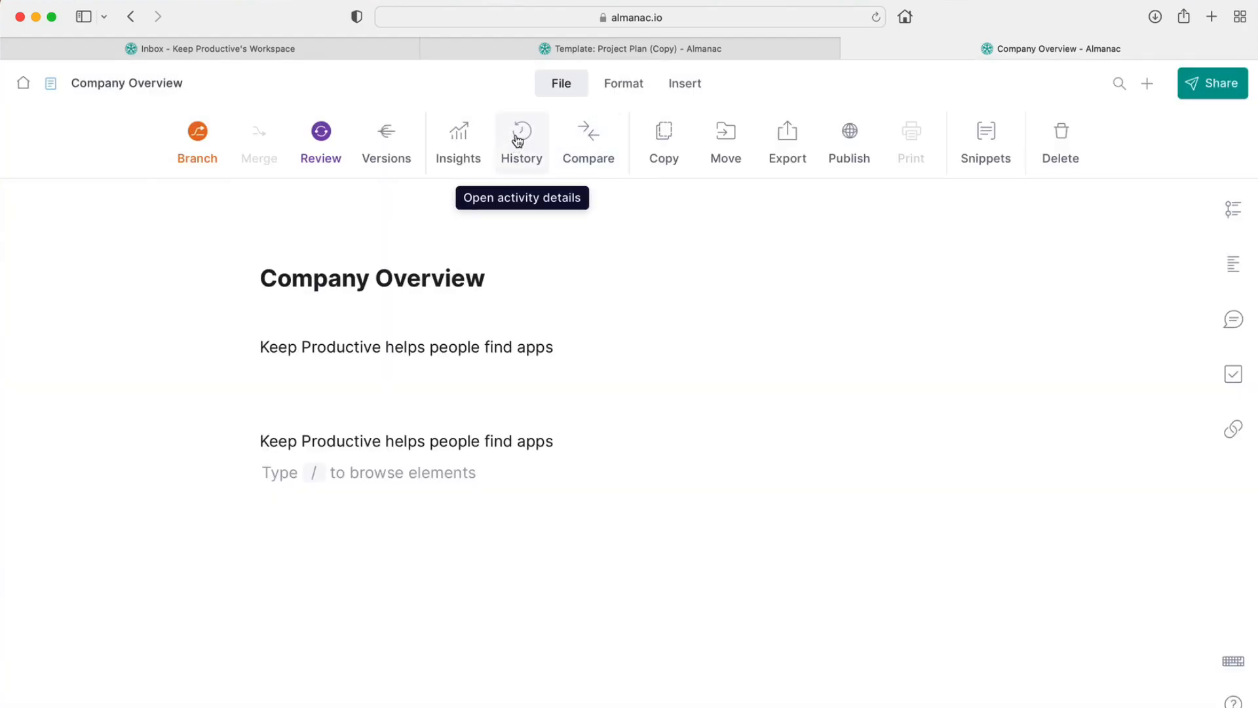
pyautogui.moveTo(588, 140)
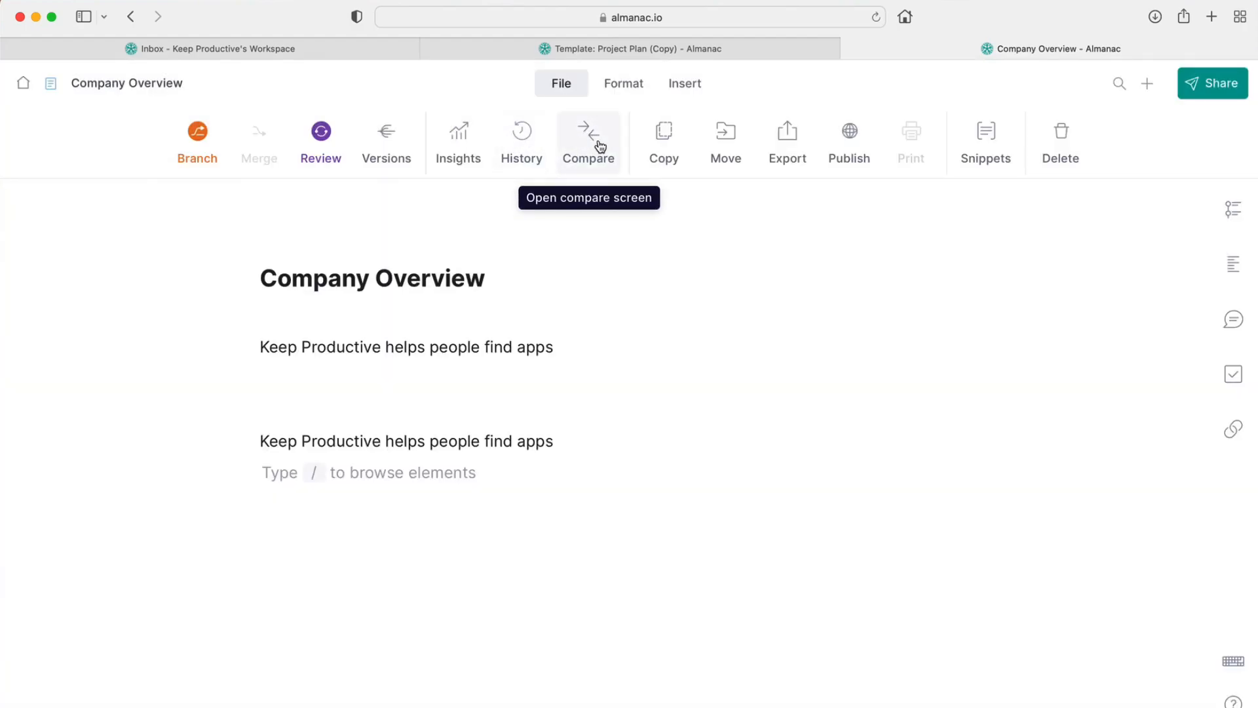
pyautogui.click(588, 132)
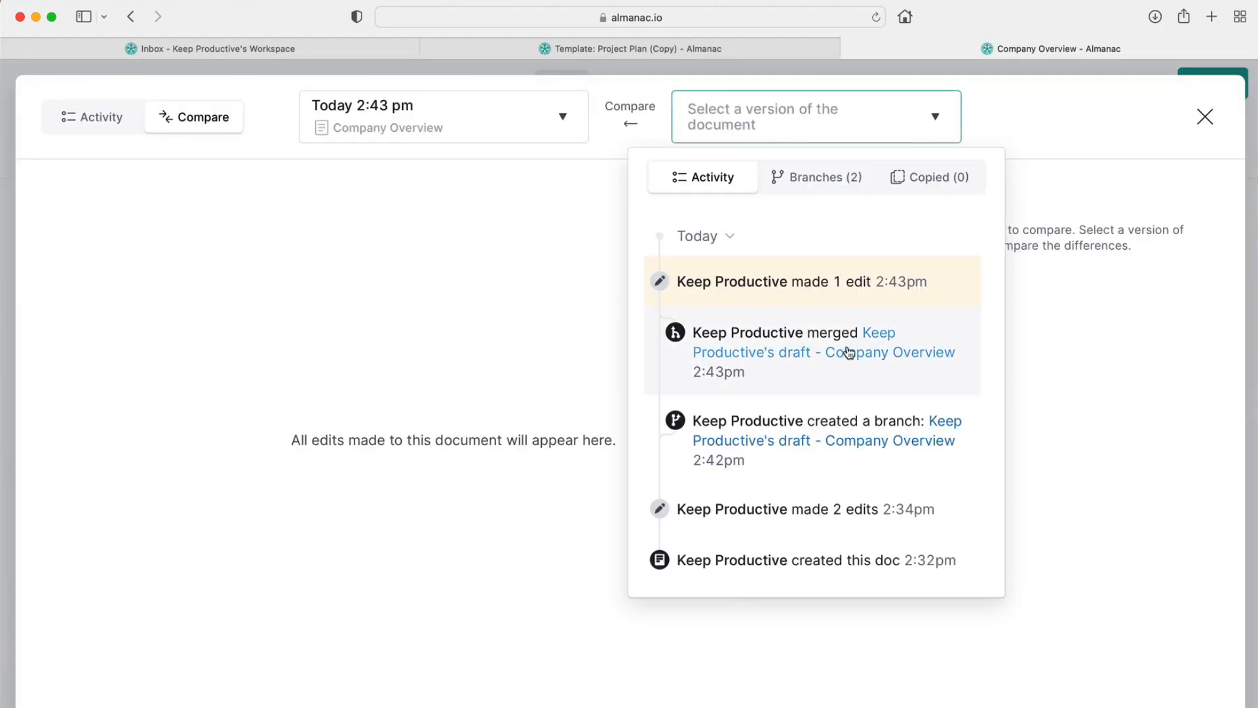
# Step: Close the Compare screen to return to the Company Overview document
pyautogui.click(823, 352)
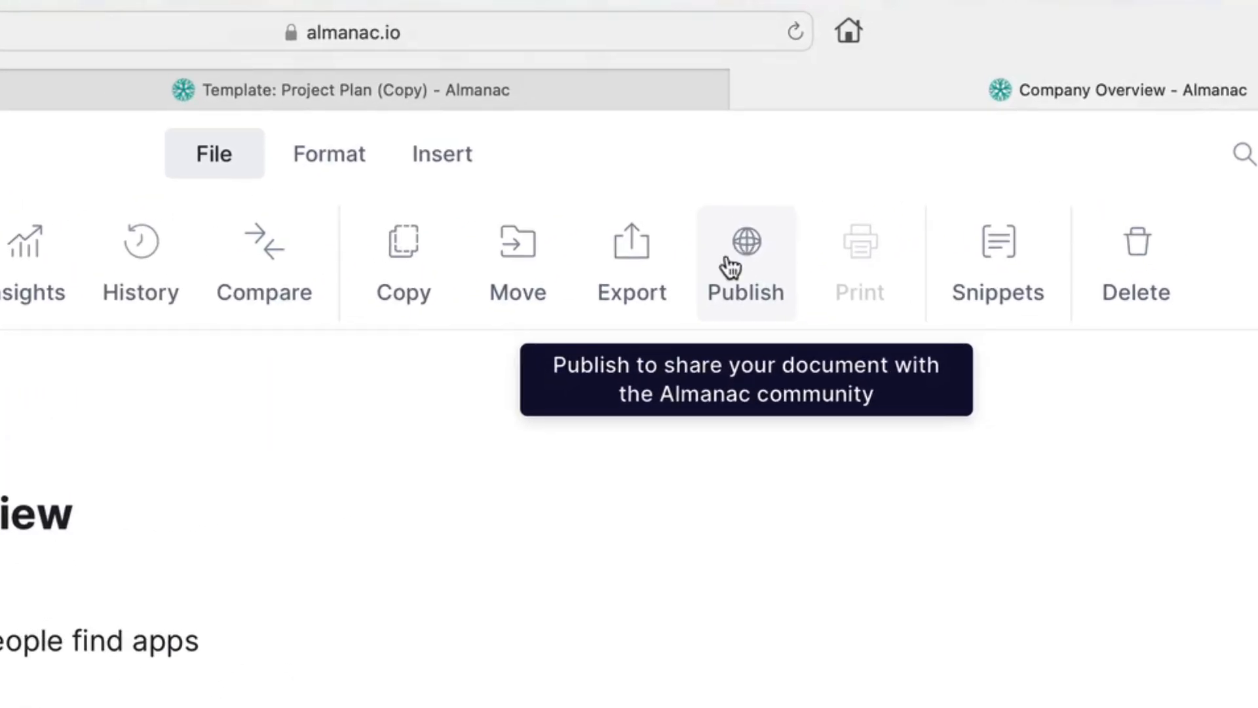
# Step: Start publishing the document to the community and view the Category choices
pyautogui.click(745, 261)
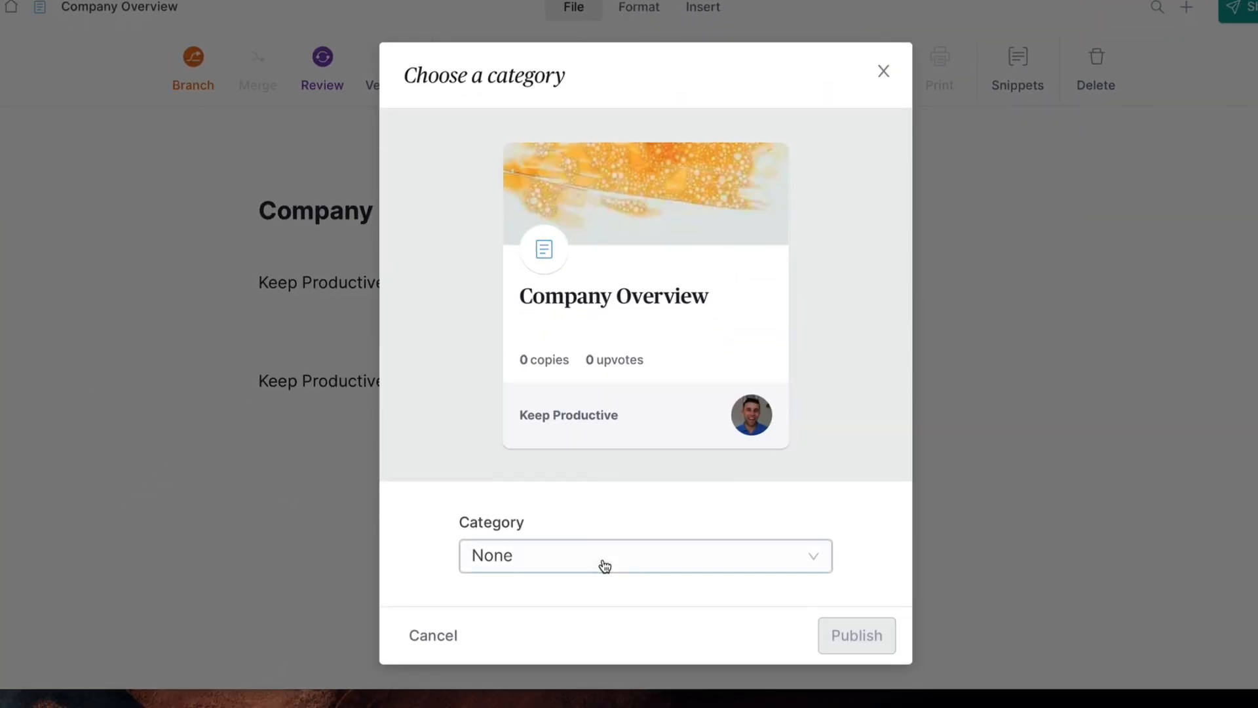
pyautogui.click(645, 556)
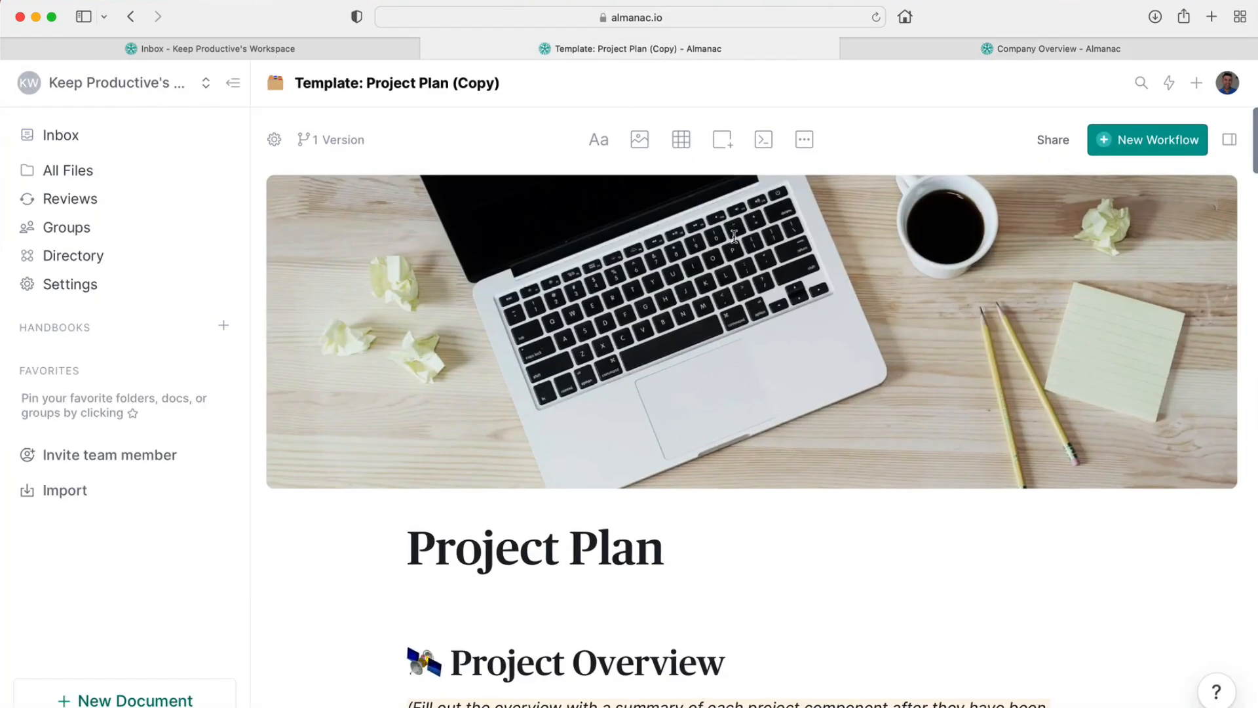
pyautogui.scroll(-3)
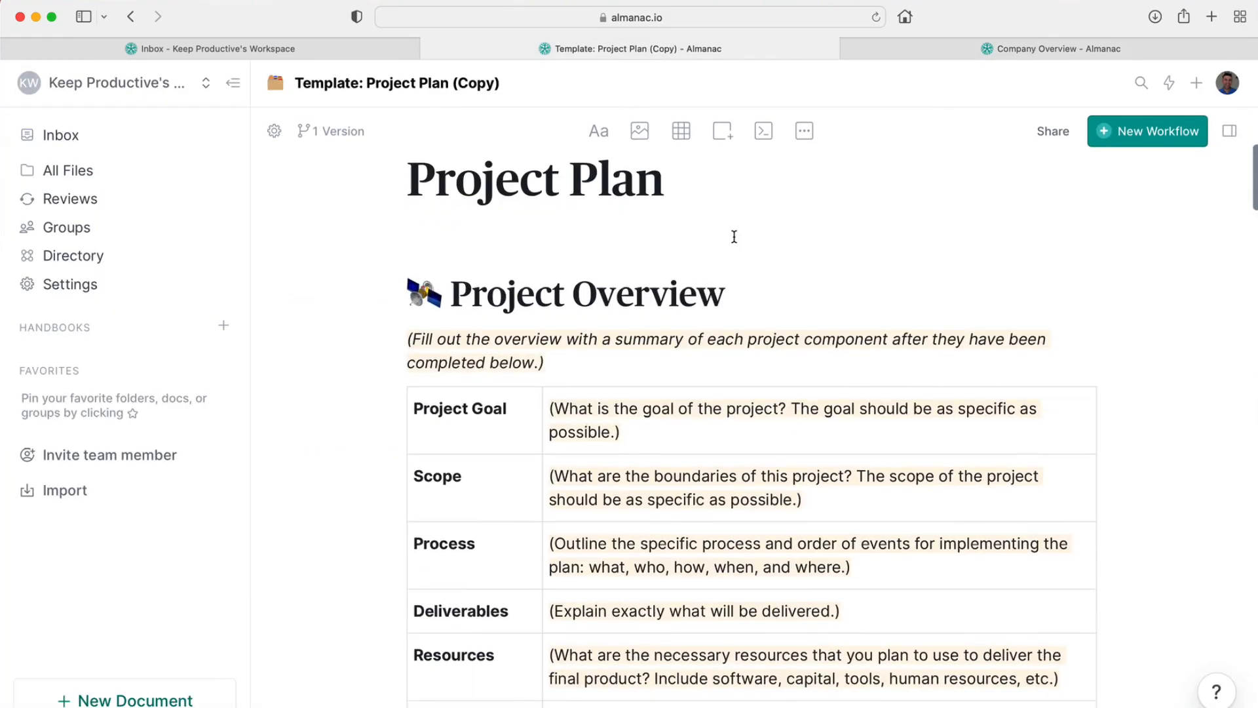
pyautogui.scroll(-3)
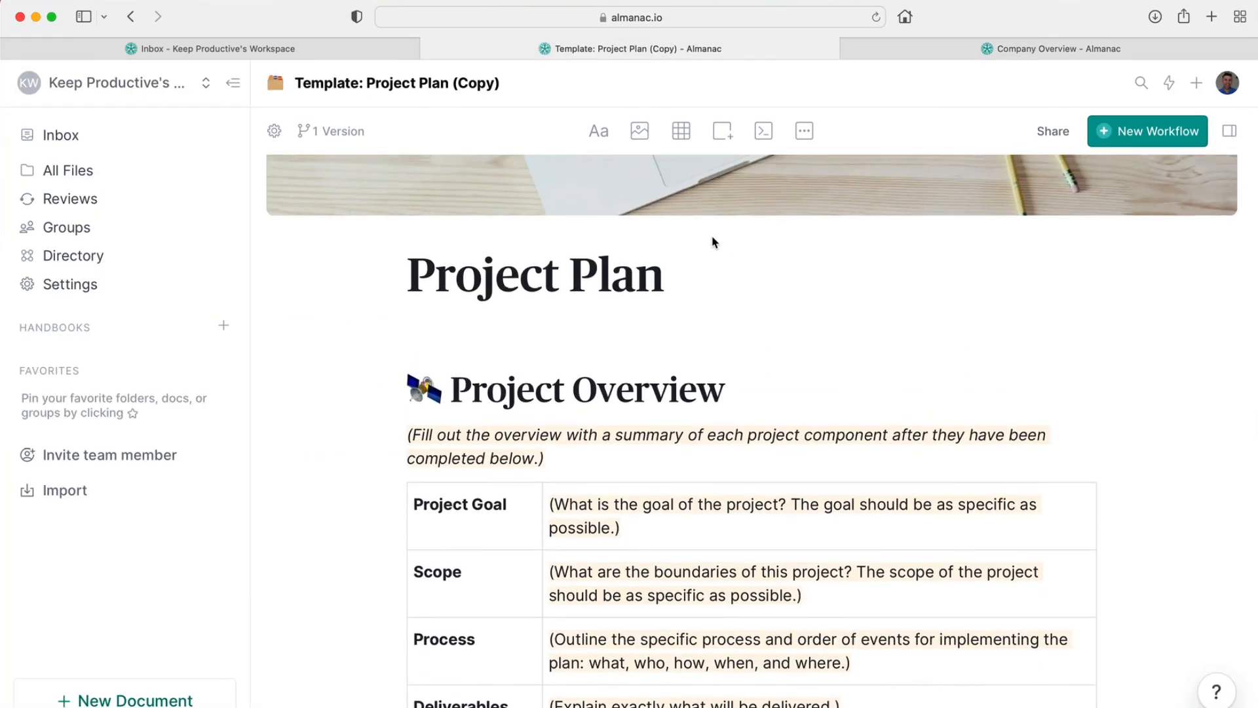
pyautogui.scroll(-3)
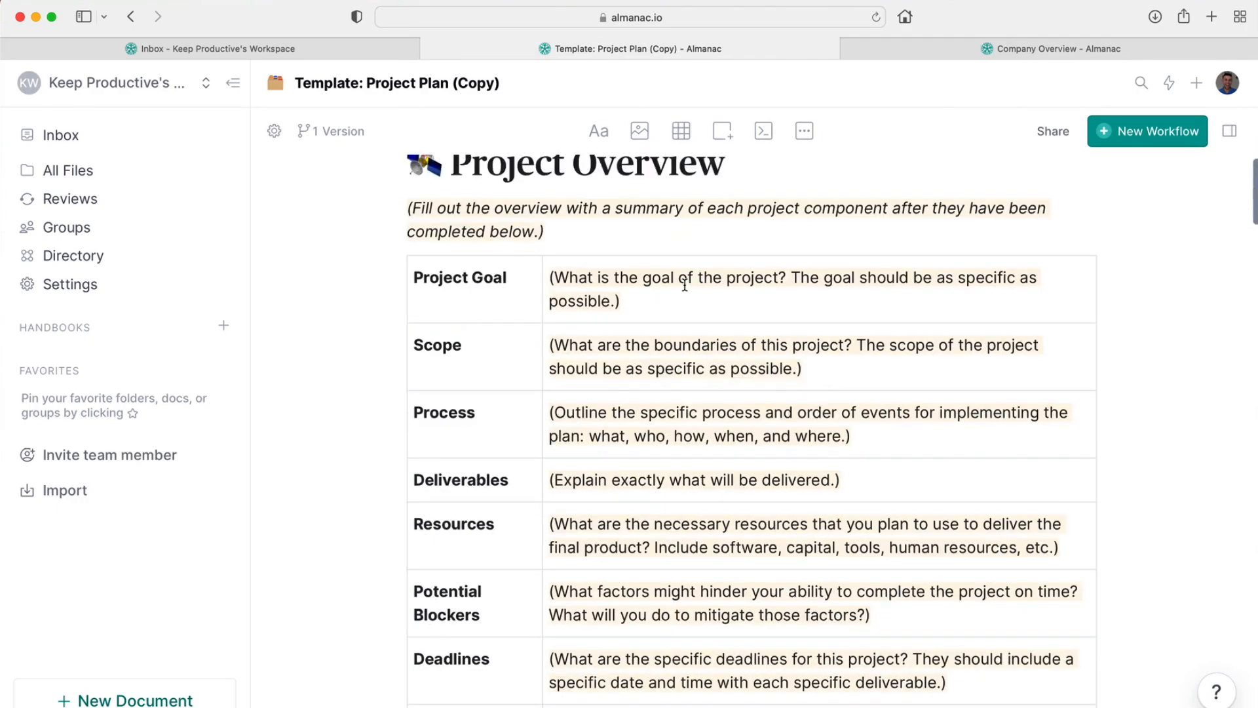
pyautogui.scroll(-3)
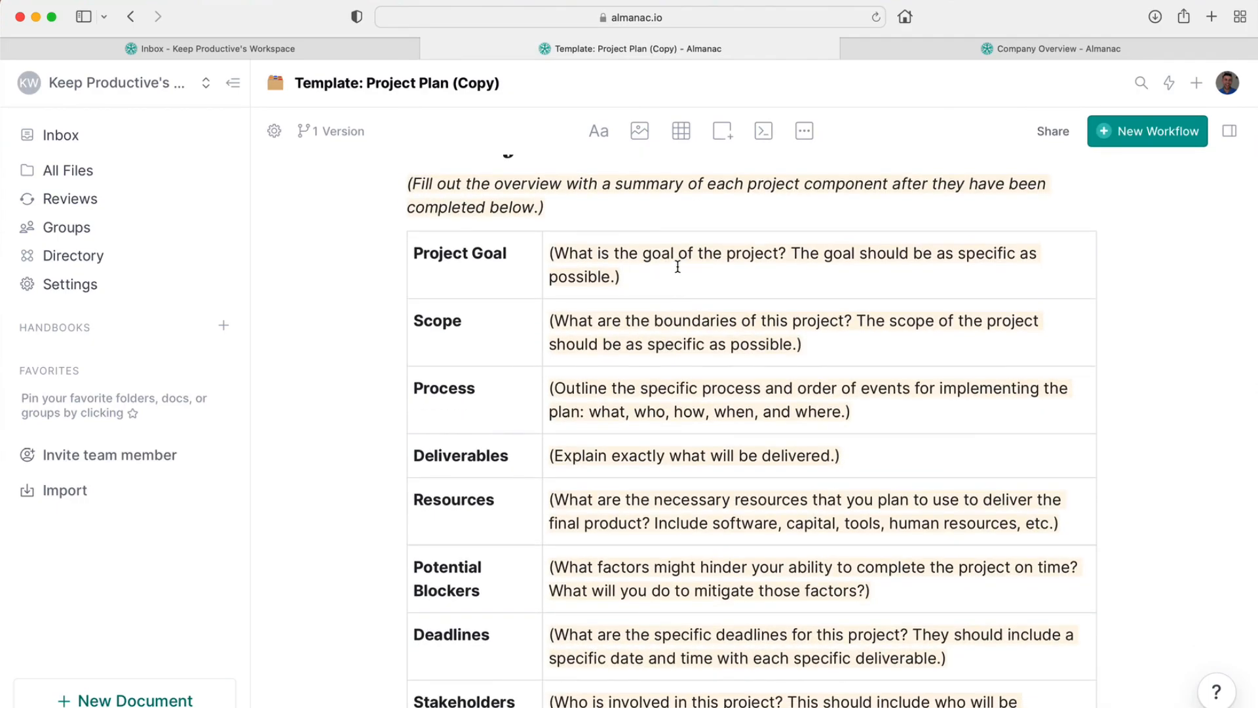
pyautogui.moveTo(718, 315)
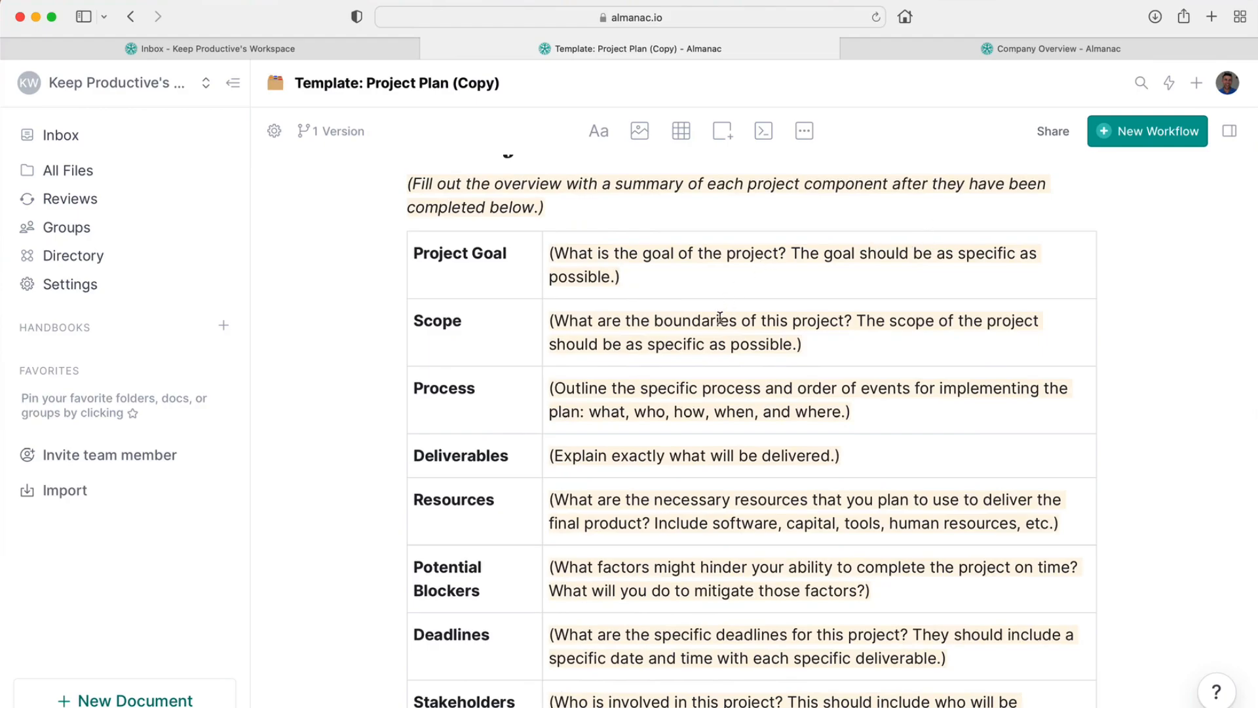
pyautogui.scroll(-3)
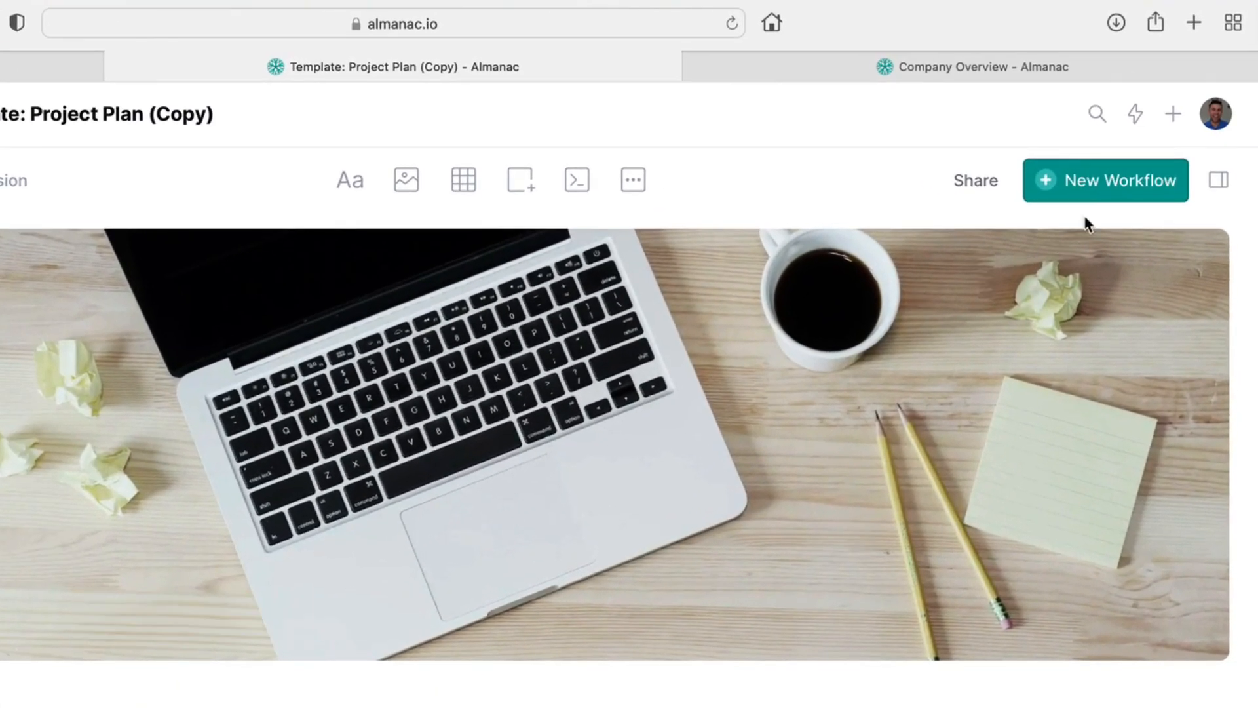
pyautogui.moveTo(1111, 200)
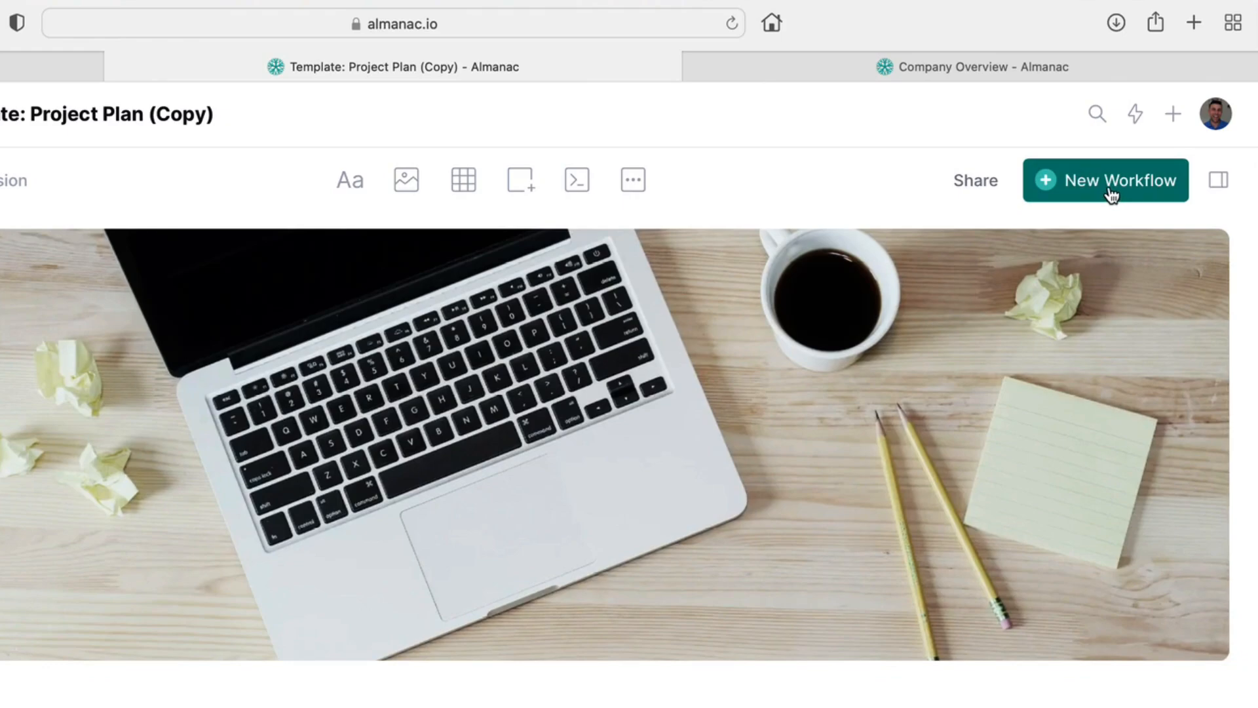
pyautogui.moveTo(1104, 189)
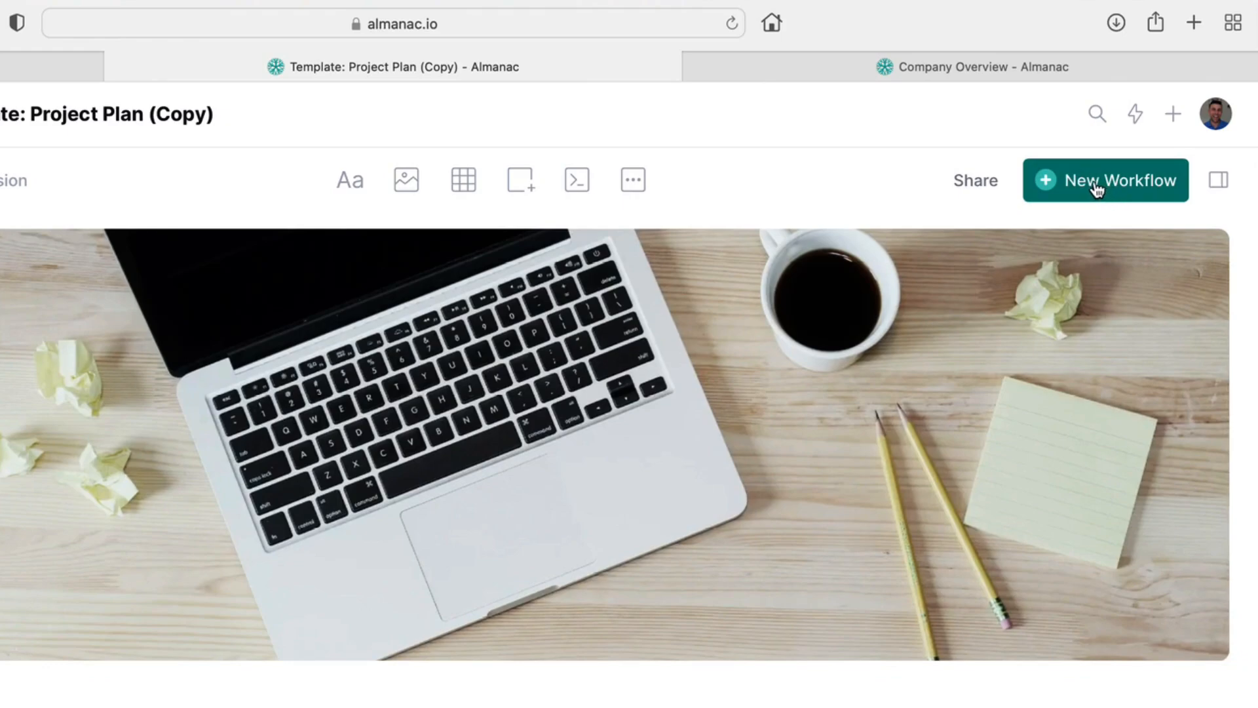
pyautogui.click(1104, 180)
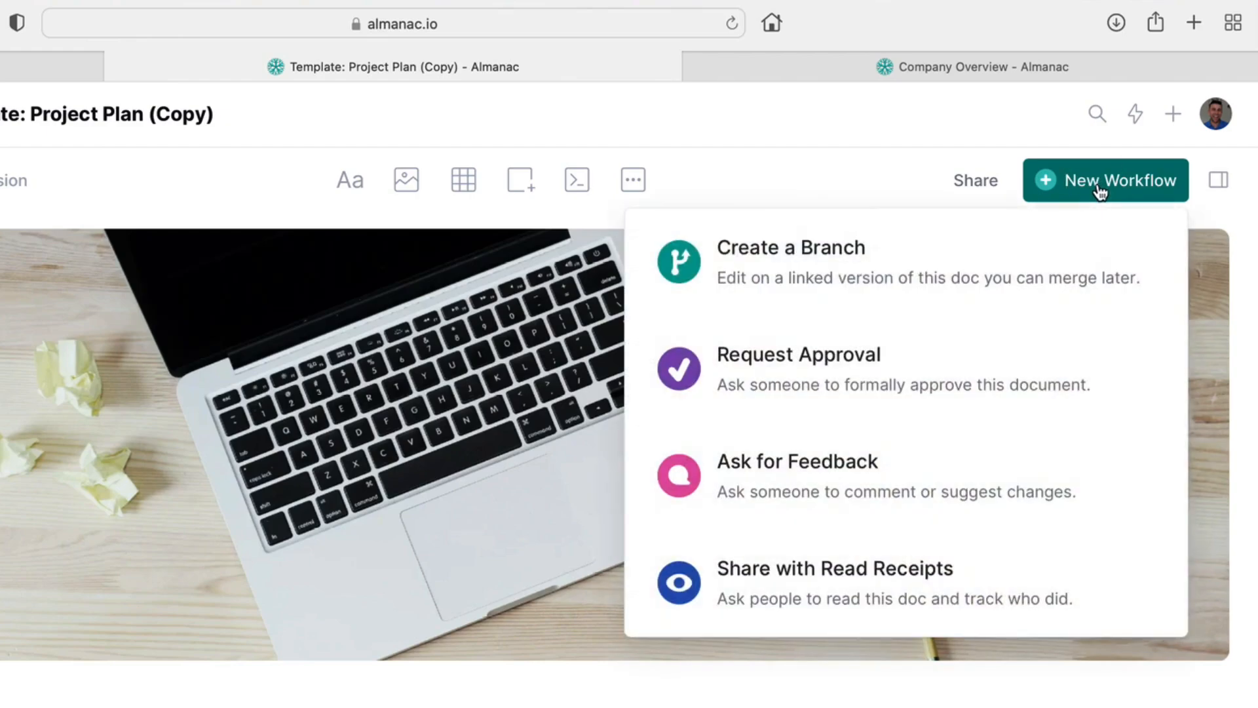
pyautogui.moveTo(954, 266)
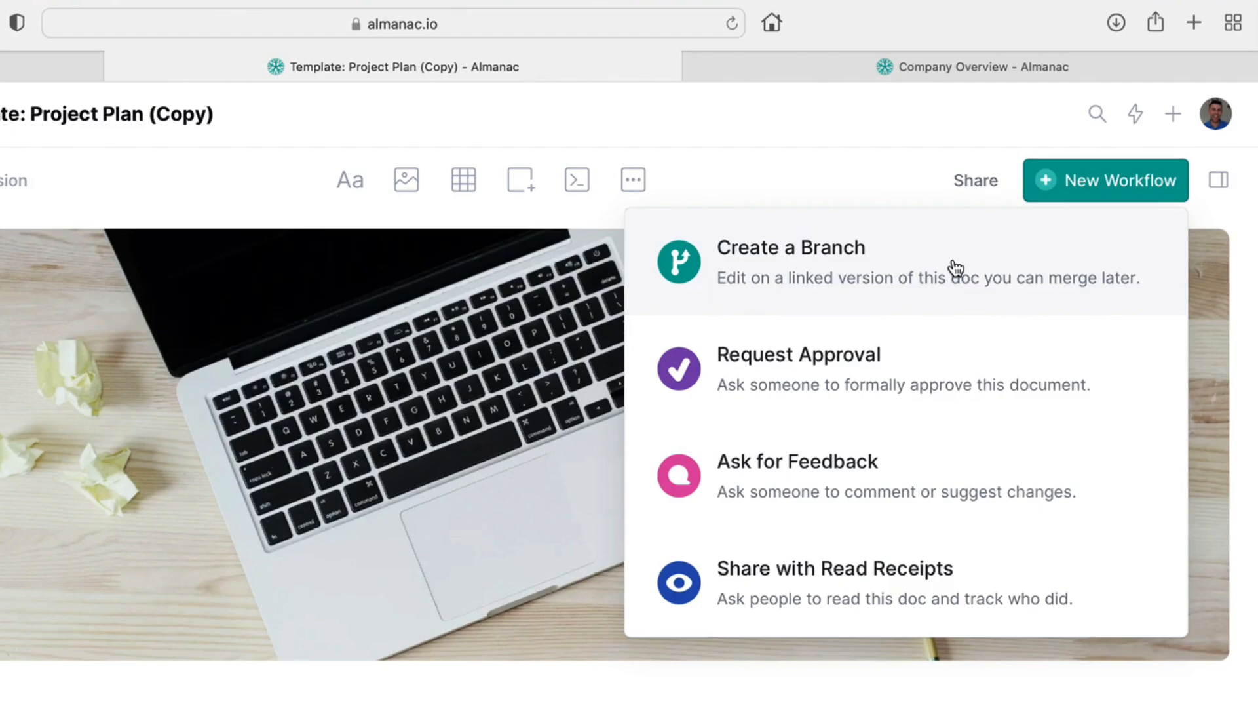
pyautogui.moveTo(943, 363)
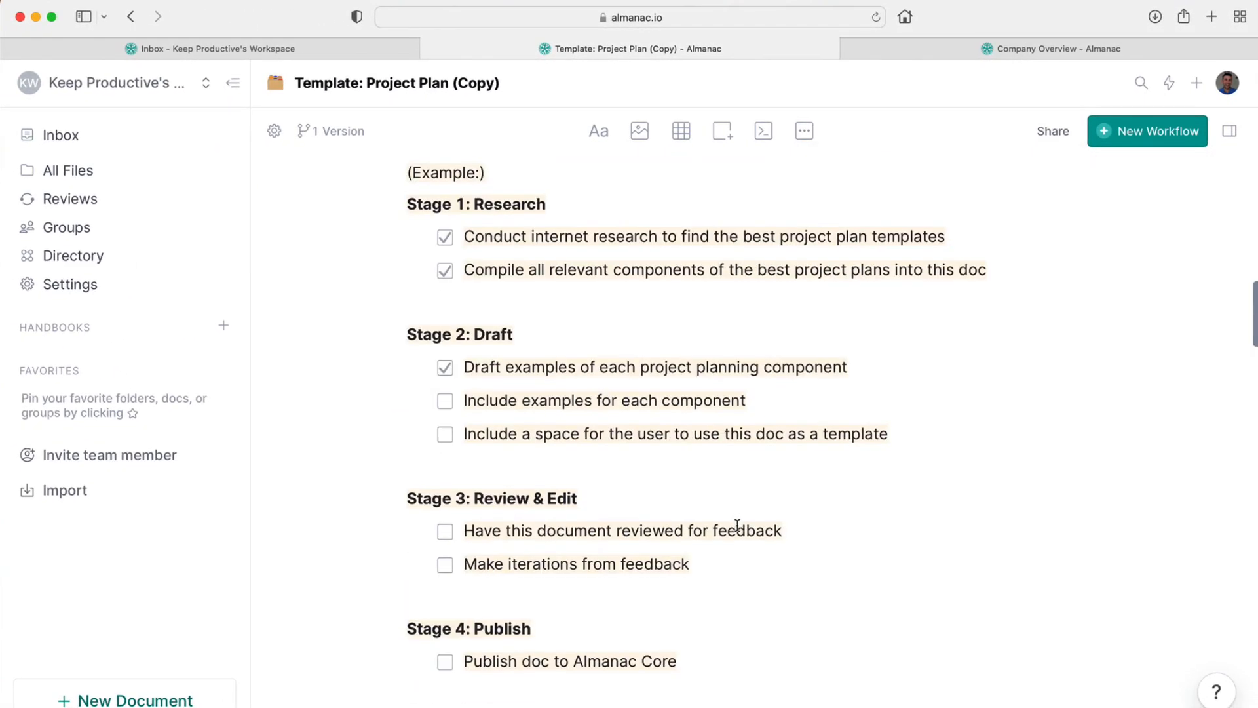
pyautogui.scroll(-3)
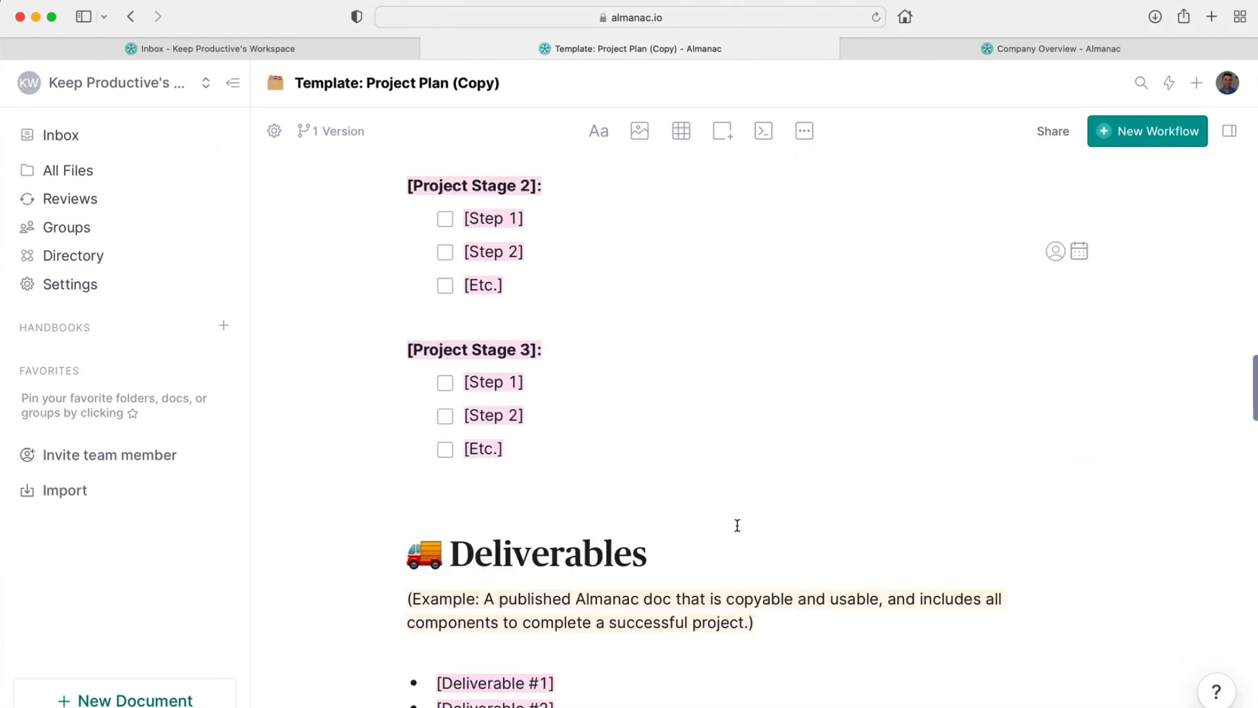
pyautogui.scroll(-3)
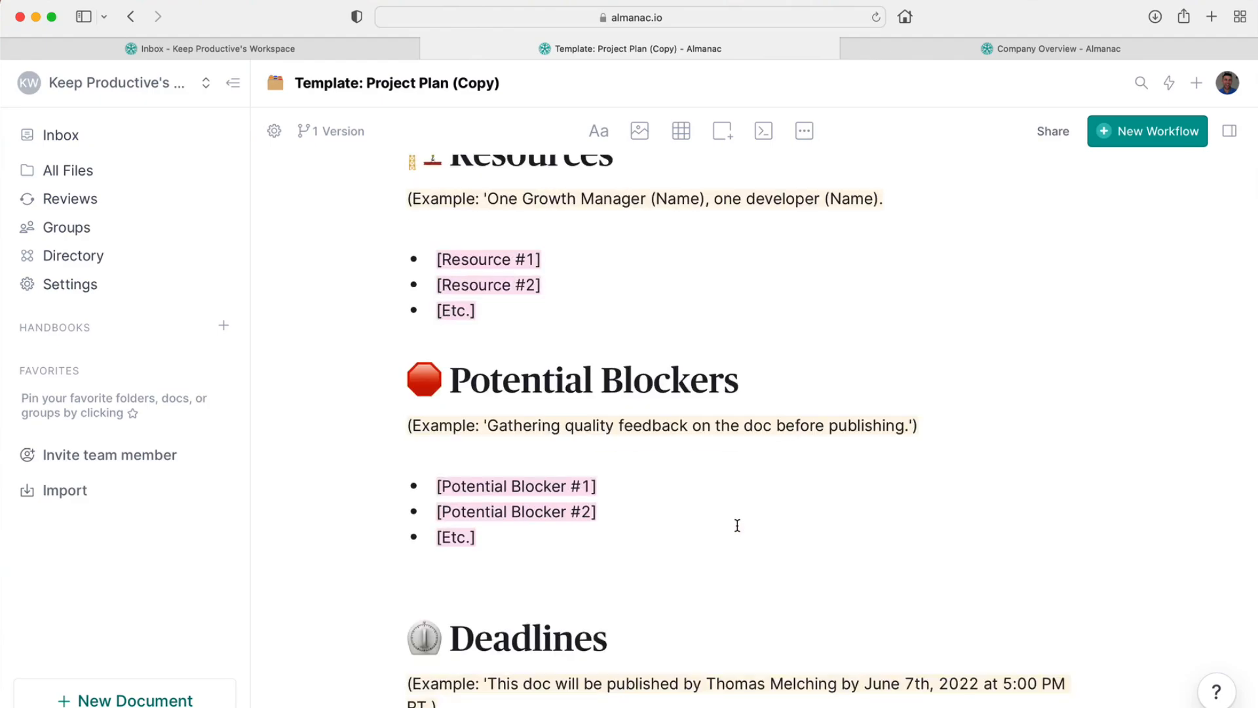
pyautogui.moveTo(1235, 131)
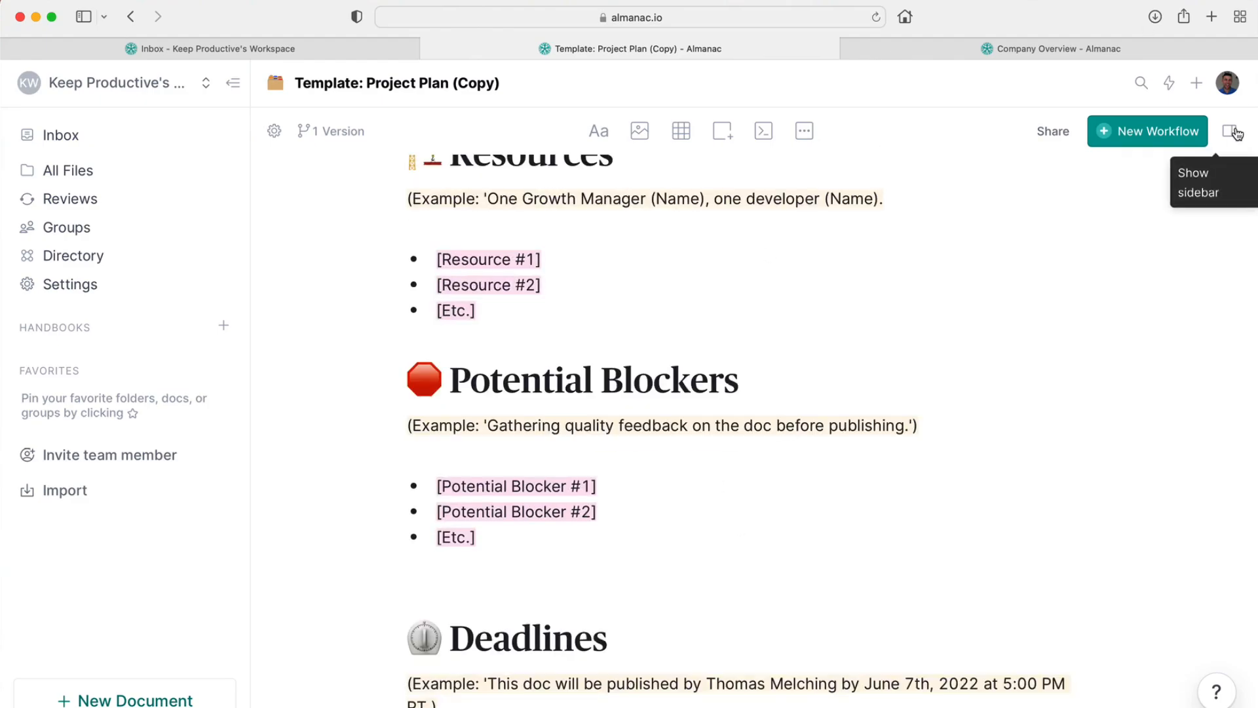
# Step: Browse the side panel's workflow and comments views, then show the workspace's Recent Docs list
pyautogui.click(1230, 131)
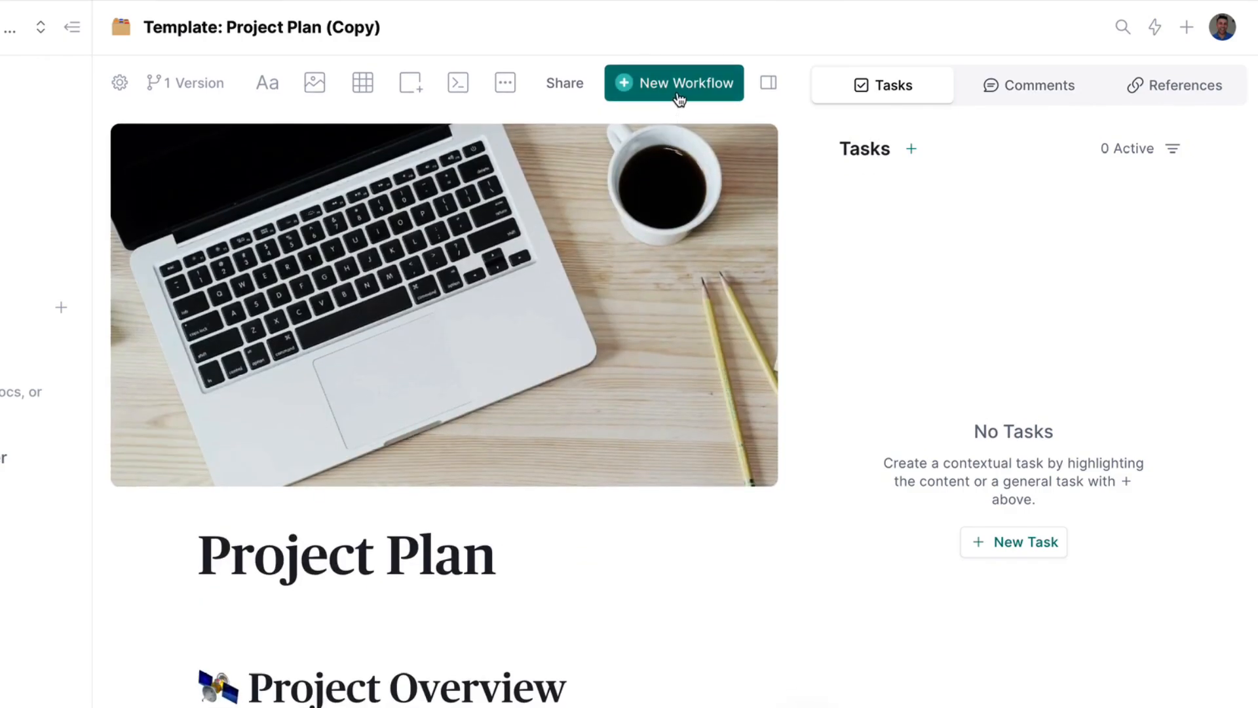
pyautogui.click(674, 82)
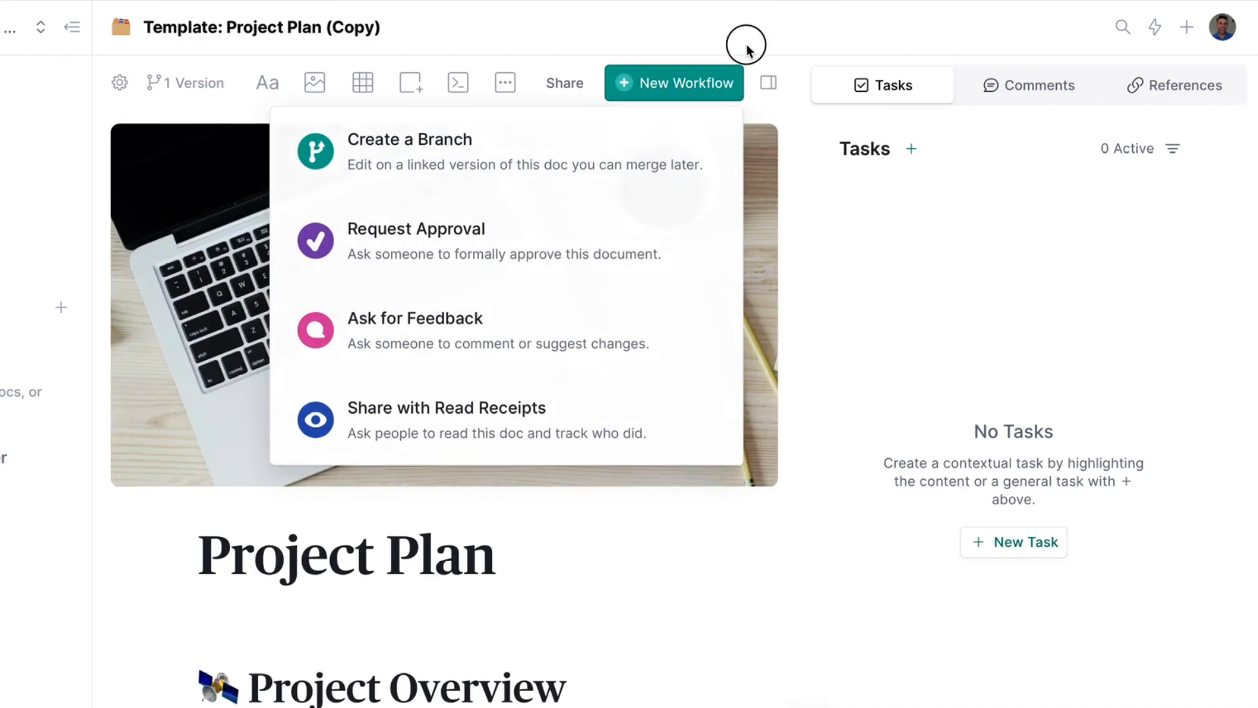
pyautogui.click(1038, 85)
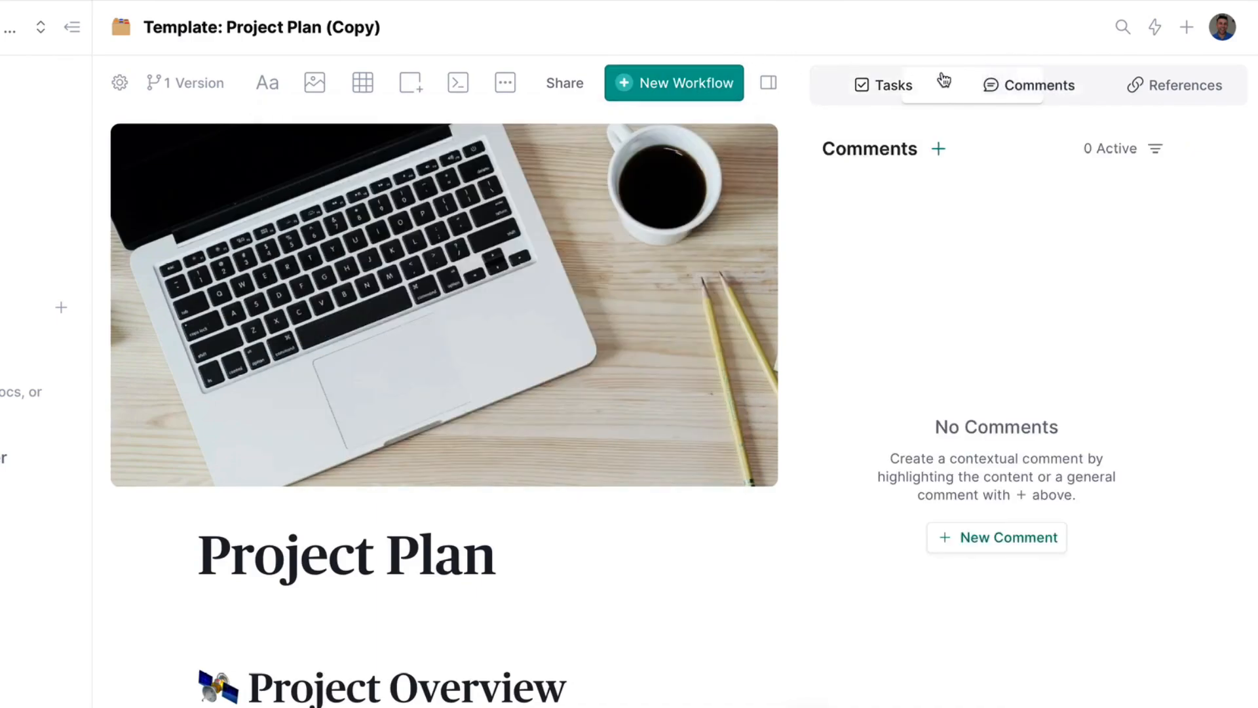
pyautogui.click(1174, 85)
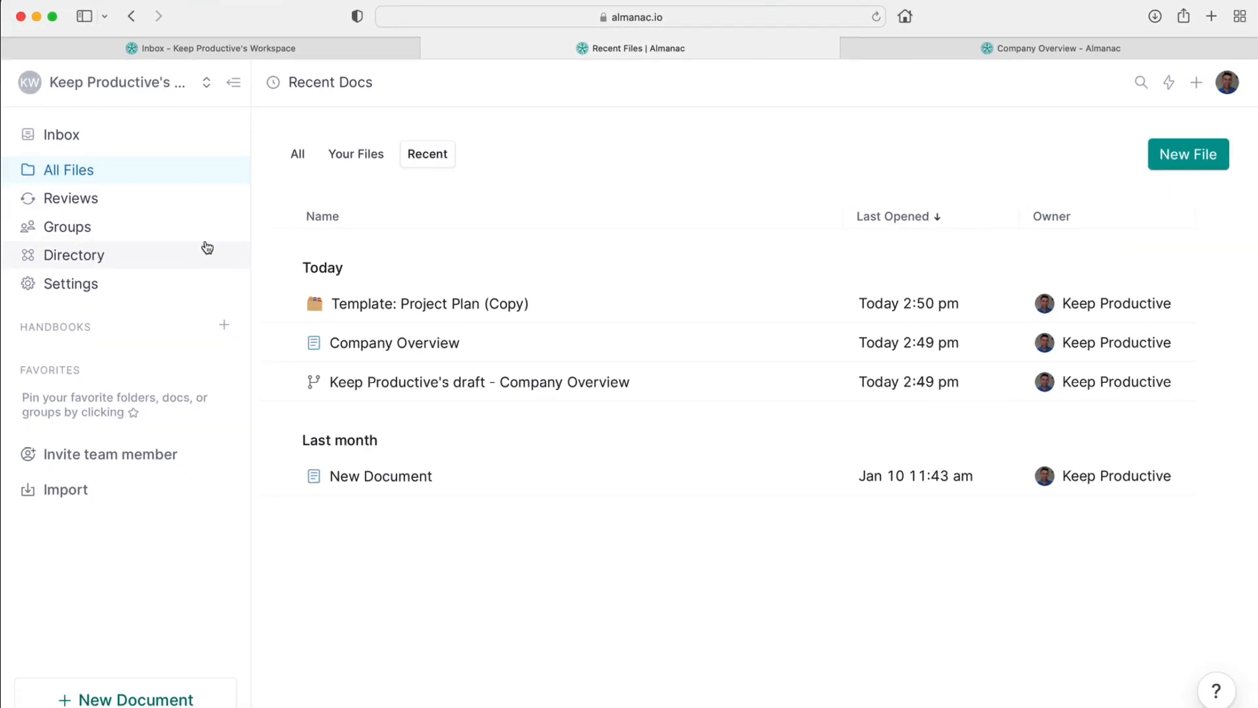
# Step: Visit the Reviews and empty Groups pages, ending on the Directory listing the single member
pyautogui.click(71, 198)
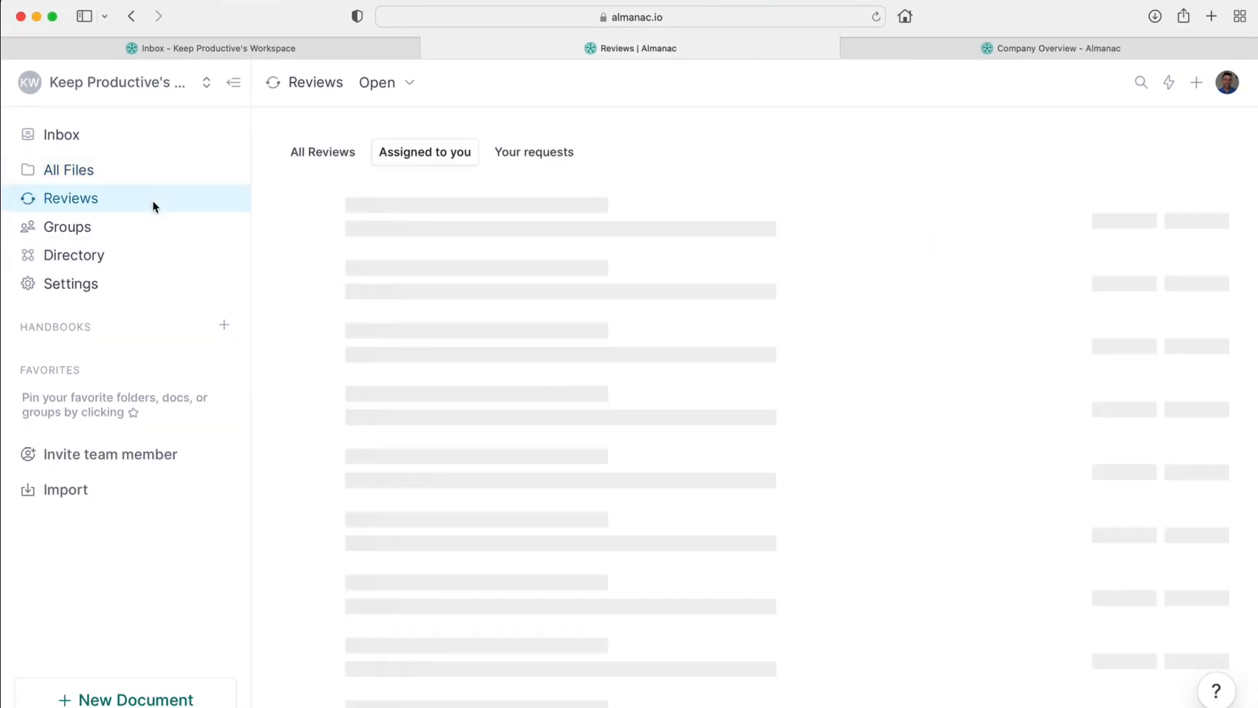
pyautogui.click(66, 227)
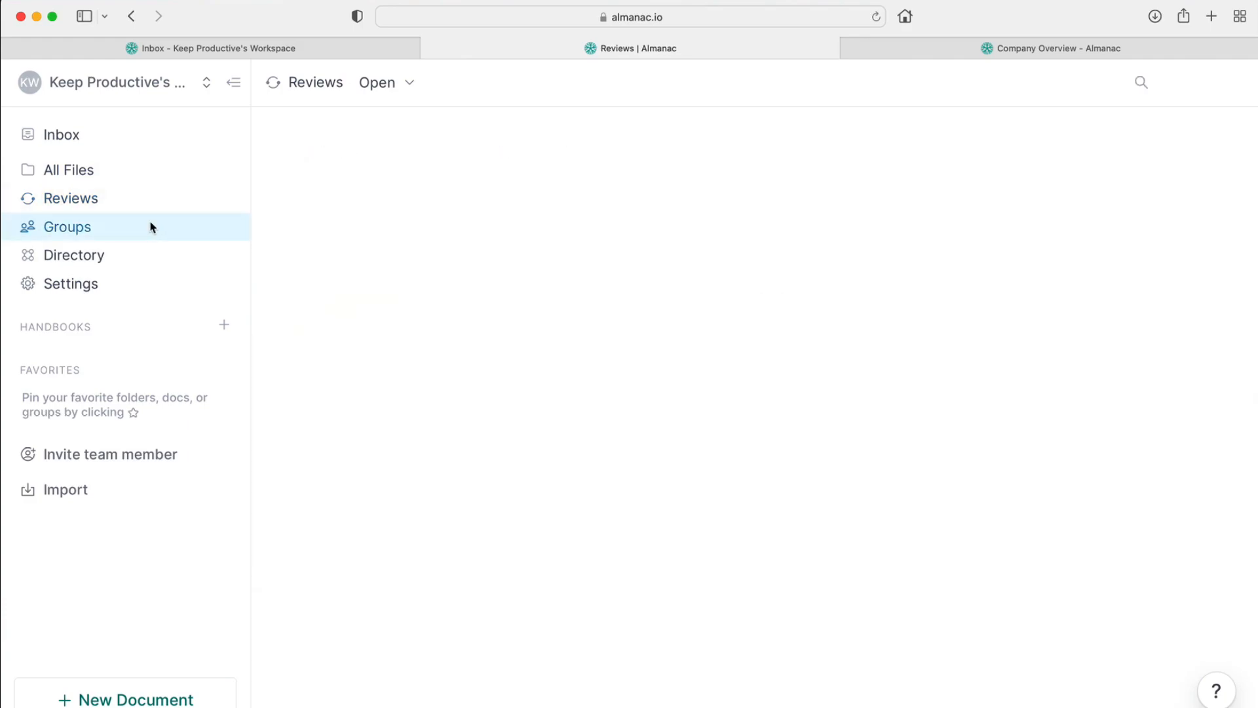
pyautogui.click(67, 227)
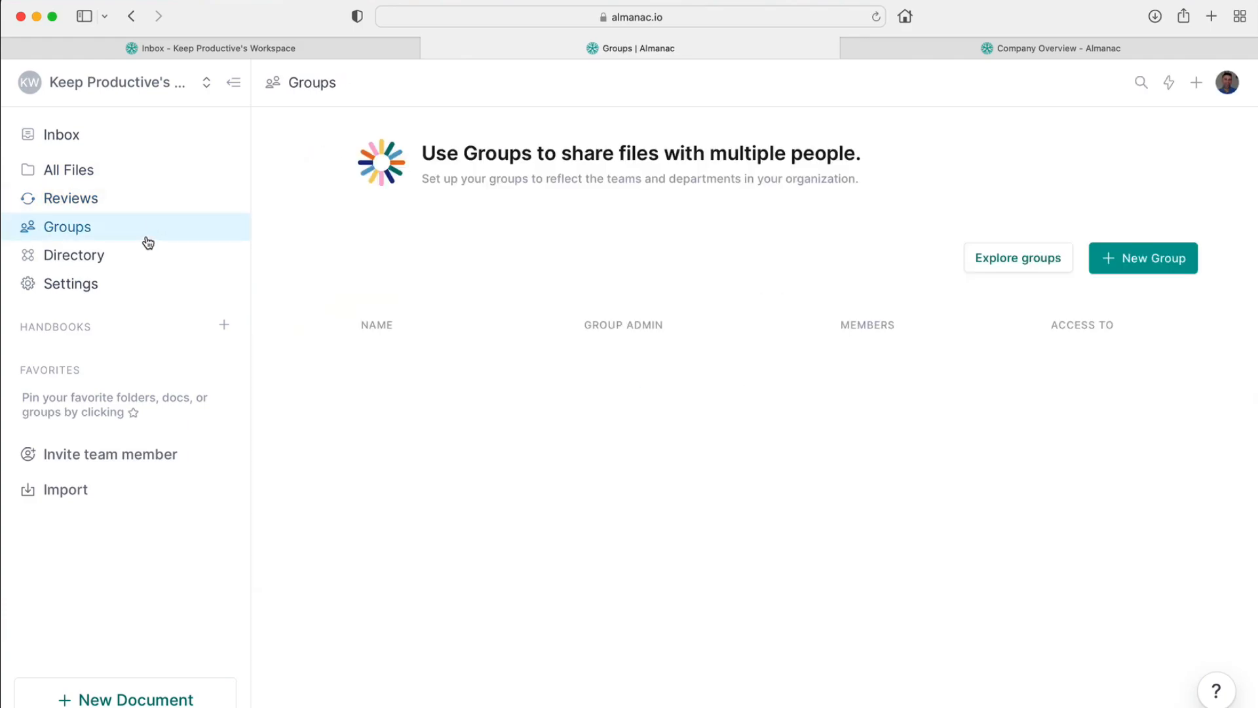
pyautogui.click(74, 256)
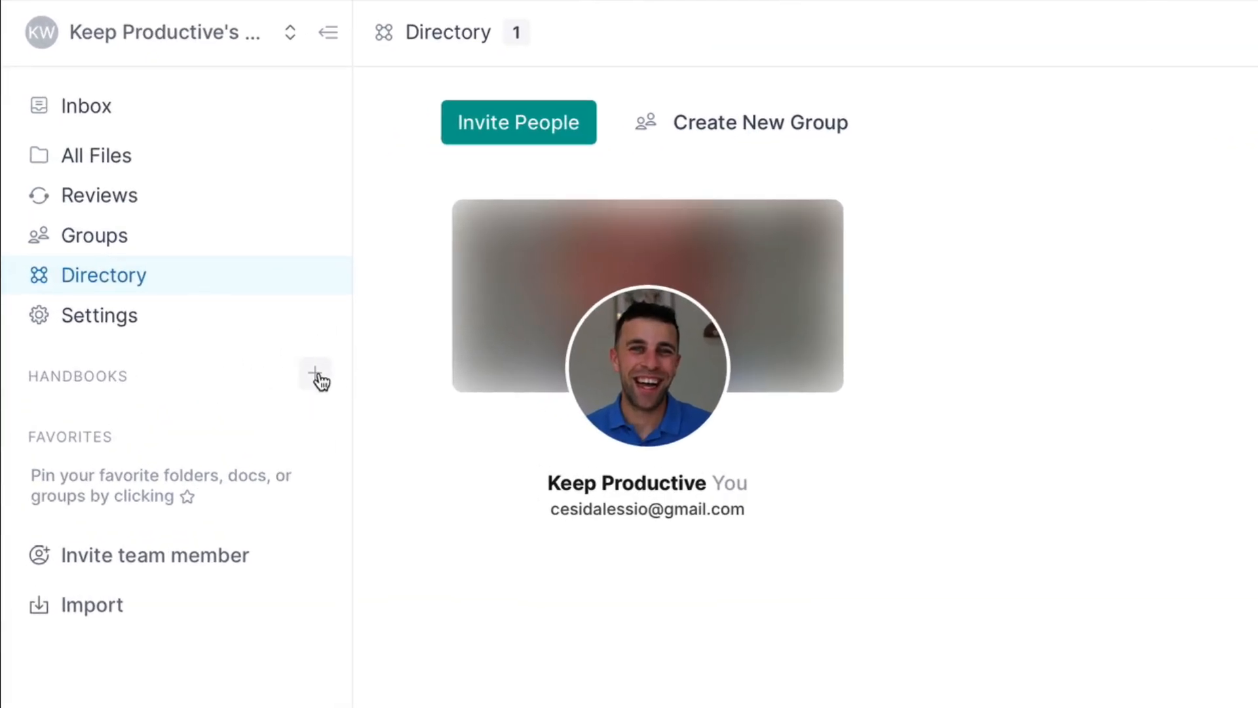
# Step: Start a new handbook setup and abandon it unnamed, returning to the empty Inbox
pyautogui.click(315, 377)
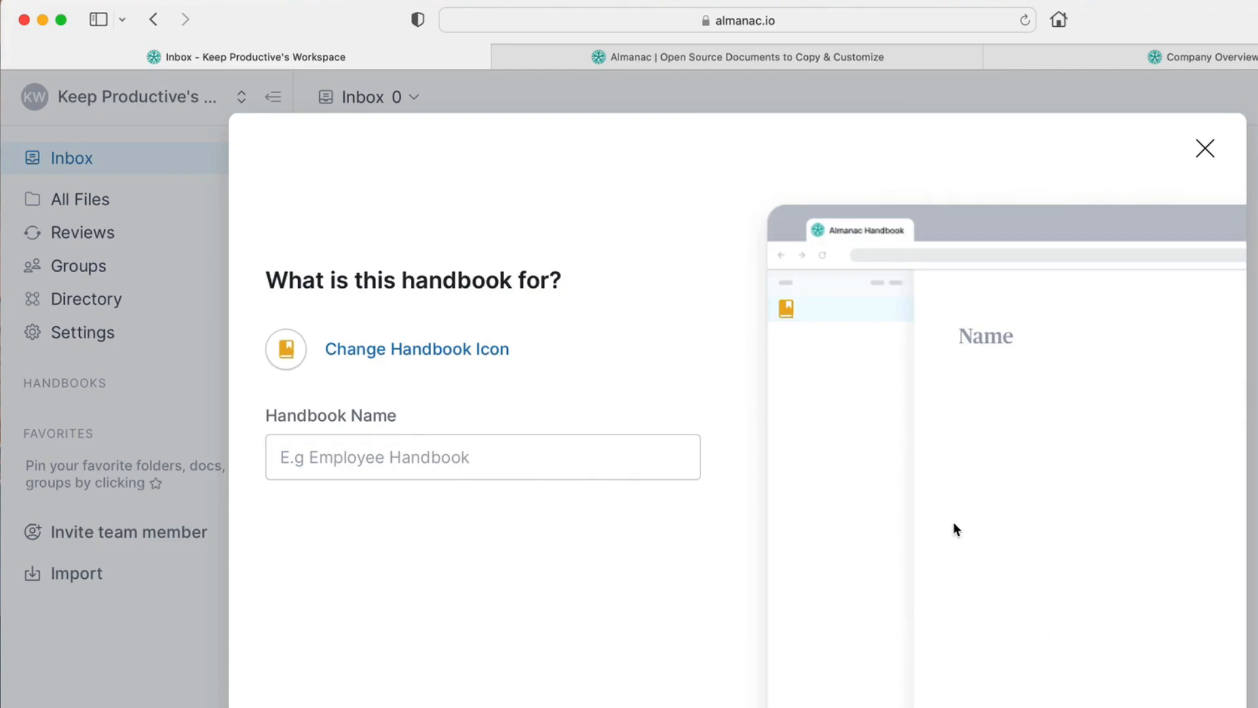
pyautogui.moveTo(995, 672)
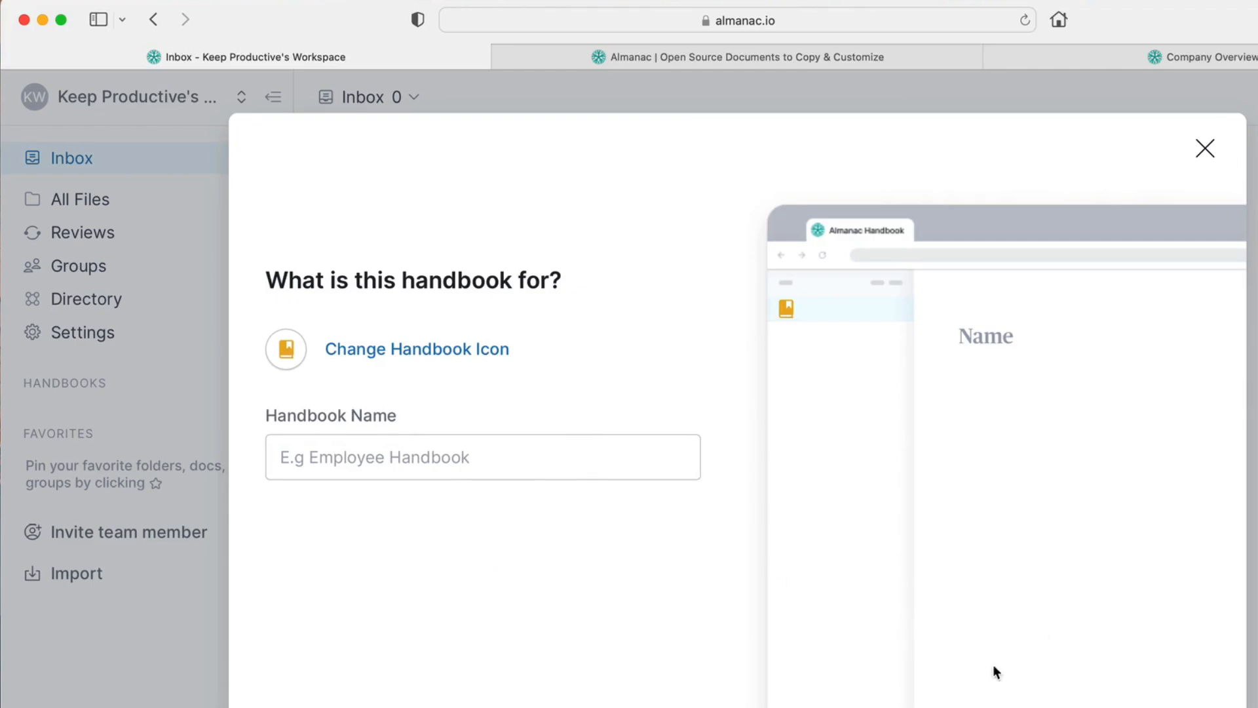
pyautogui.moveTo(547, 515)
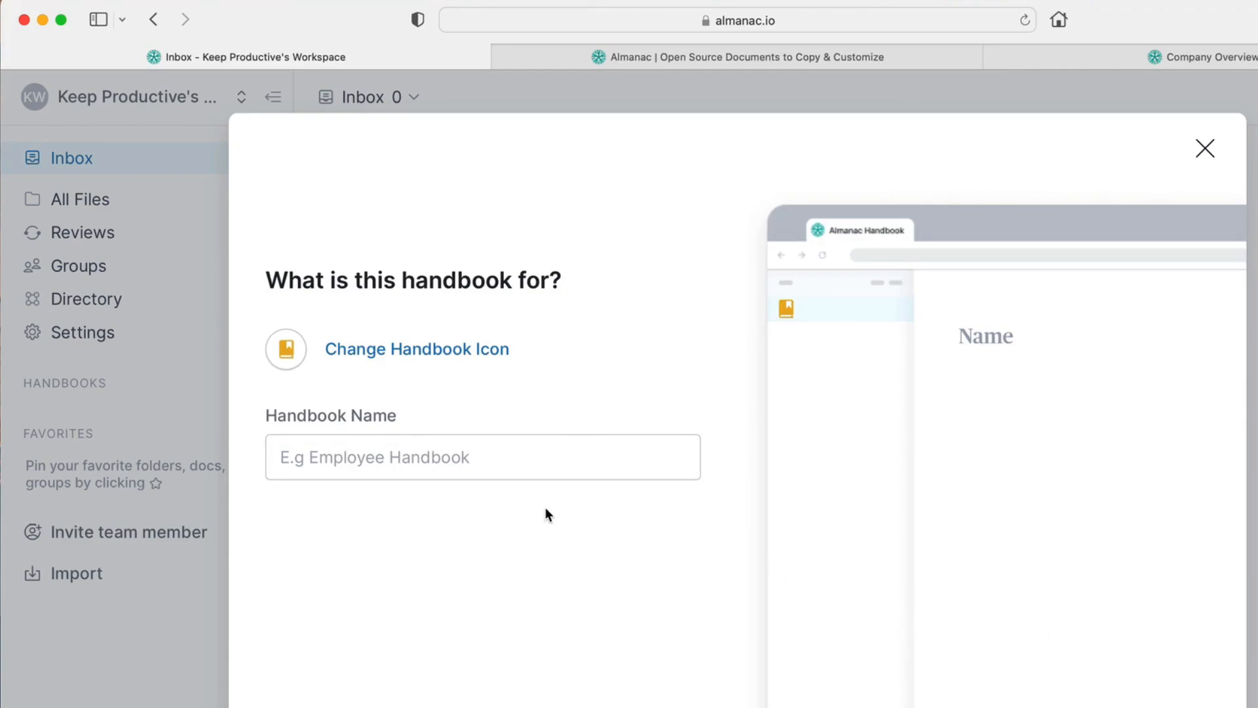
pyautogui.moveTo(830, 398)
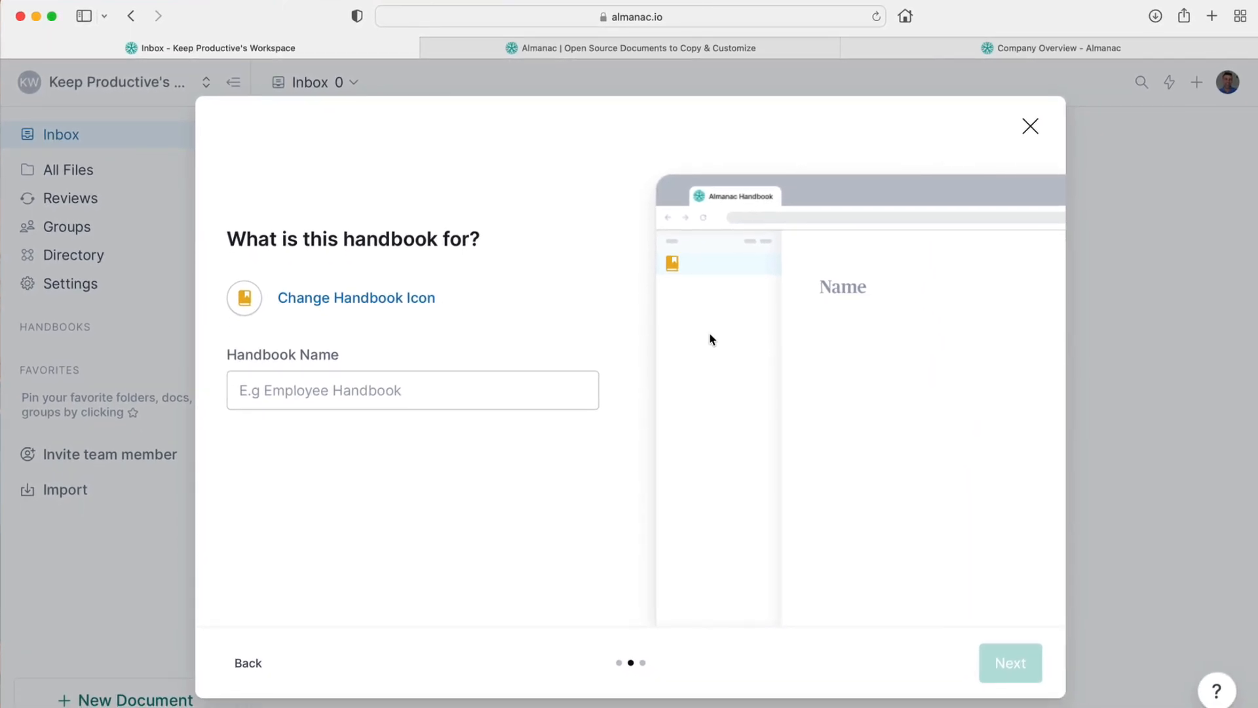
pyautogui.moveTo(1017, 182)
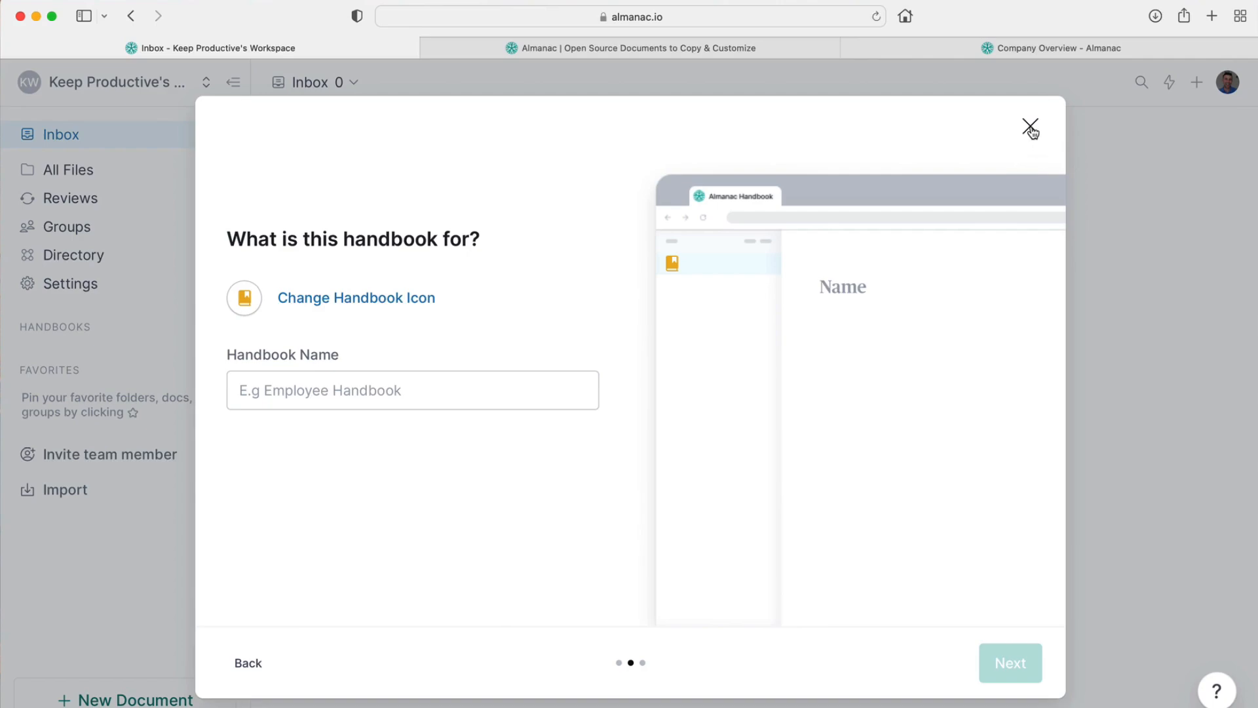
pyautogui.click(1031, 125)
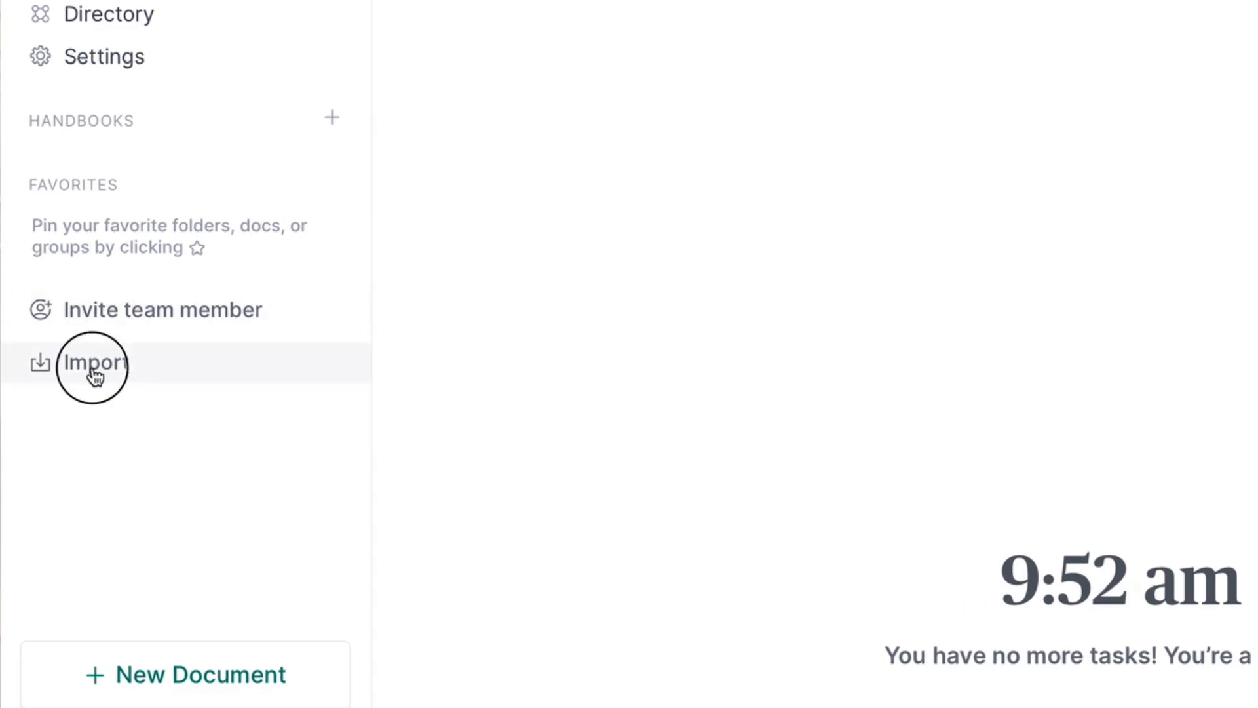
pyautogui.click(95, 363)
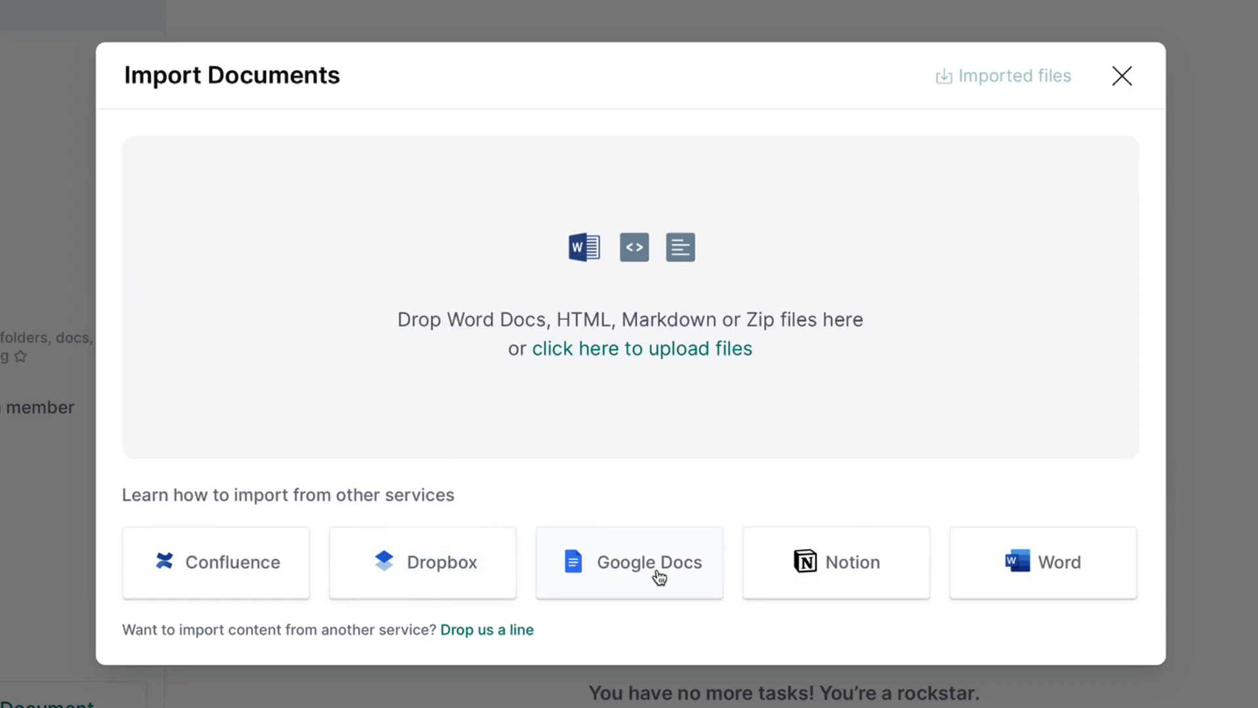
pyautogui.moveTo(593, 321)
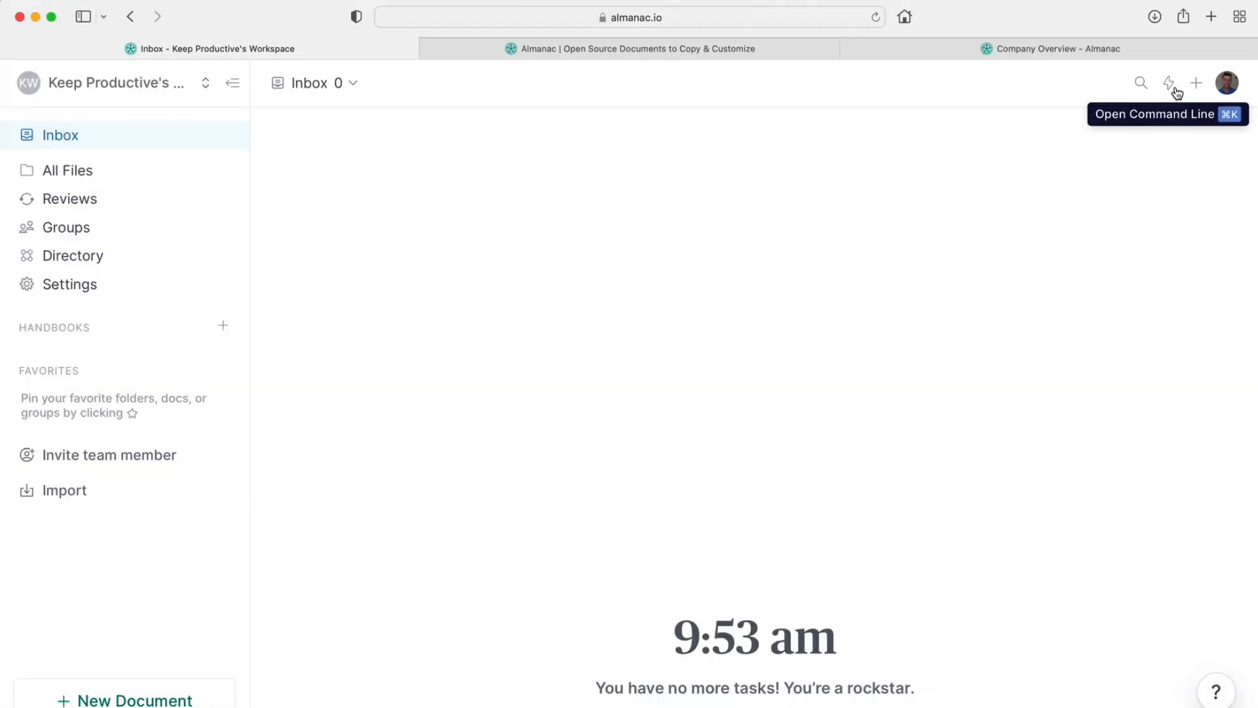
# Step: From the command list, start a new doc from a template and preview SWOT Analysis
pyautogui.click(1169, 83)
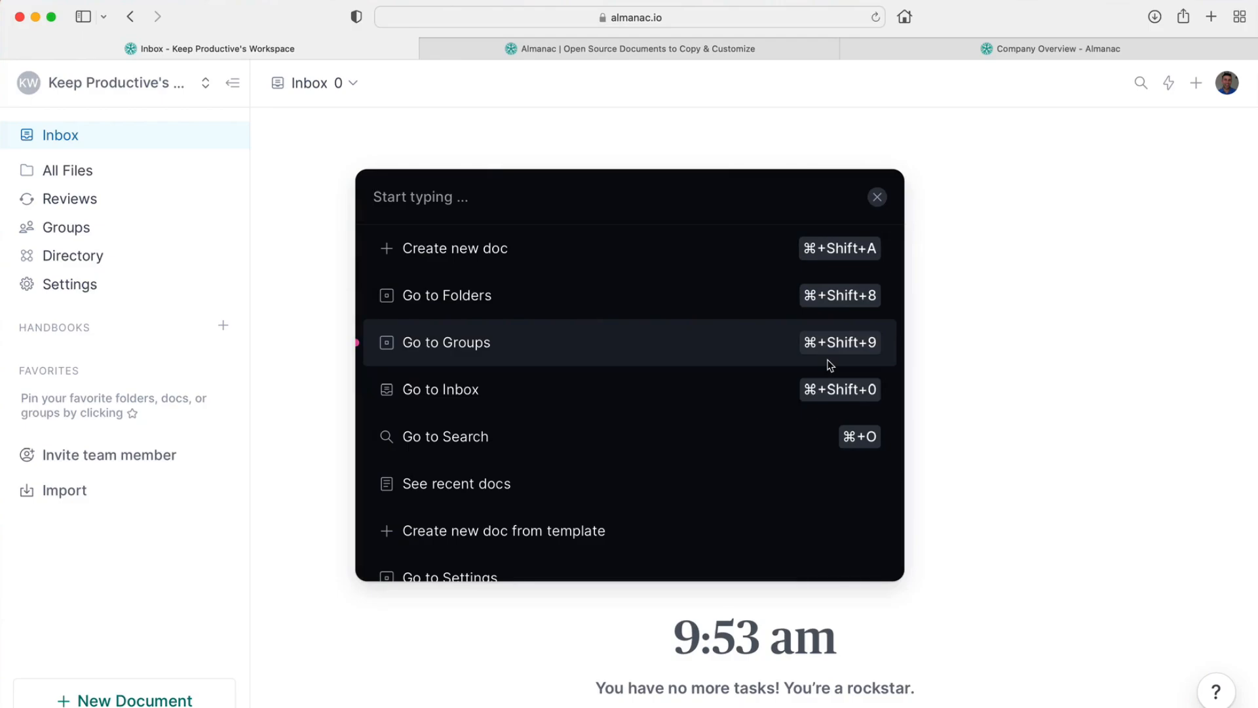
pyautogui.scroll(-3)
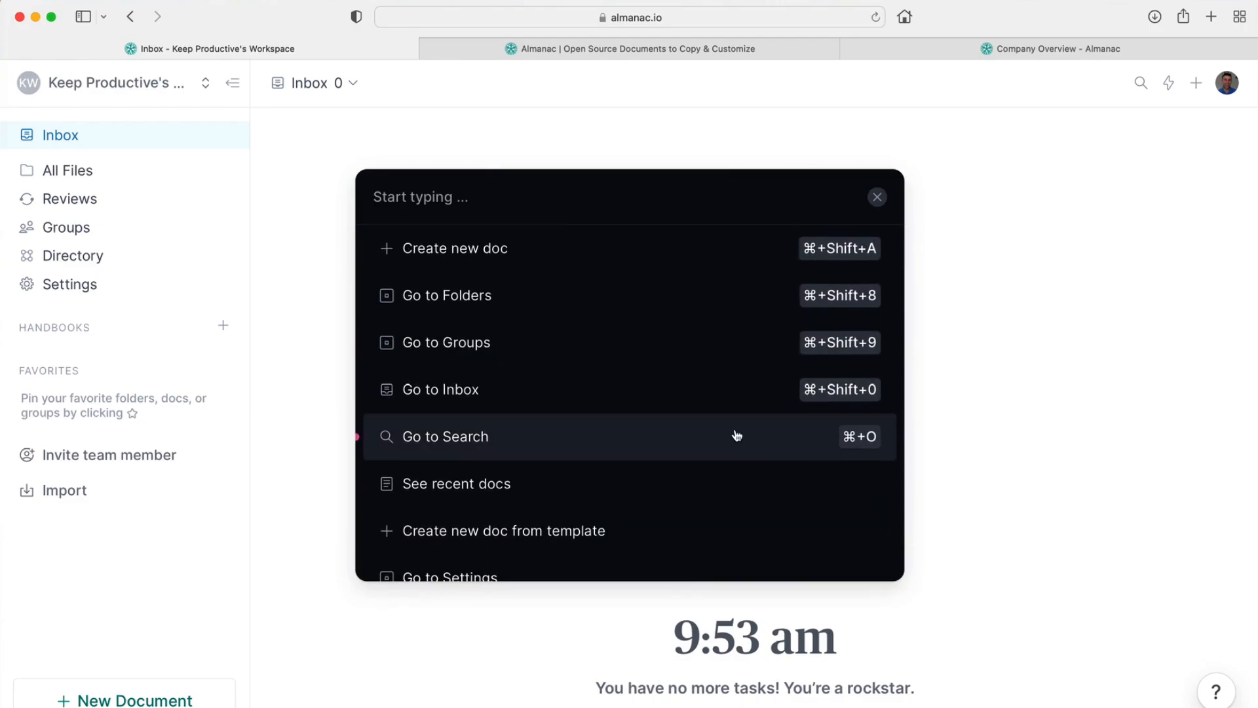
pyautogui.moveTo(661, 536)
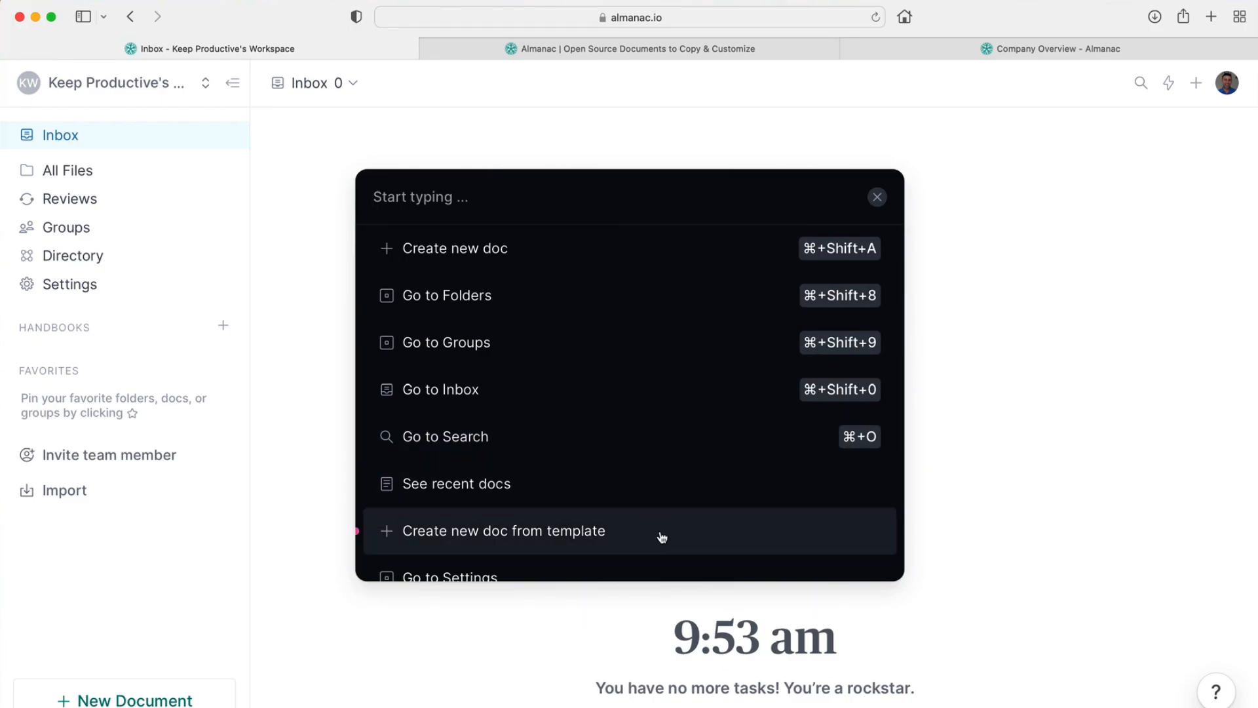
pyautogui.click(503, 531)
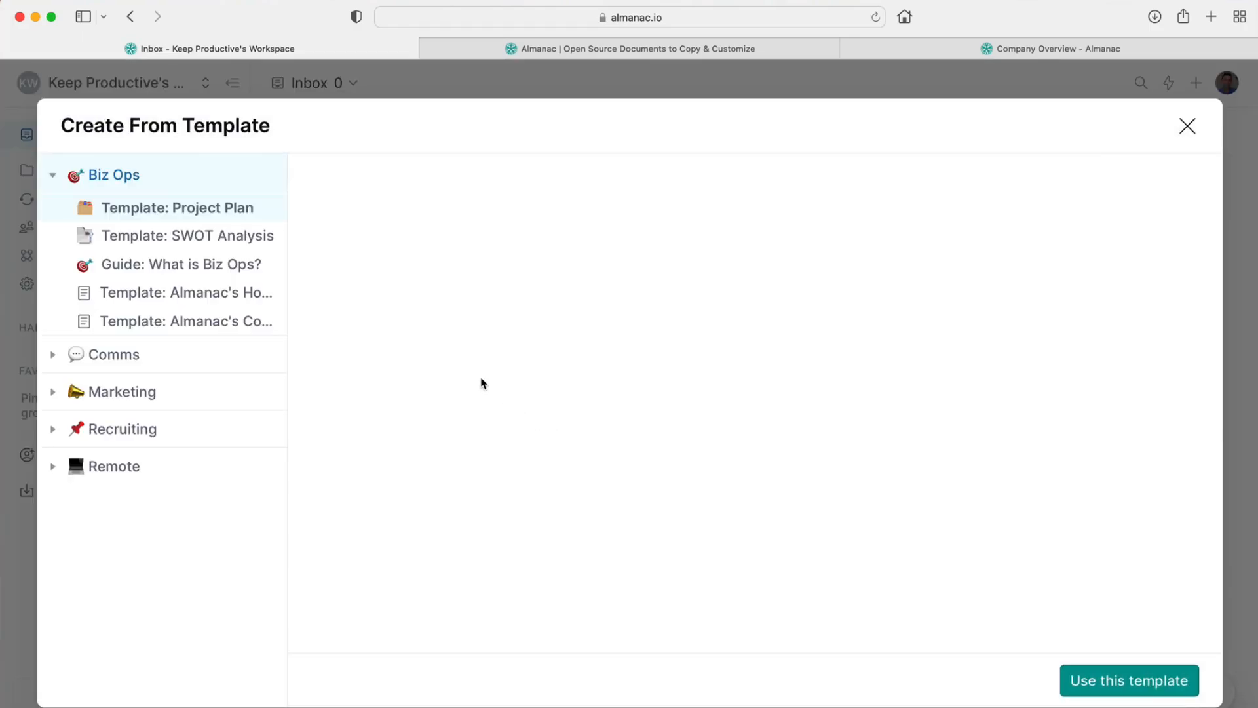
pyautogui.click(188, 234)
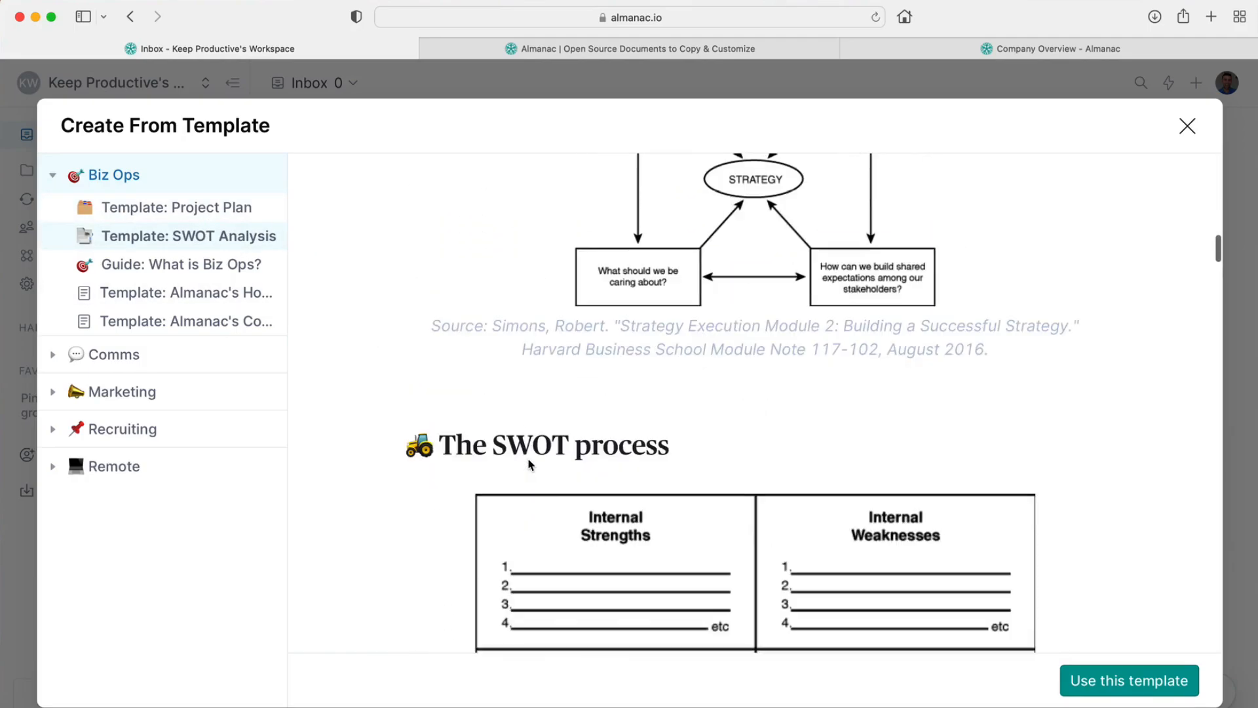
pyautogui.scroll(-3)
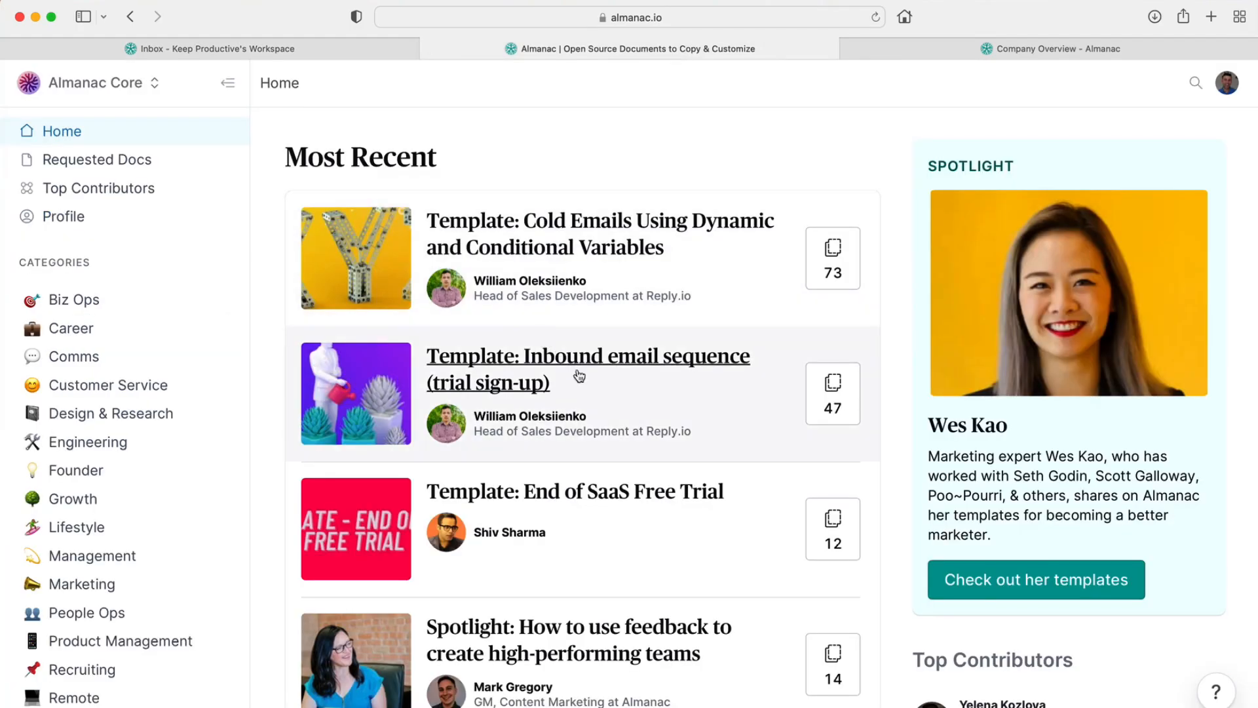
pyautogui.scroll(-3)
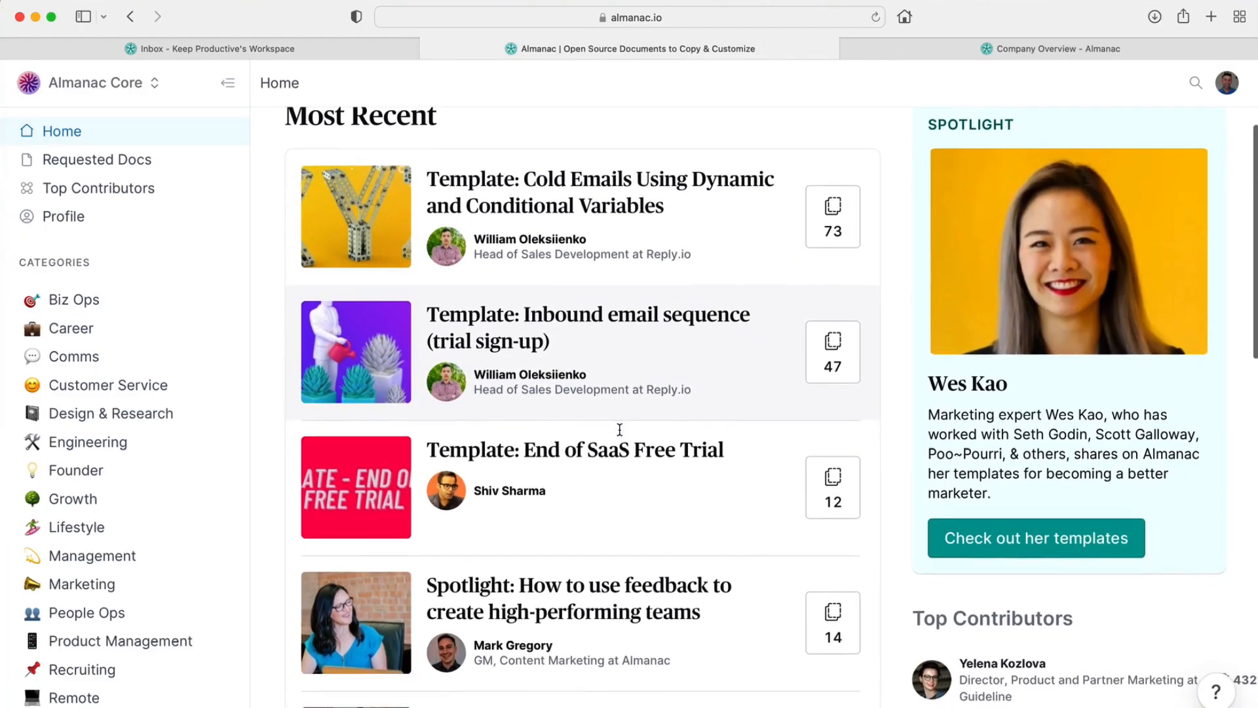
pyautogui.scroll(-3)
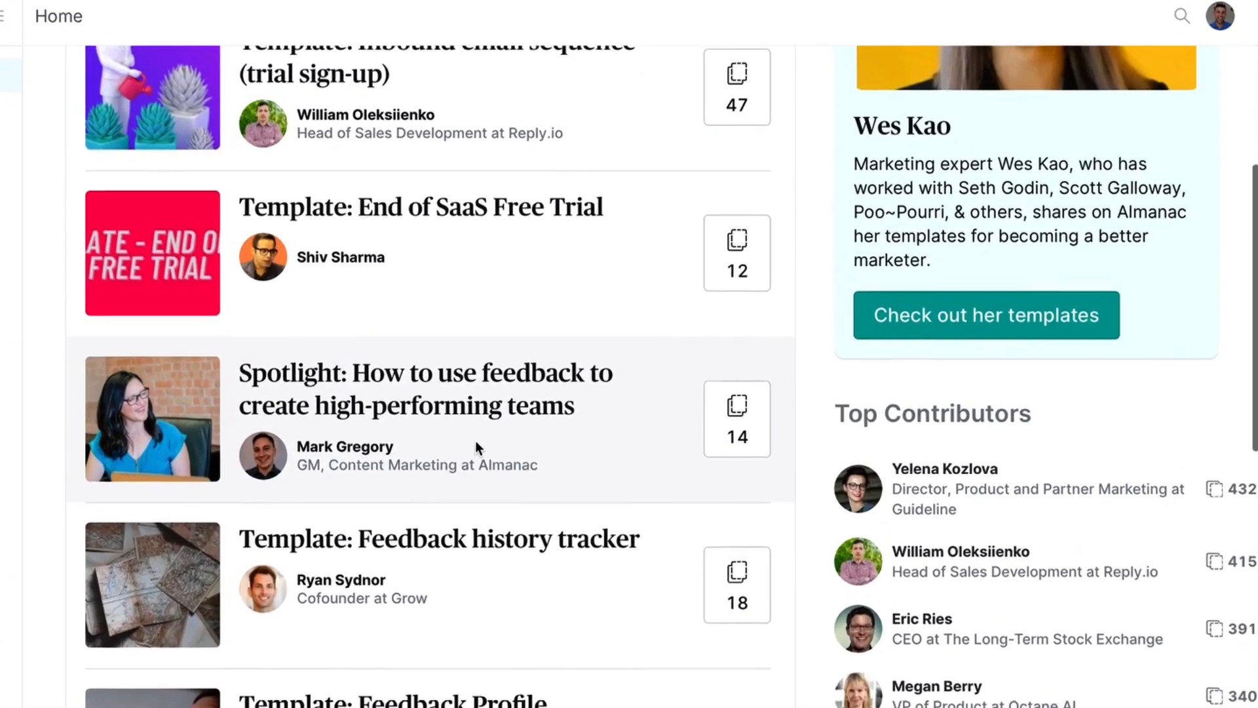
pyautogui.scroll(-3)
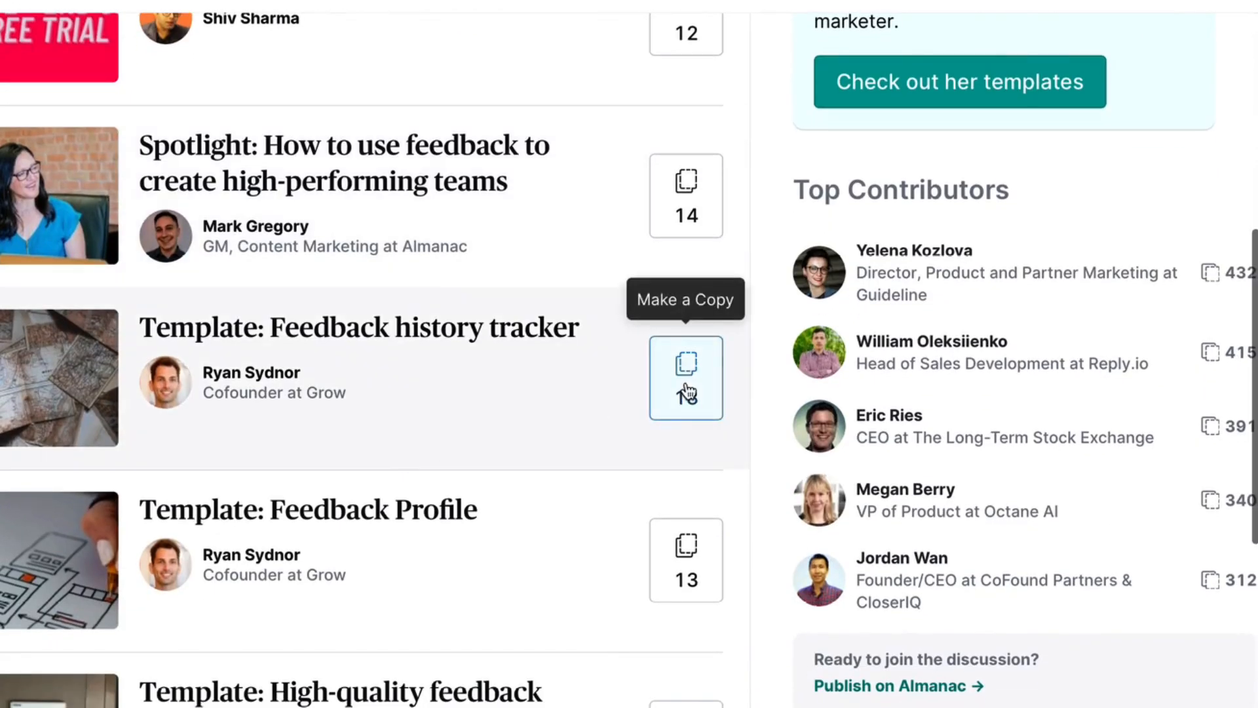
pyautogui.click(686, 378)
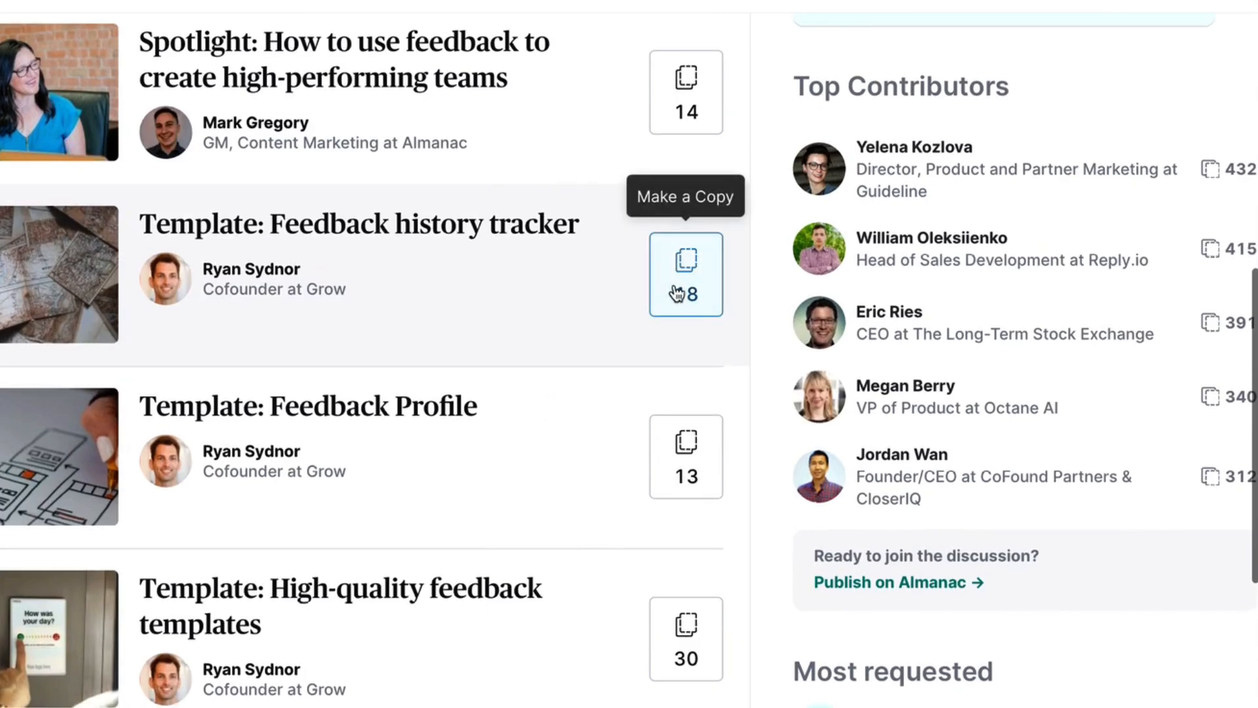
pyautogui.scroll(-3)
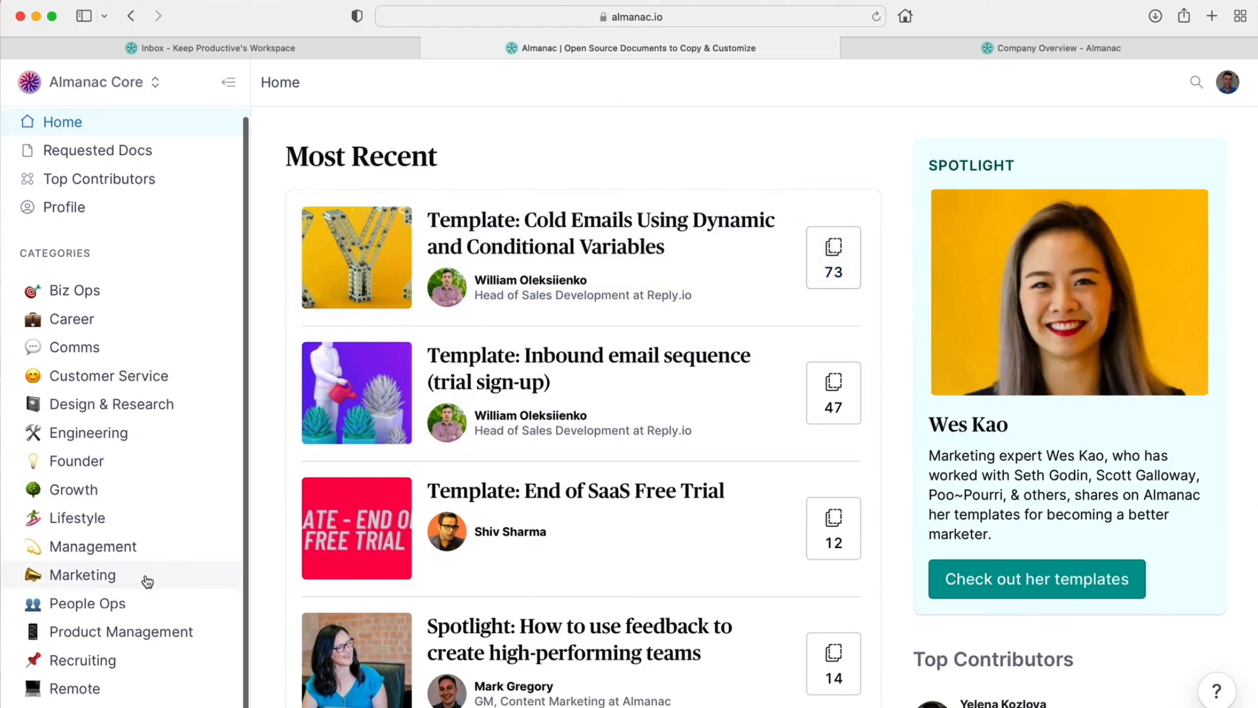
# Step: Browse the Career templates category and open '25 Interview questions for finding the right fit'
pyautogui.click(71, 324)
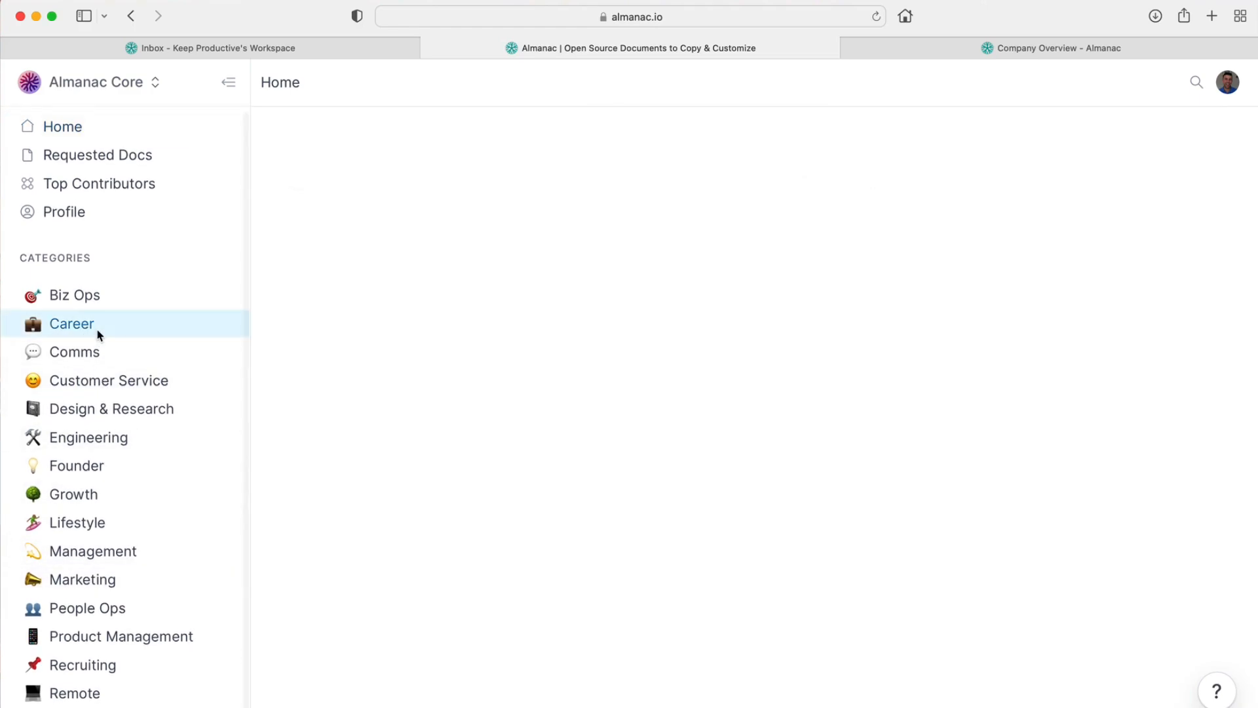
pyautogui.click(71, 324)
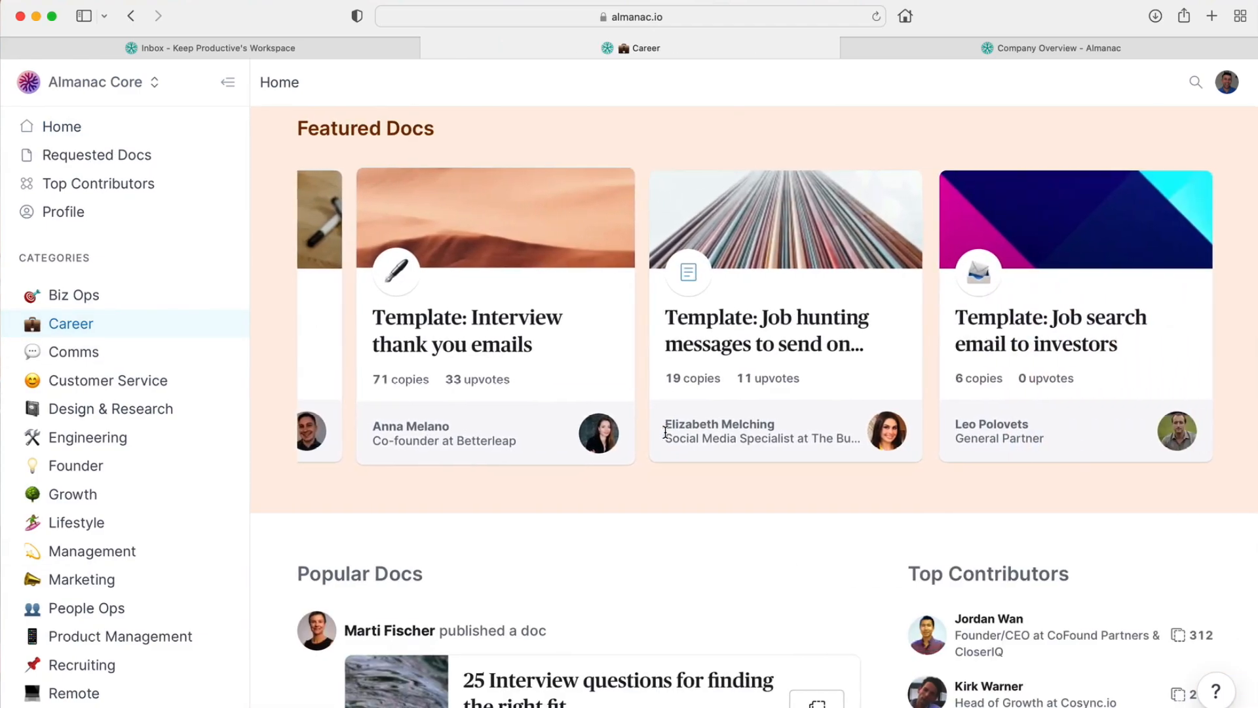
pyautogui.scroll(-3)
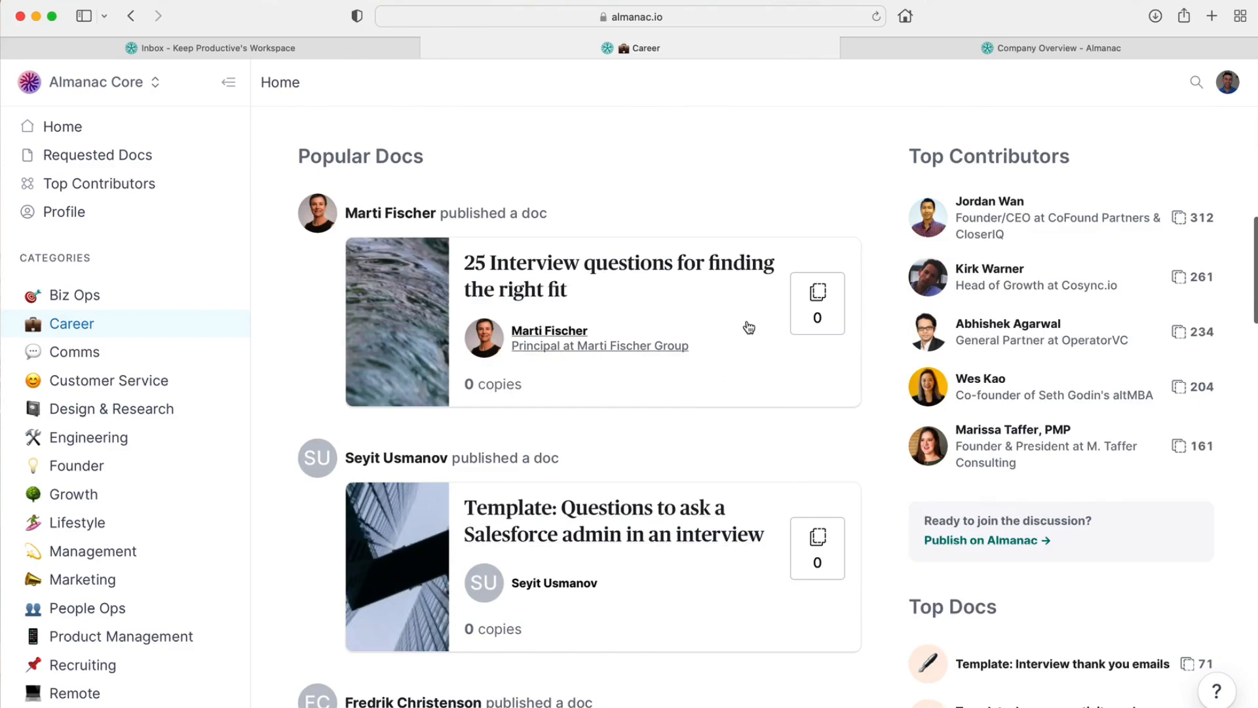
pyautogui.moveTo(816, 303)
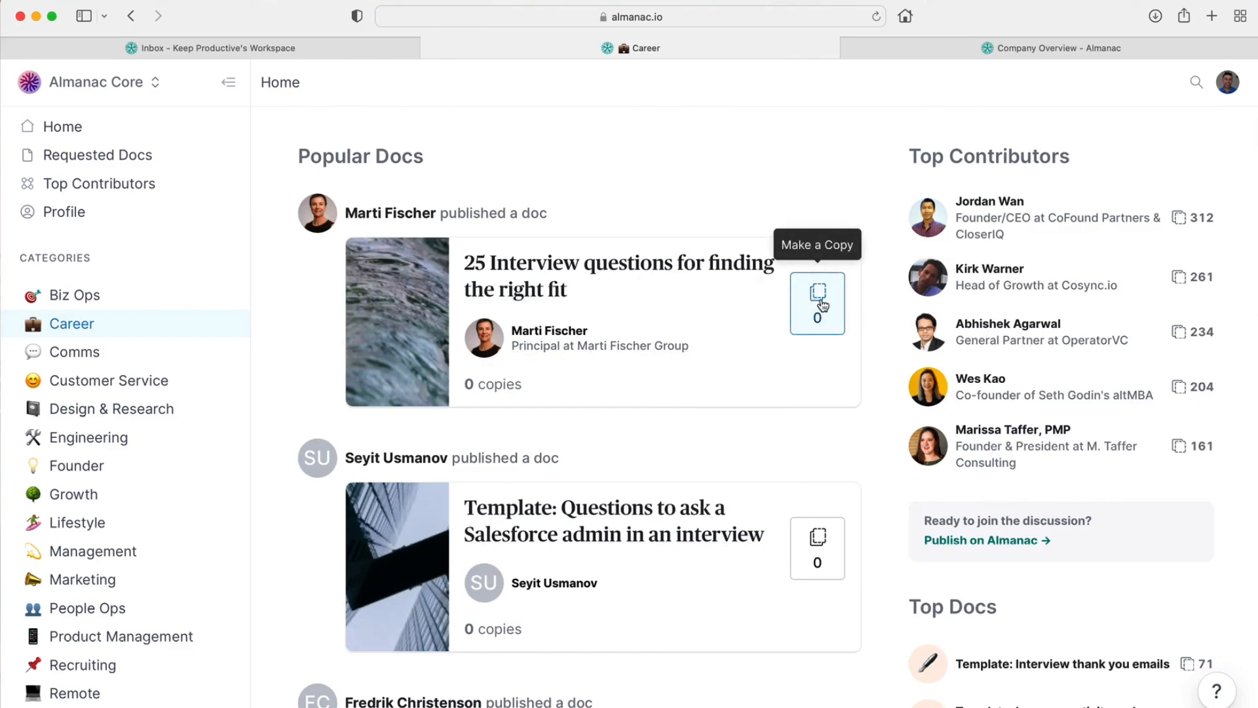
pyautogui.click(617, 276)
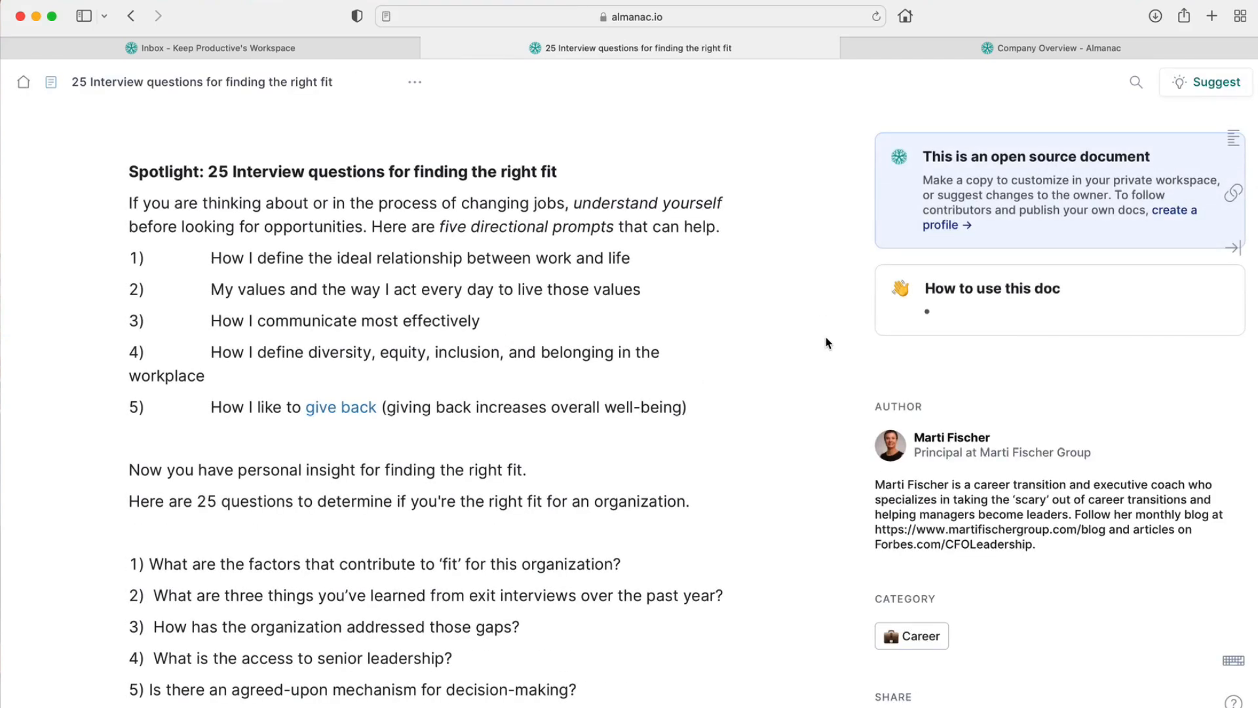
pyautogui.moveTo(658, 262)
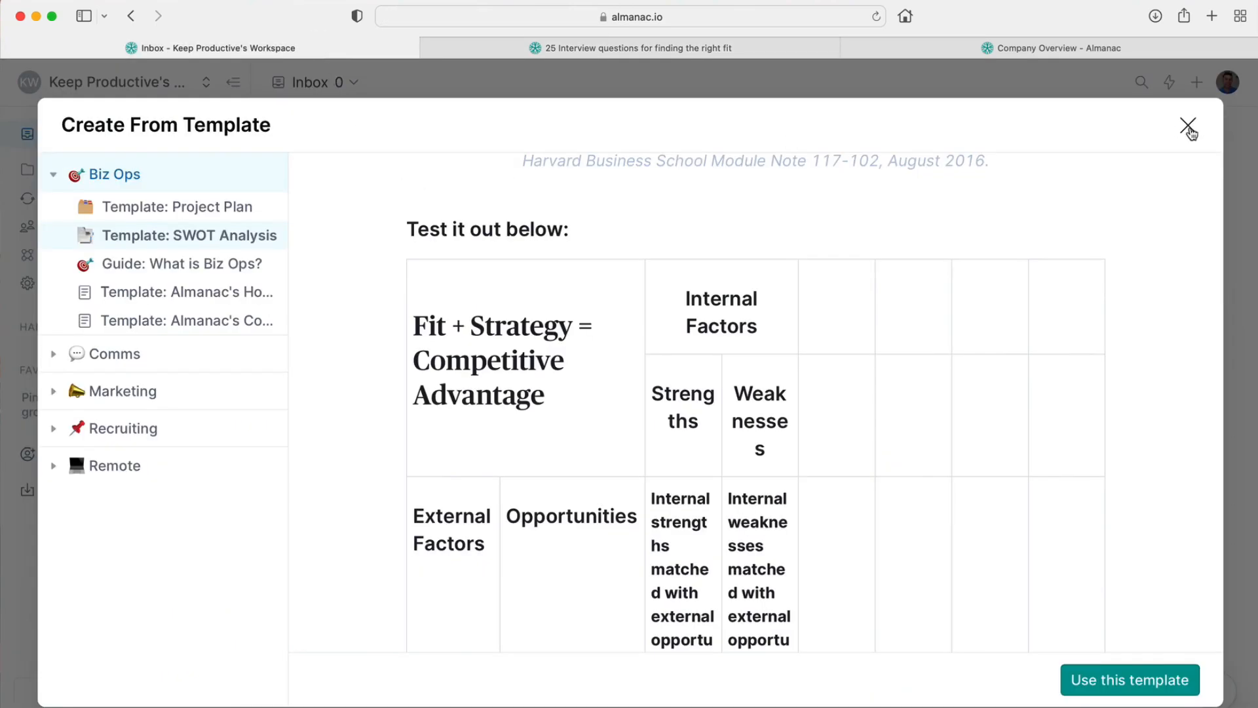
# Step: Close the template gallery, review Company Overview's active versions, and switch to the Acme Inc. Company Home tab
pyautogui.click(1188, 126)
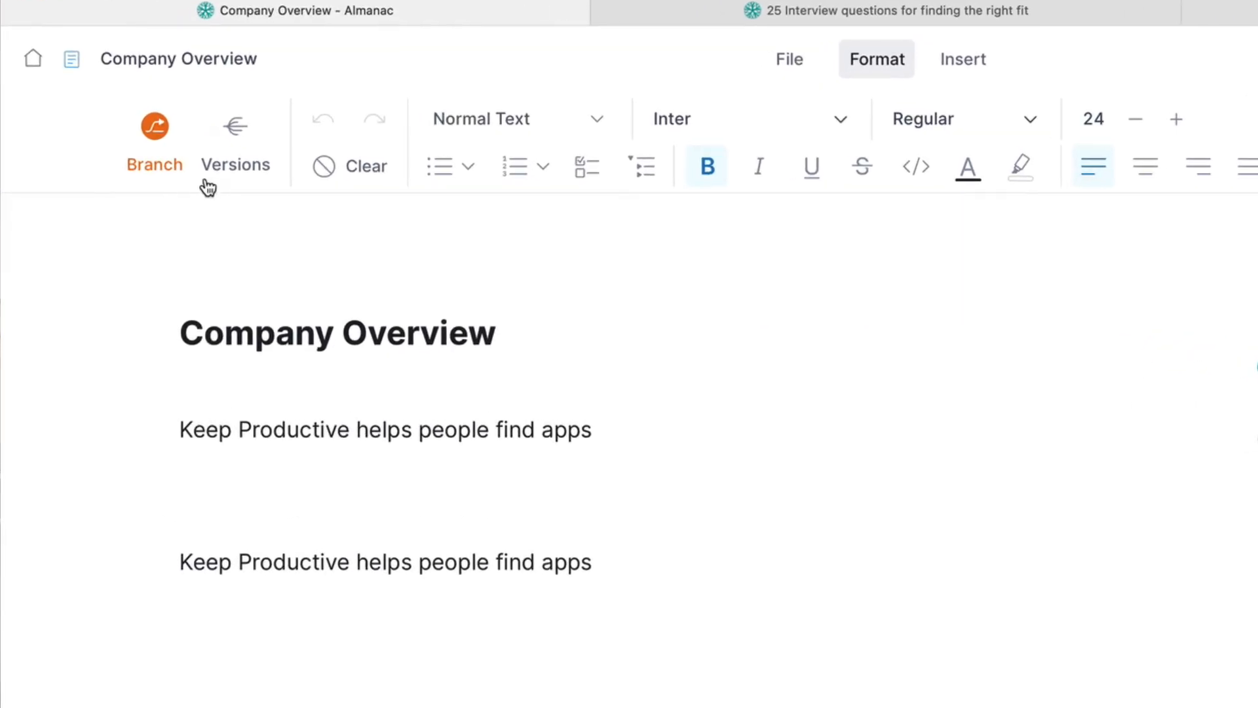
pyautogui.moveTo(155, 126)
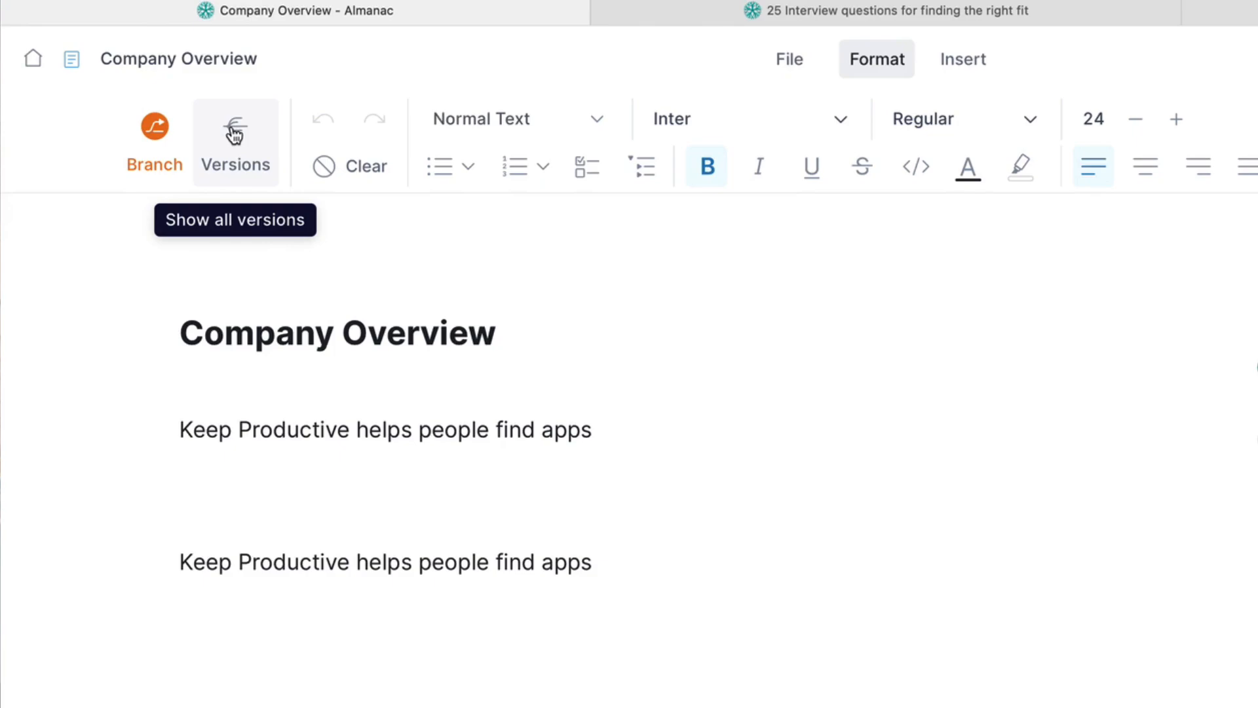
pyautogui.click(235, 141)
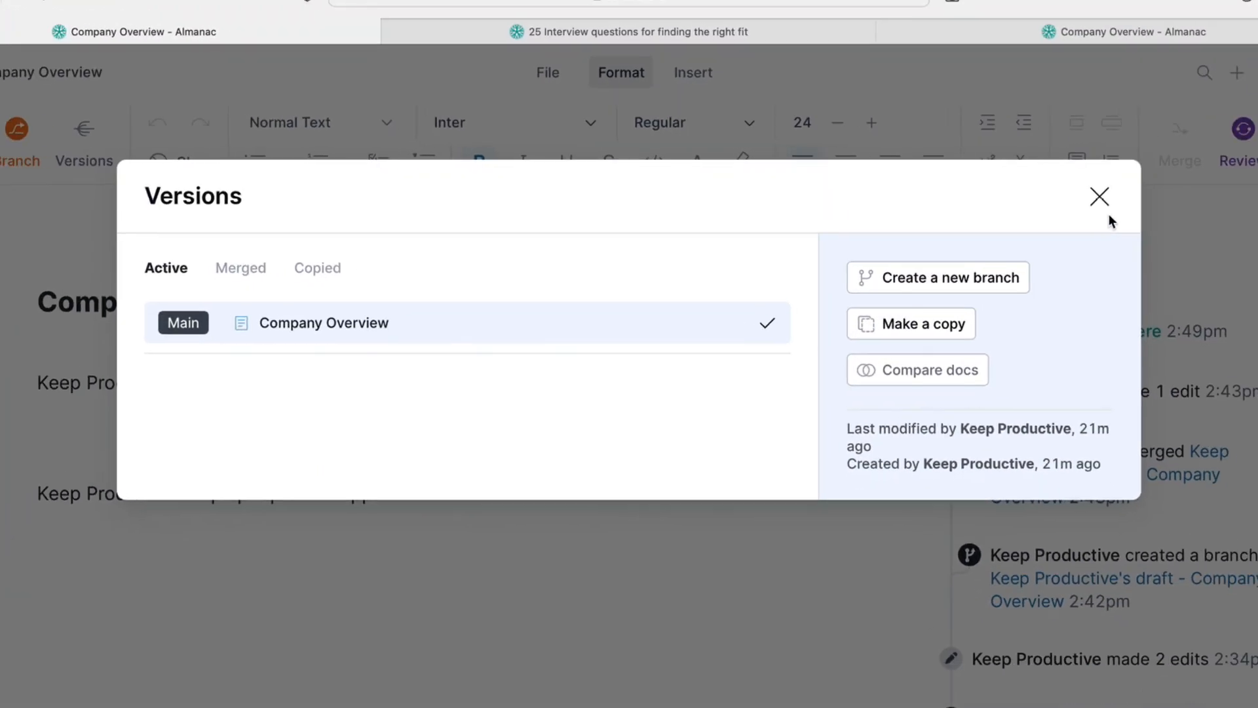
pyautogui.click(1100, 197)
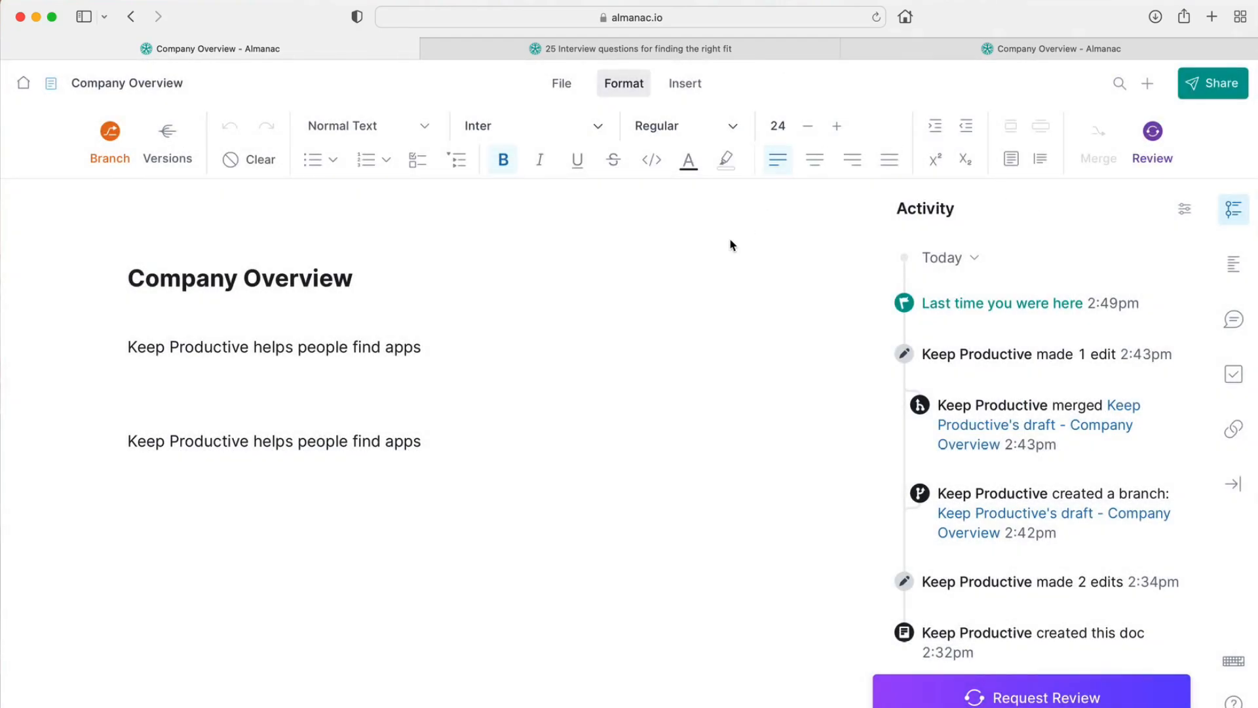
pyautogui.click(561, 82)
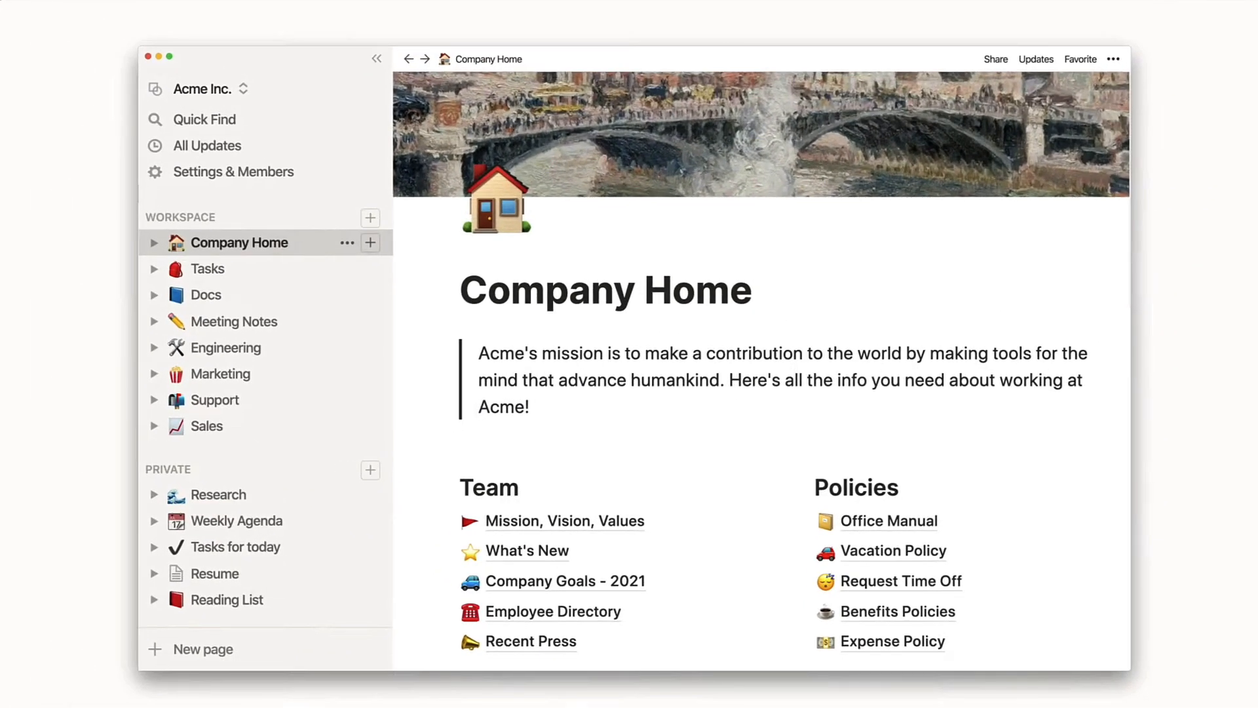
# Step: Show the Acme Inc. Company Home page in Notion with its Team and Policies links
pyautogui.click(228, 348)
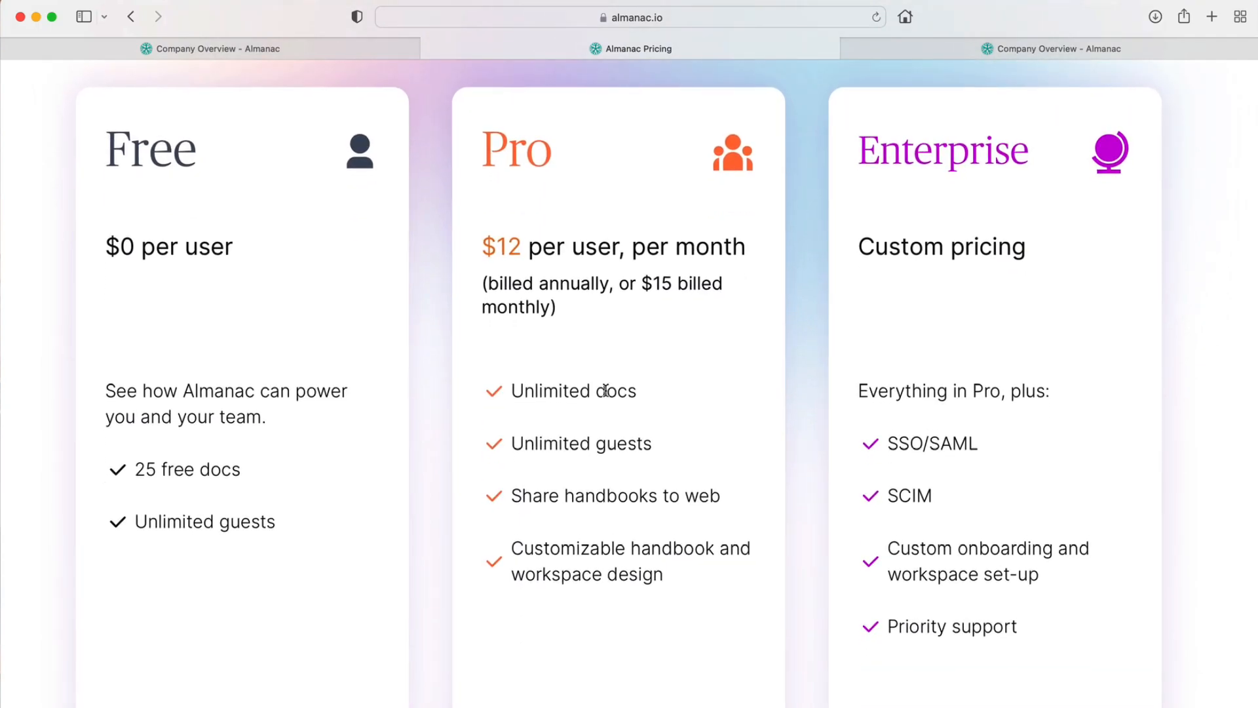
# Step: Review the Free, Pro and Enterprise pricing plans, then go to the Features page
pyautogui.scroll(-3)
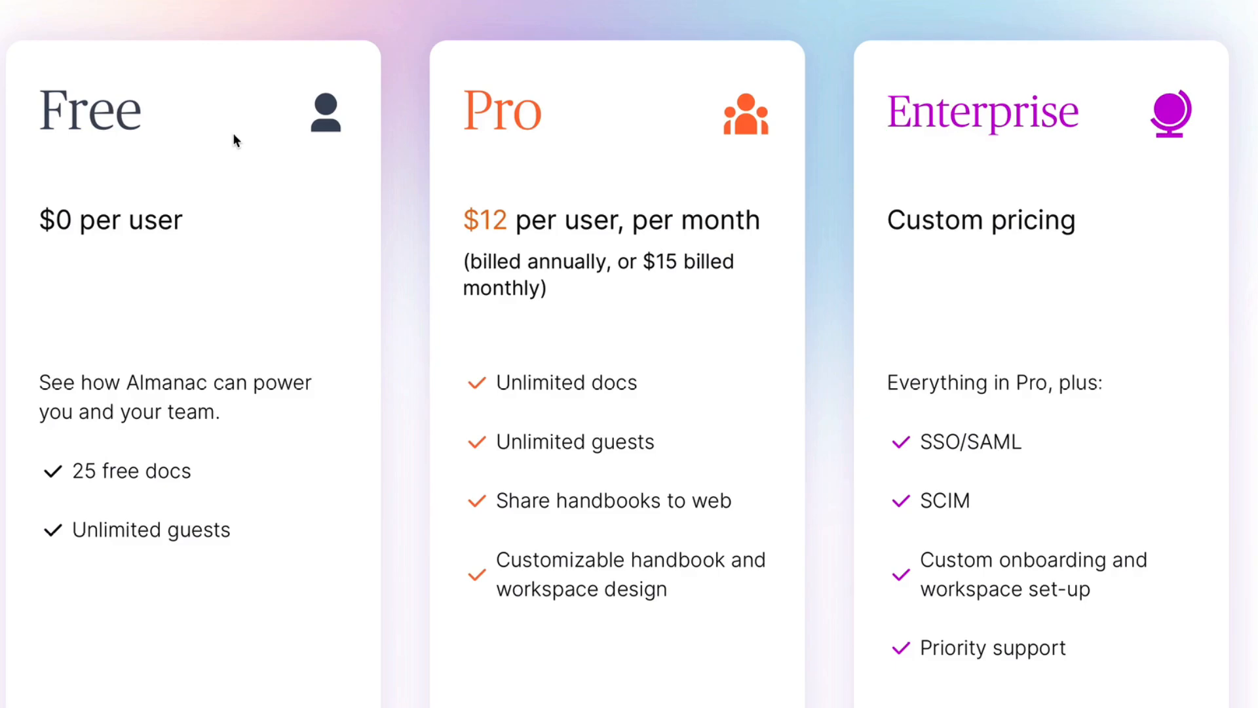
pyautogui.scroll(-3)
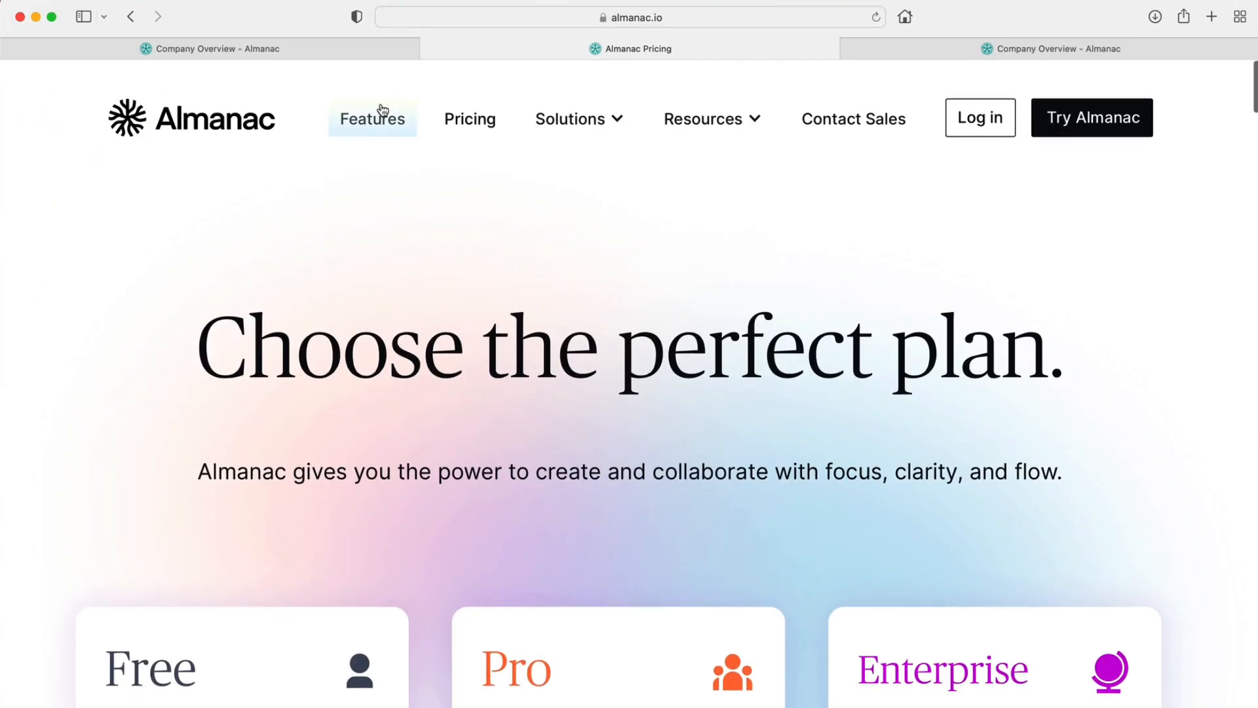
pyautogui.click(372, 118)
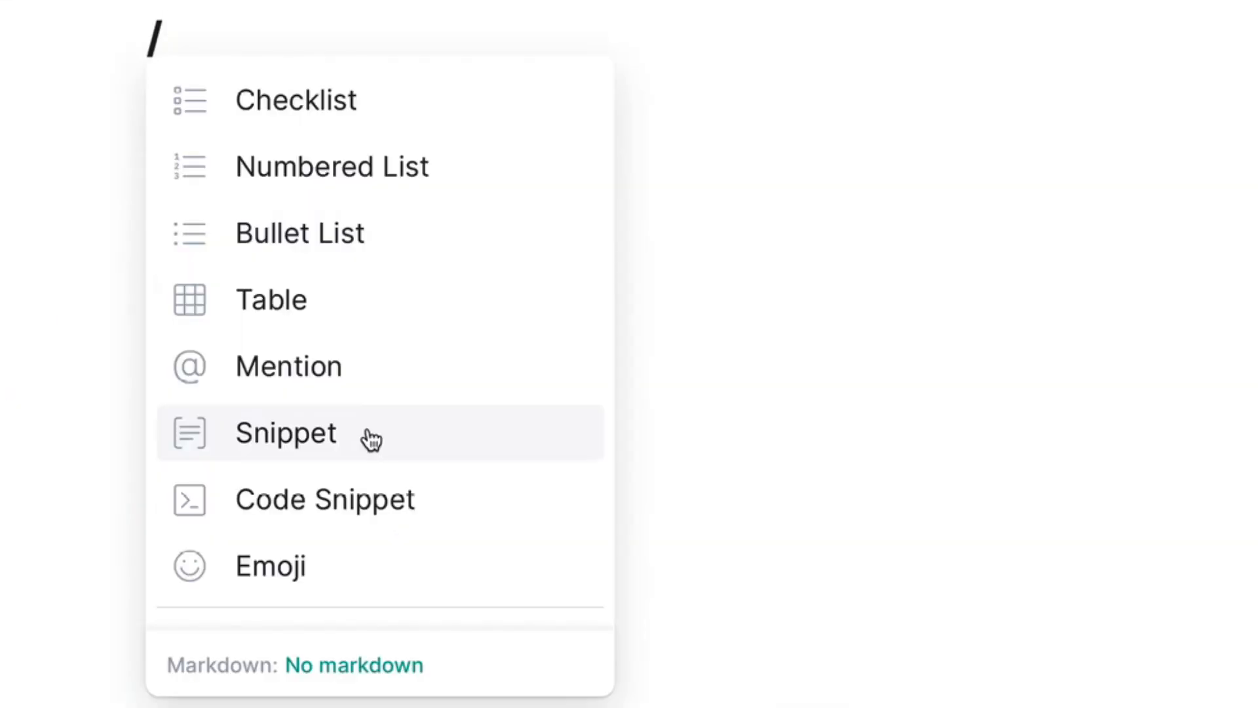
# Step: Replay clips: insert a snippet block, the Marketing page, and Tasks in By Status view
pyautogui.click(285, 432)
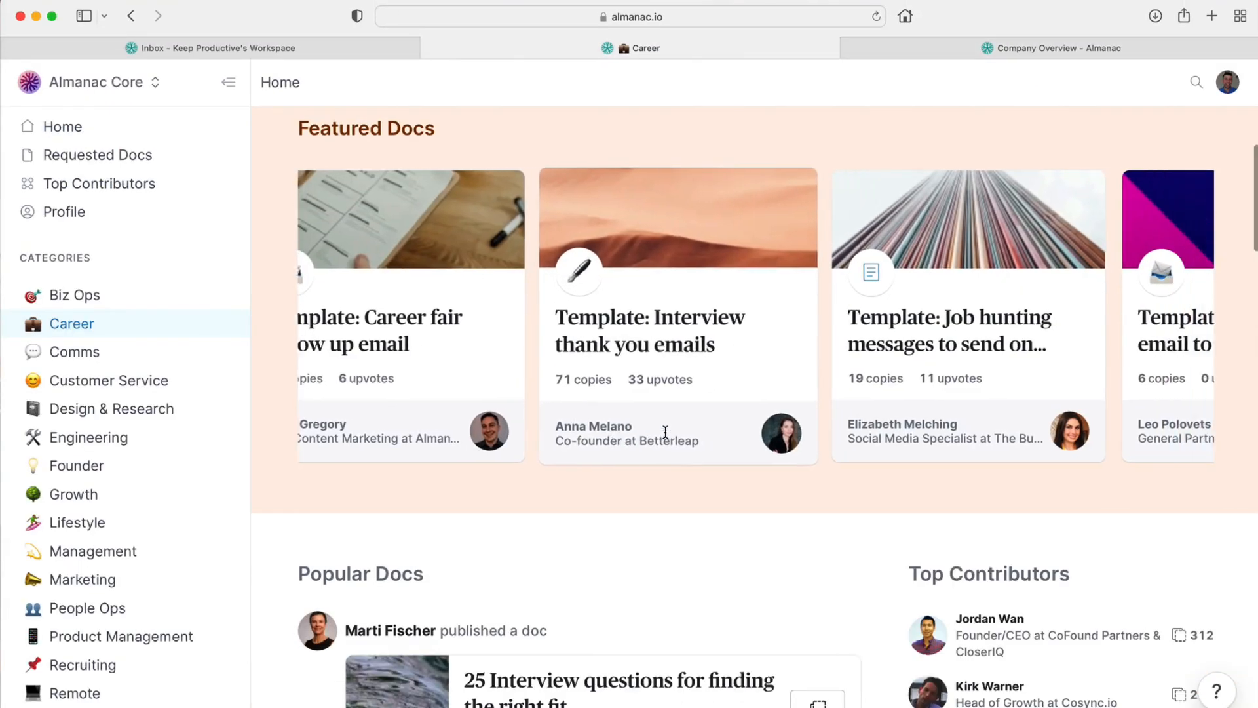
pyautogui.click(1053, 48)
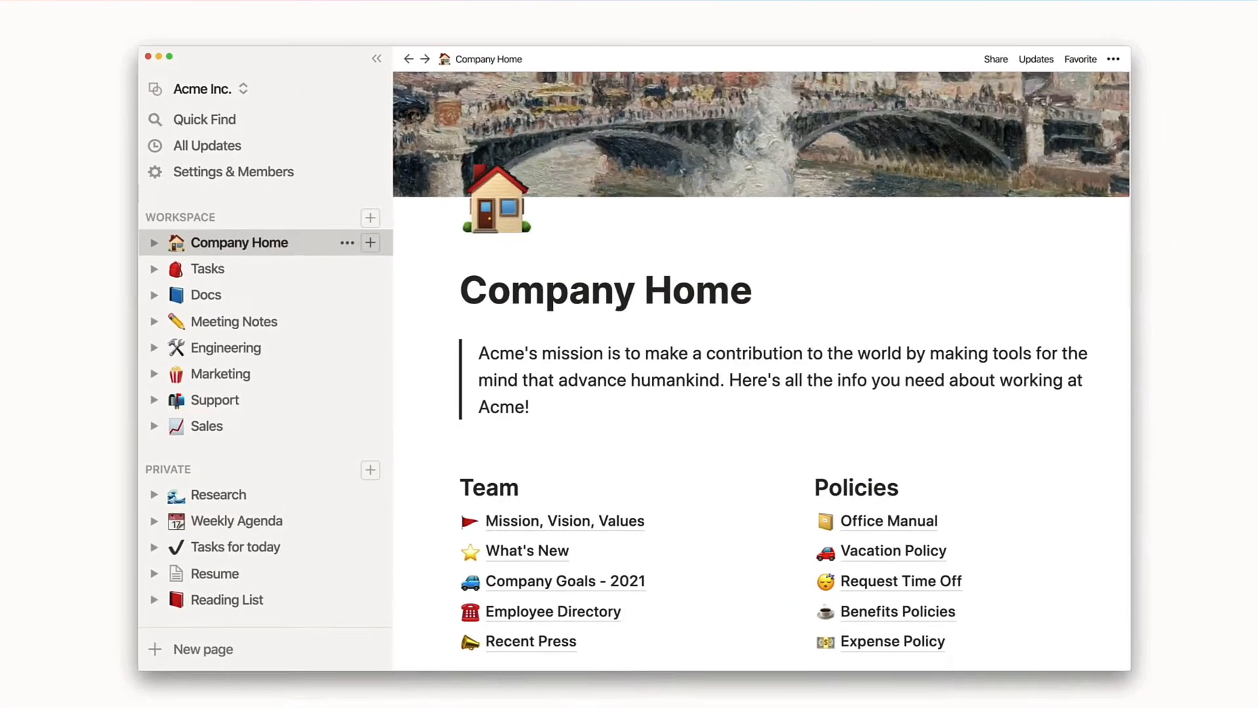
pyautogui.click(228, 346)
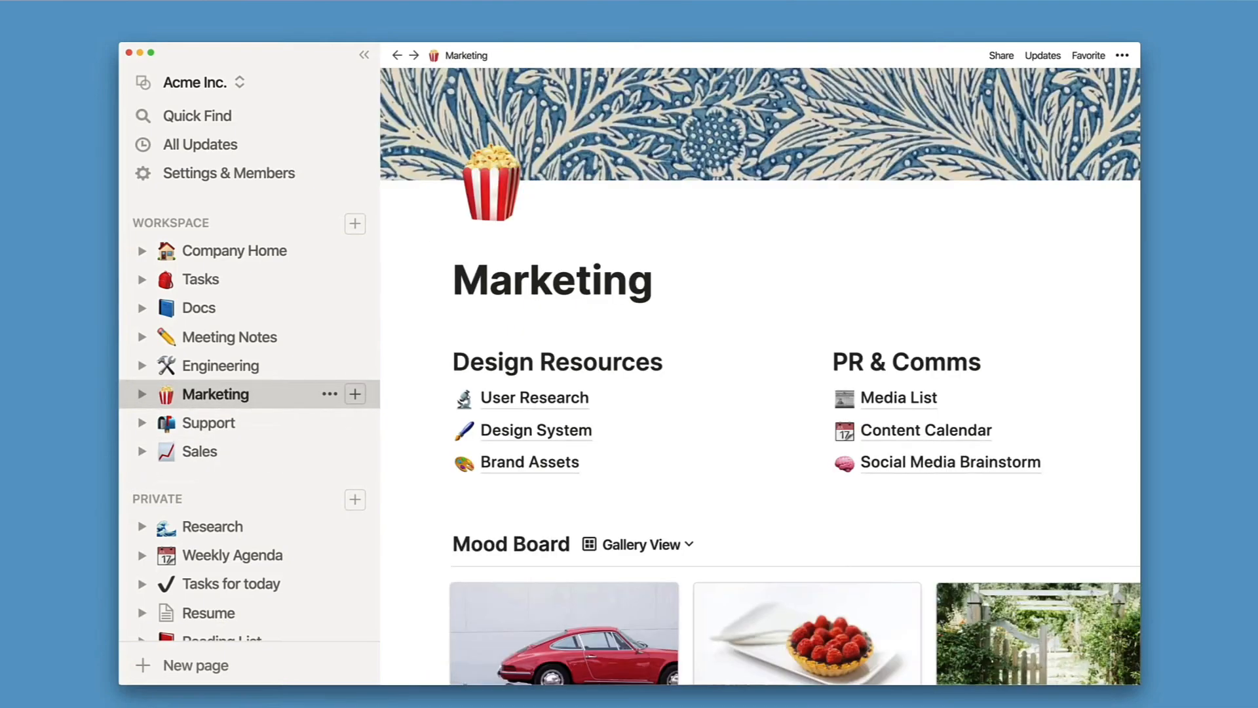
pyautogui.click(228, 365)
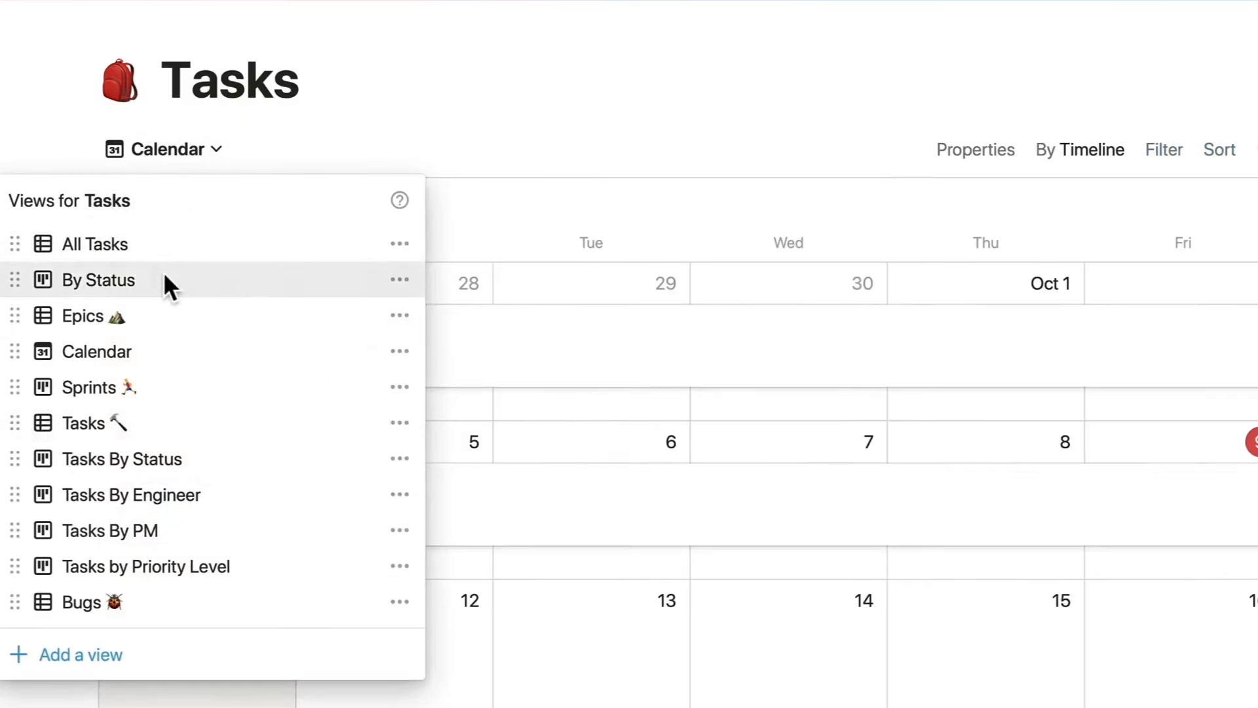
pyautogui.click(98, 281)
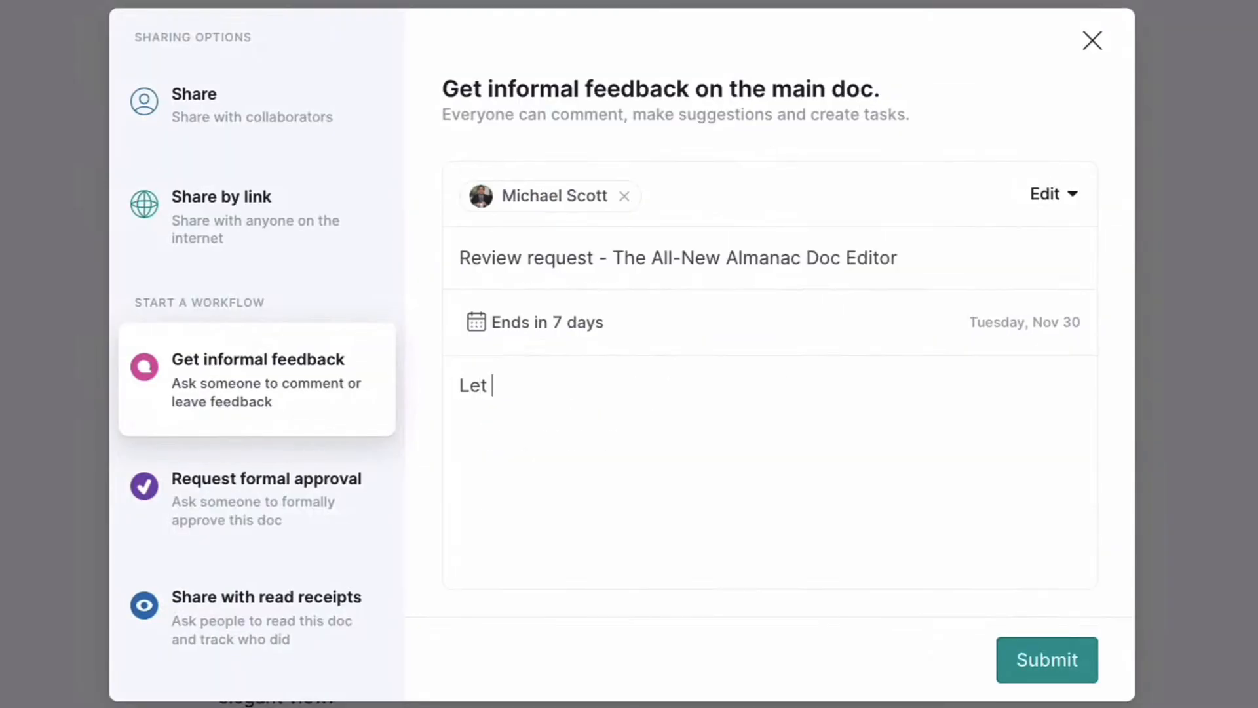
# Step: Replay sending the informal feedback request and creating the named branch
pyautogui.click(1046, 659)
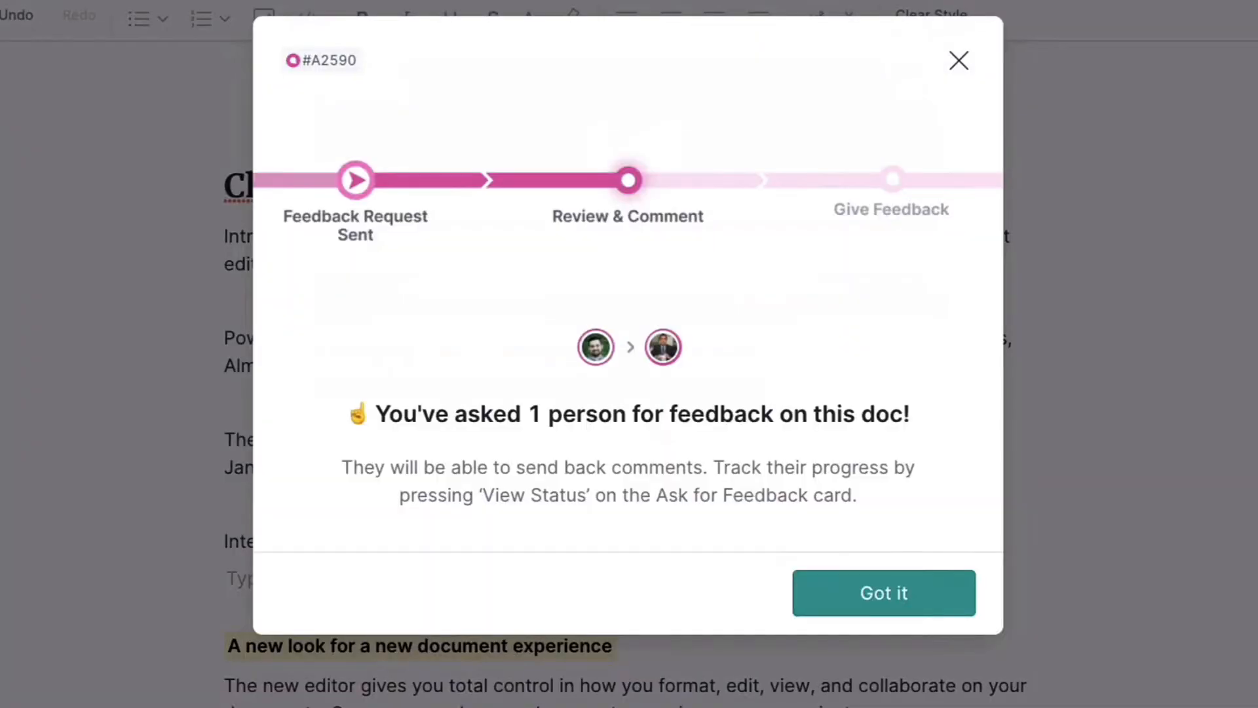
pyautogui.click(883, 592)
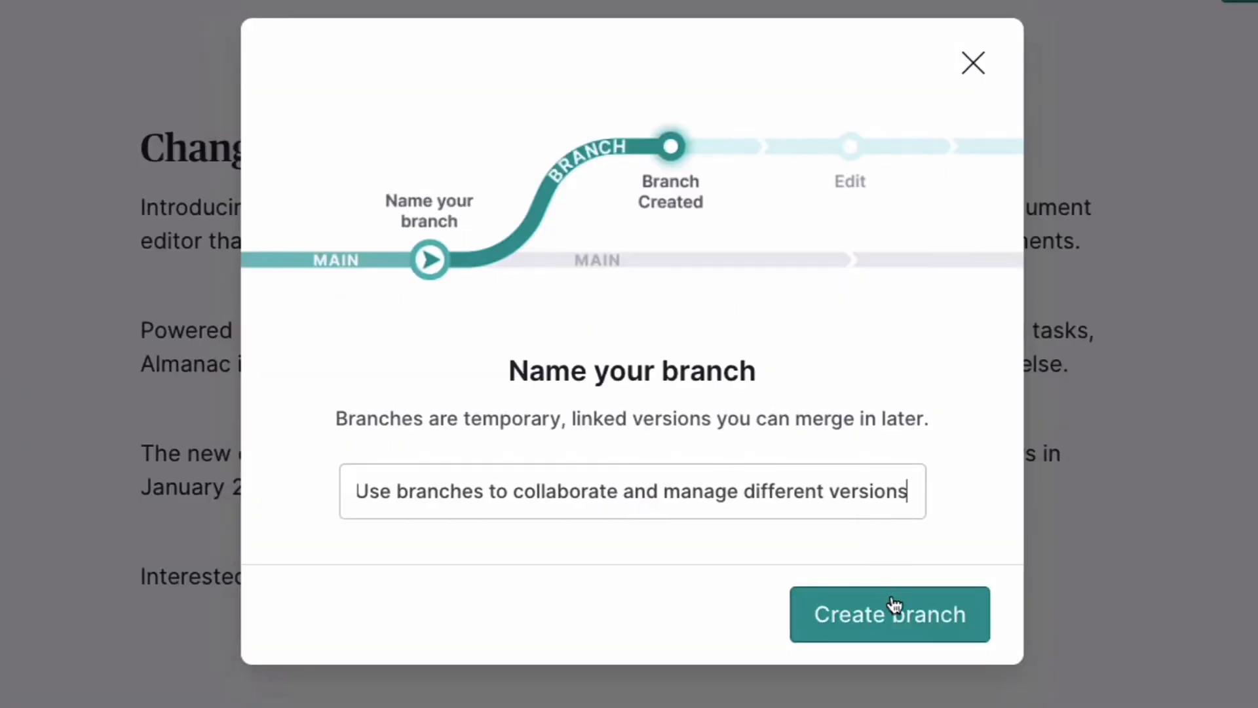
pyautogui.click(889, 613)
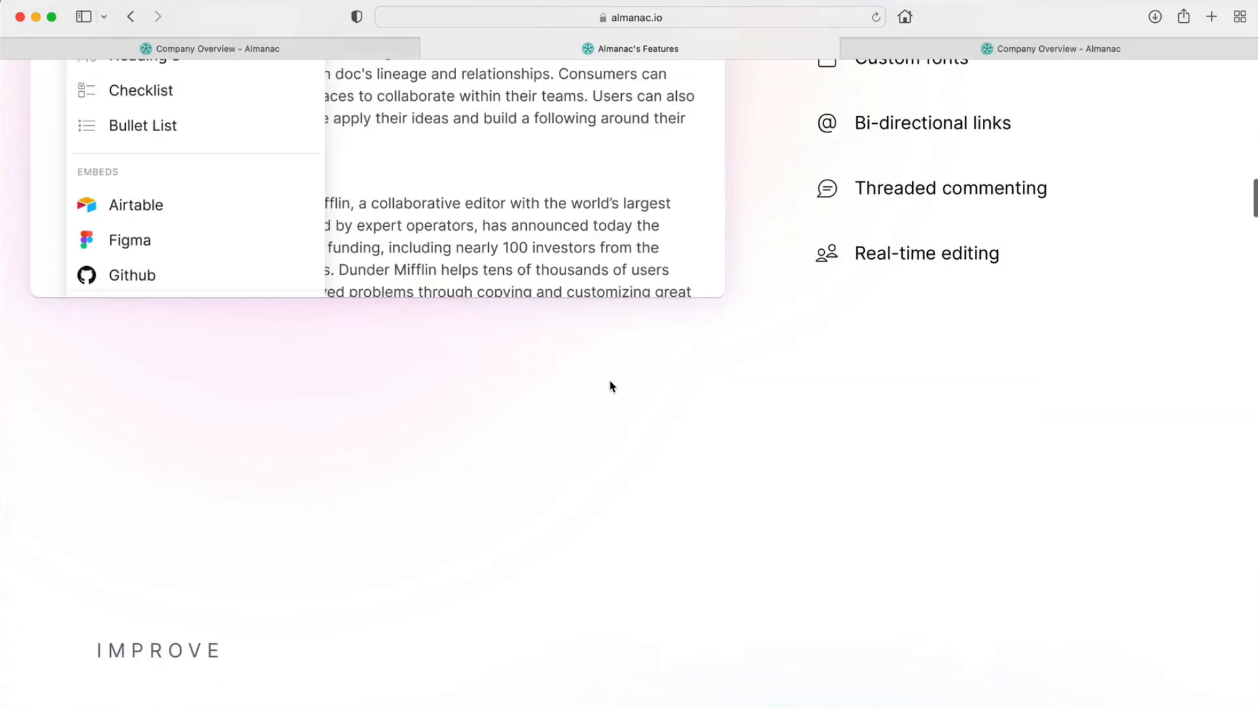
# Step: Scroll past Curate, Share and Analyze to the Explore how your team can use Almanac cards
pyautogui.scroll(-3)
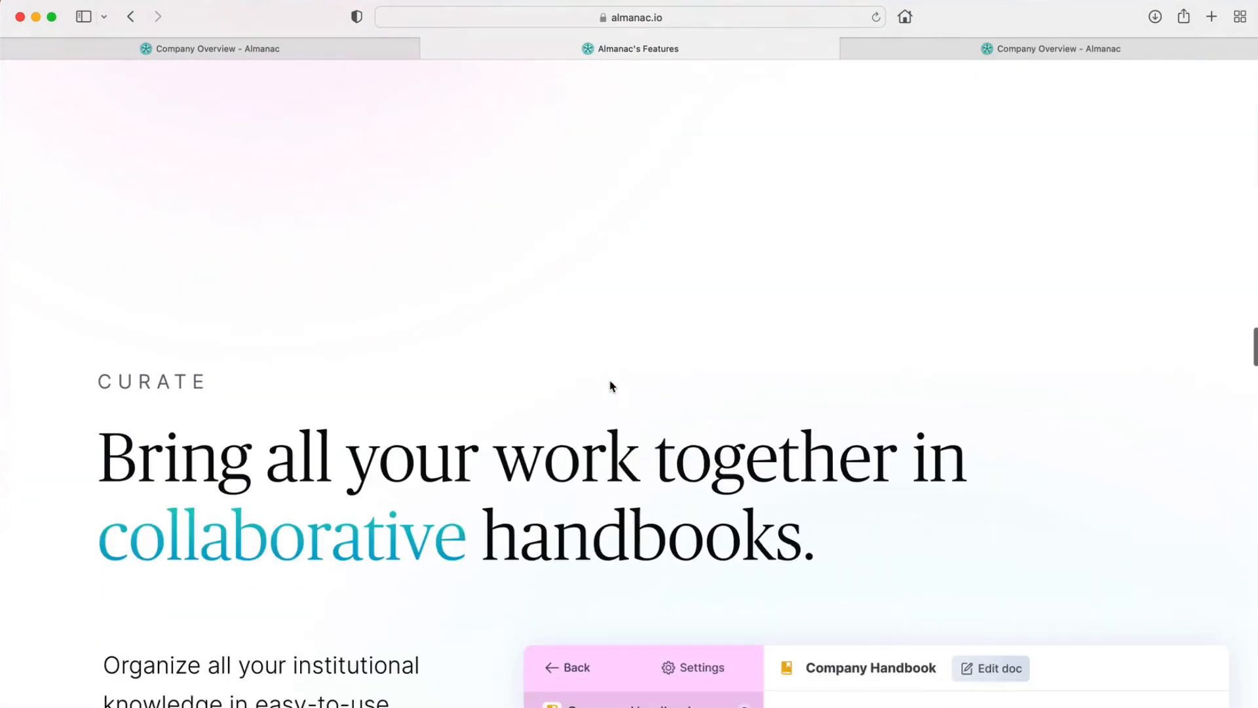
pyautogui.scroll(-3)
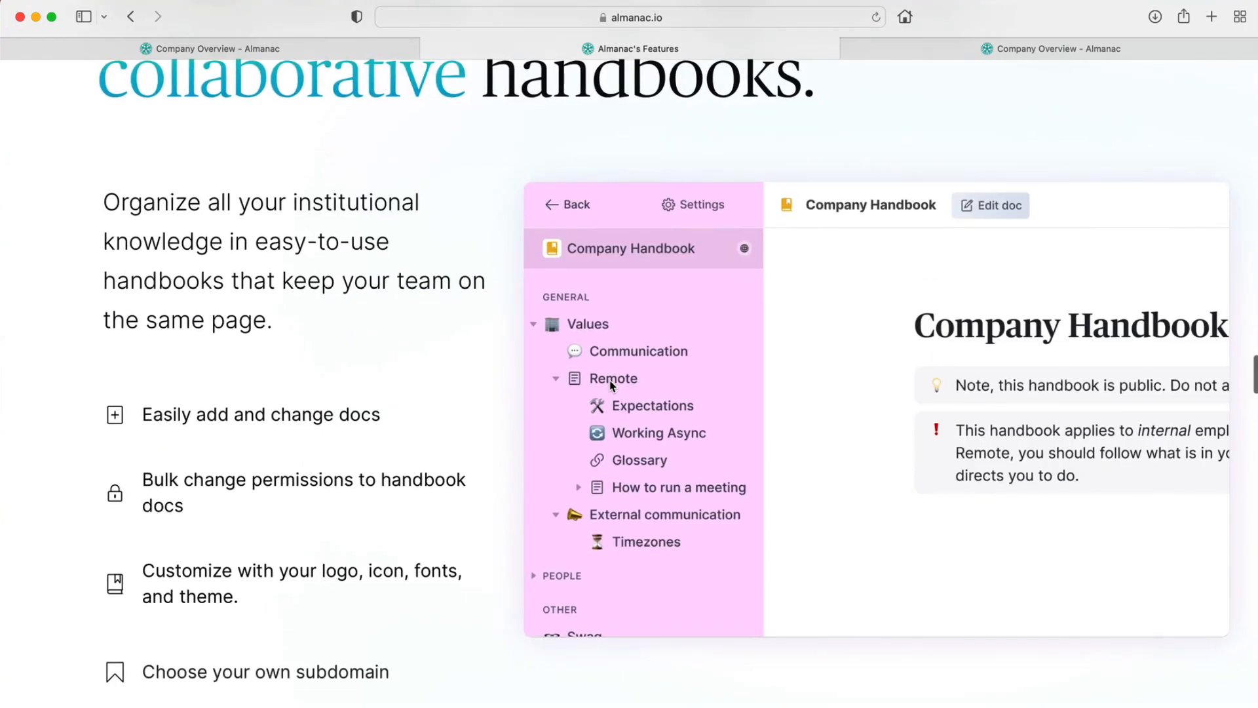
pyautogui.scroll(-3)
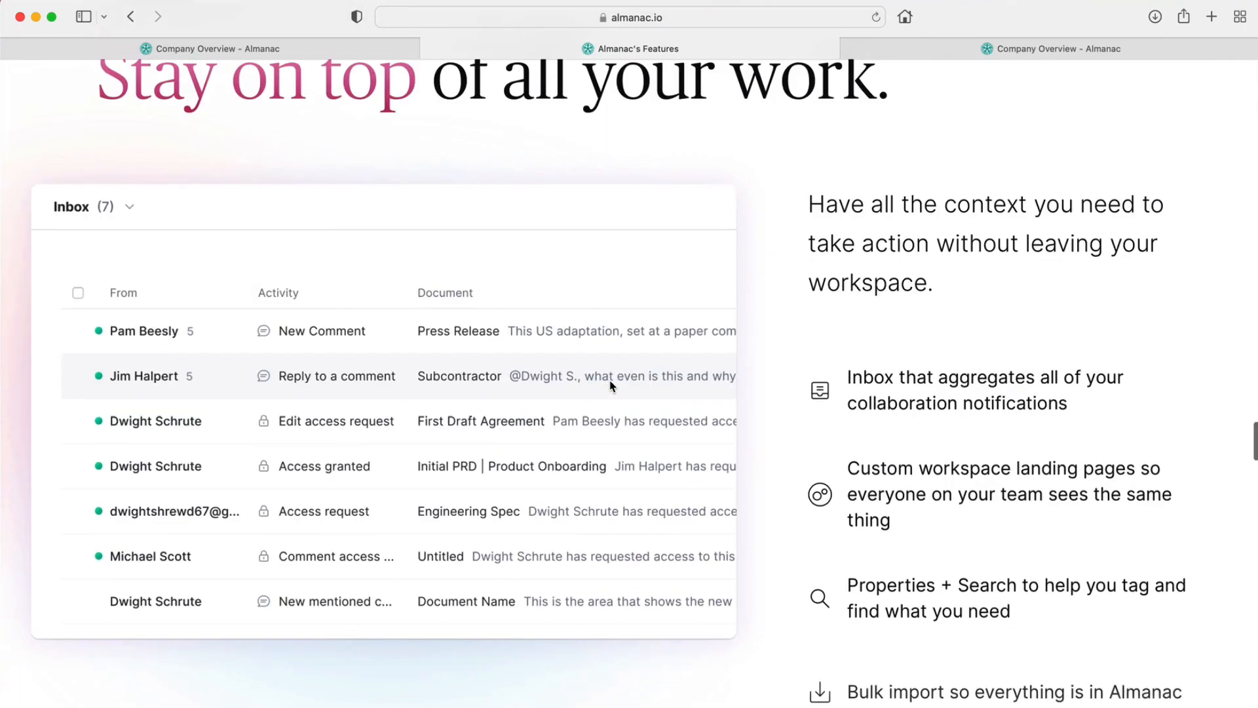
pyautogui.scroll(-3)
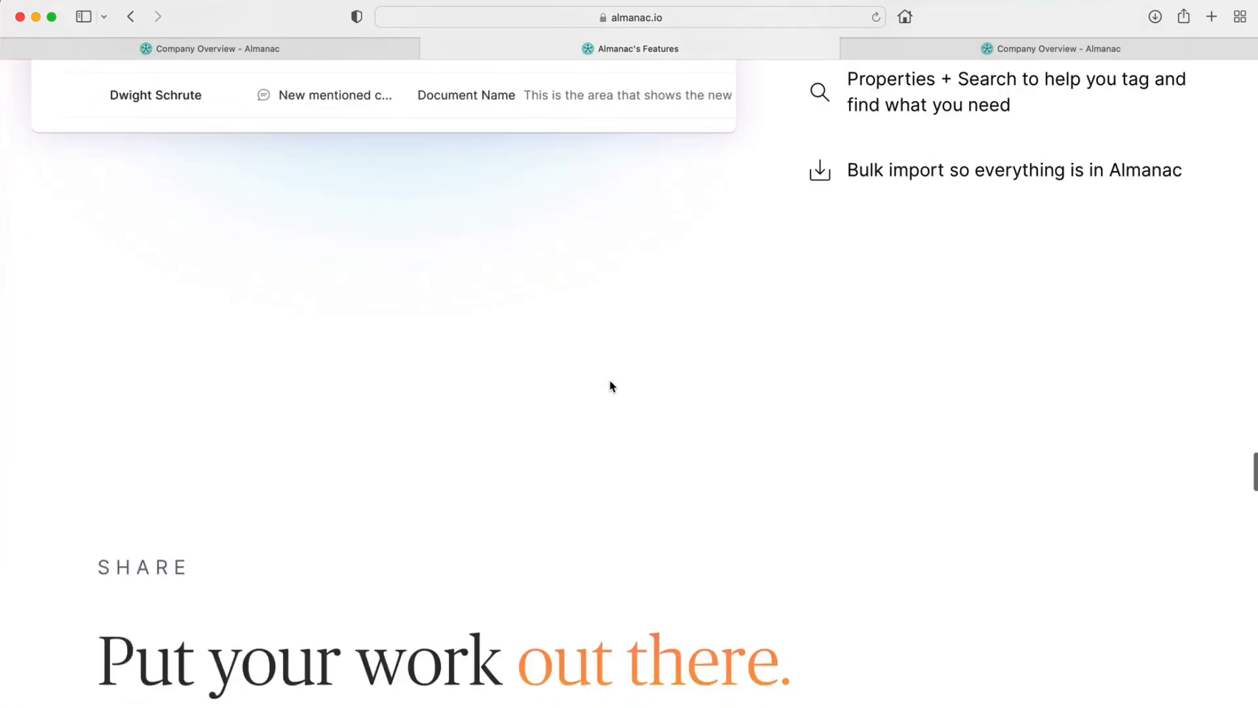
pyautogui.scroll(-3)
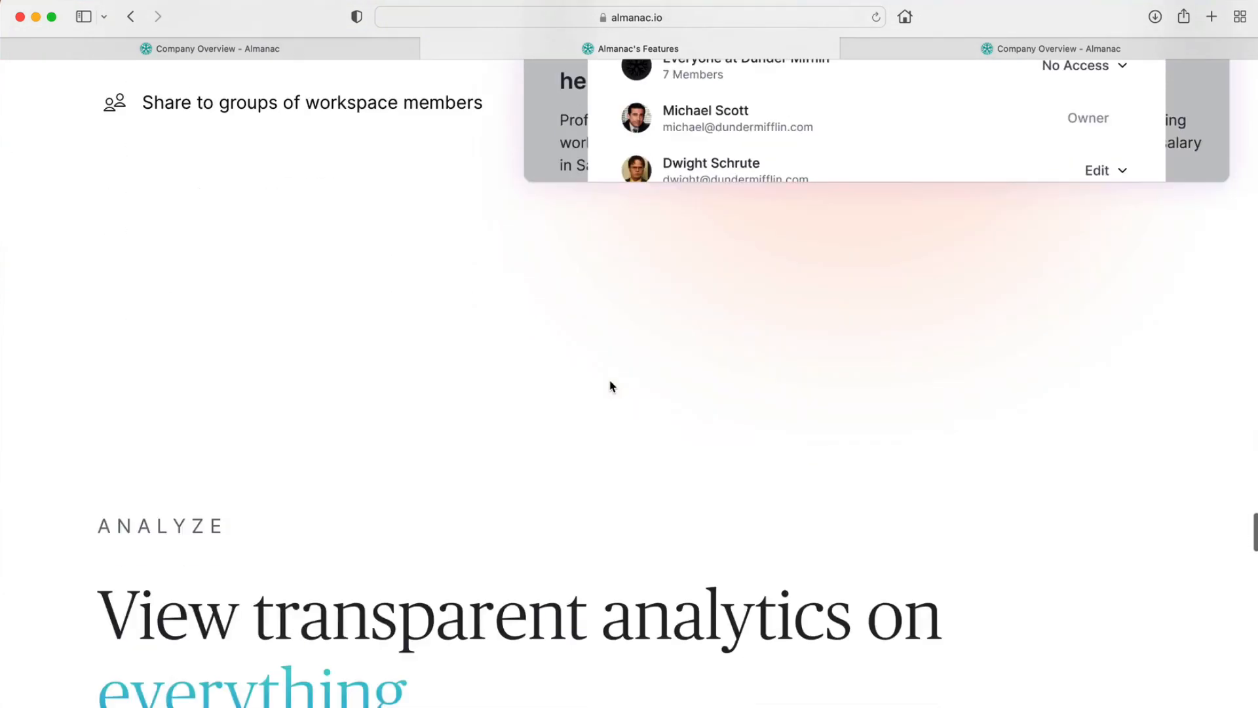
pyautogui.scroll(-3)
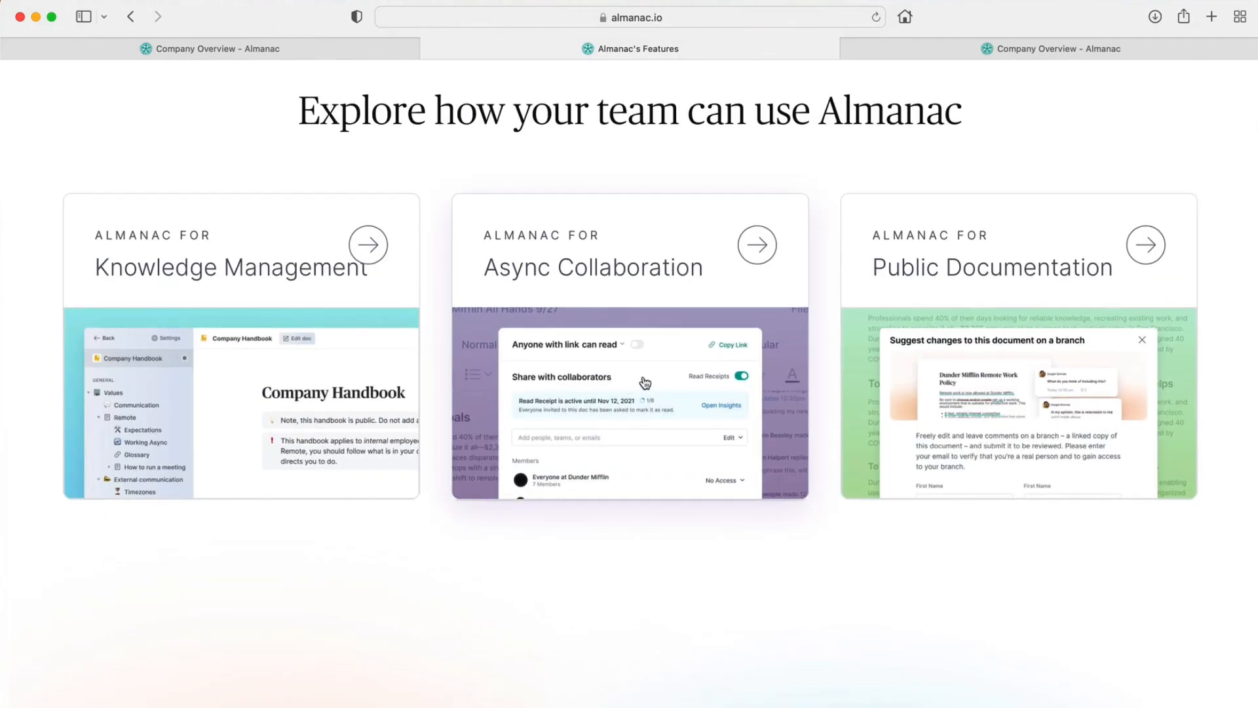
pyautogui.moveTo(1186, 620)
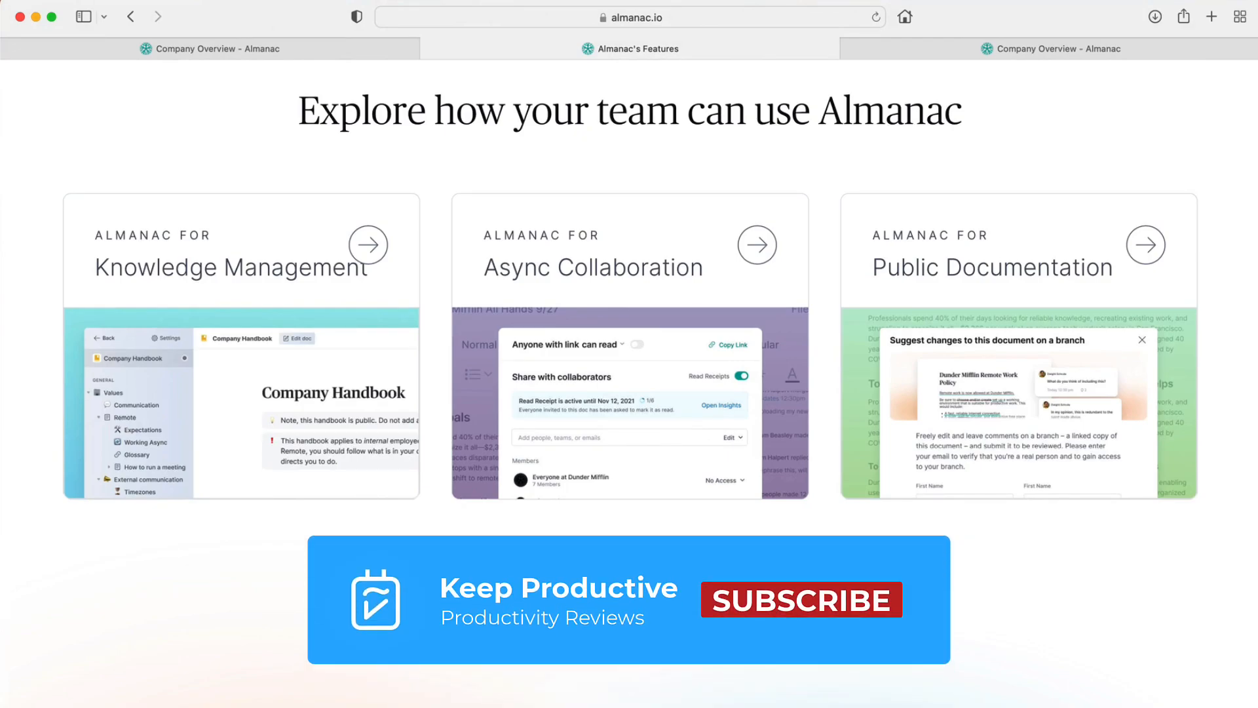
pyautogui.click(799, 599)
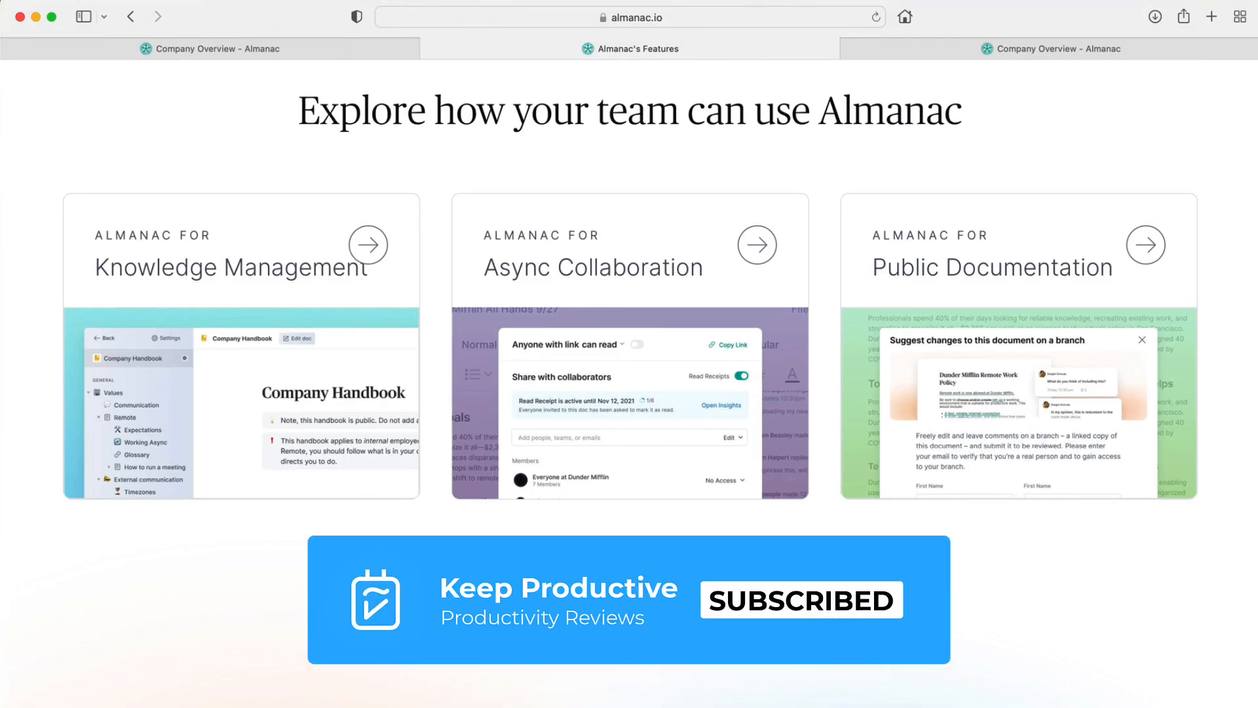